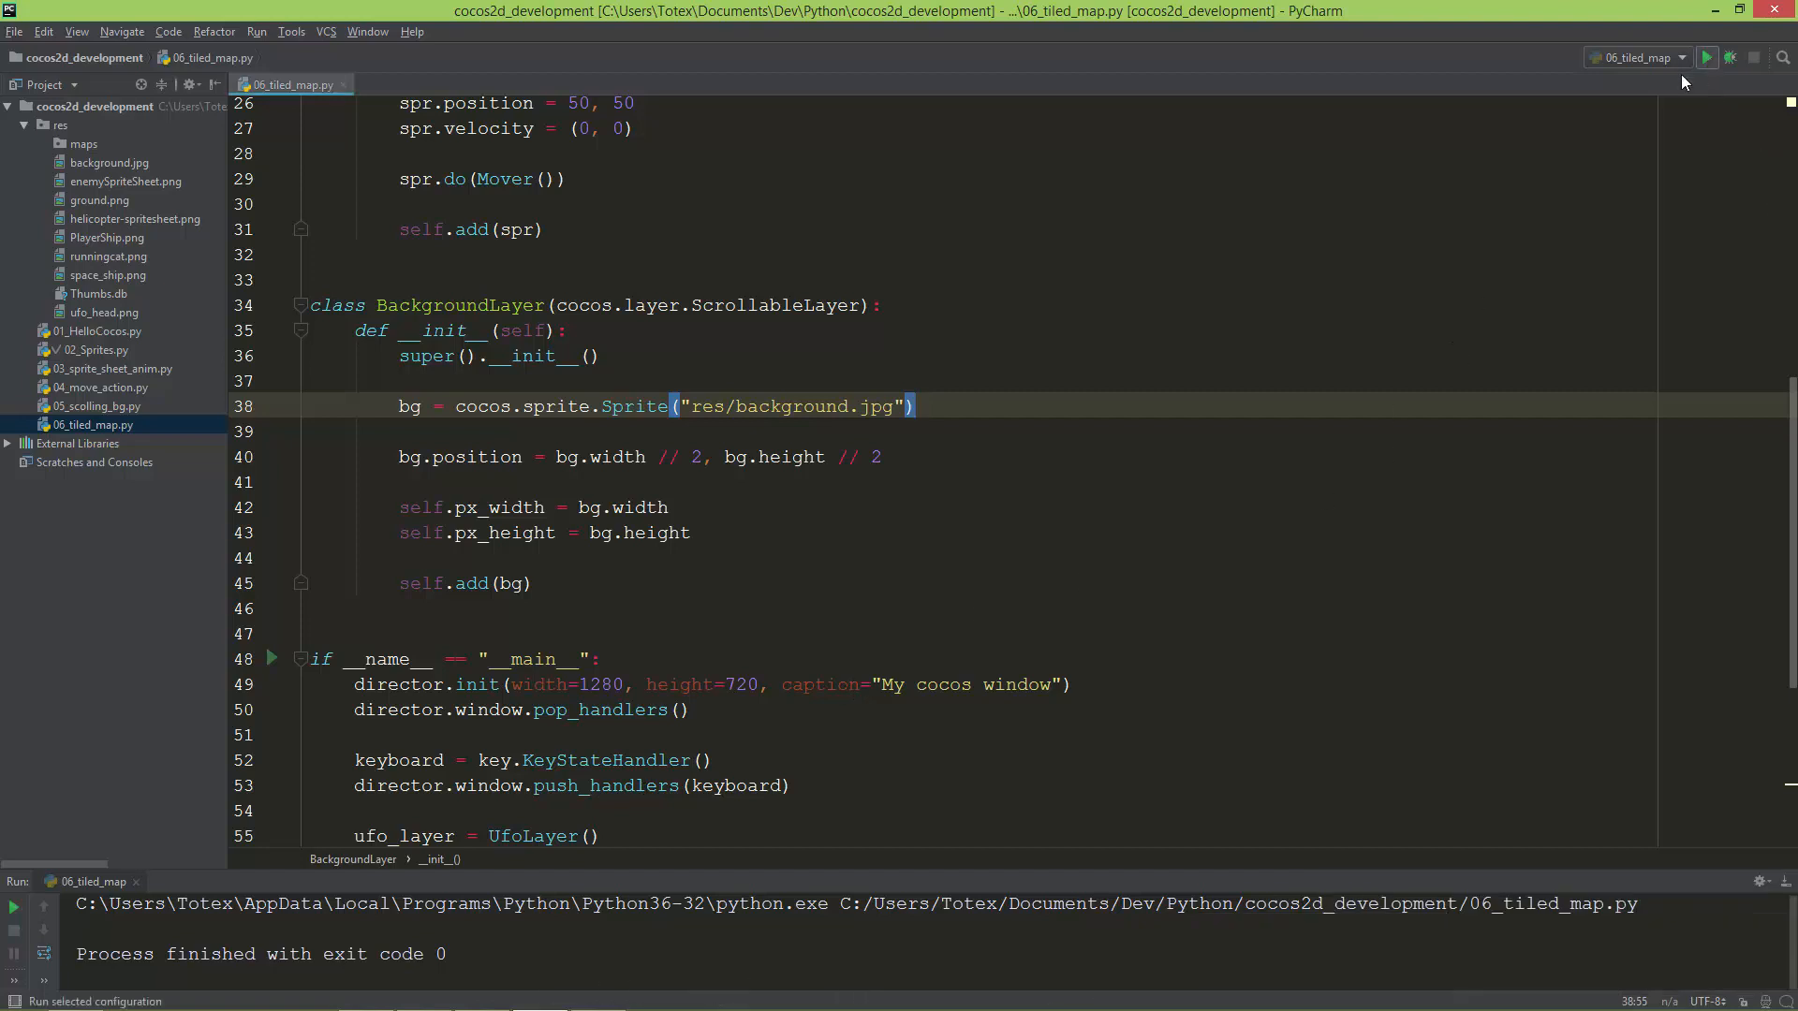
- Run the game to preview the current background, close it, and switch to Tiled
click(1706, 58)
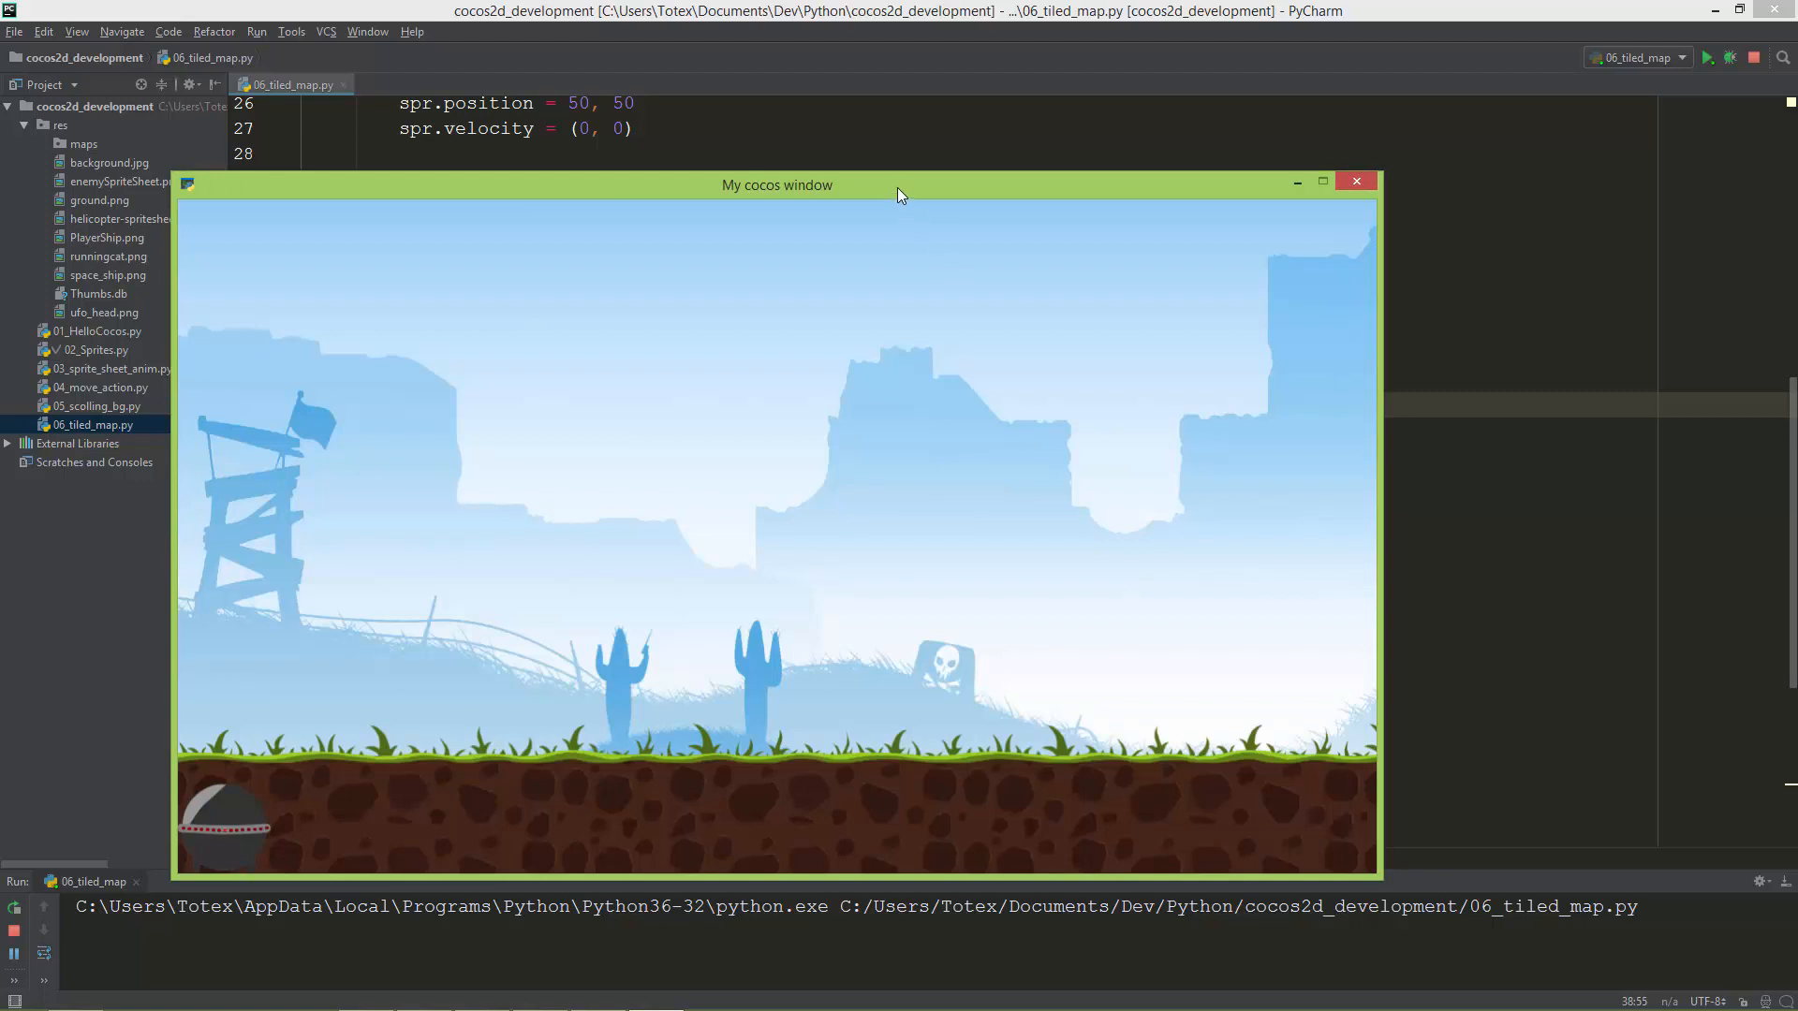
drag(896, 186, 939, 193)
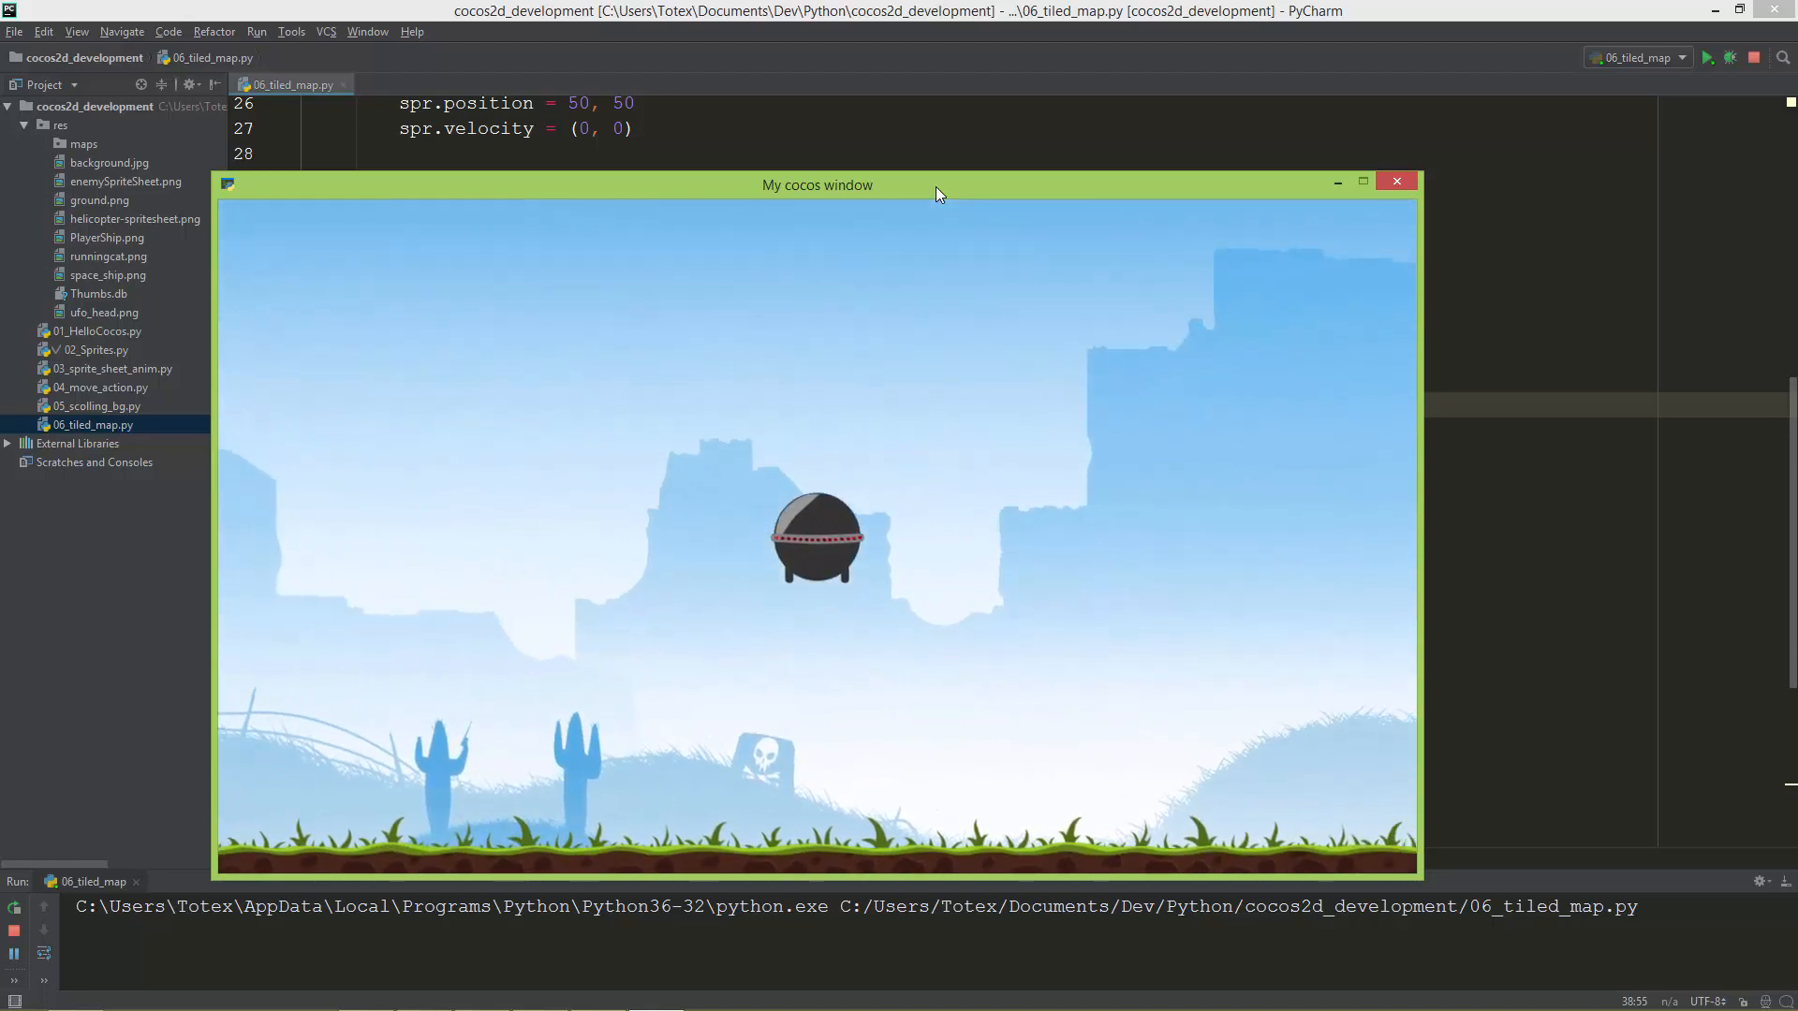
click(1395, 181)
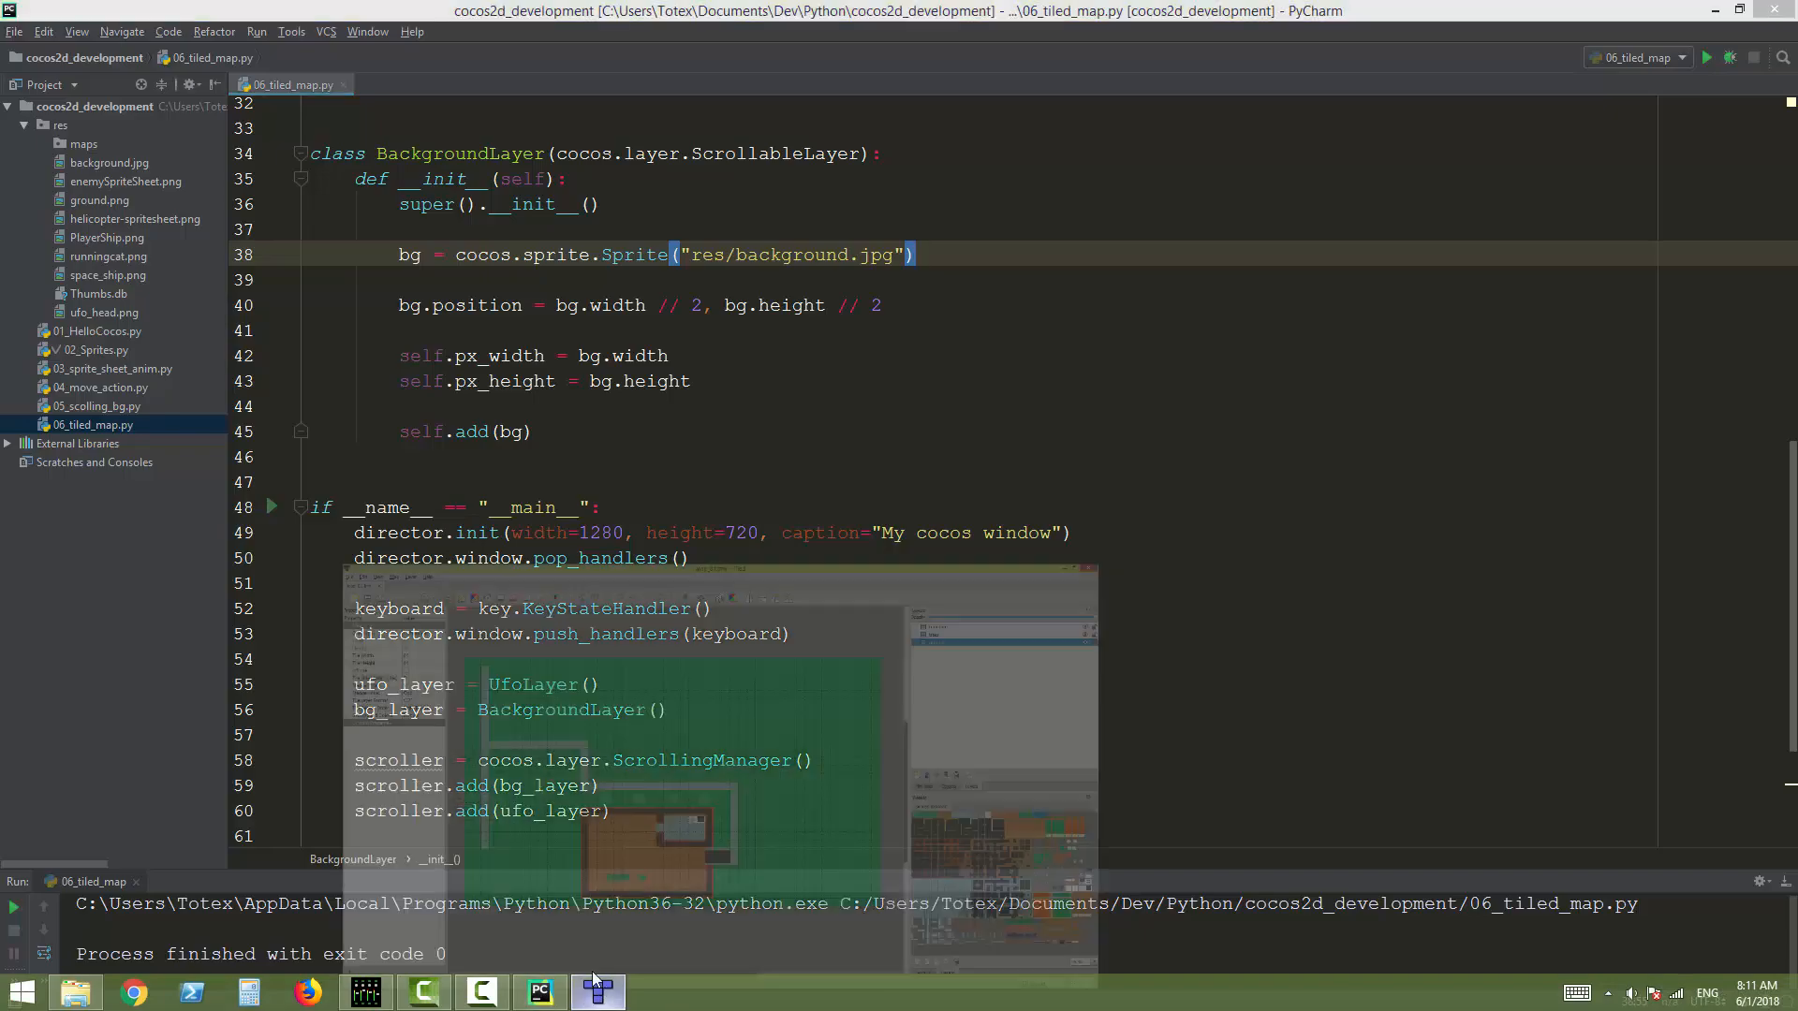
click(596, 992)
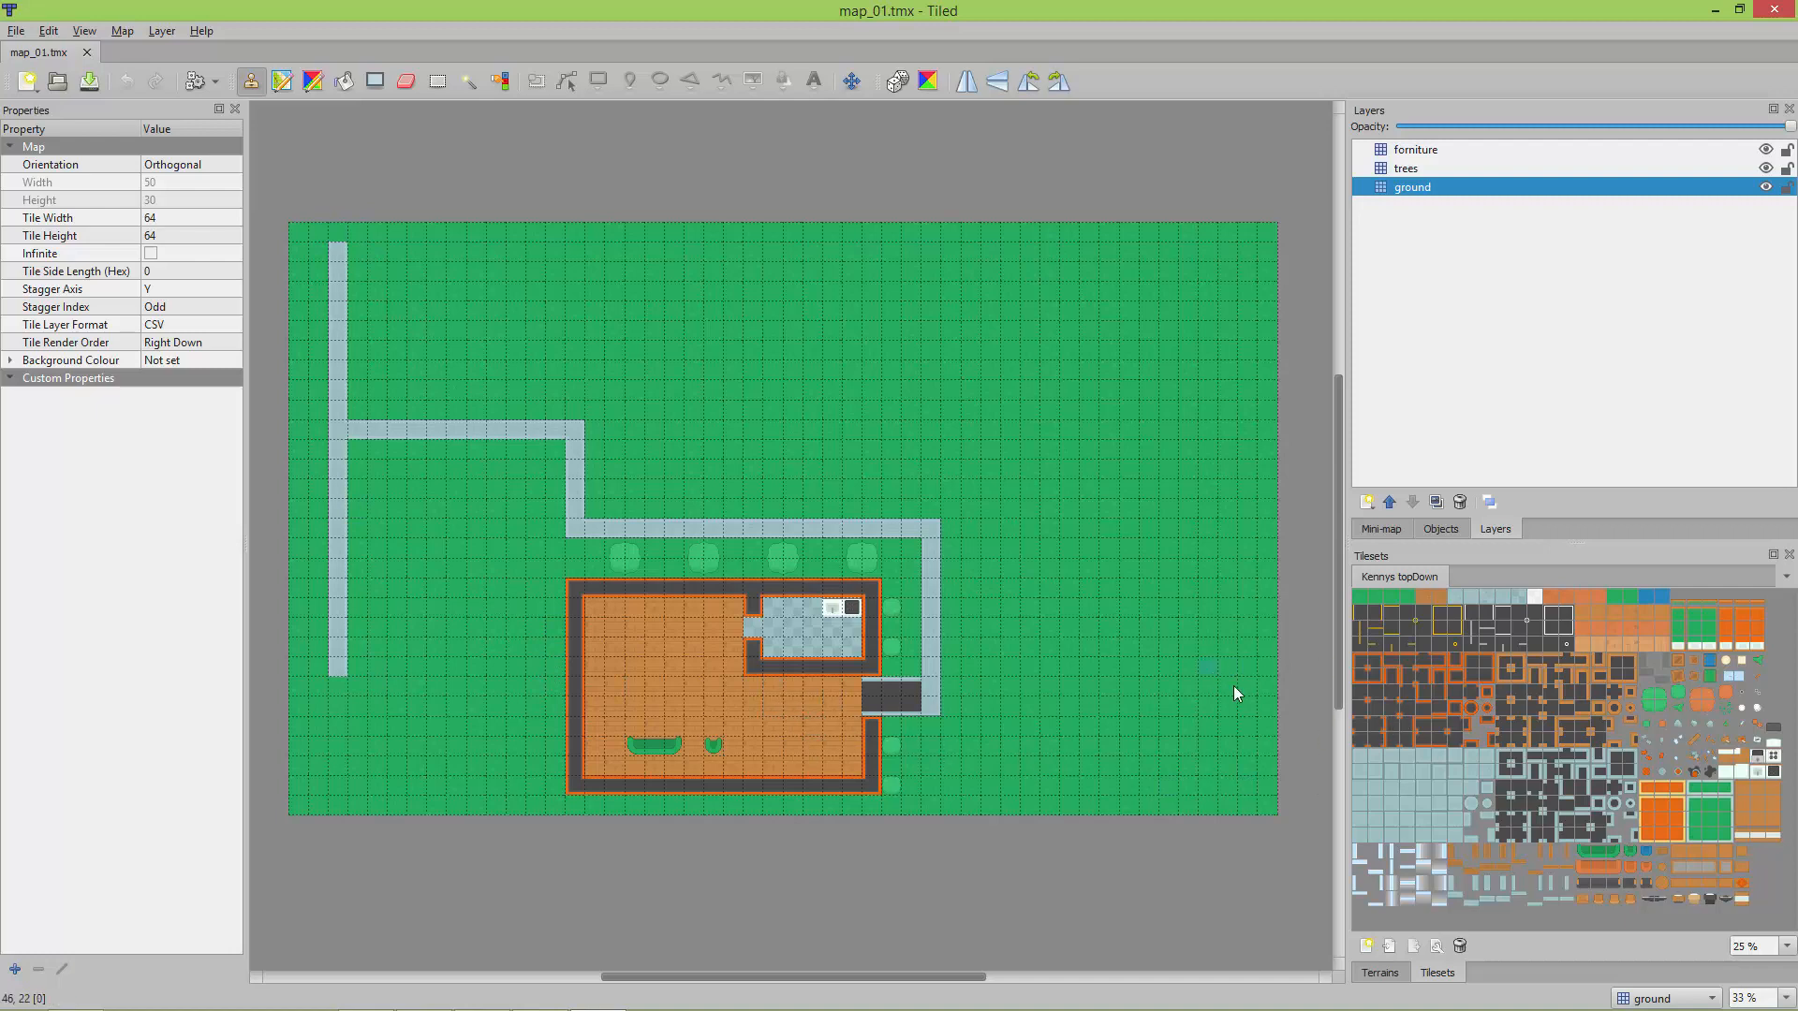
mouse_move(1376, 869)
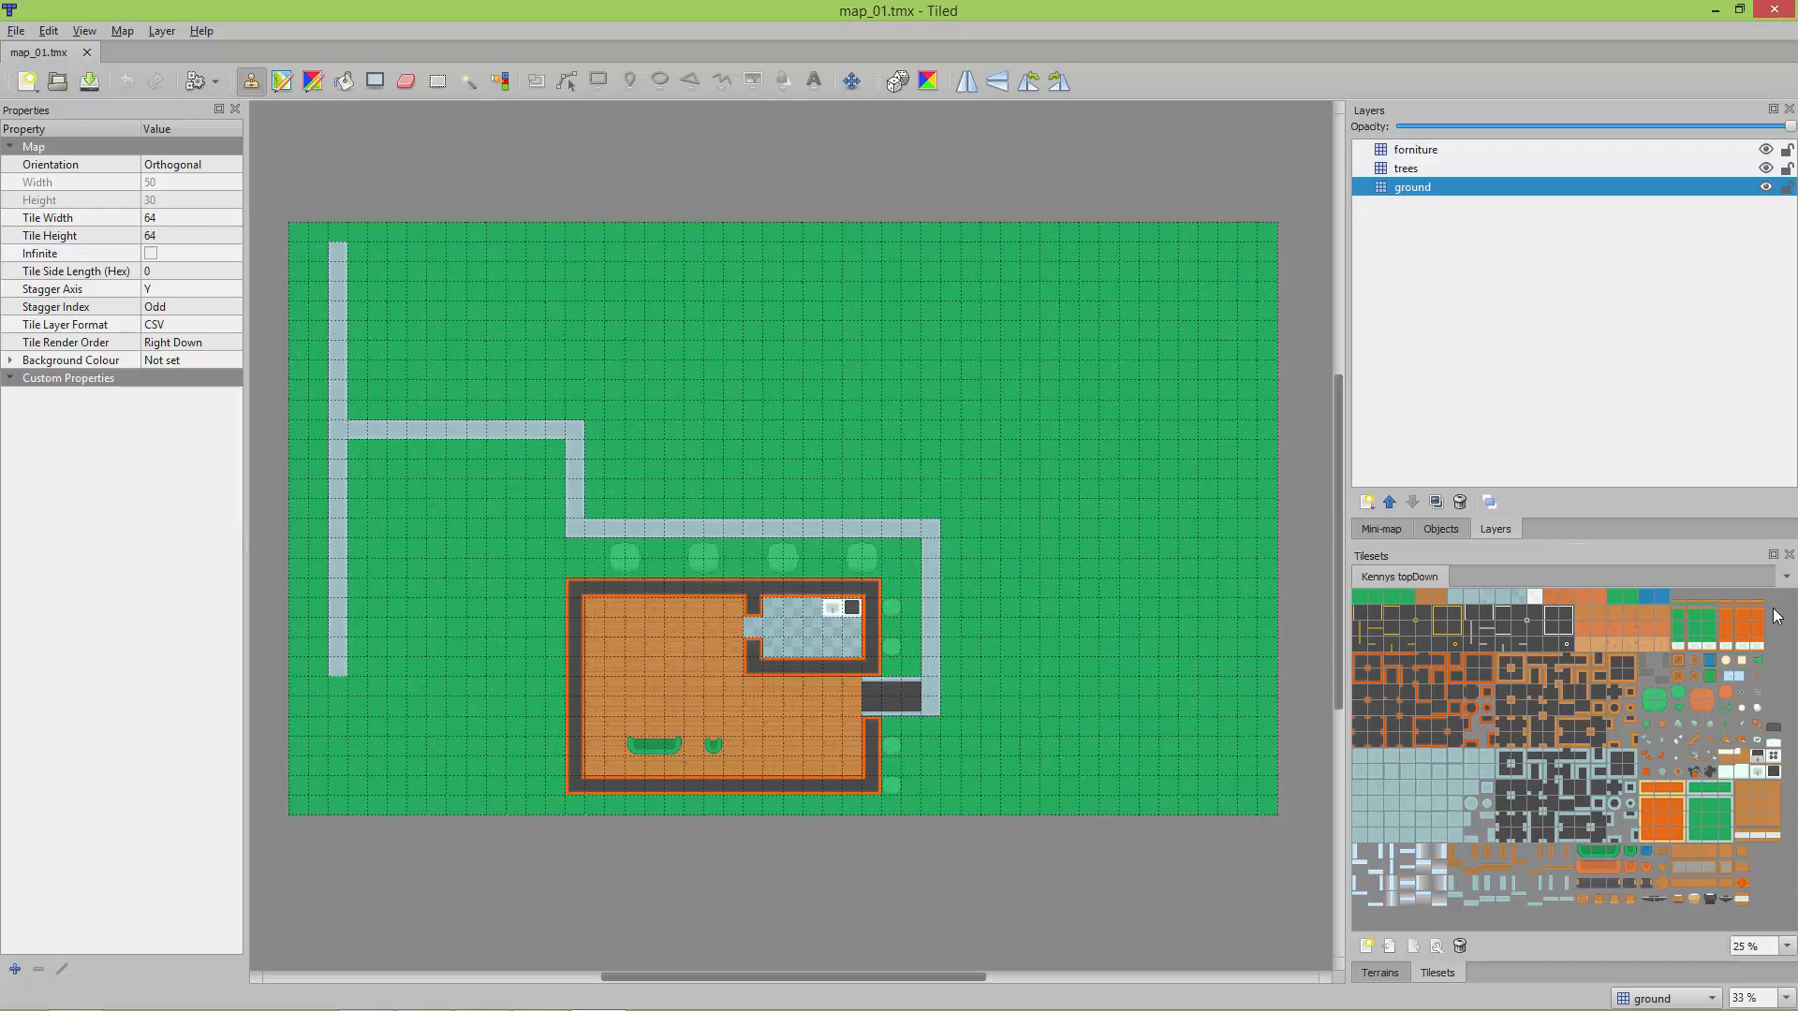
mouse_move(1353, 897)
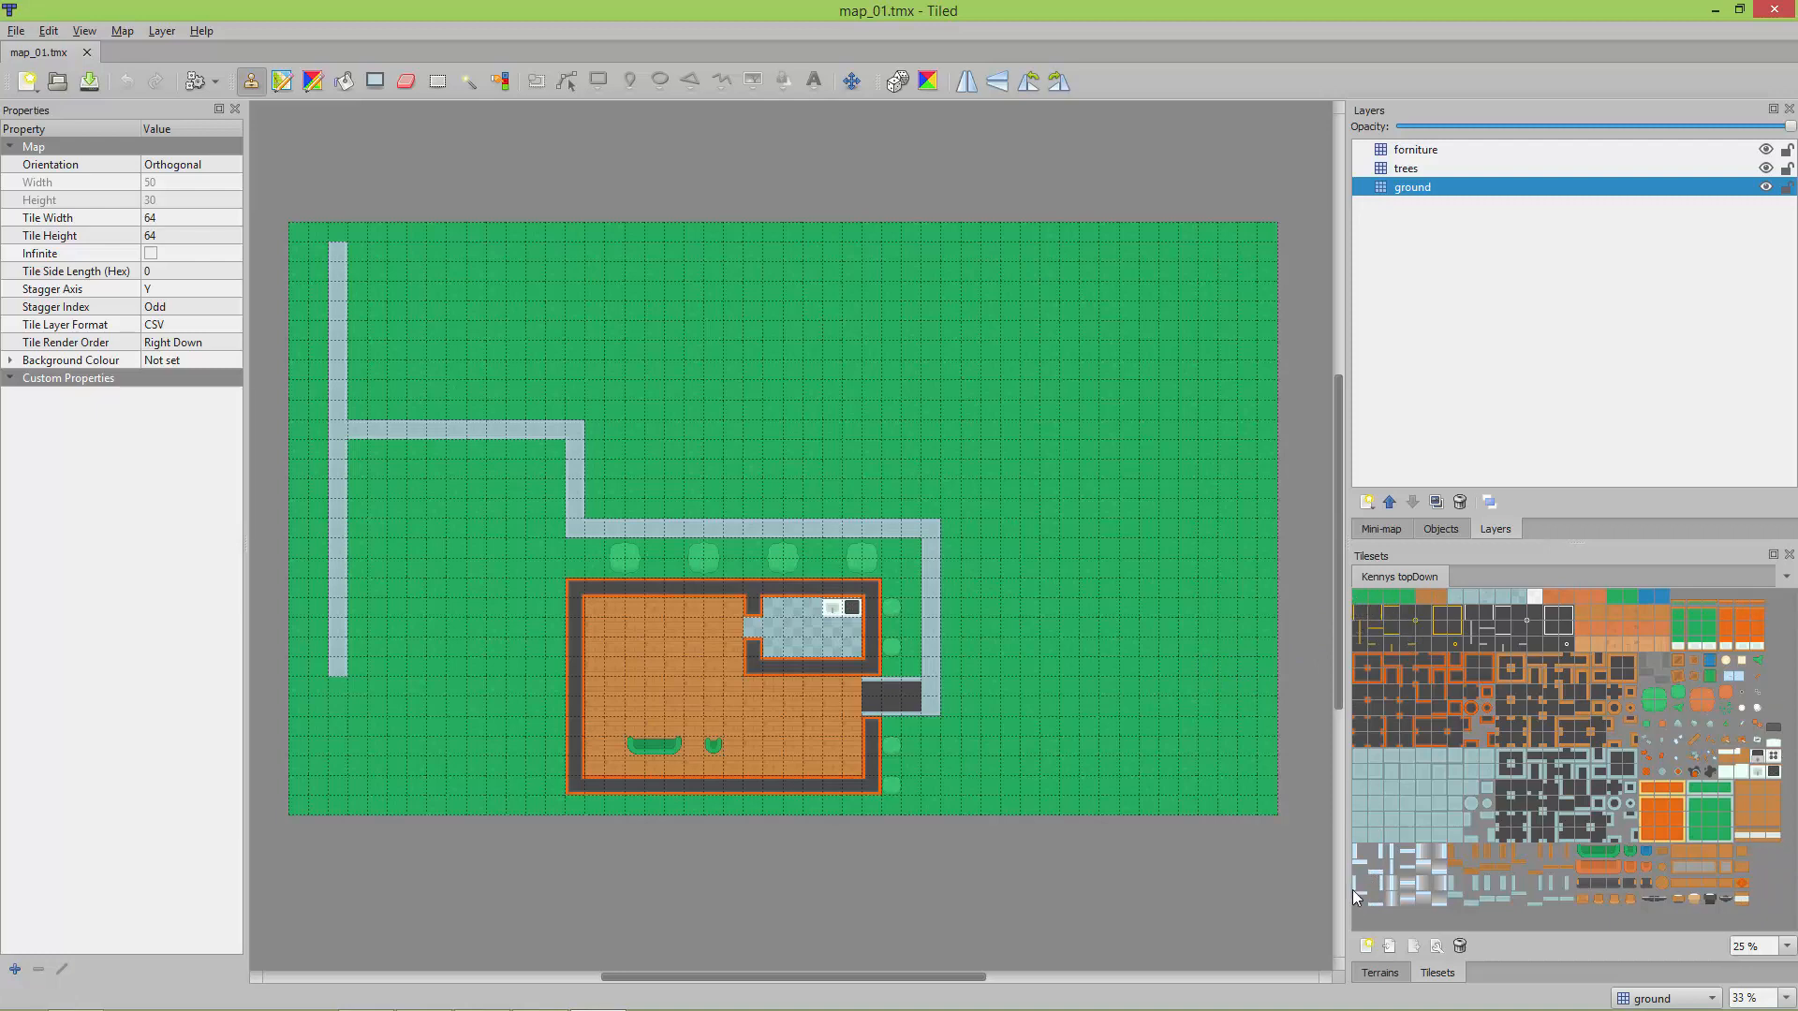
mouse_move(1770, 616)
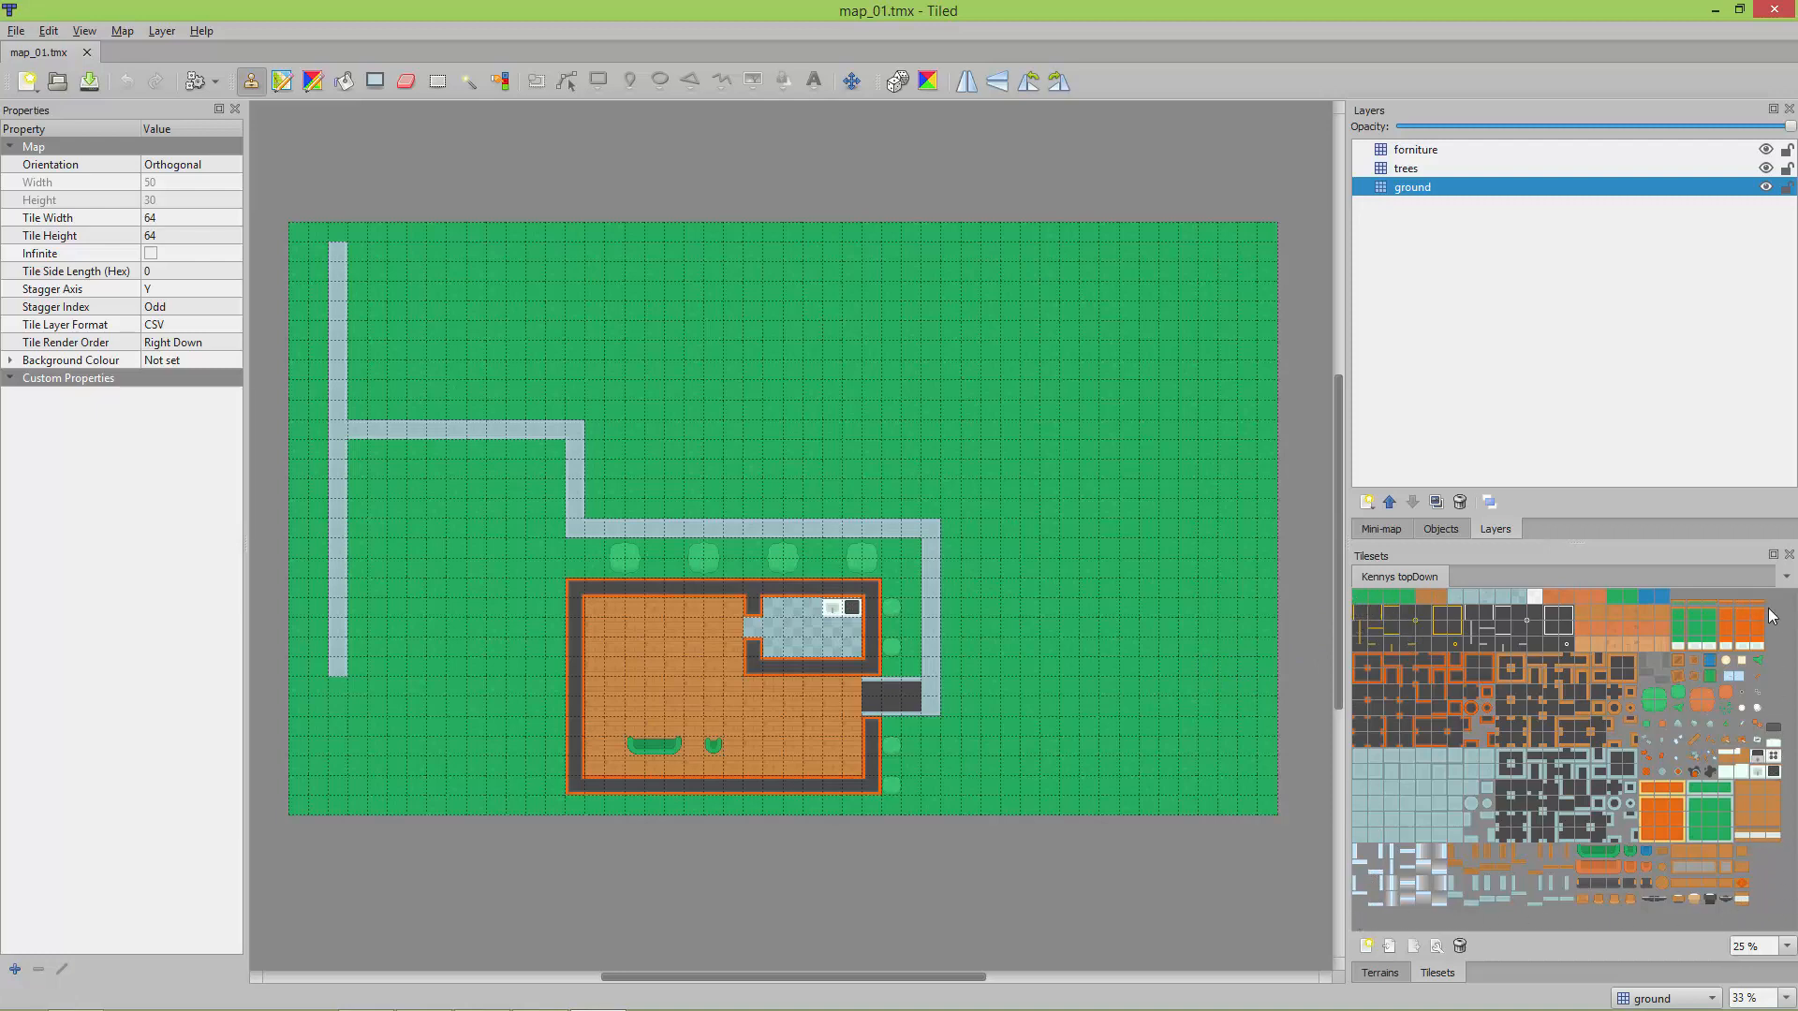
mouse_move(1496, 659)
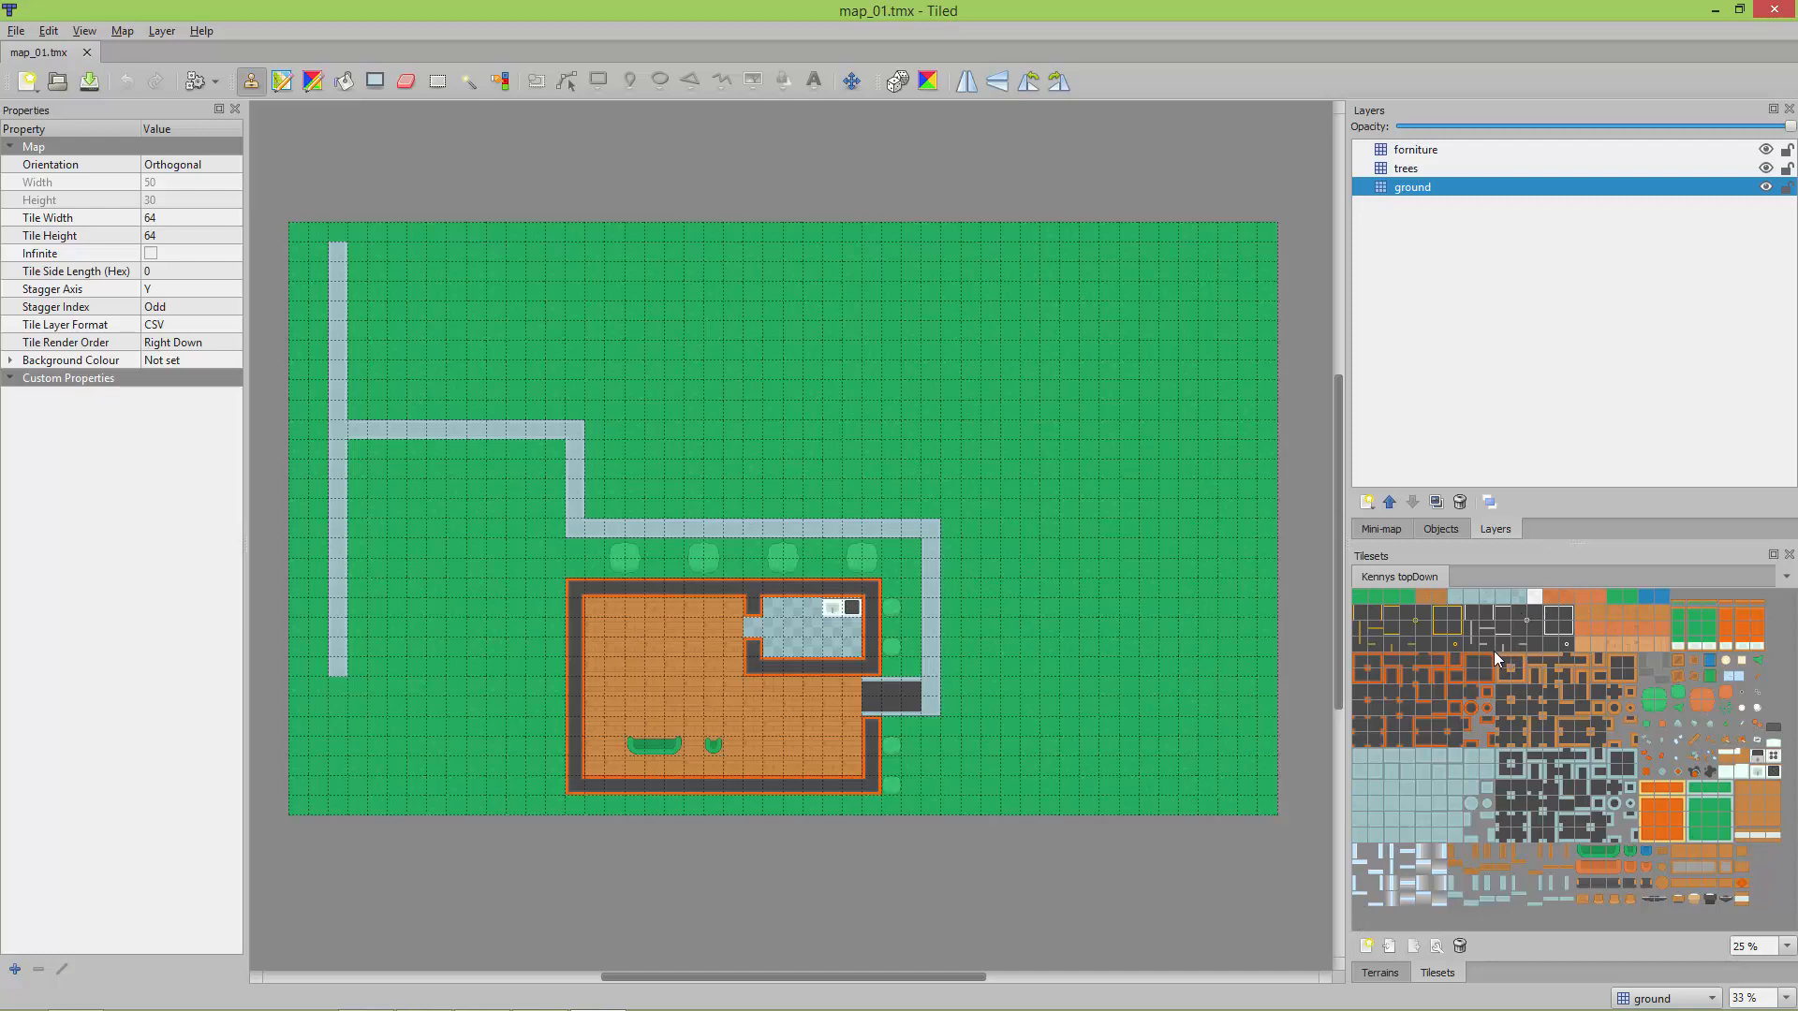
mouse_move(1365, 640)
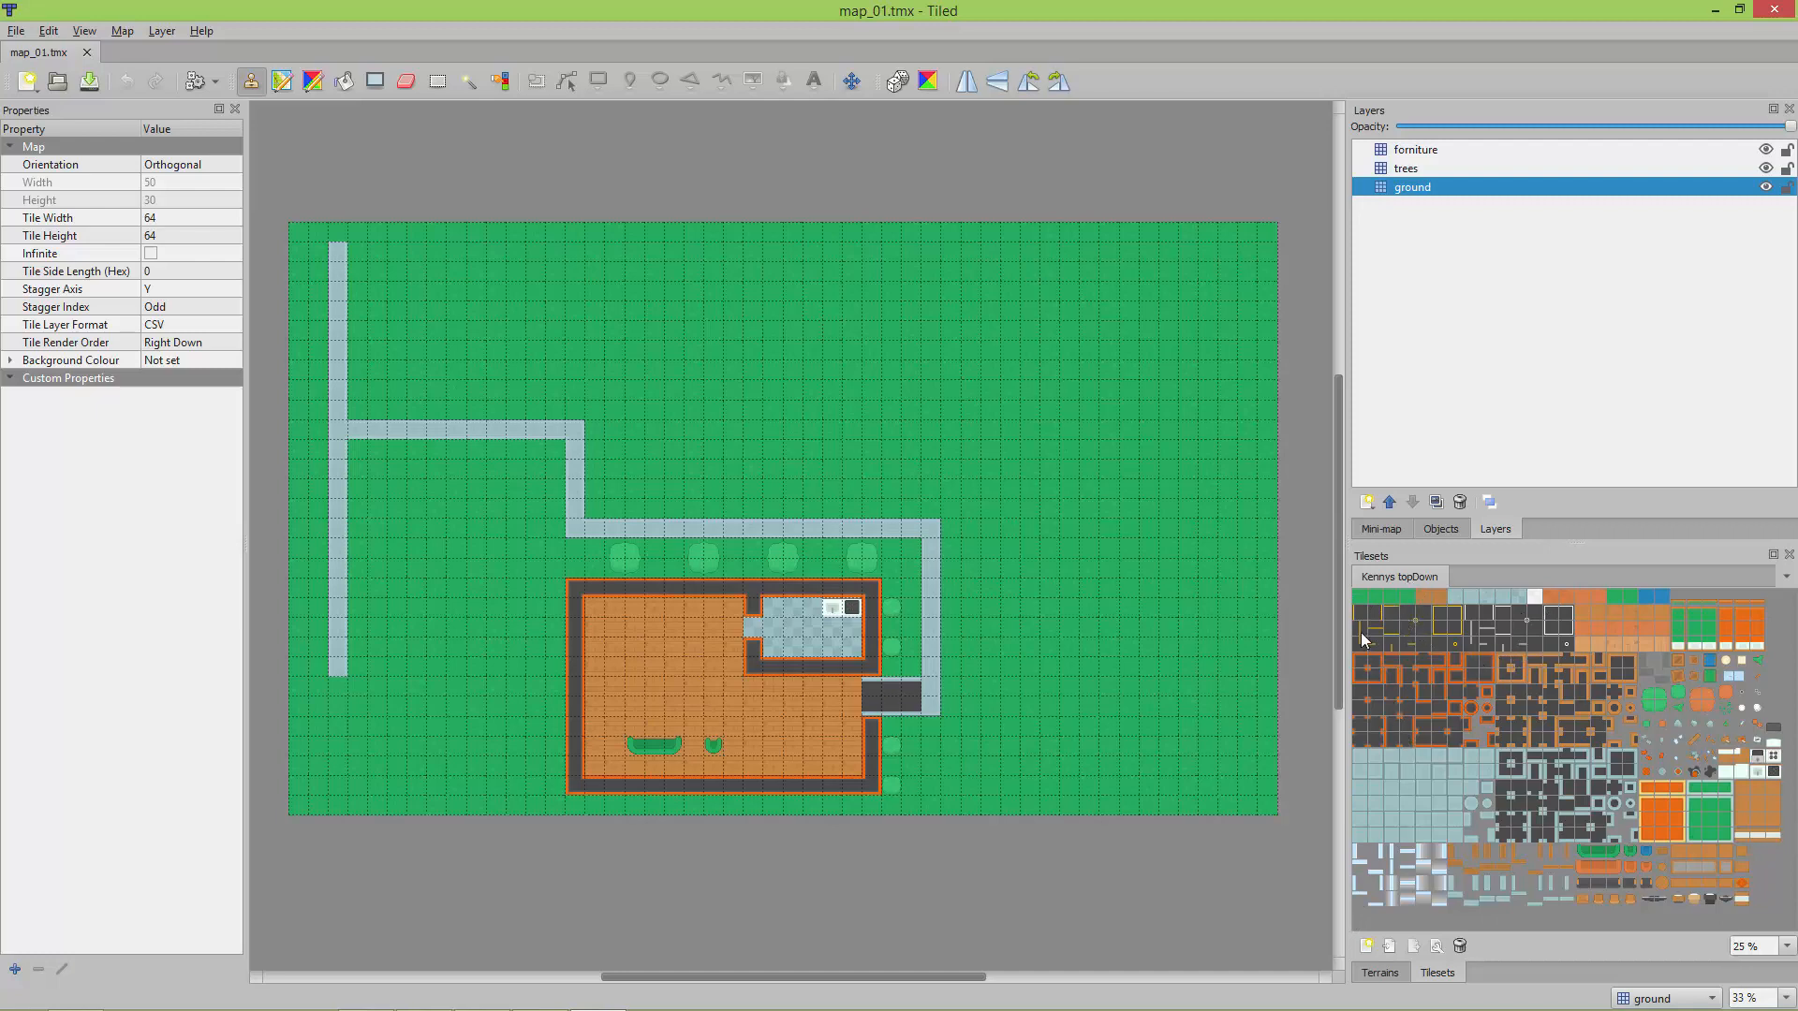
mouse_move(1372, 855)
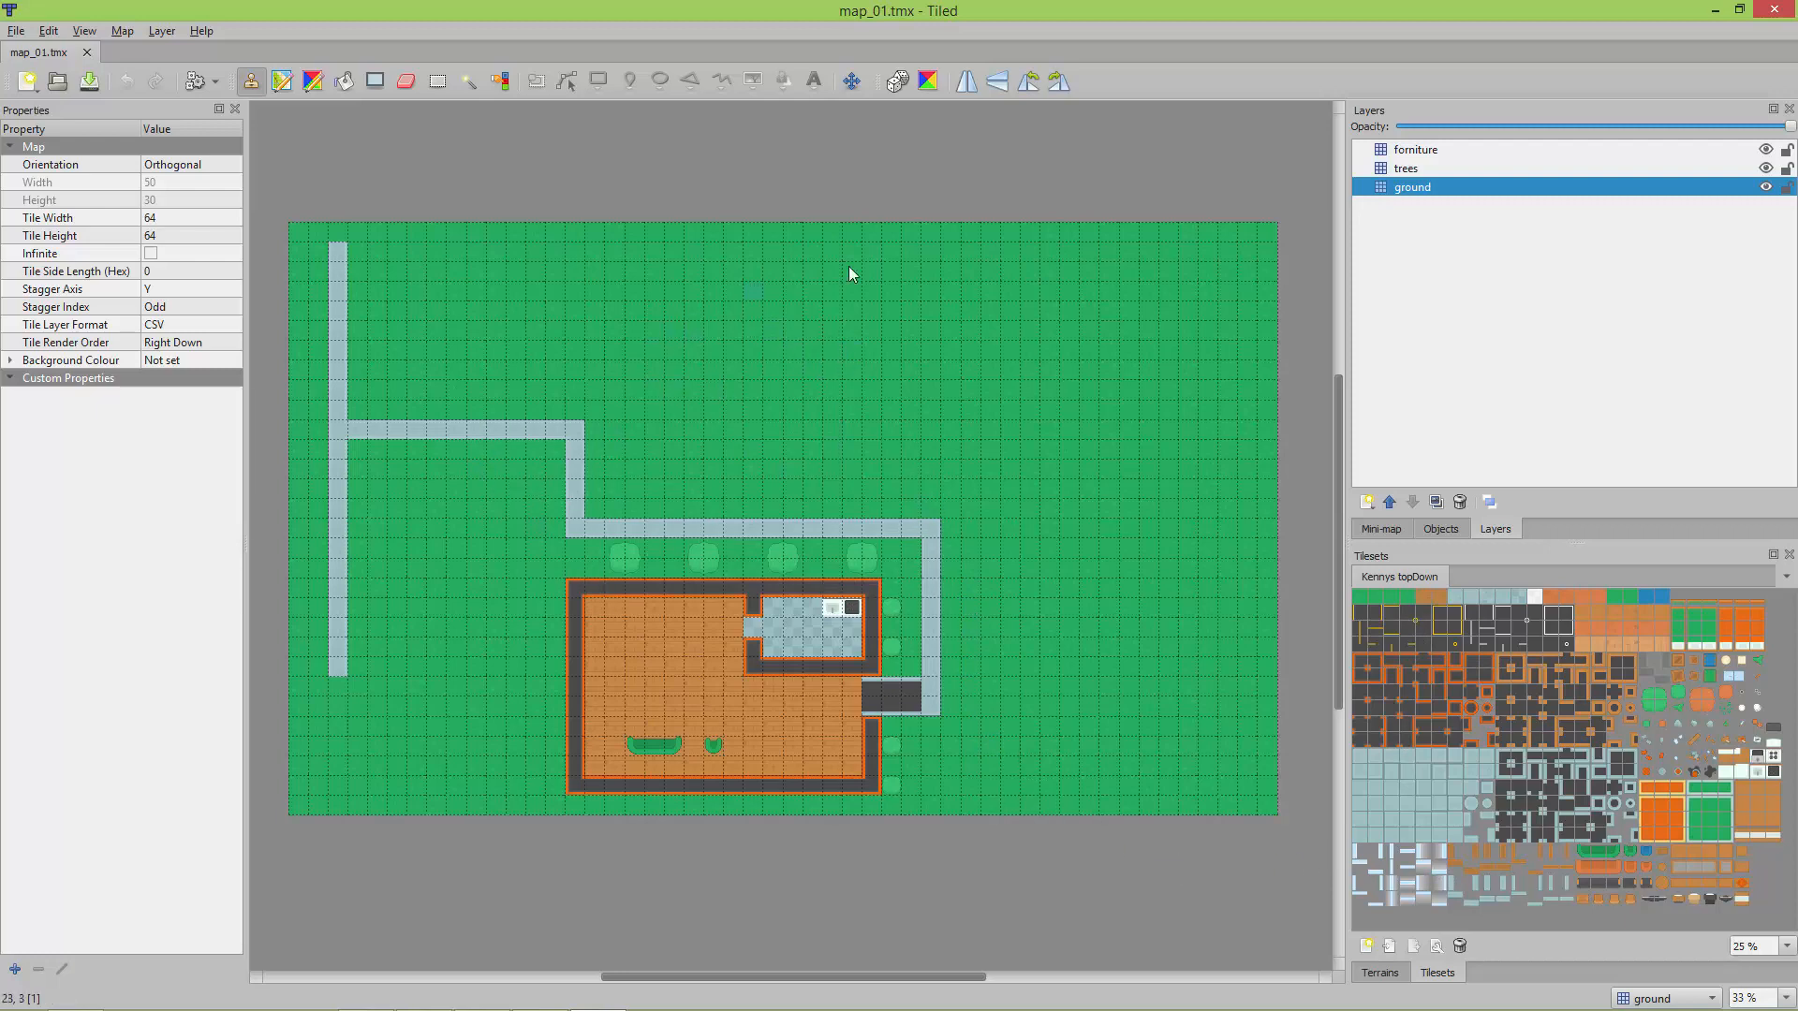
mouse_move(563, 309)
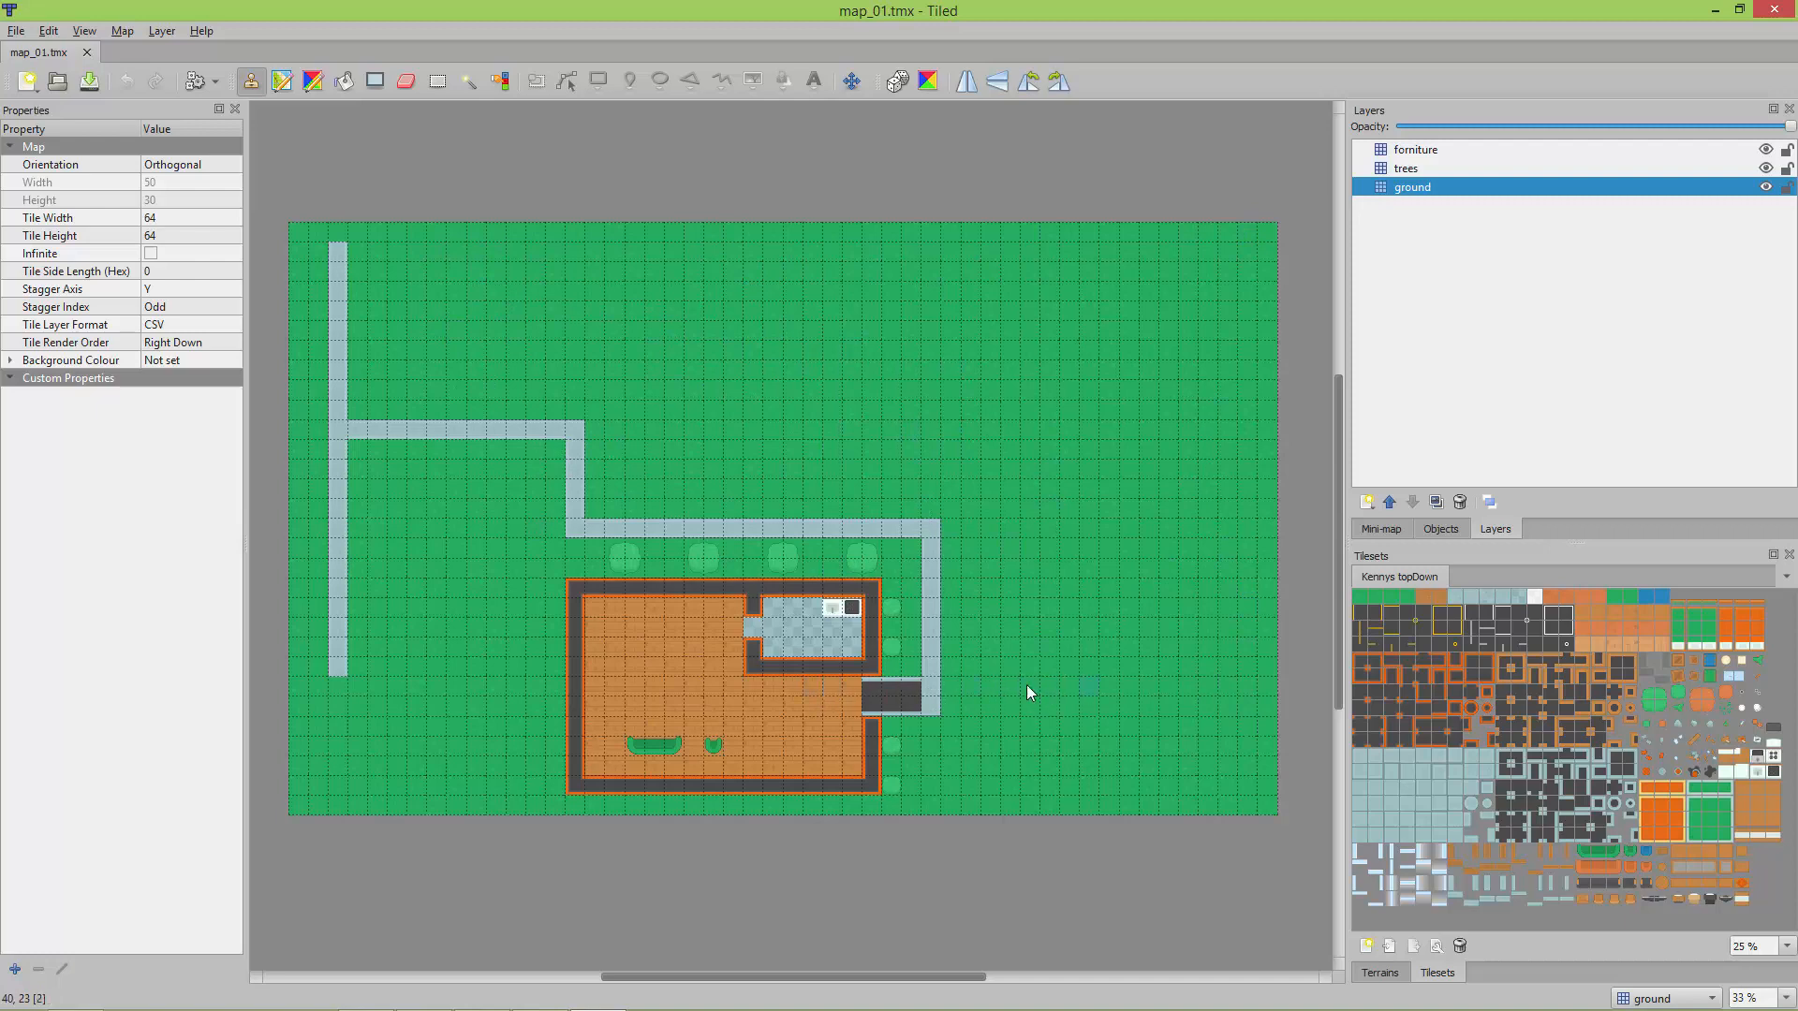
mouse_move(1388, 350)
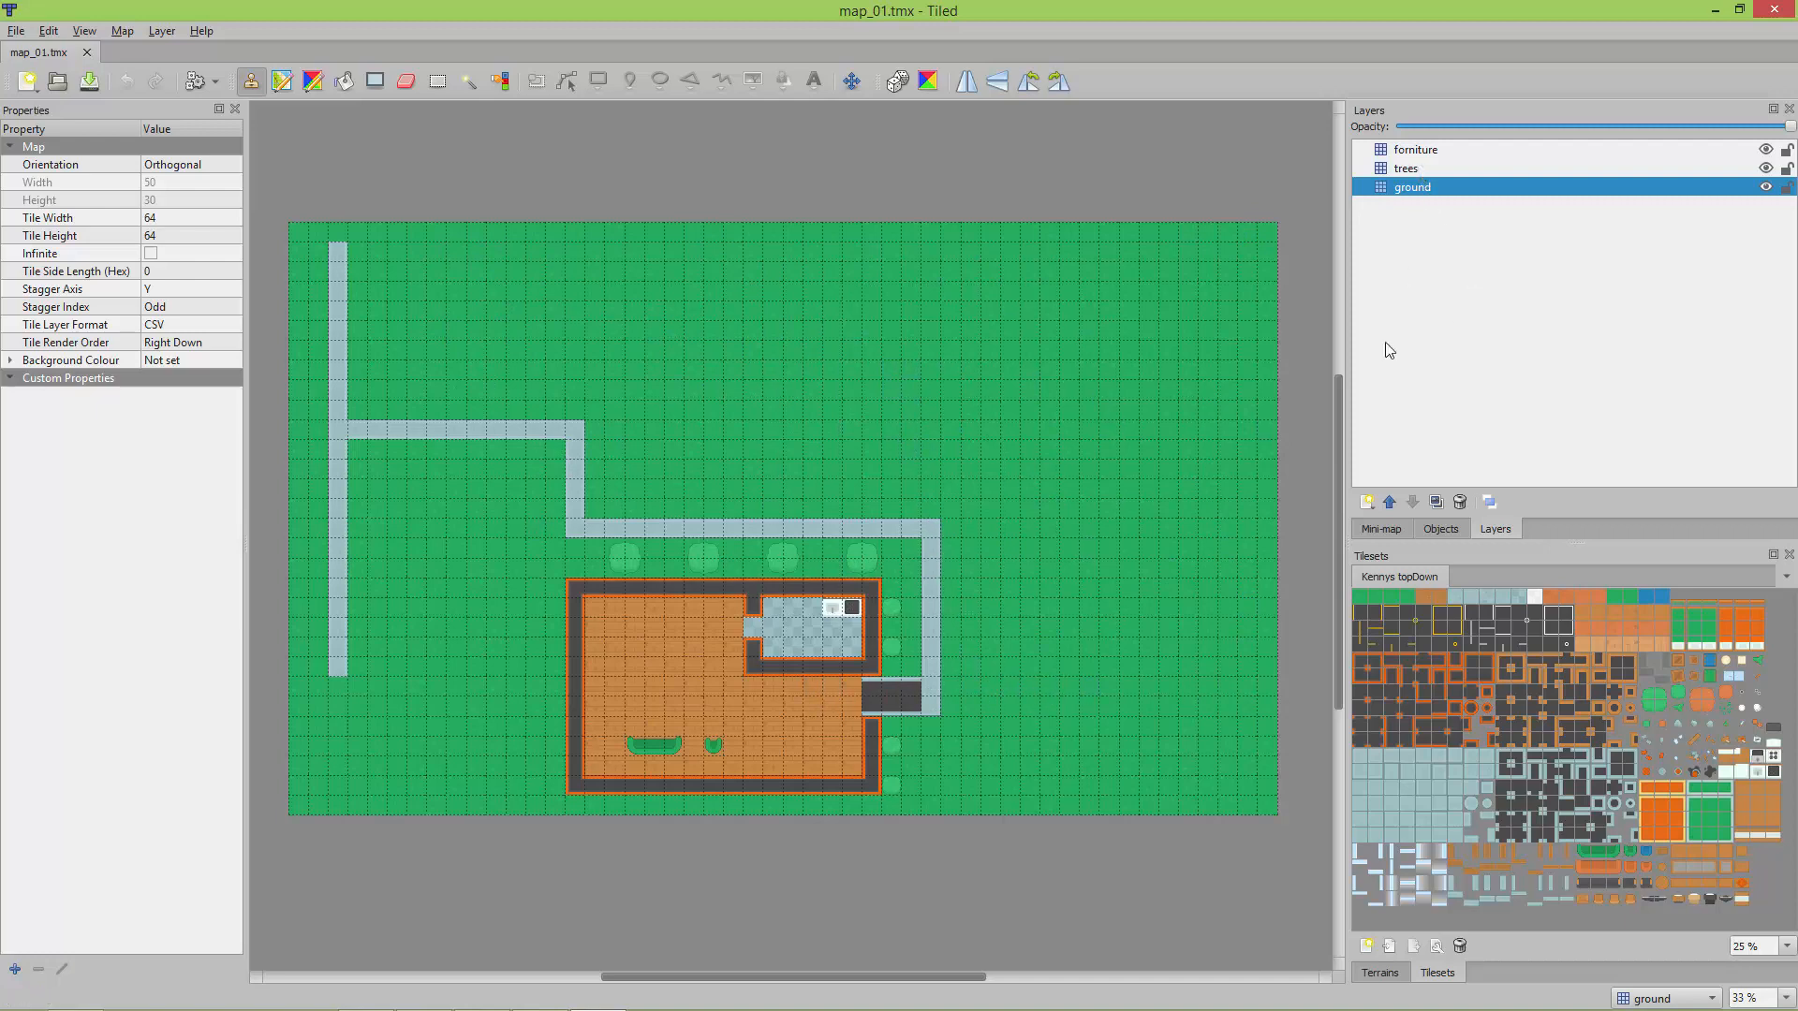
mouse_move(1572, 513)
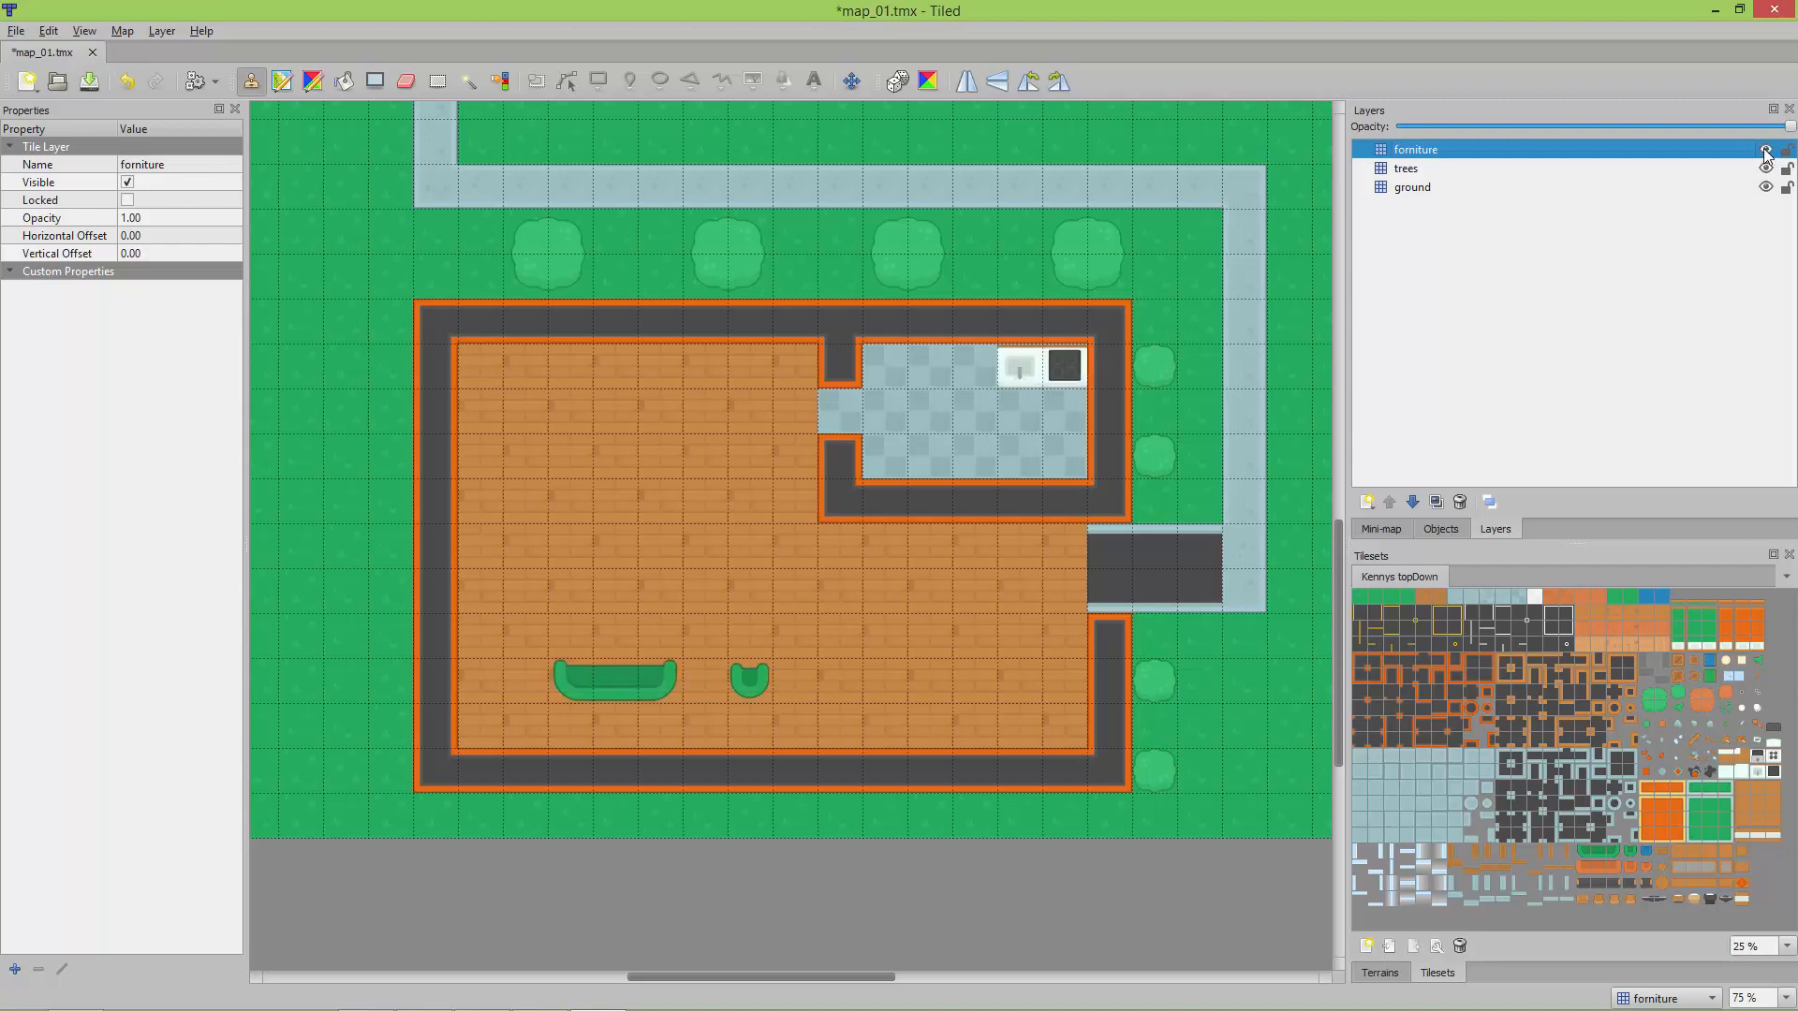
- Toggle the furniture layer's visibility and zoom in on the map's top-left corner
click(1064, 365)
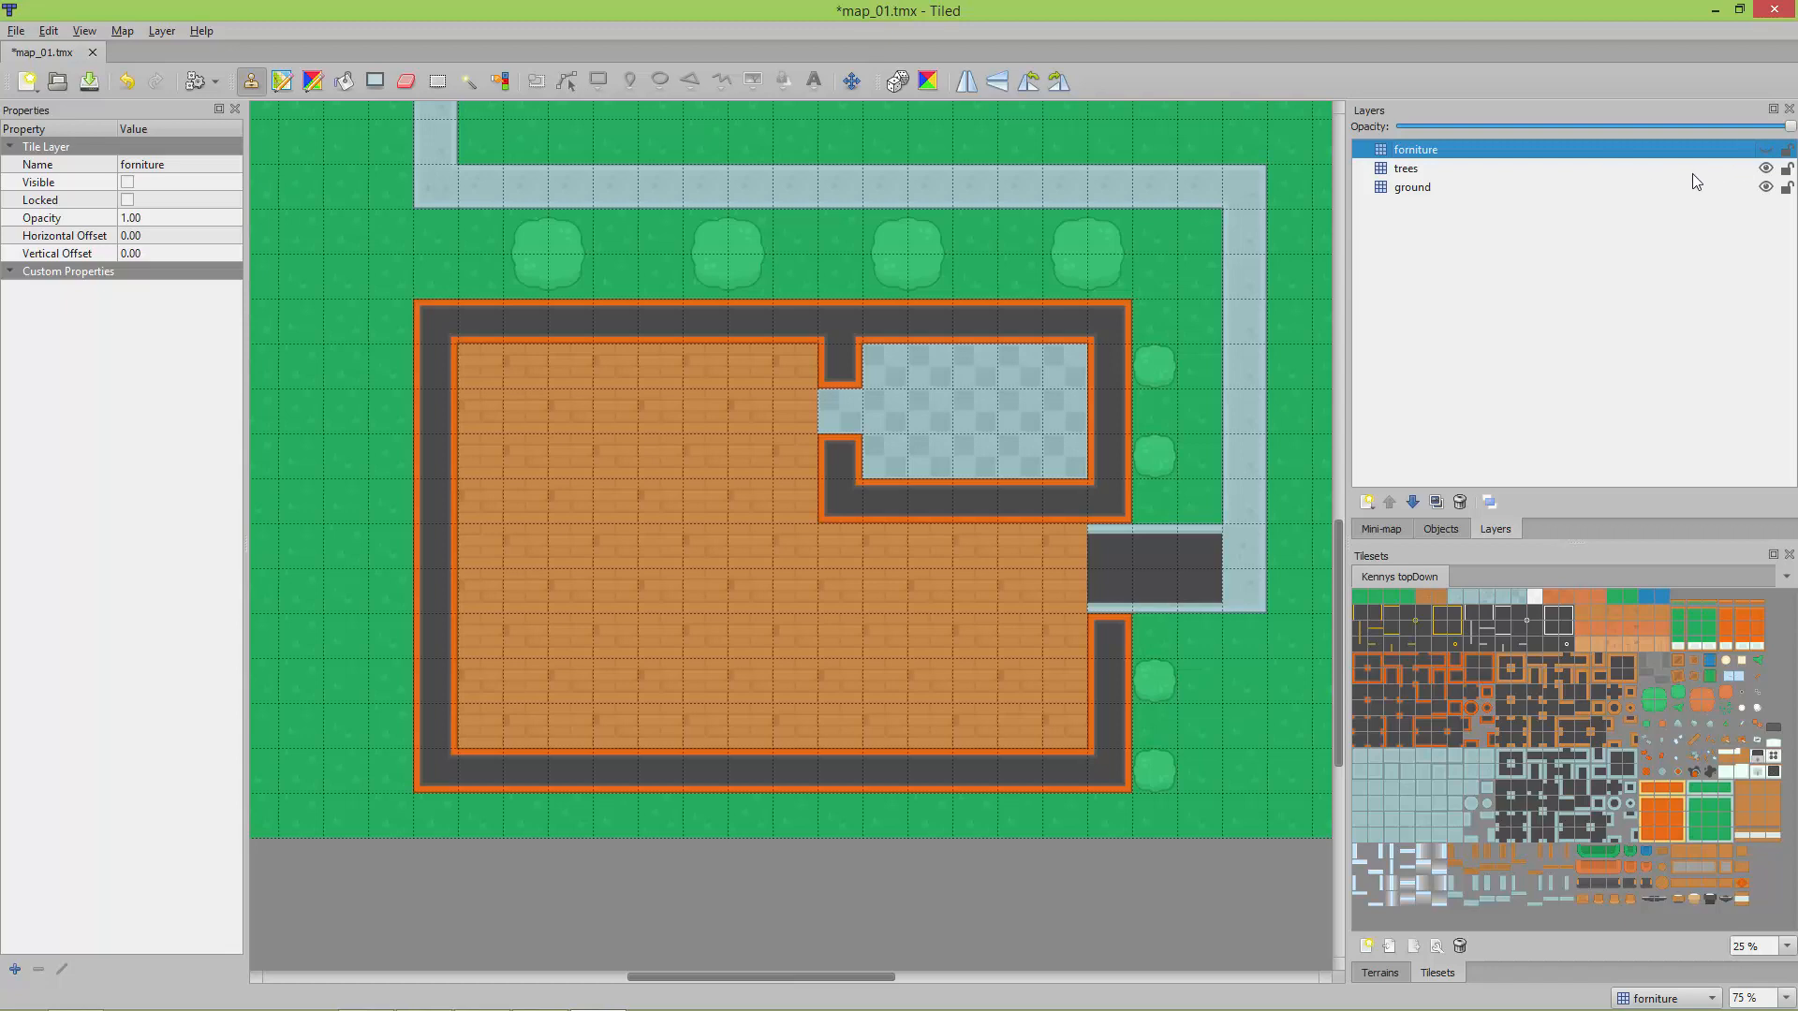
click(1784, 996)
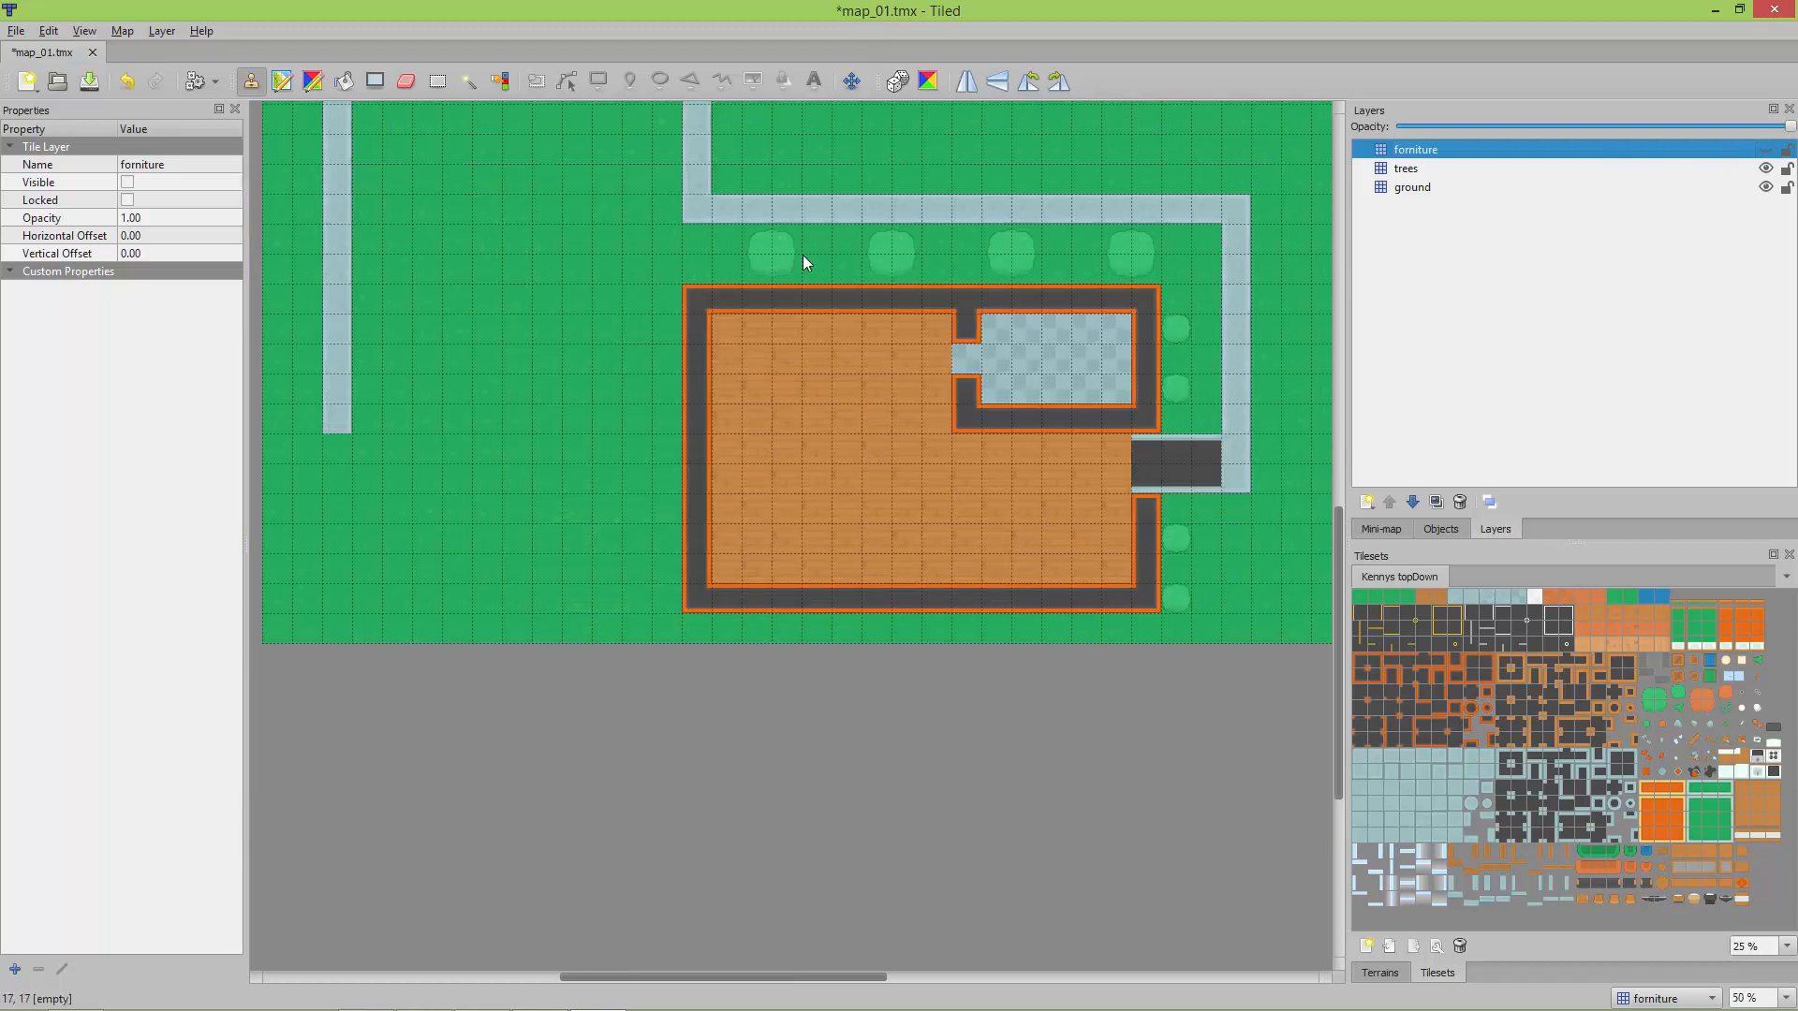
click(1763, 169)
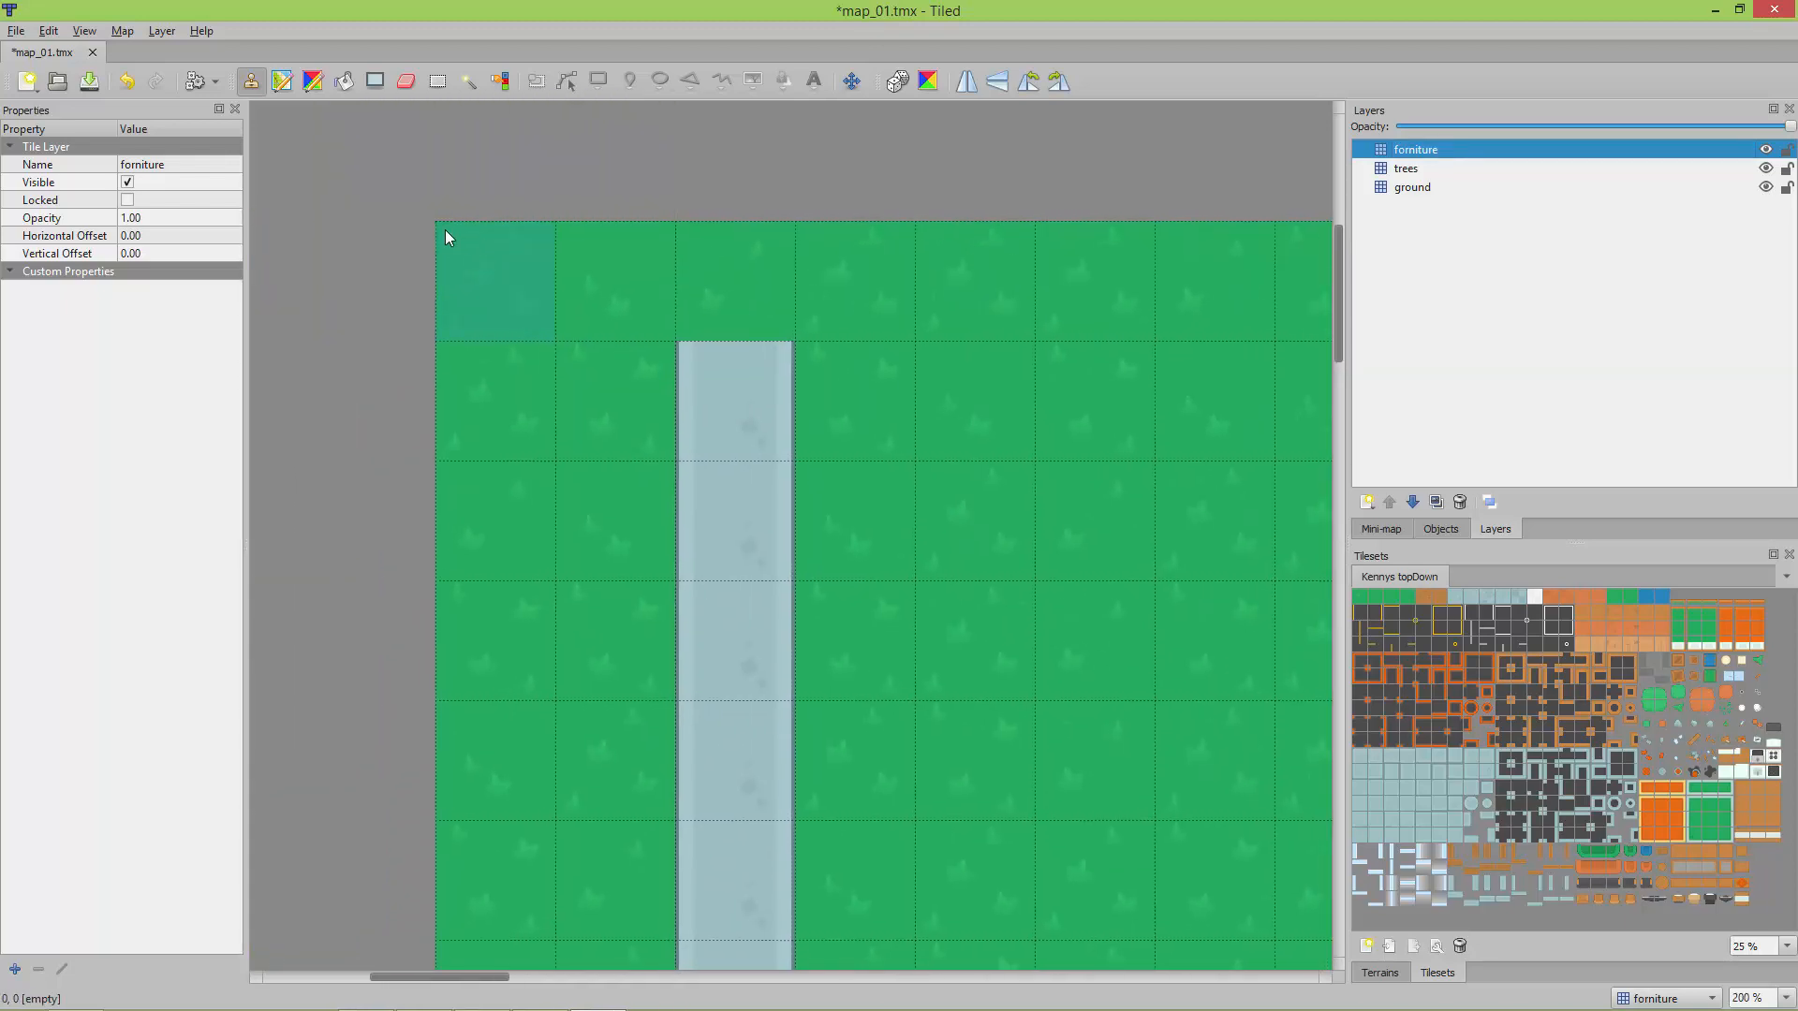
mouse_move(560, 344)
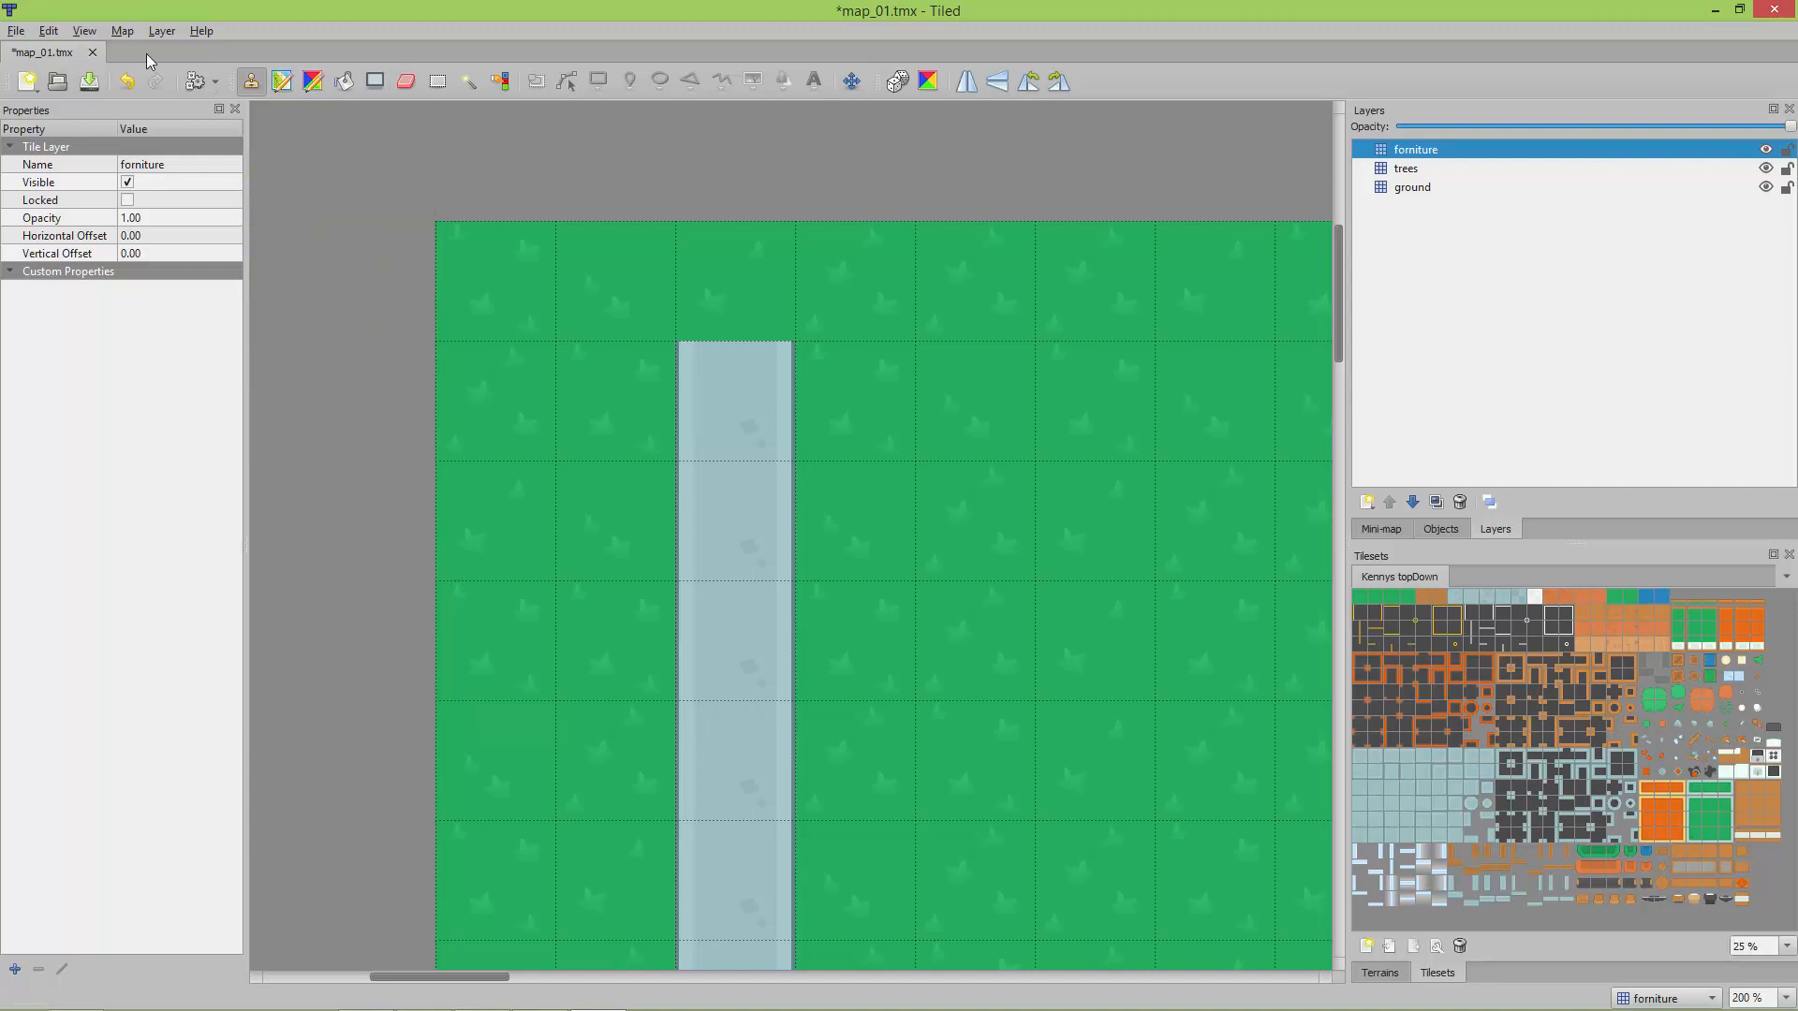
- Browse the Map and View menus for map-level information
click(122, 30)
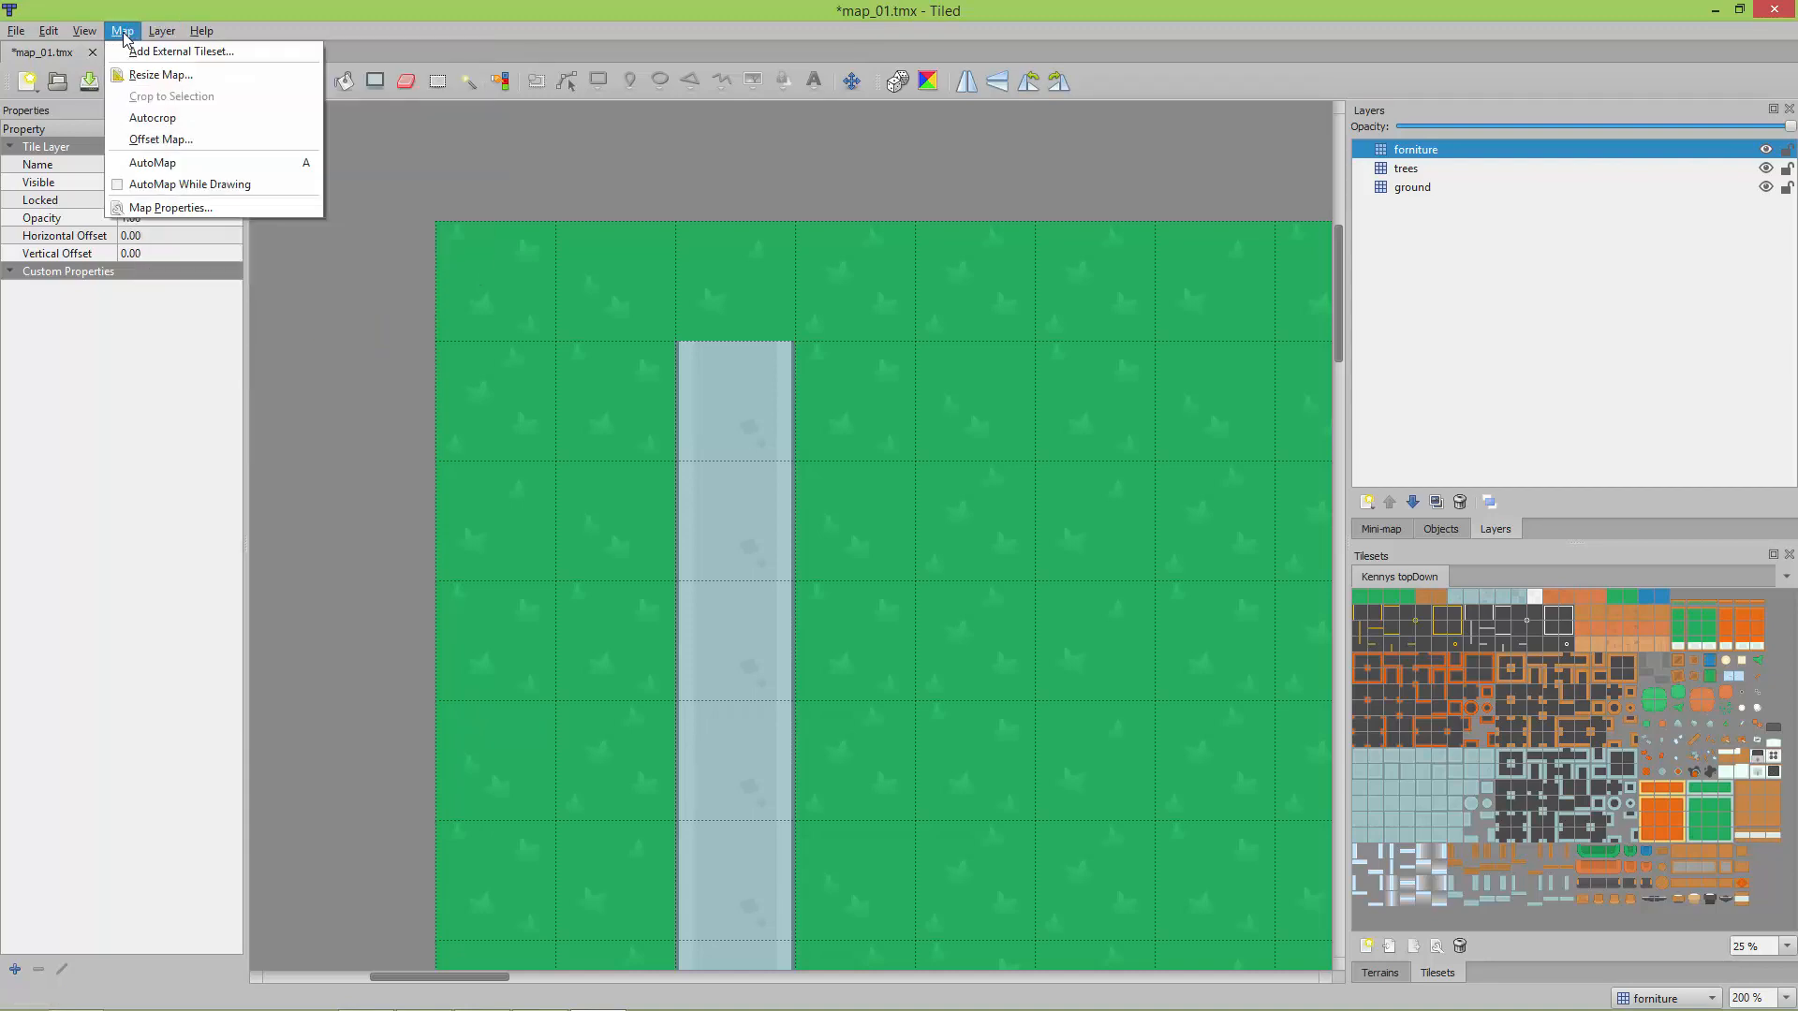
click(82, 32)
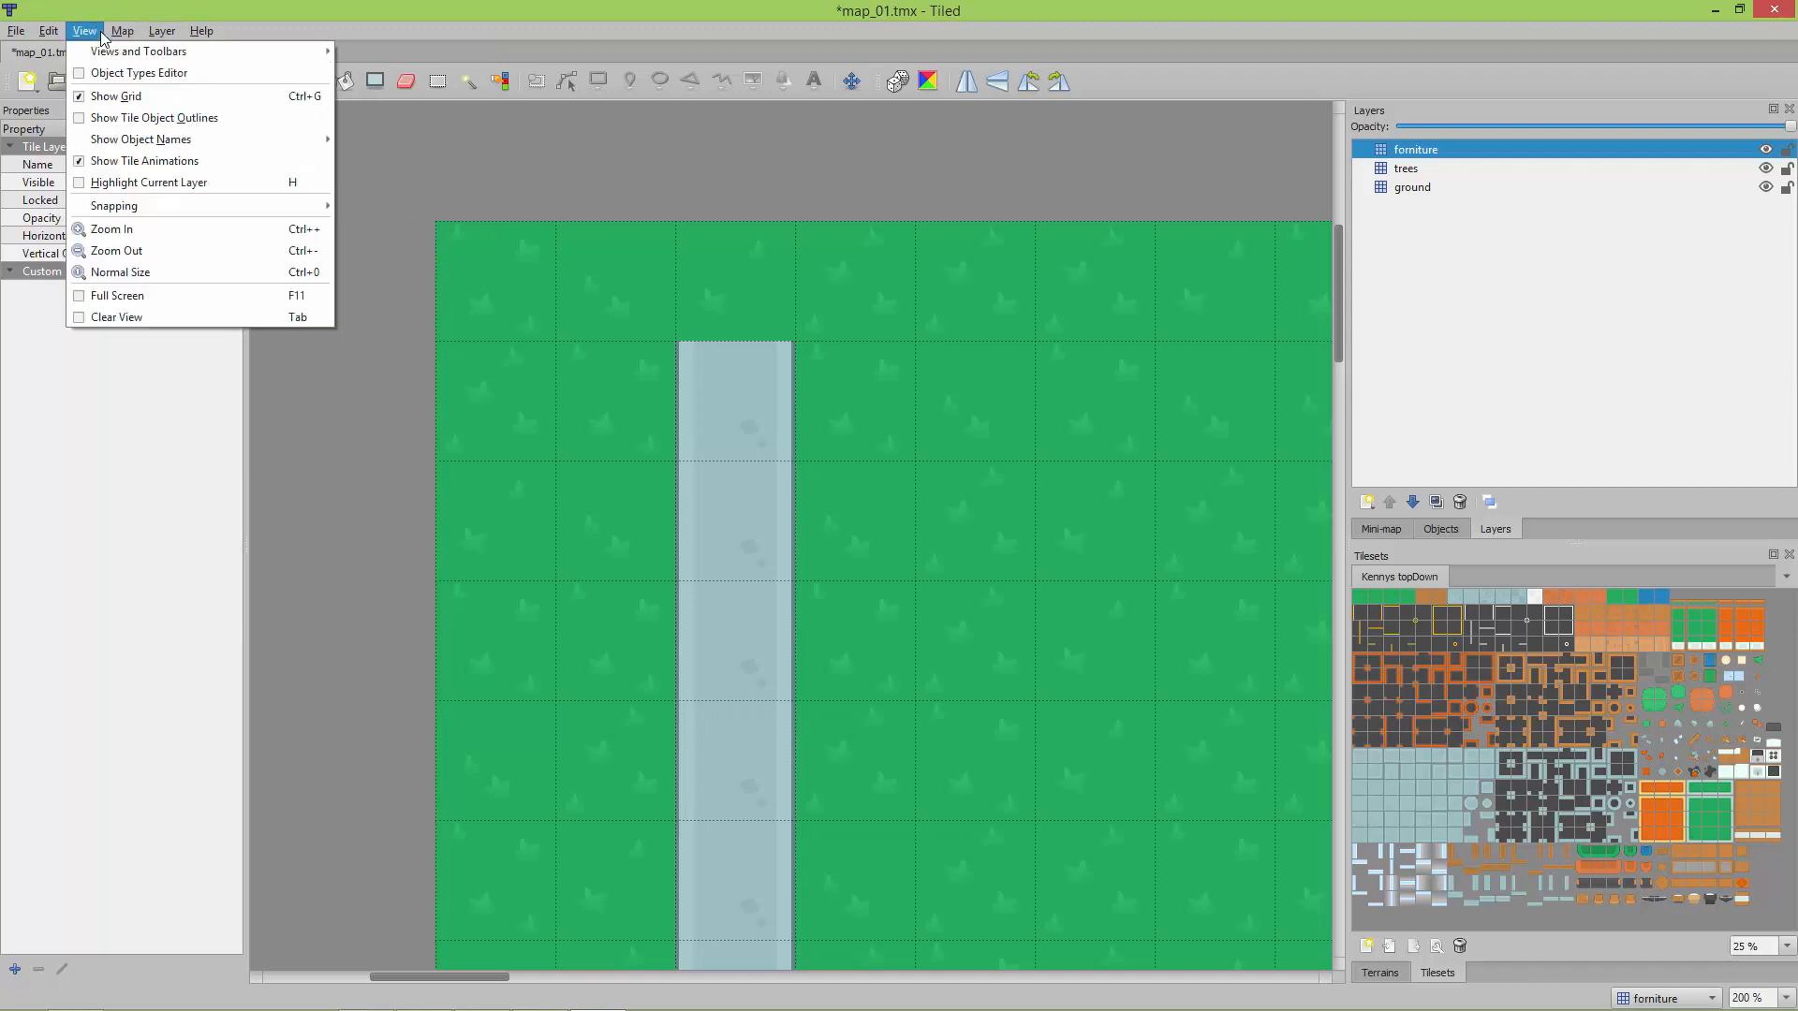
mouse_move(150, 237)
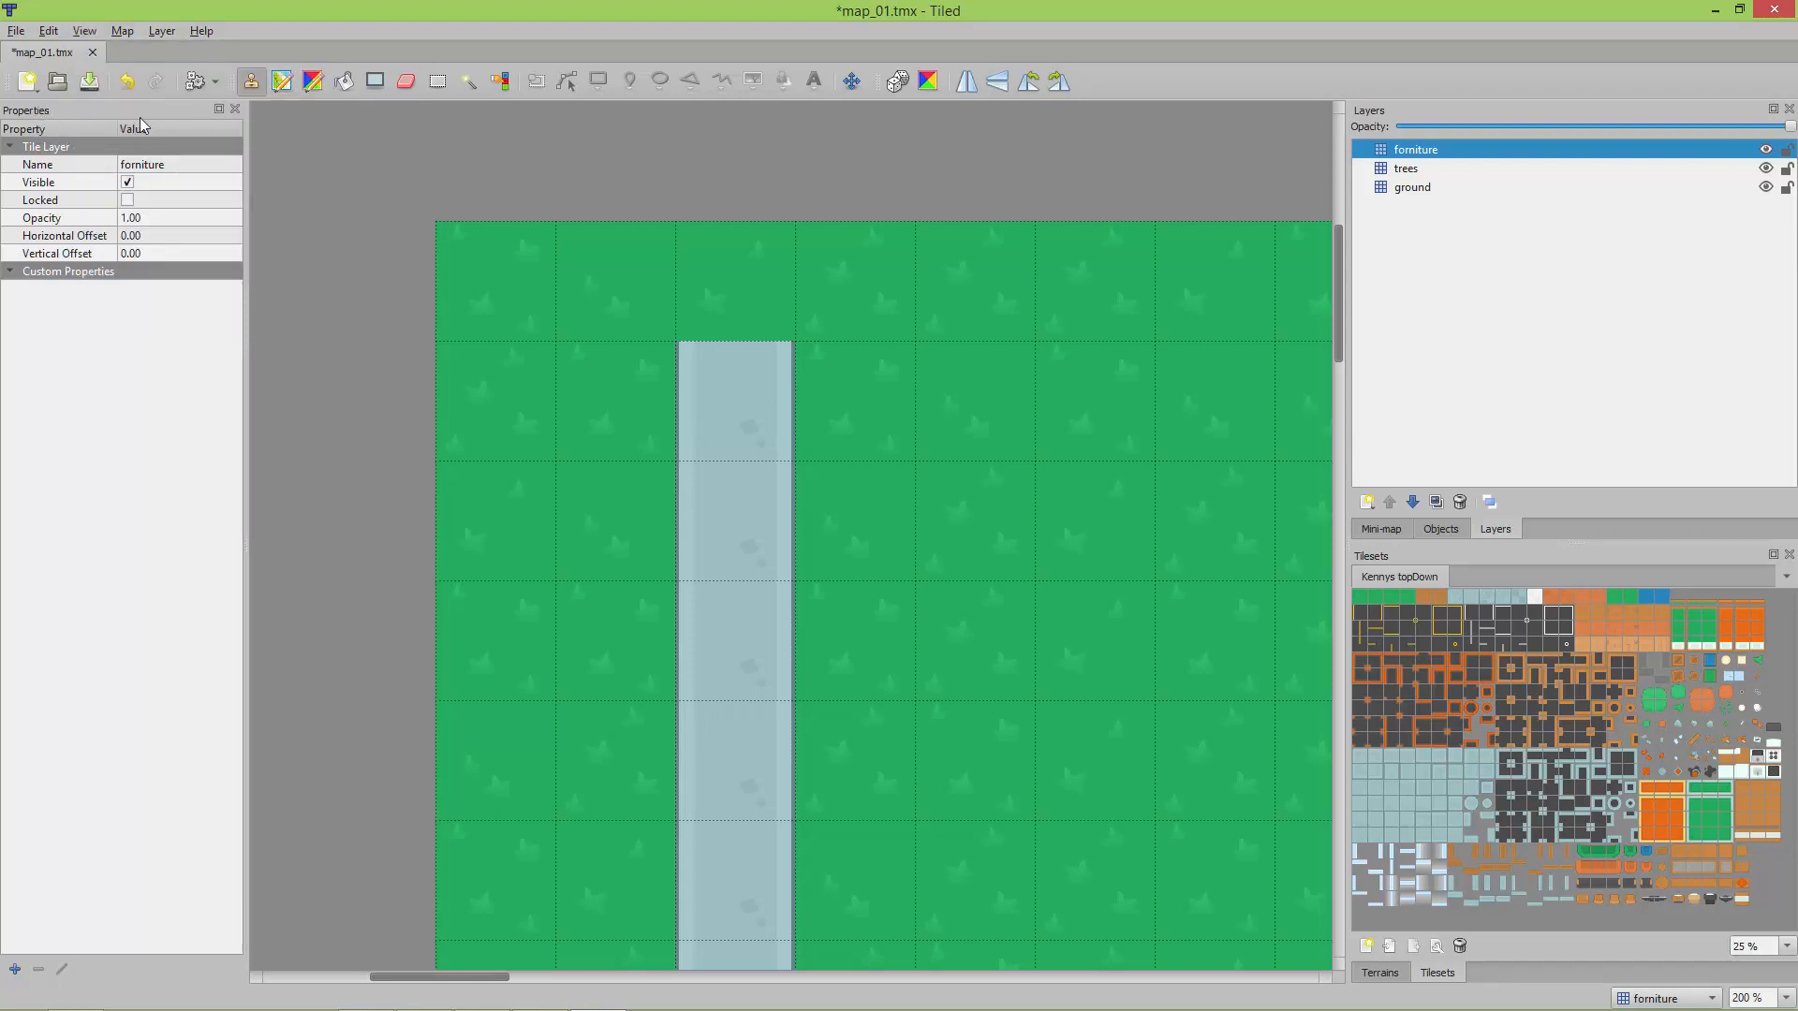
click(84, 32)
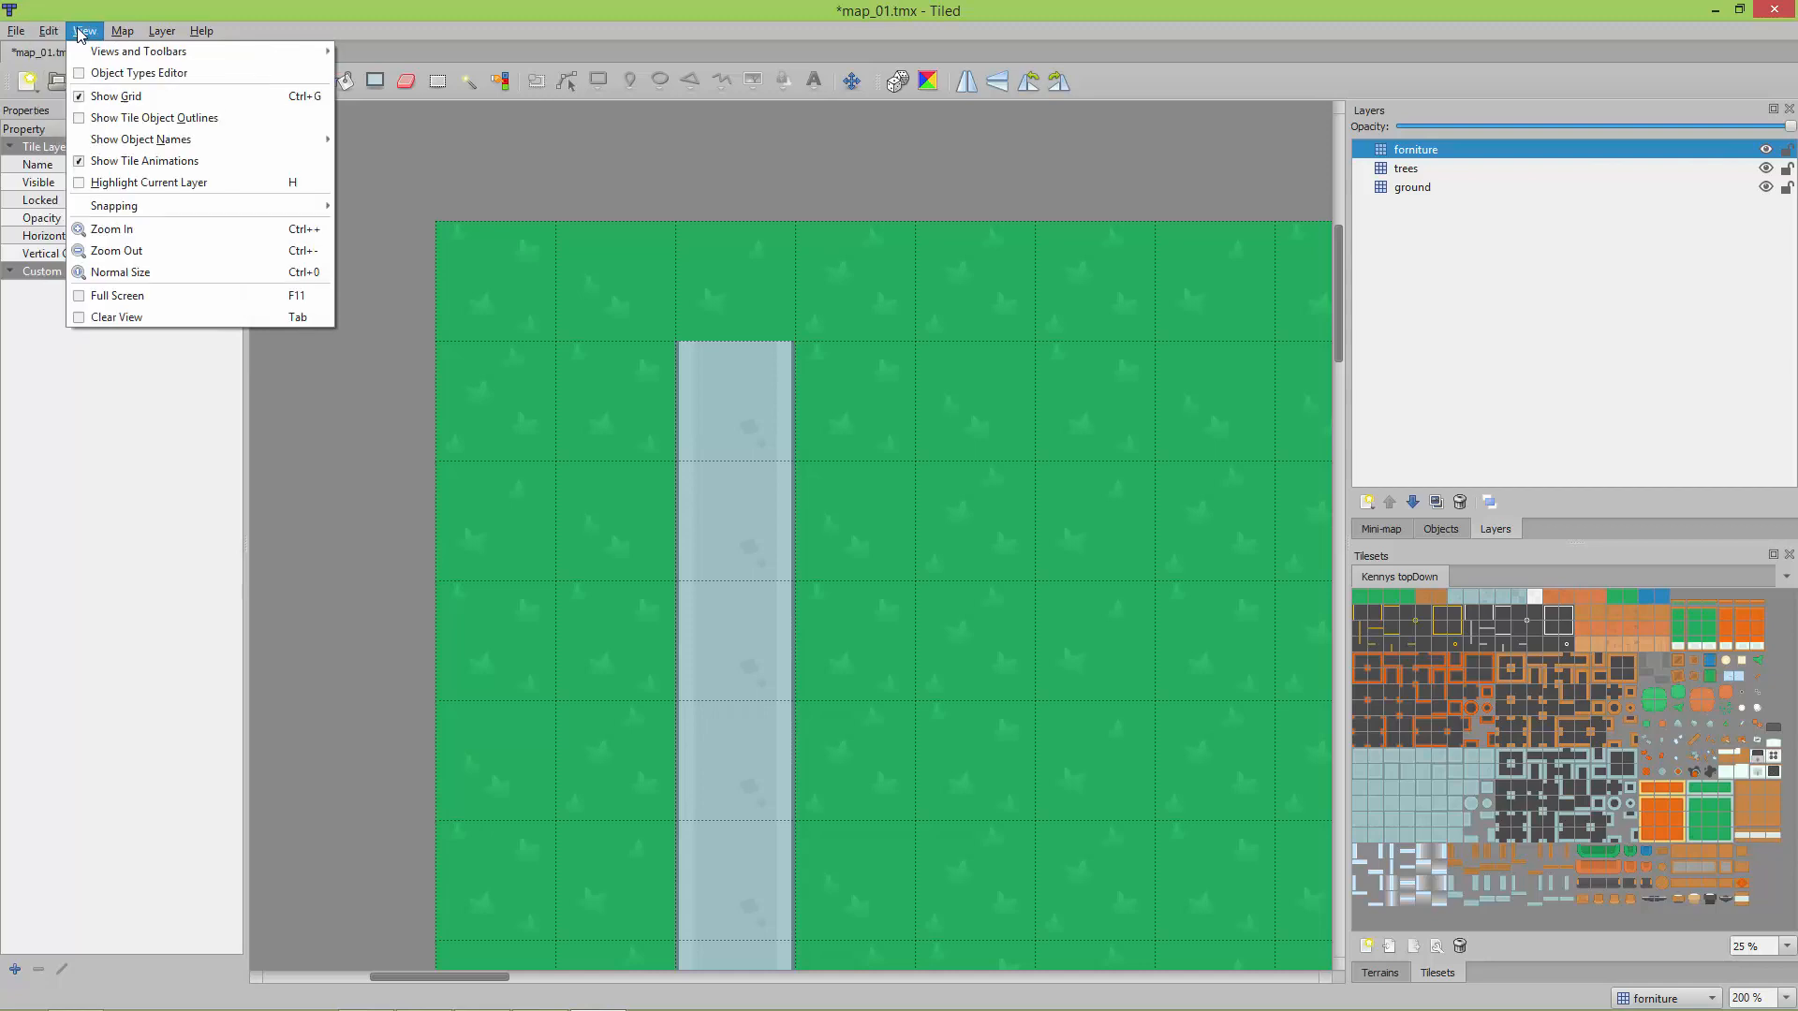
mouse_move(137, 50)
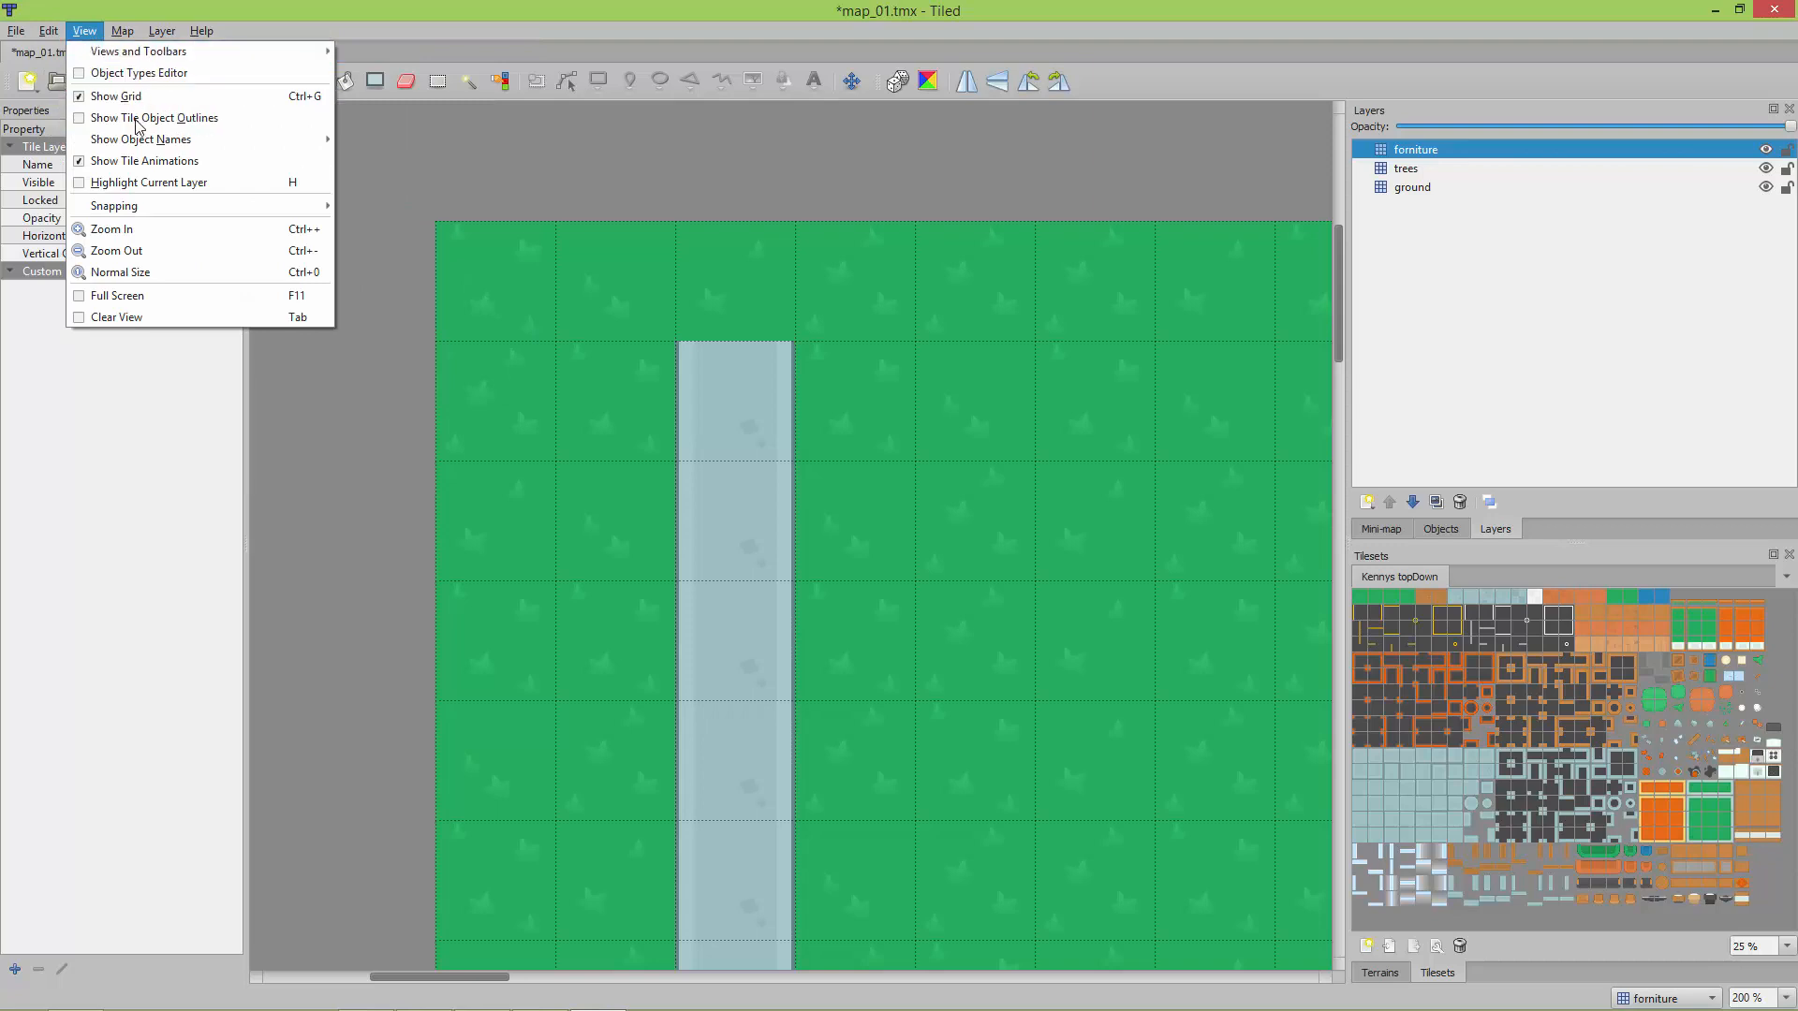
click(161, 32)
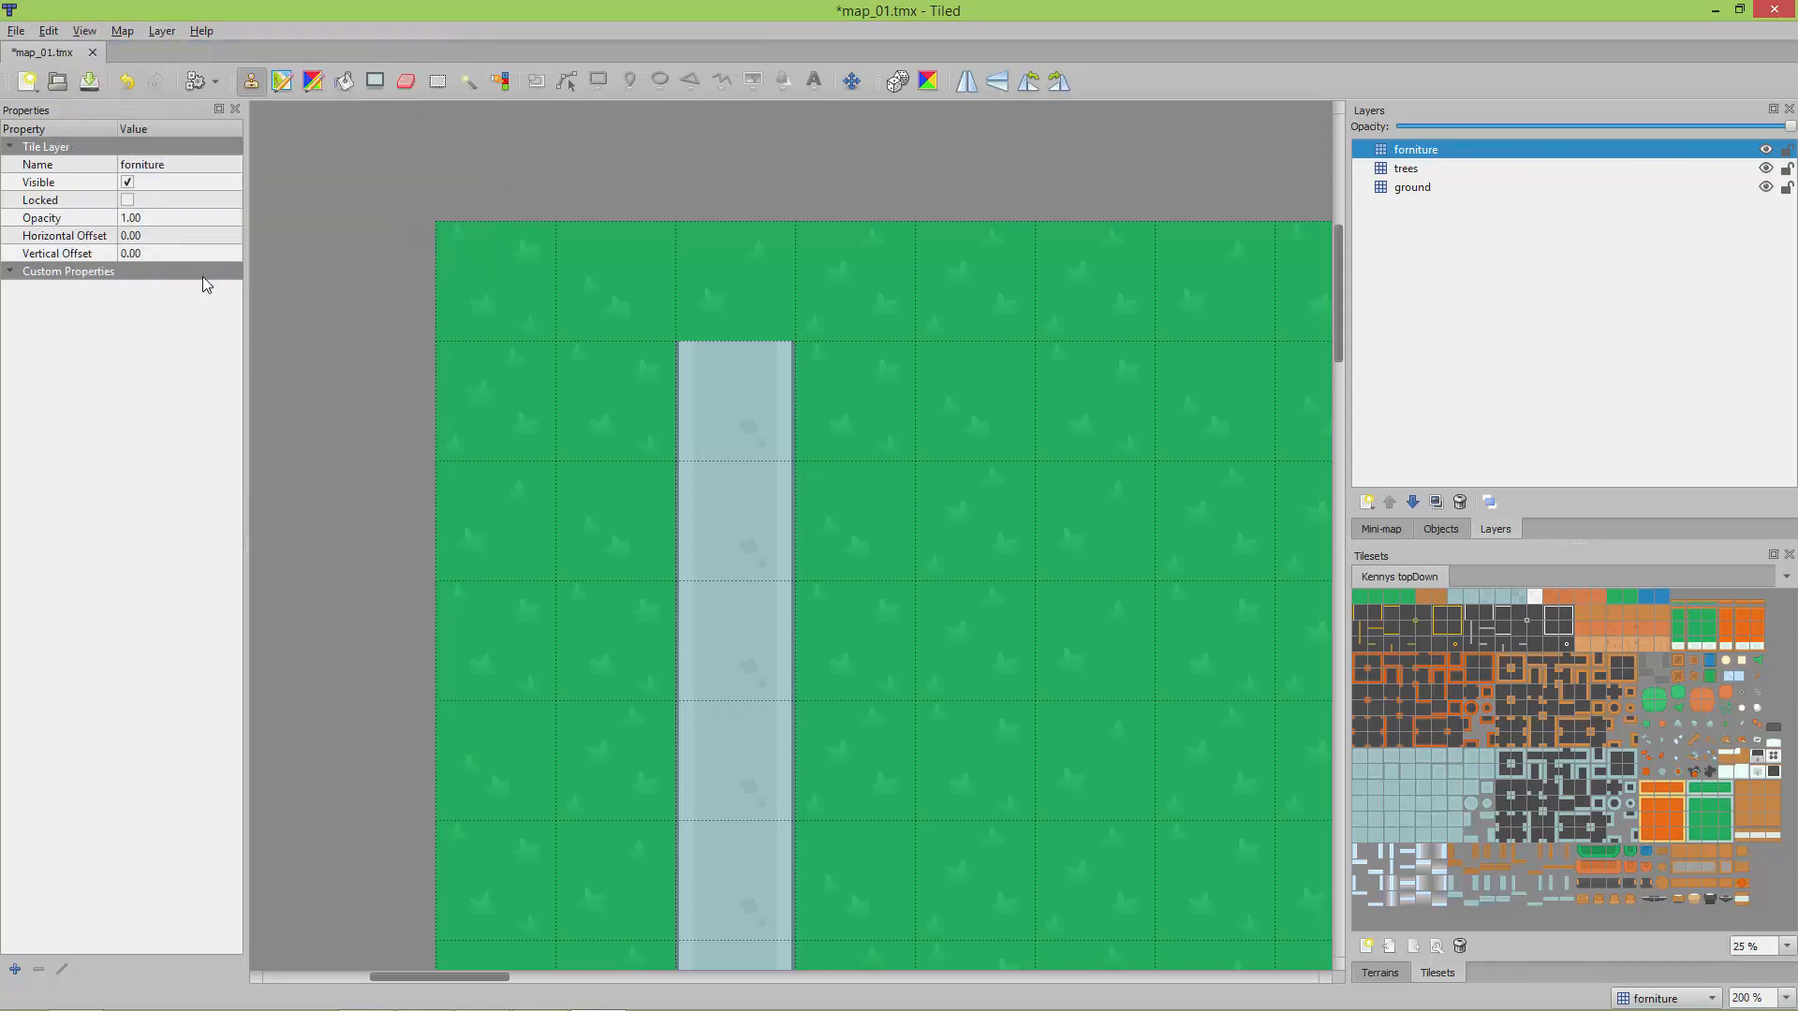
- Show Map Properties: orthogonal, 50 by 30 tiles of 64 pixels
click(121, 32)
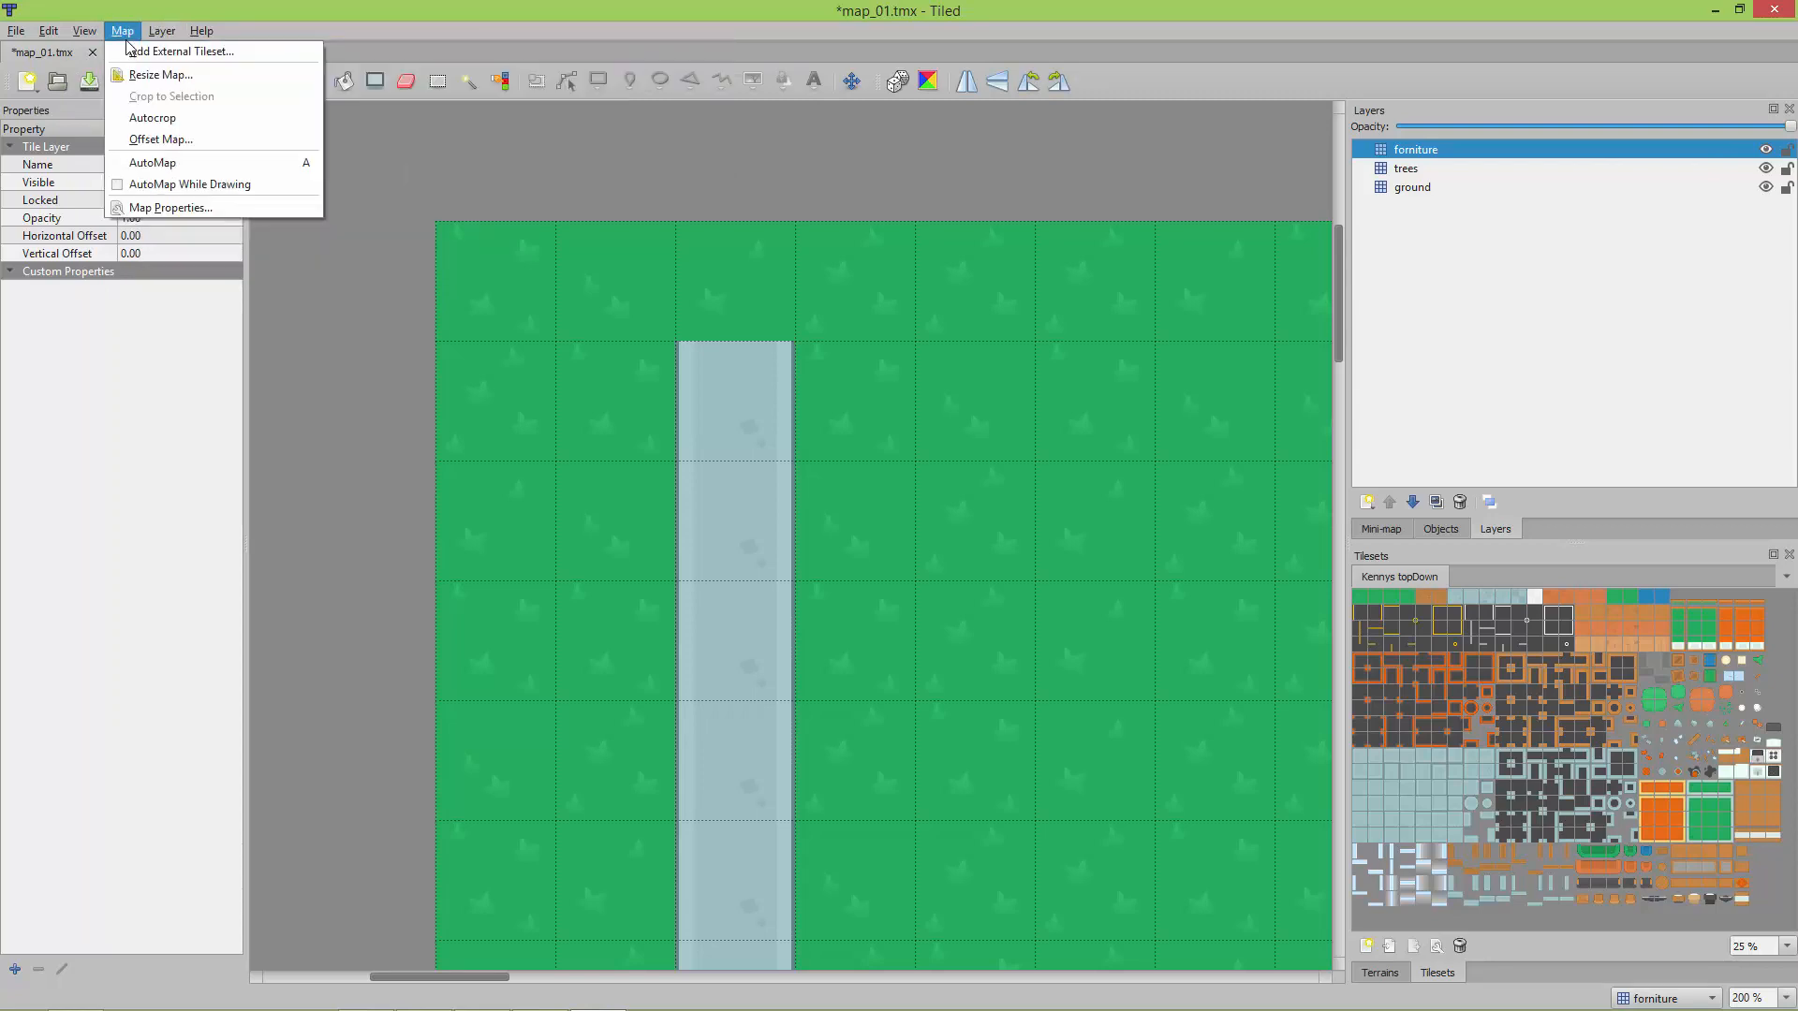
click(170, 208)
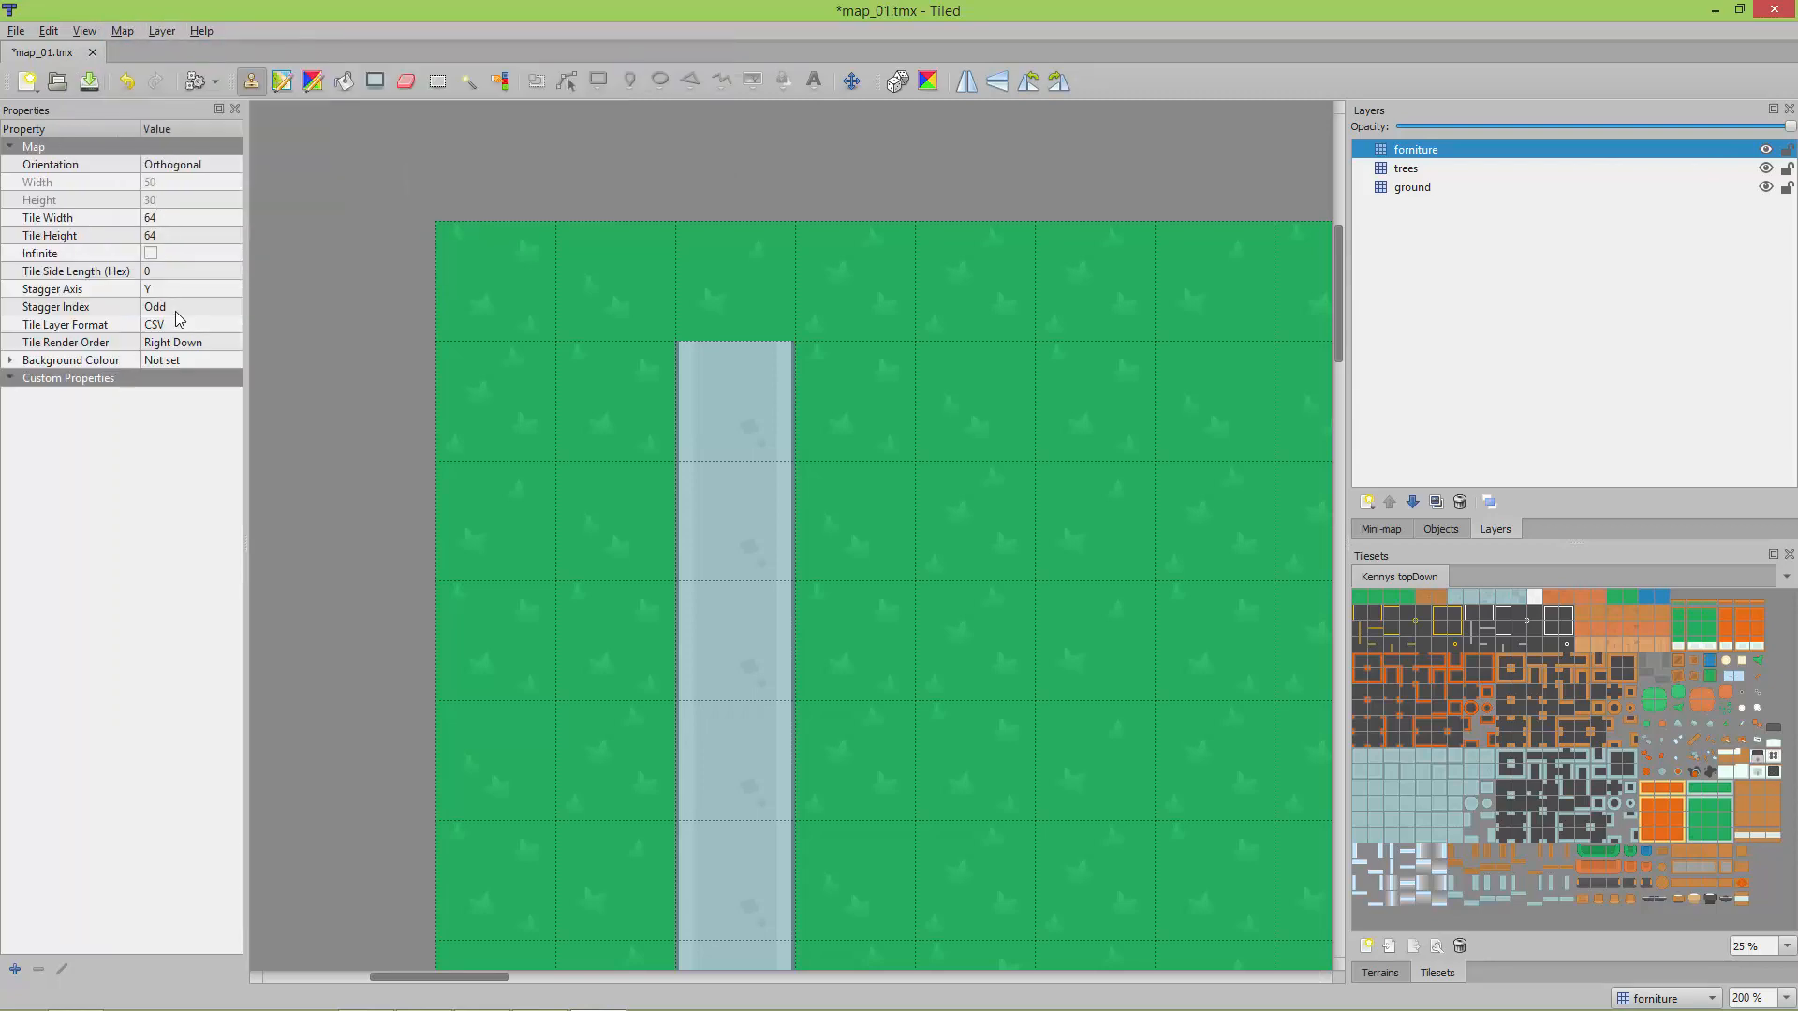
click(121, 32)
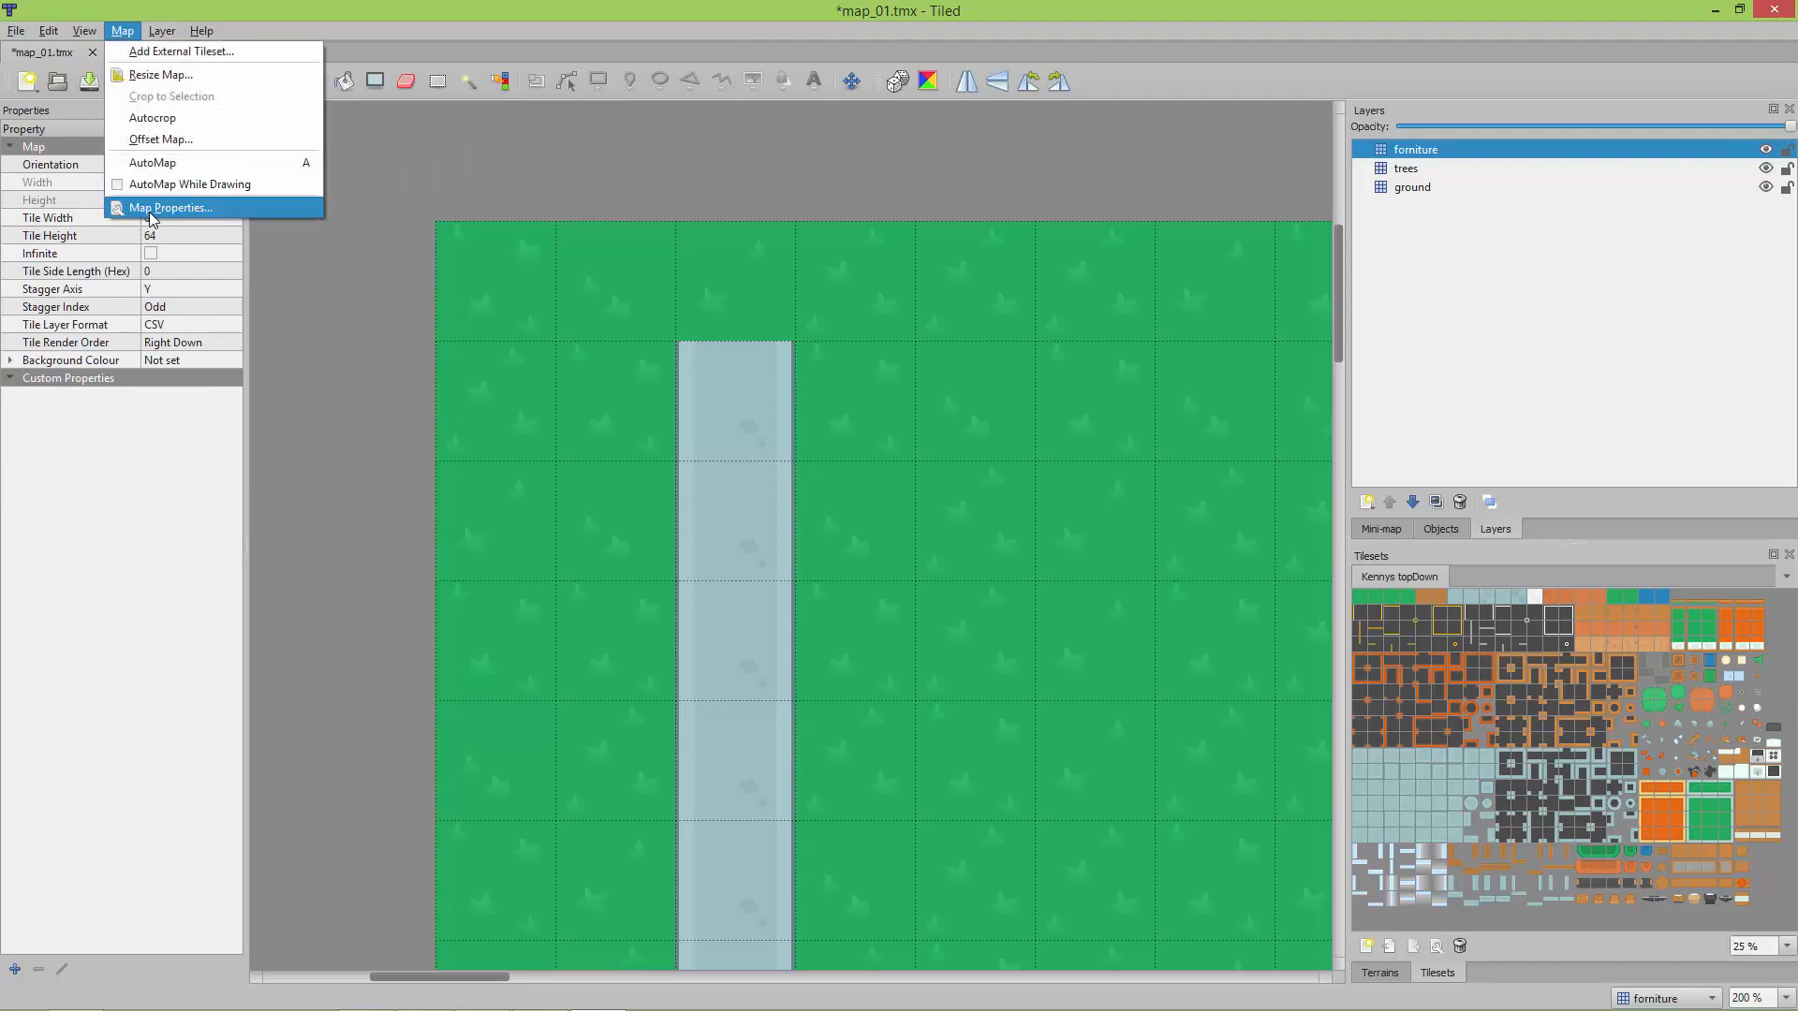
click(170, 207)
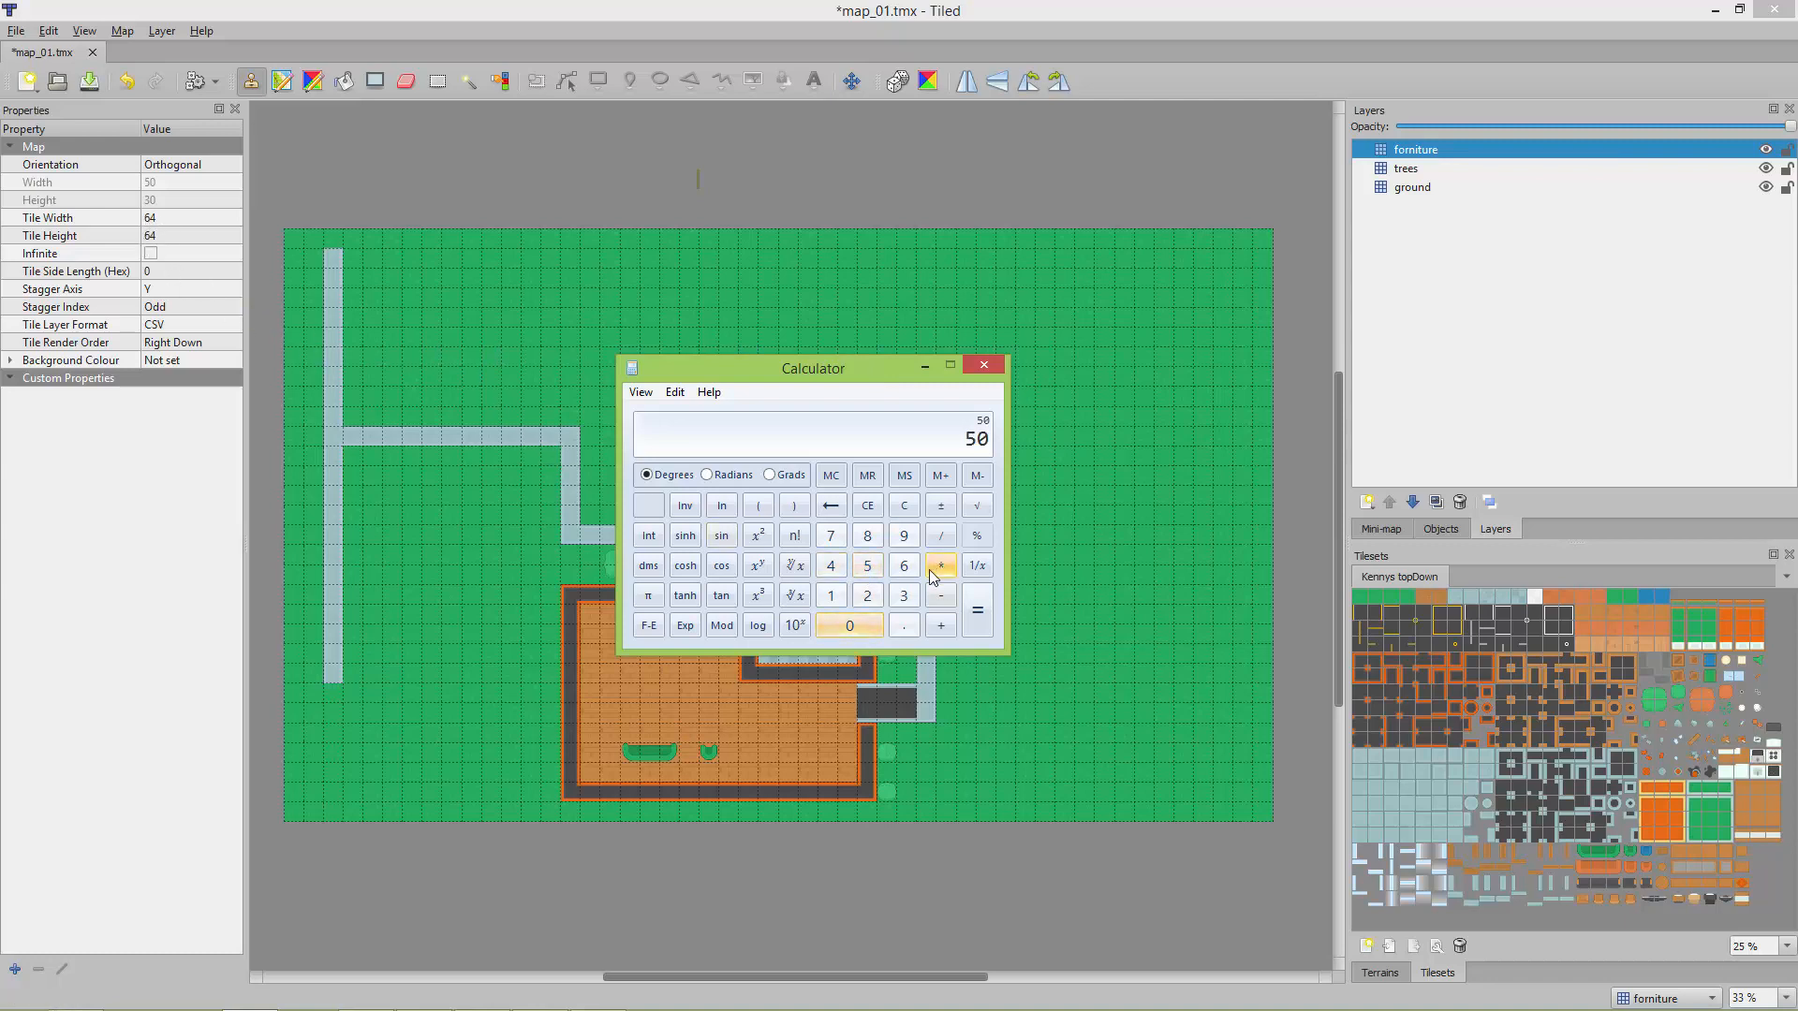
- Compute the map's pixel size: 50 × 64 = 3200 and 30 × 64 = 1920
click(975, 608)
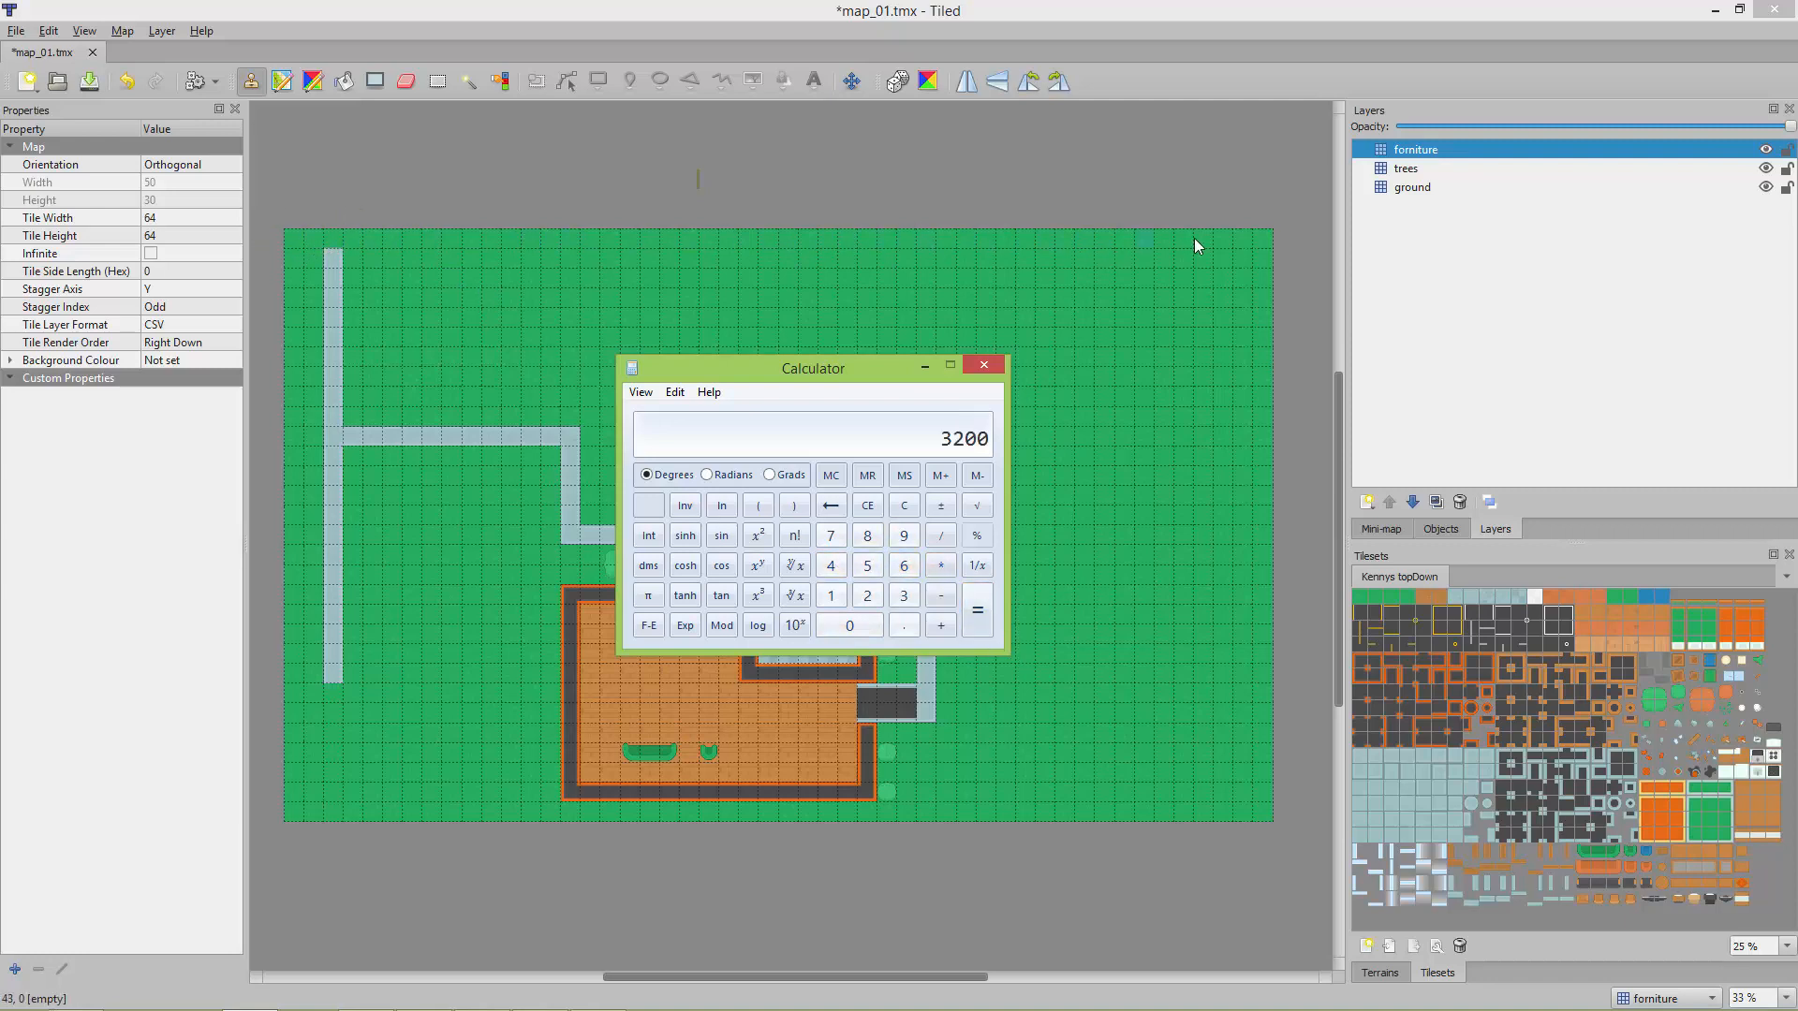
mouse_move(1264, 249)
text(30)
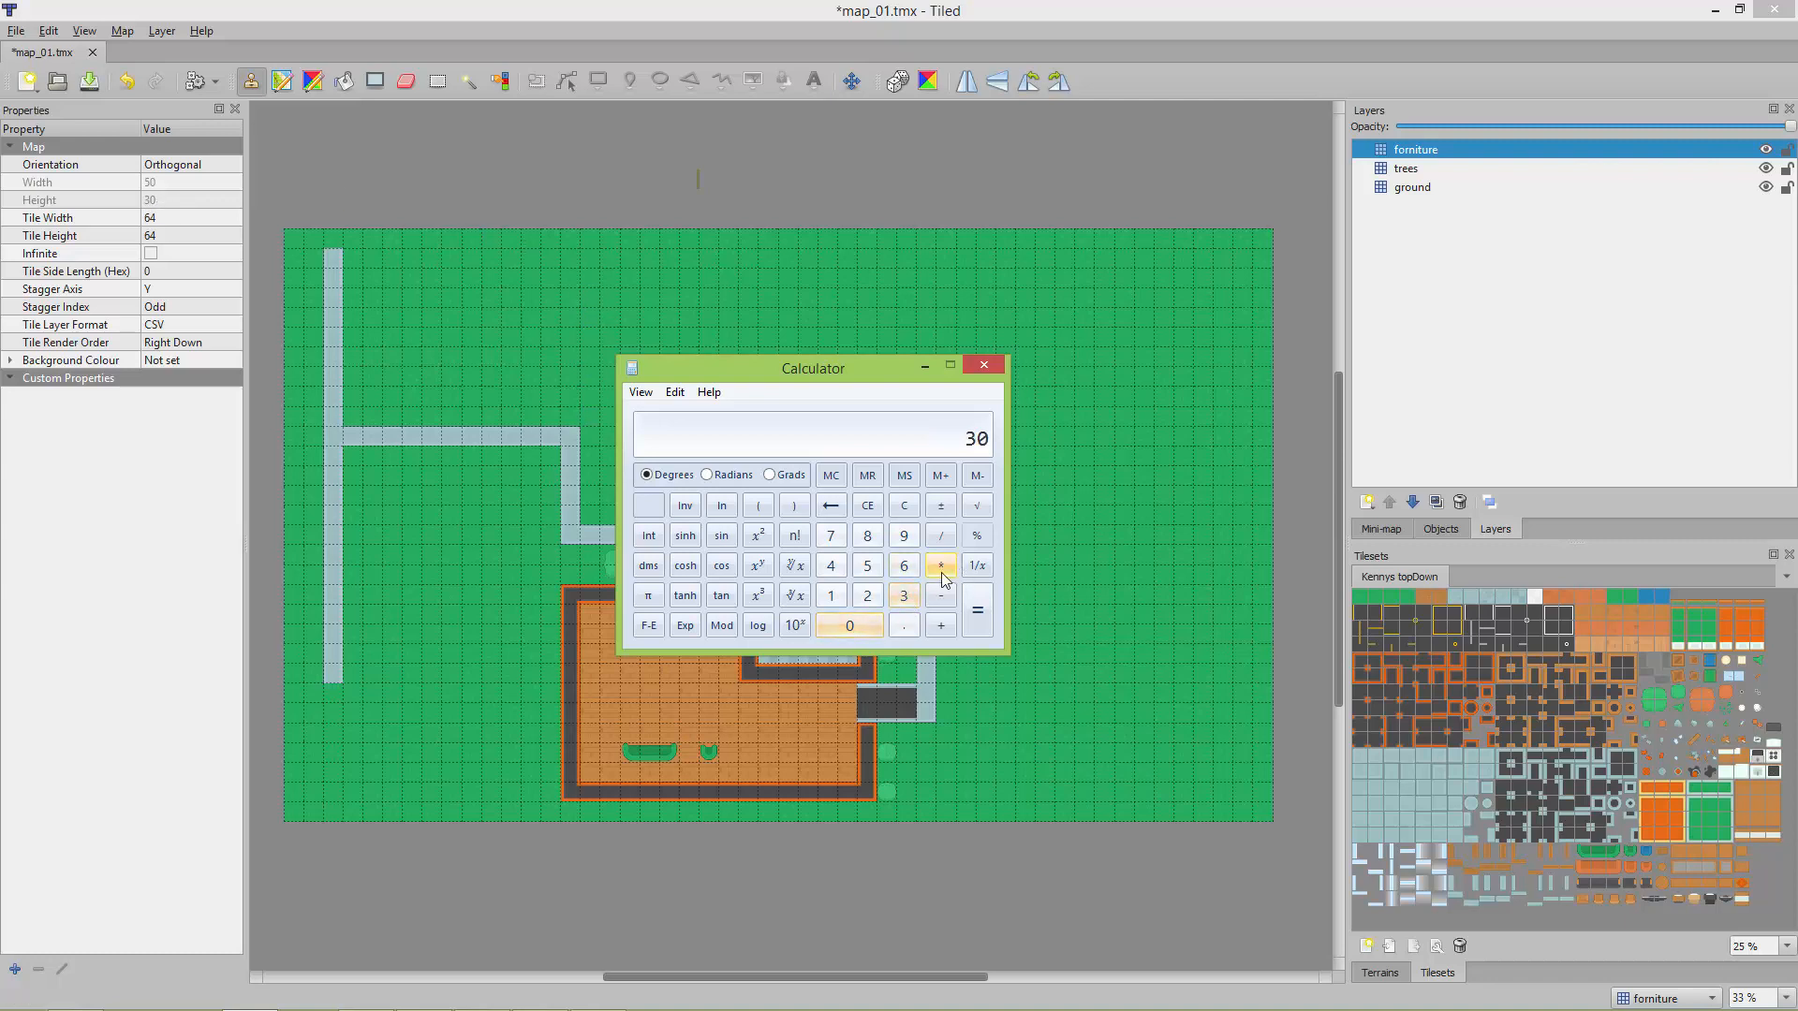
click(940, 564)
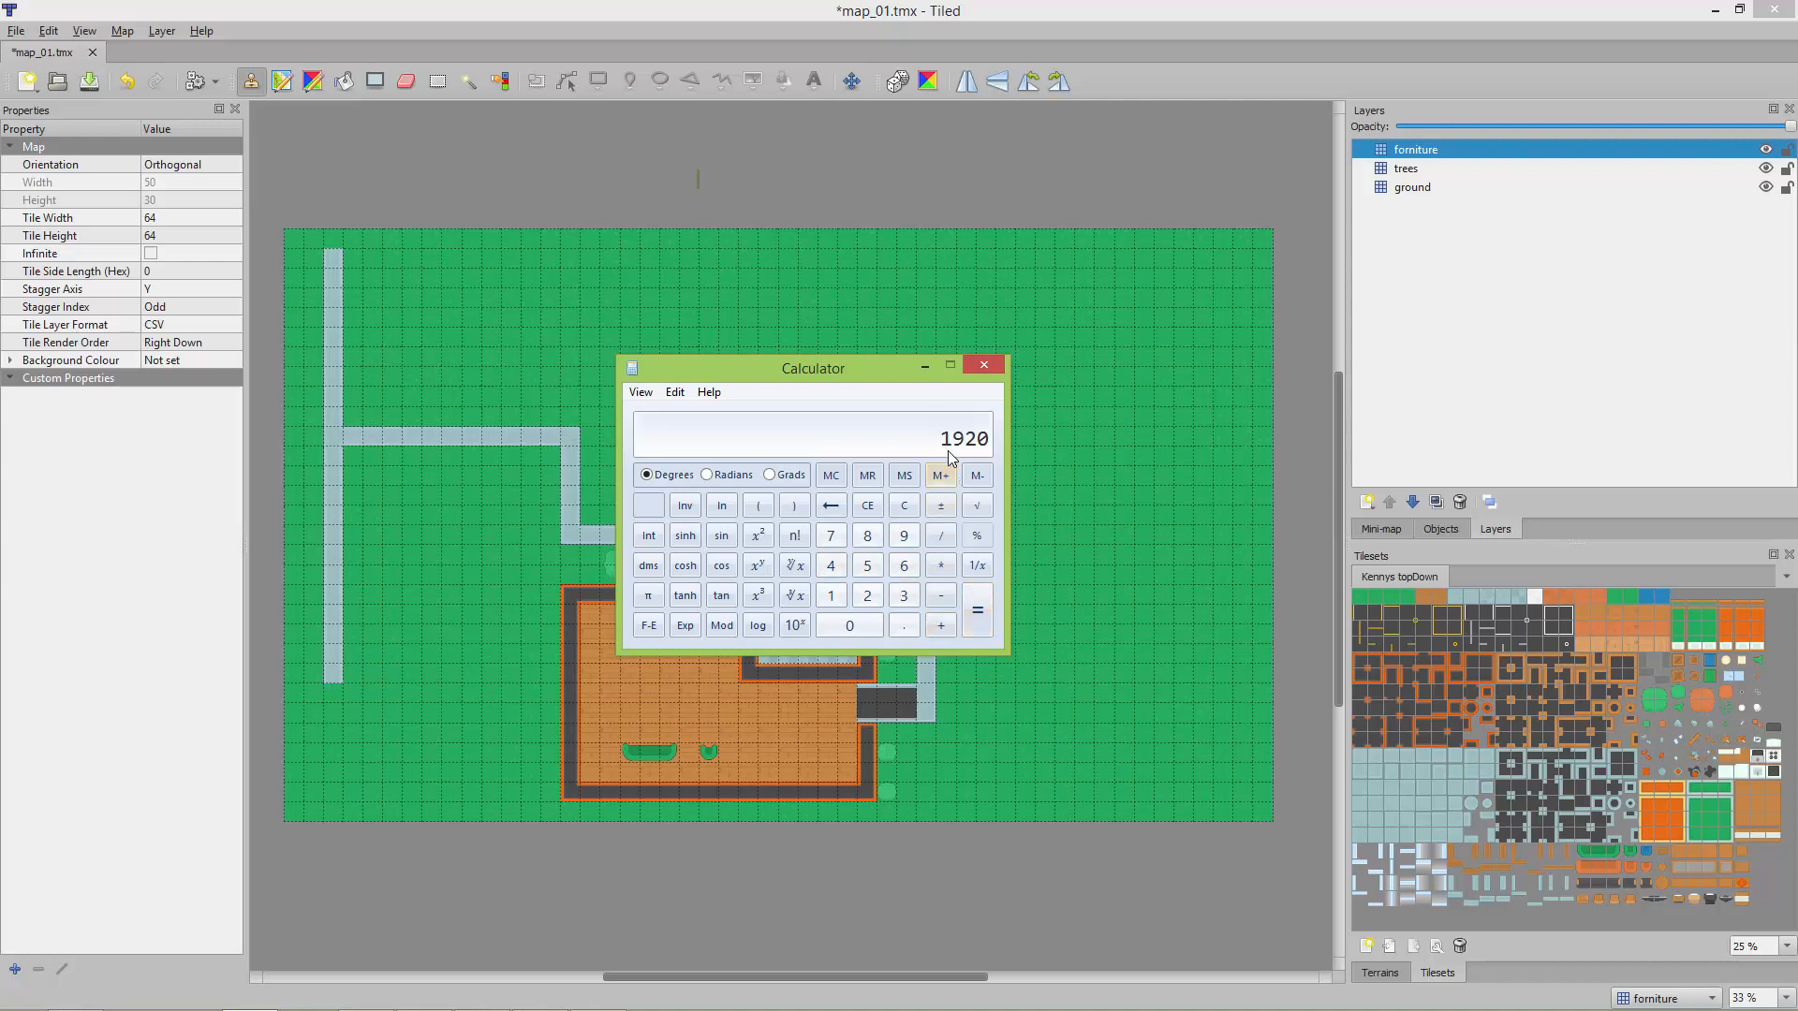
mouse_move(621, 345)
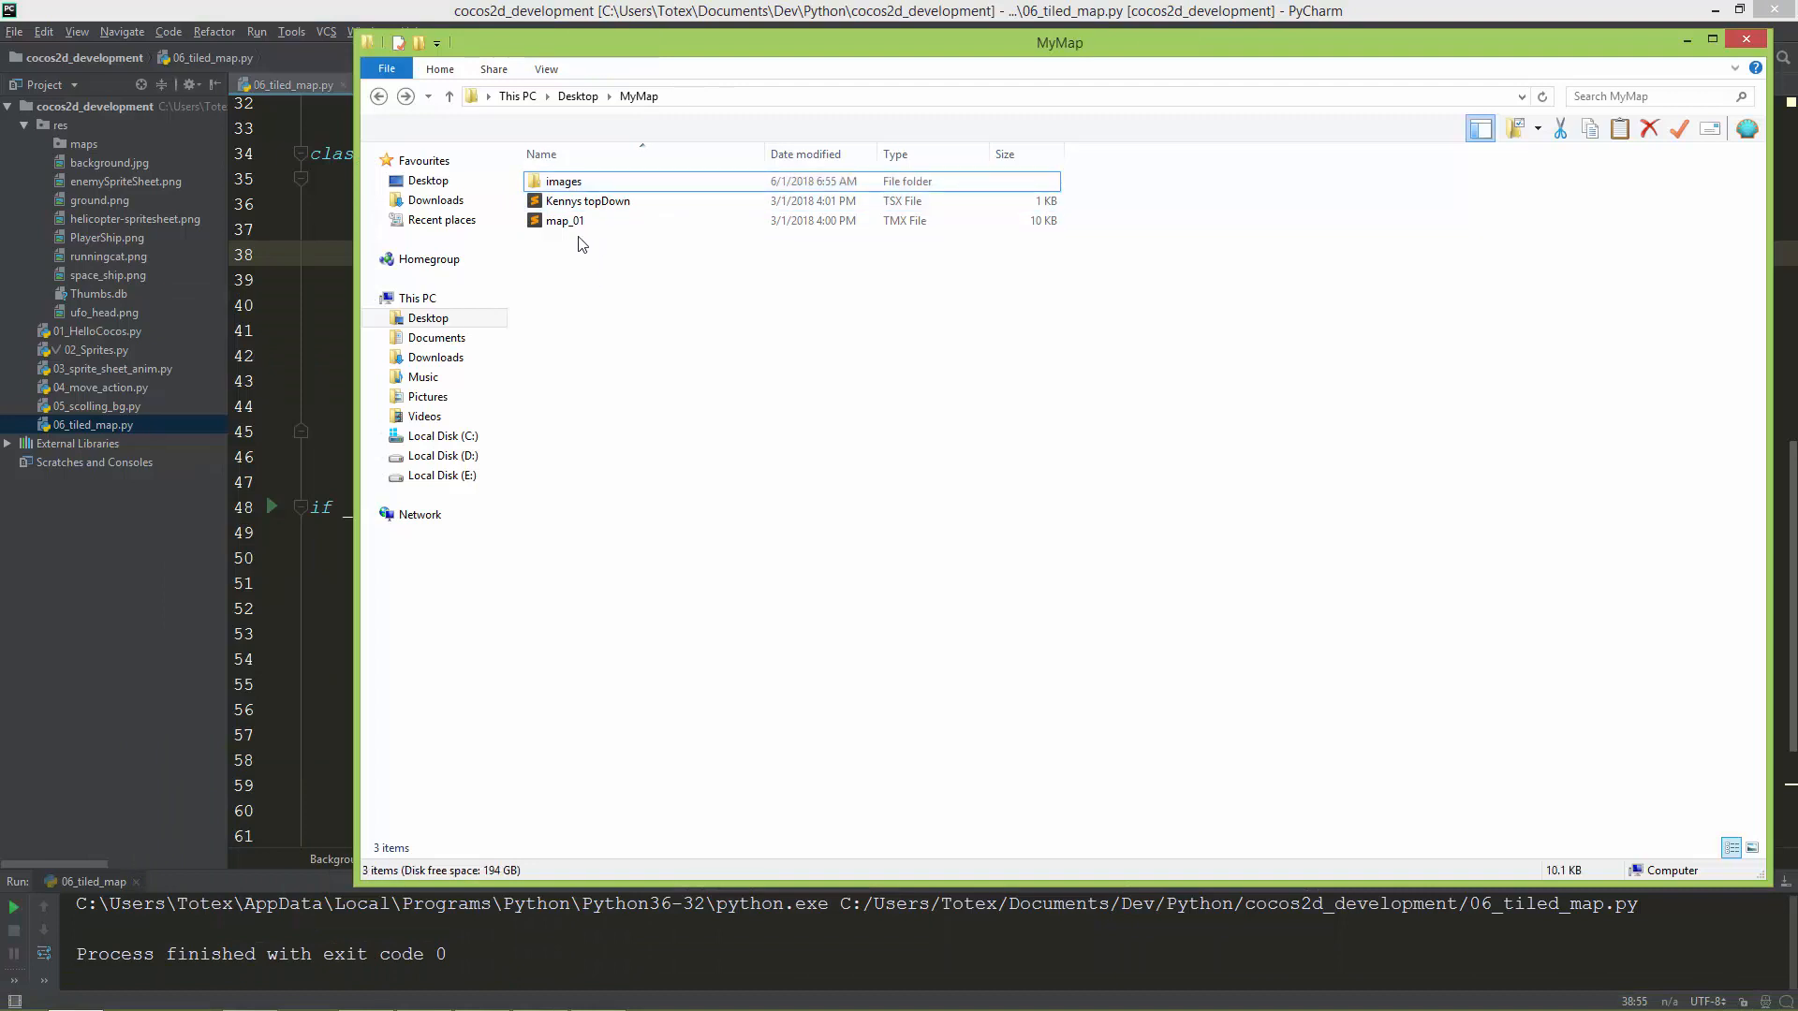
mouse_move(595, 283)
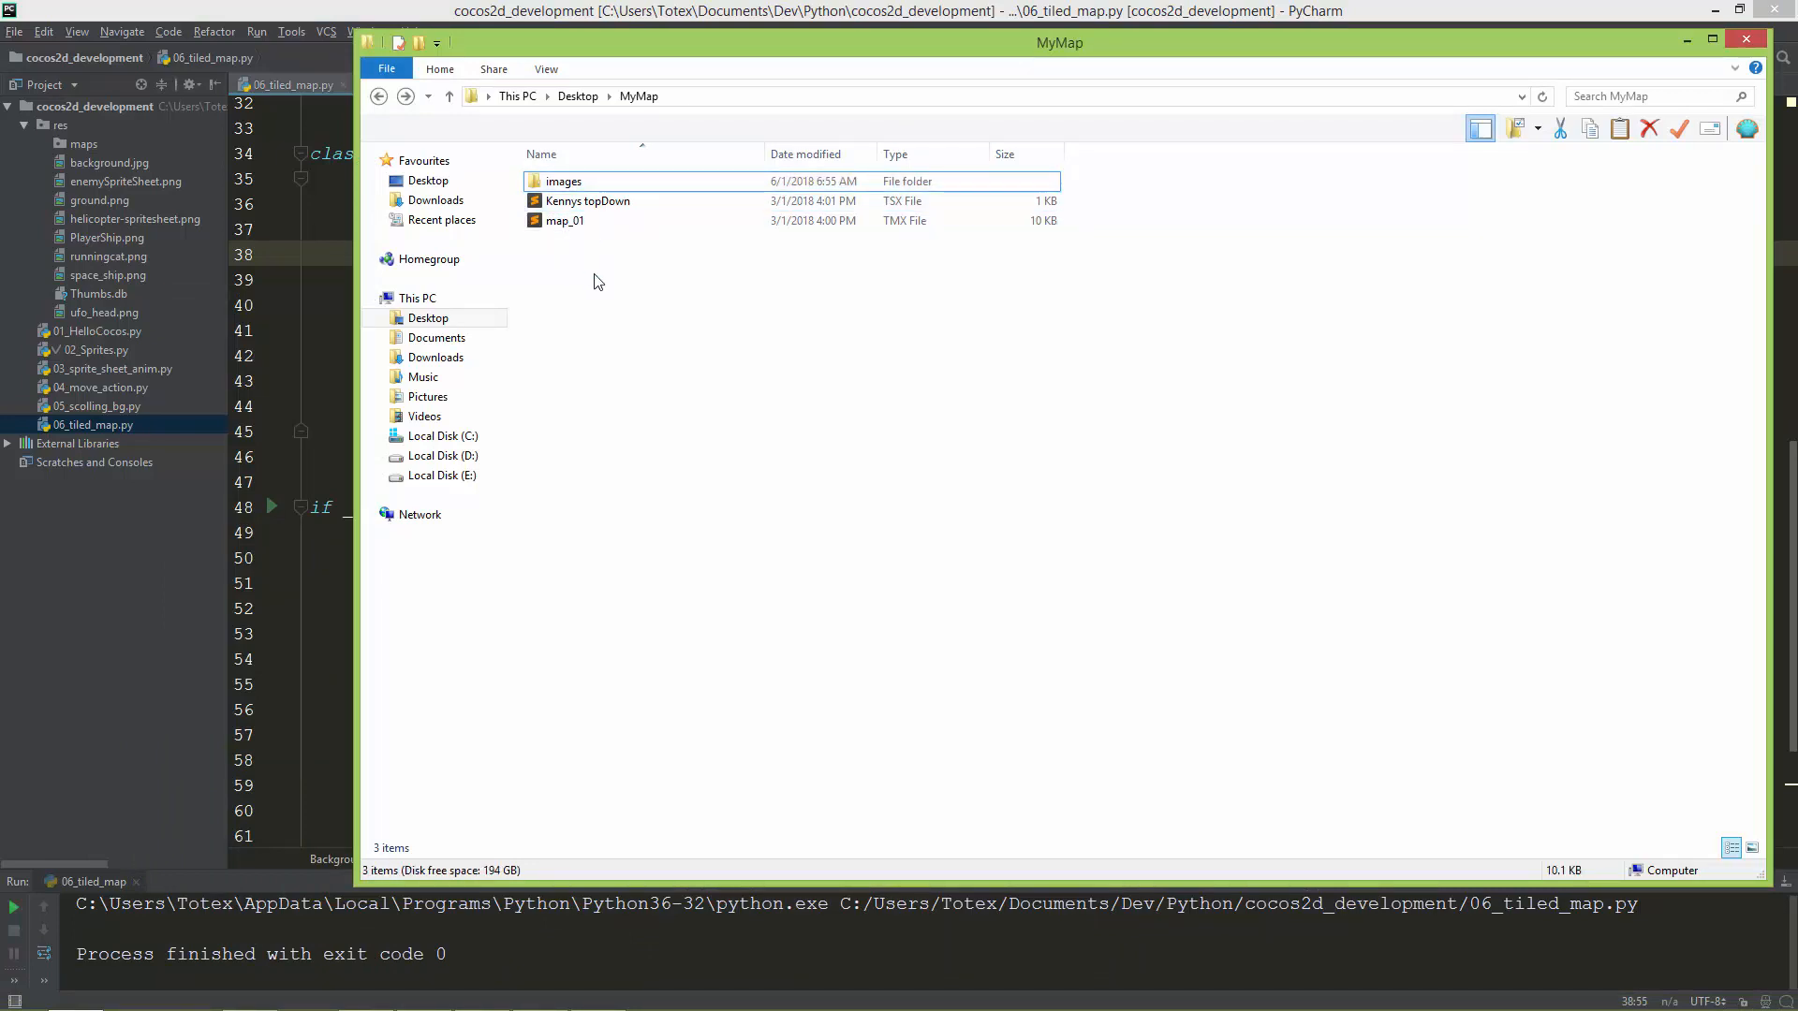
- Open map_01.tmx from the MyMap folder as XML text in Sublime Text
click(566, 221)
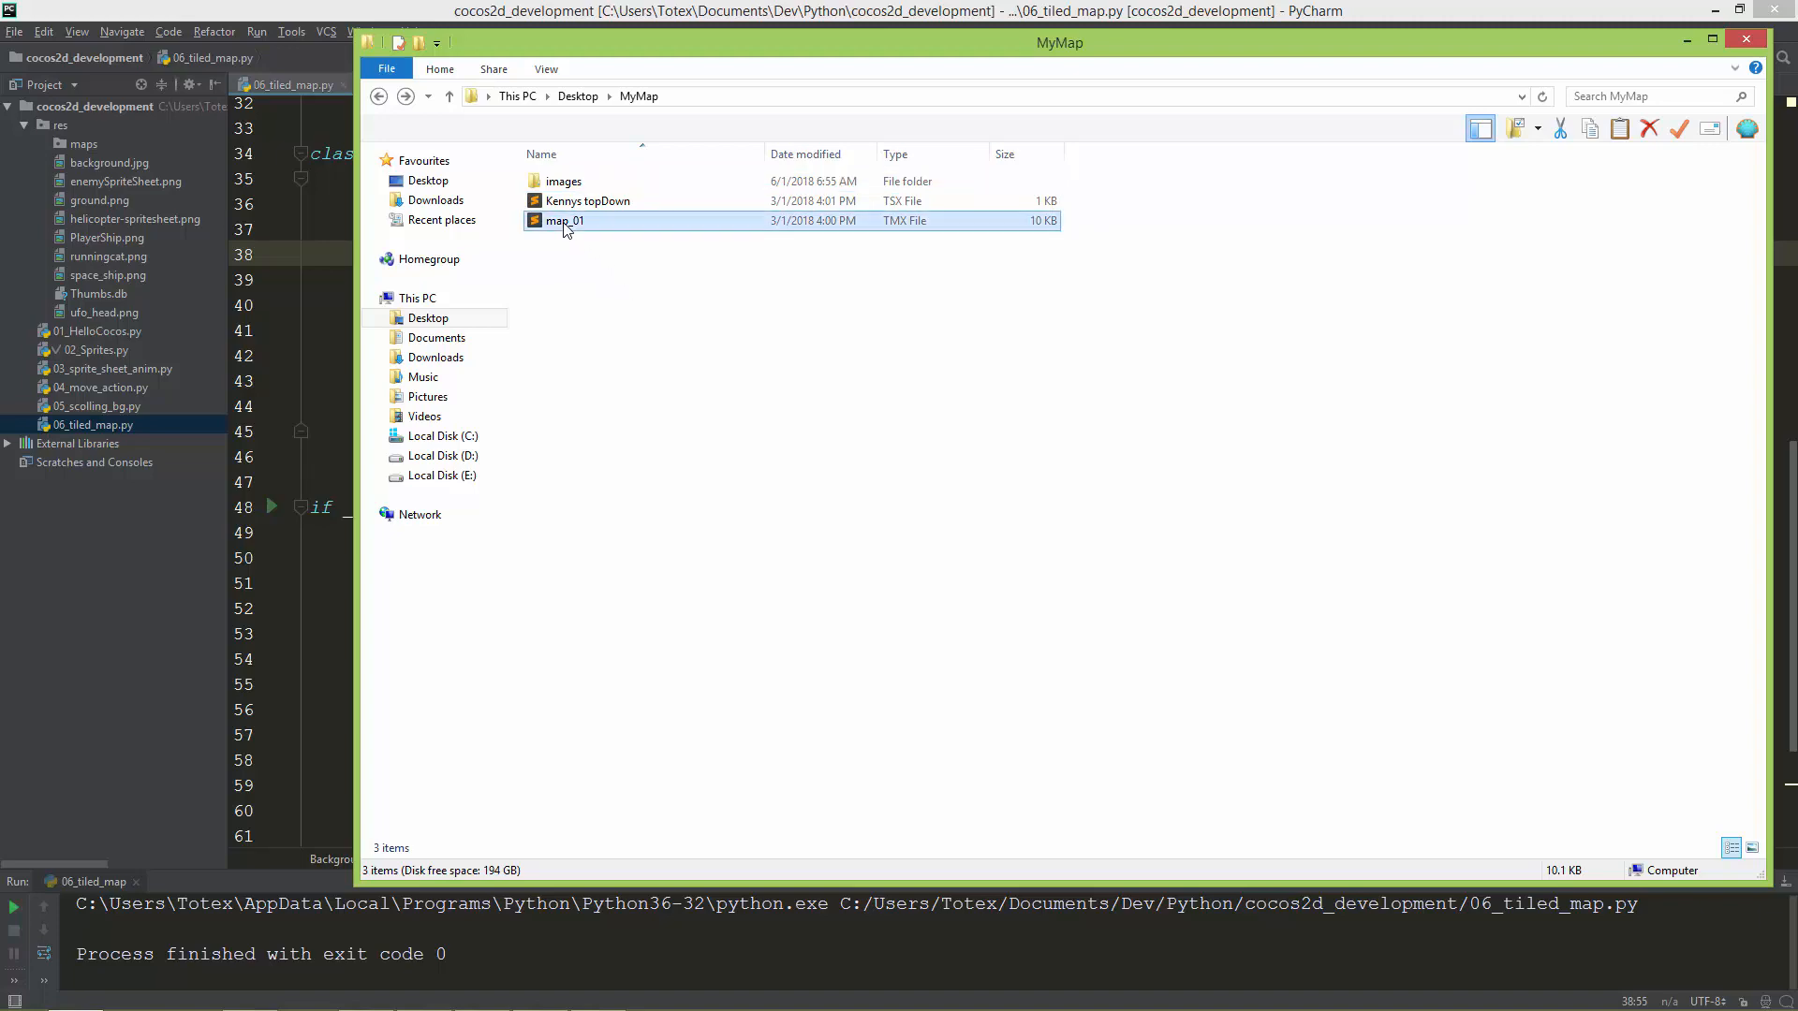
right_click(563, 221)
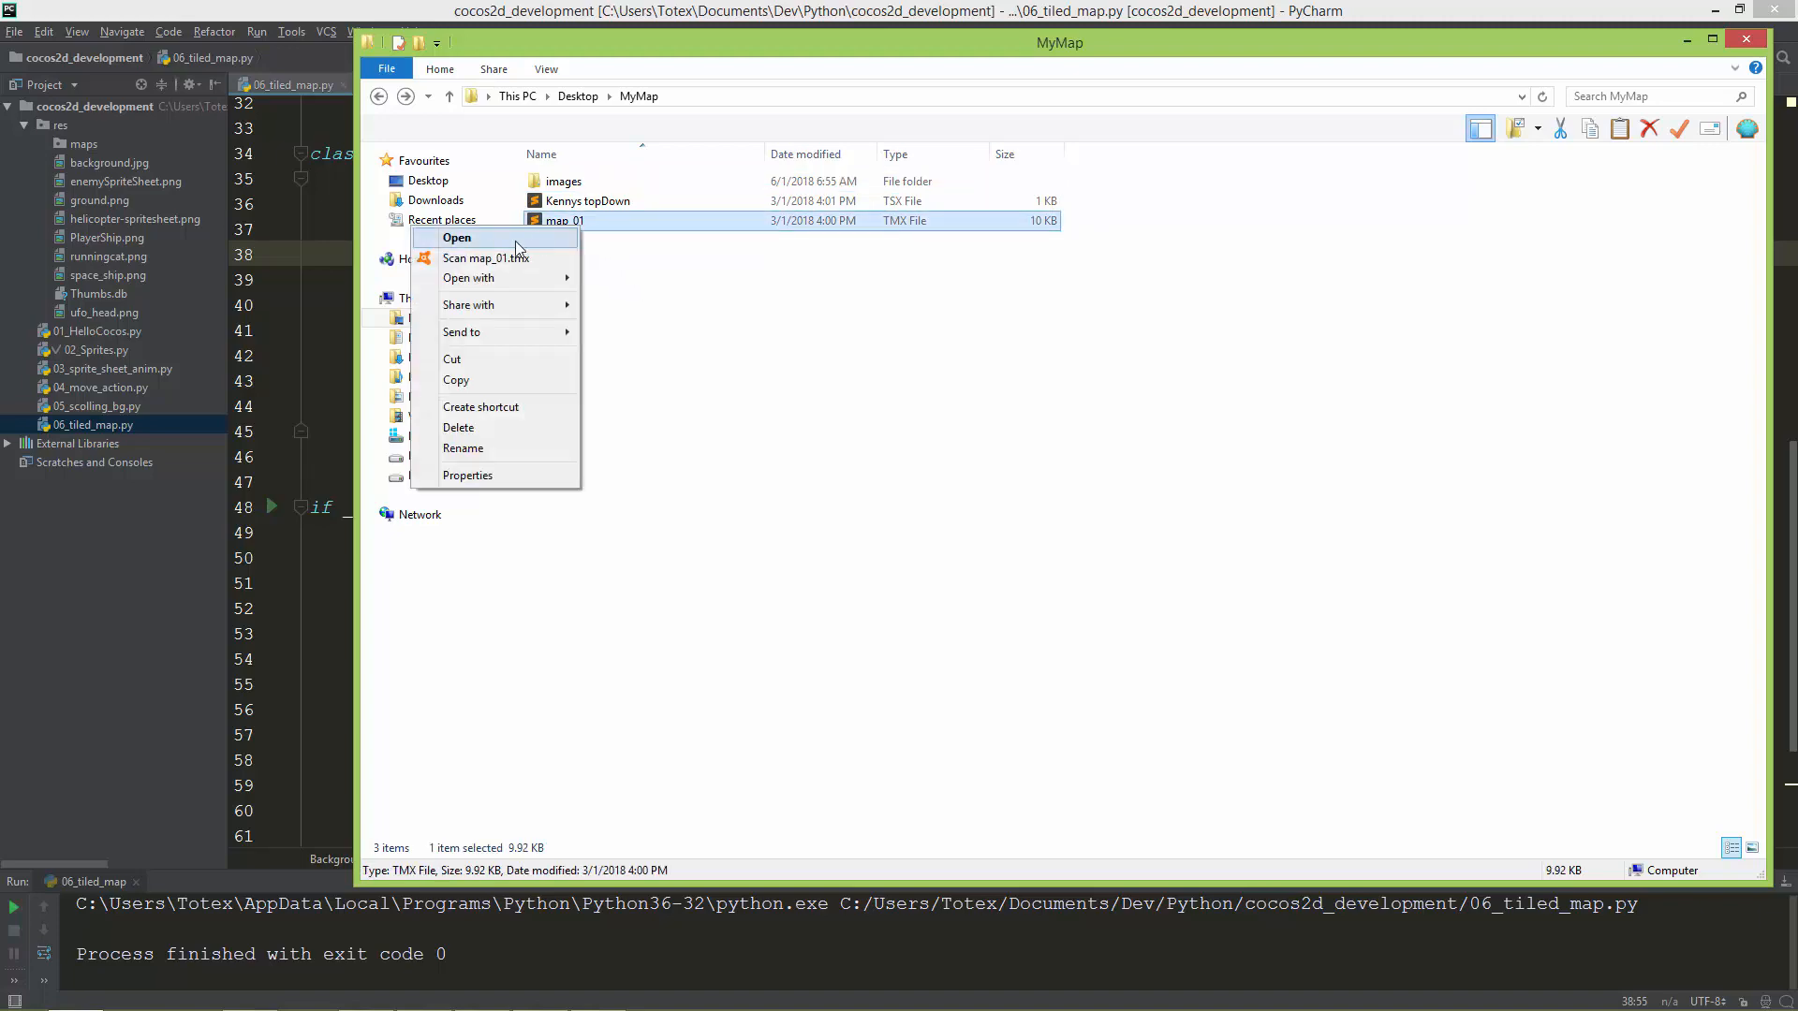
click(457, 238)
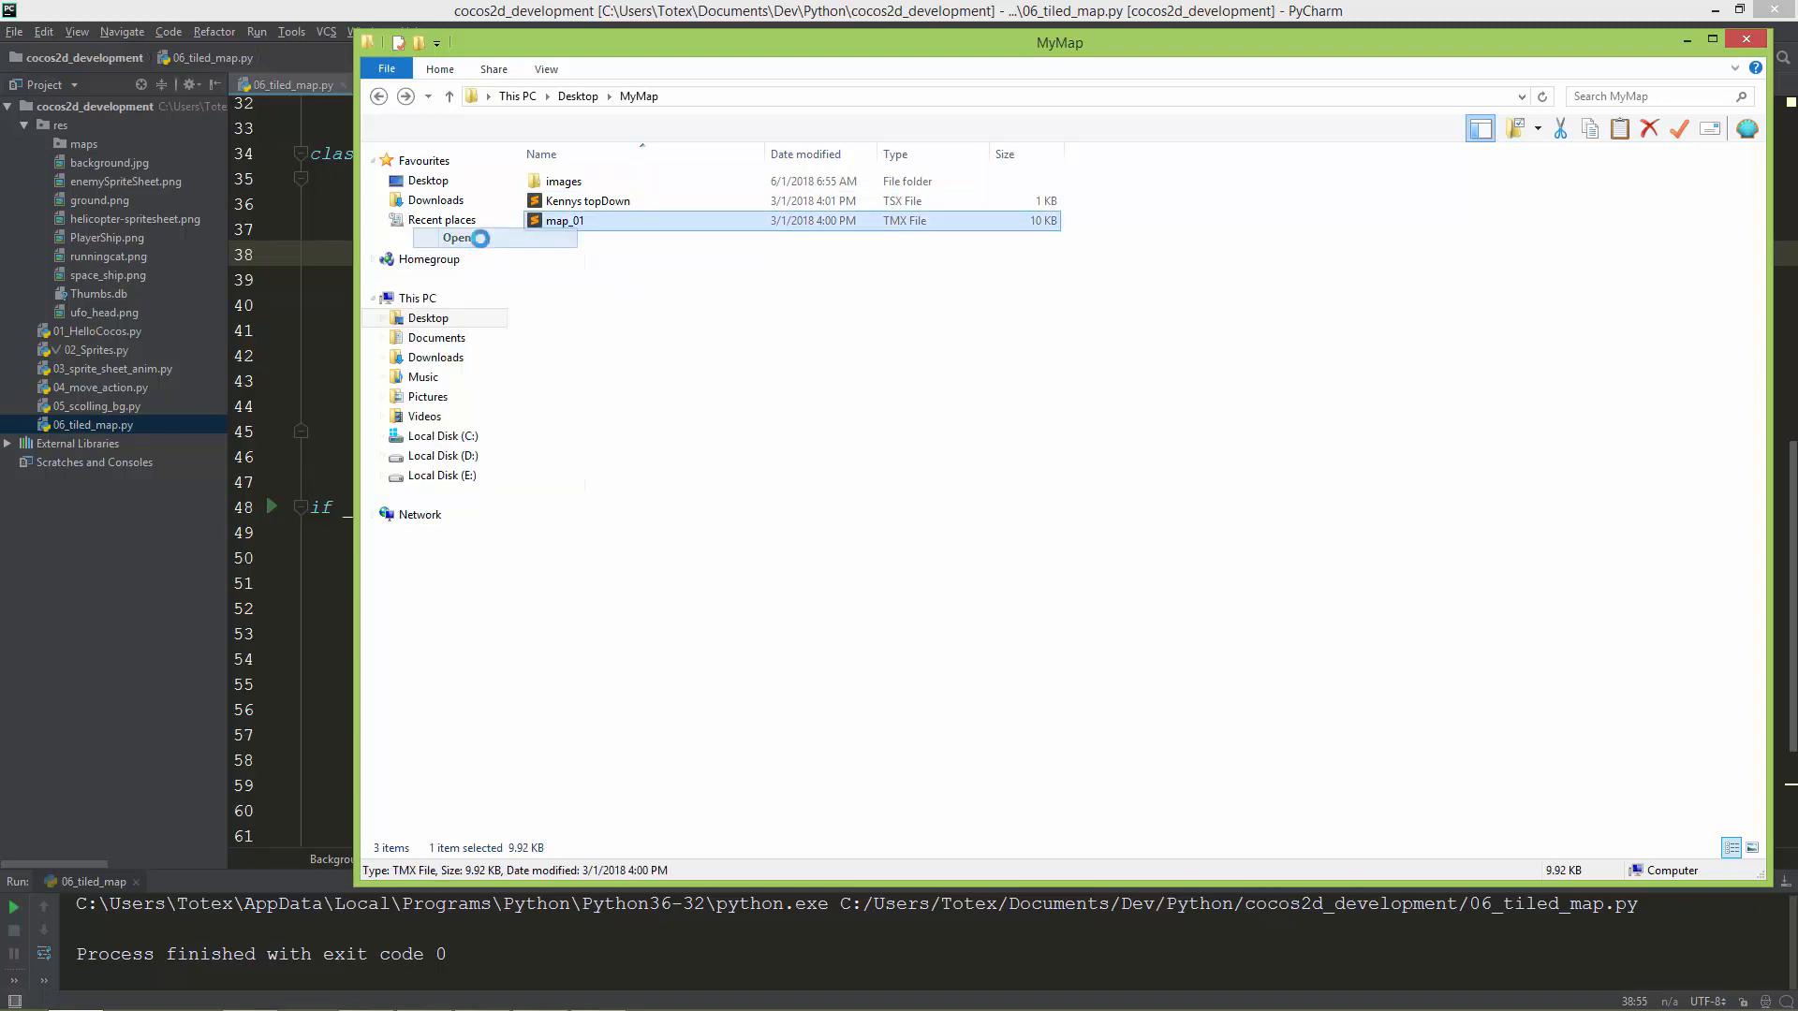
click(456, 238)
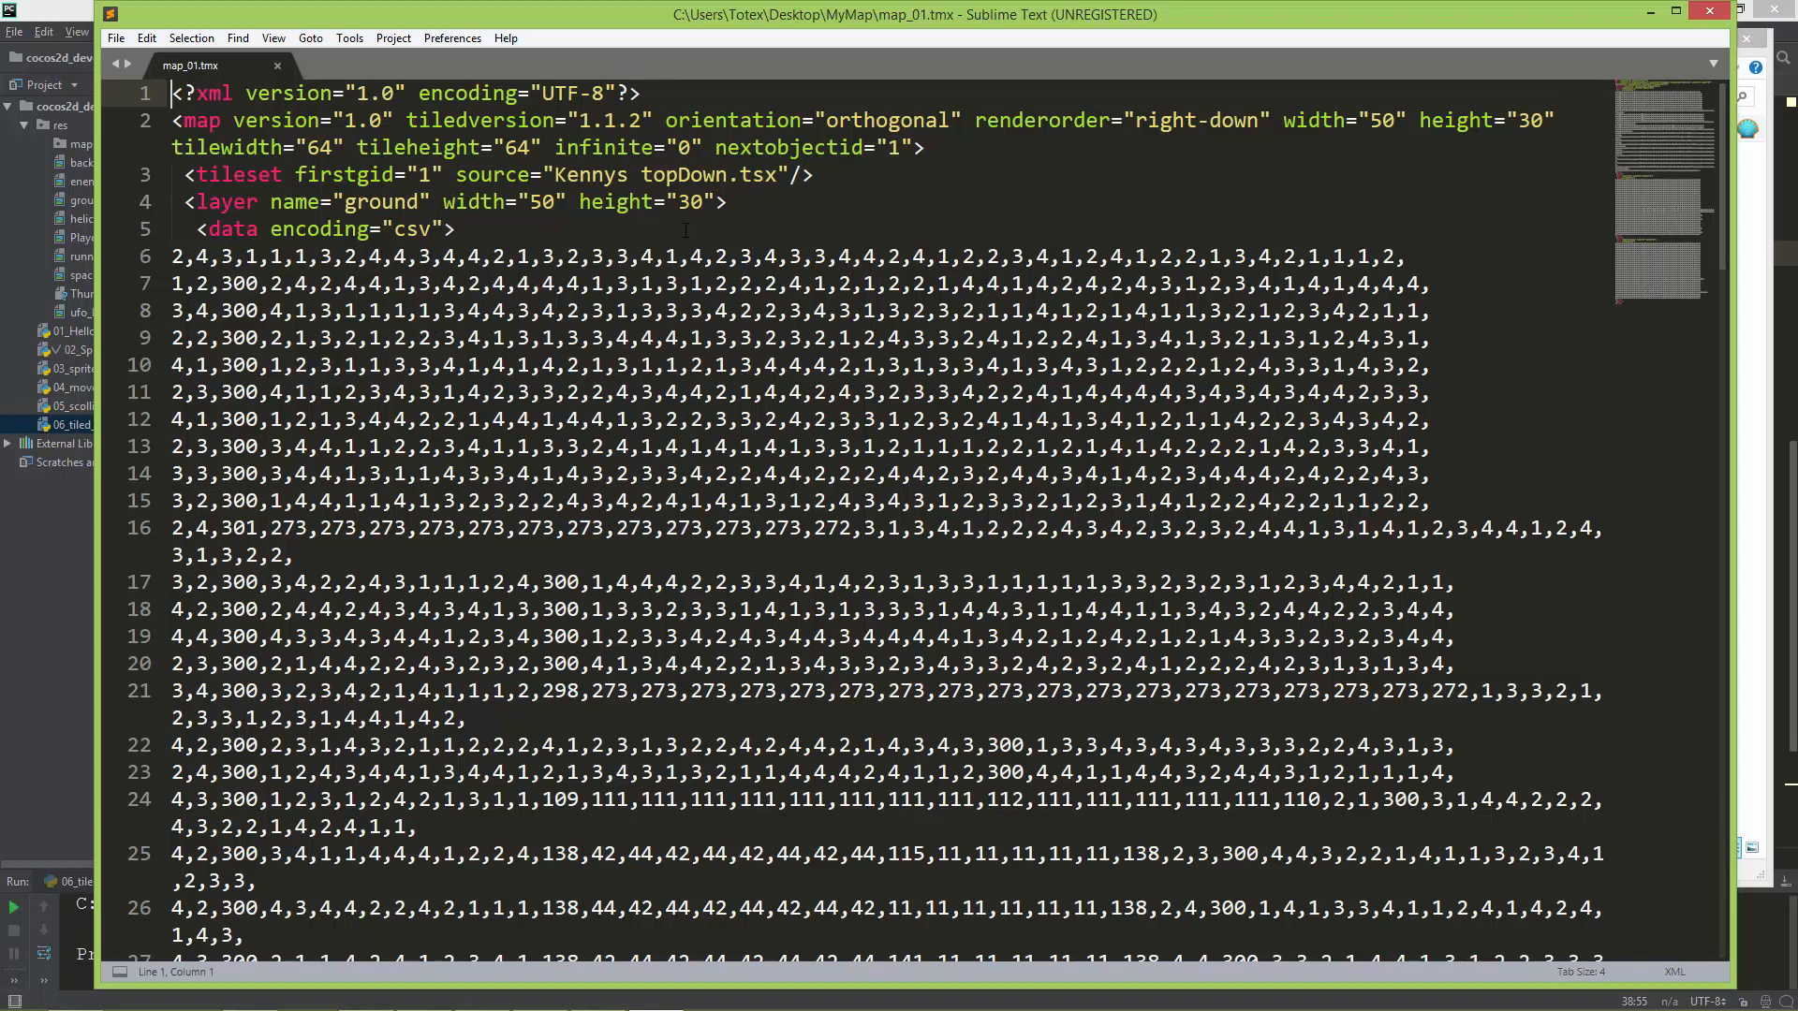
double_click(1382, 120)
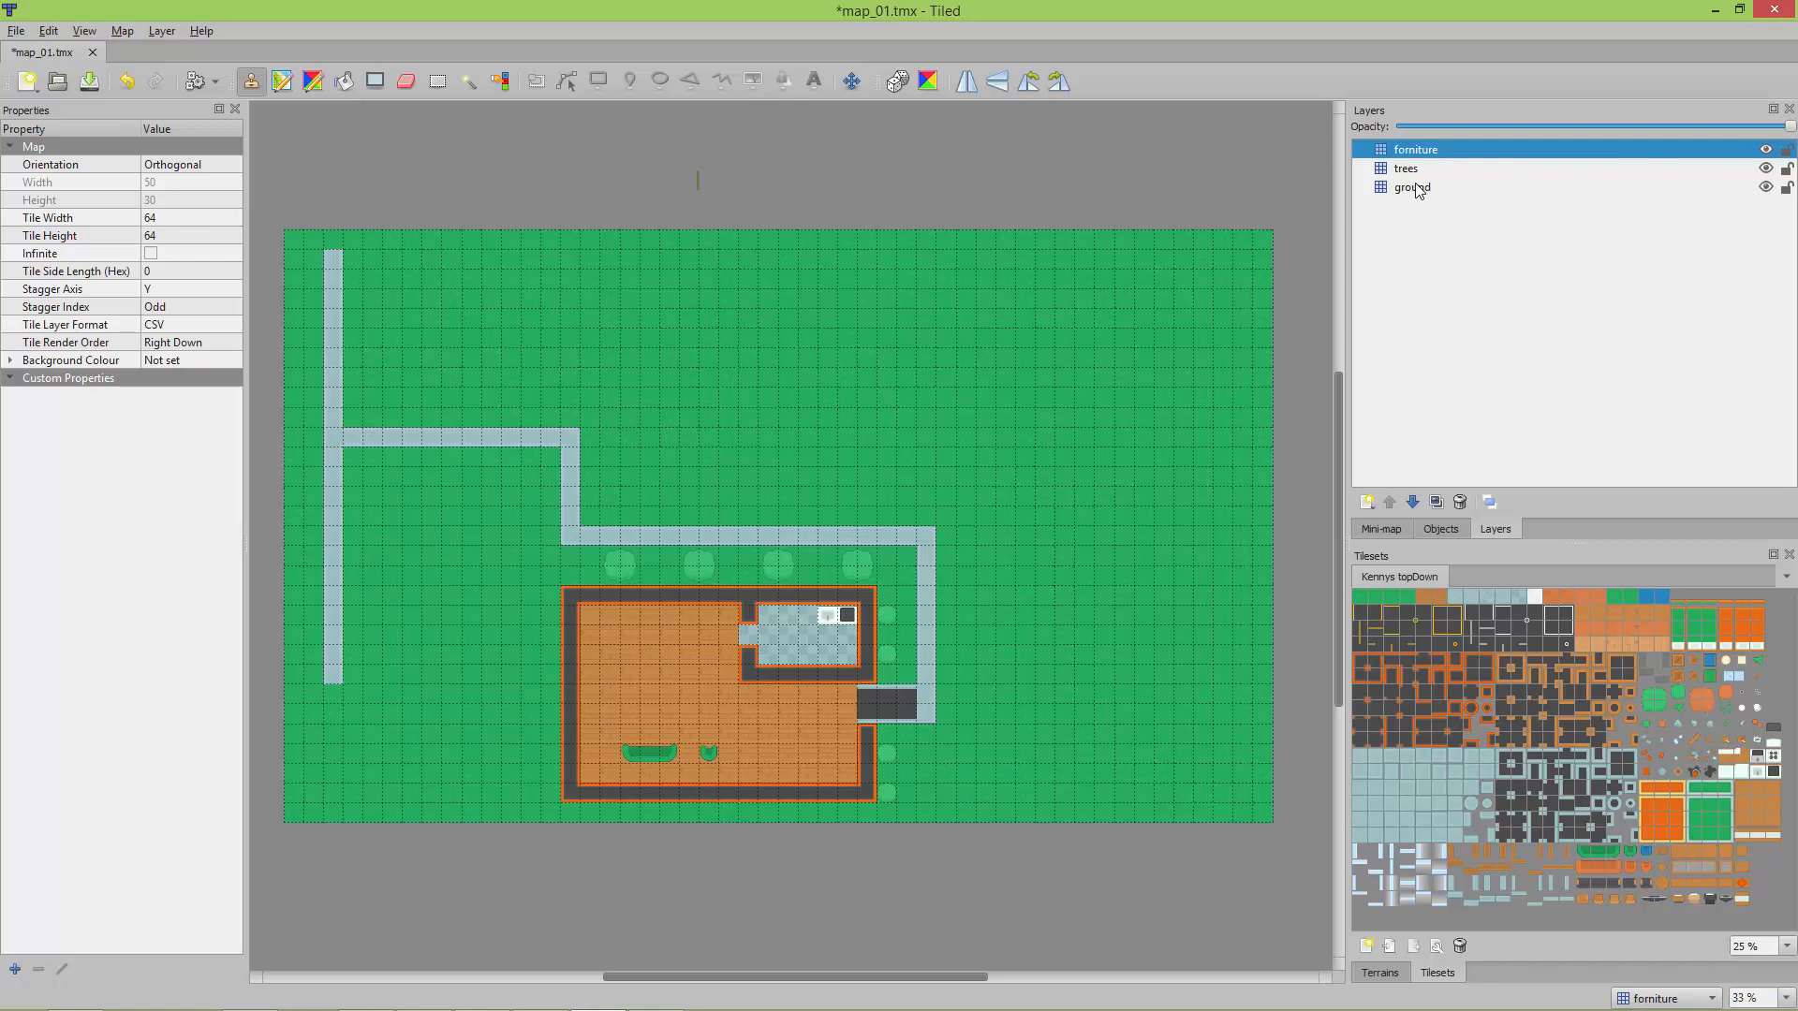
click(1412, 187)
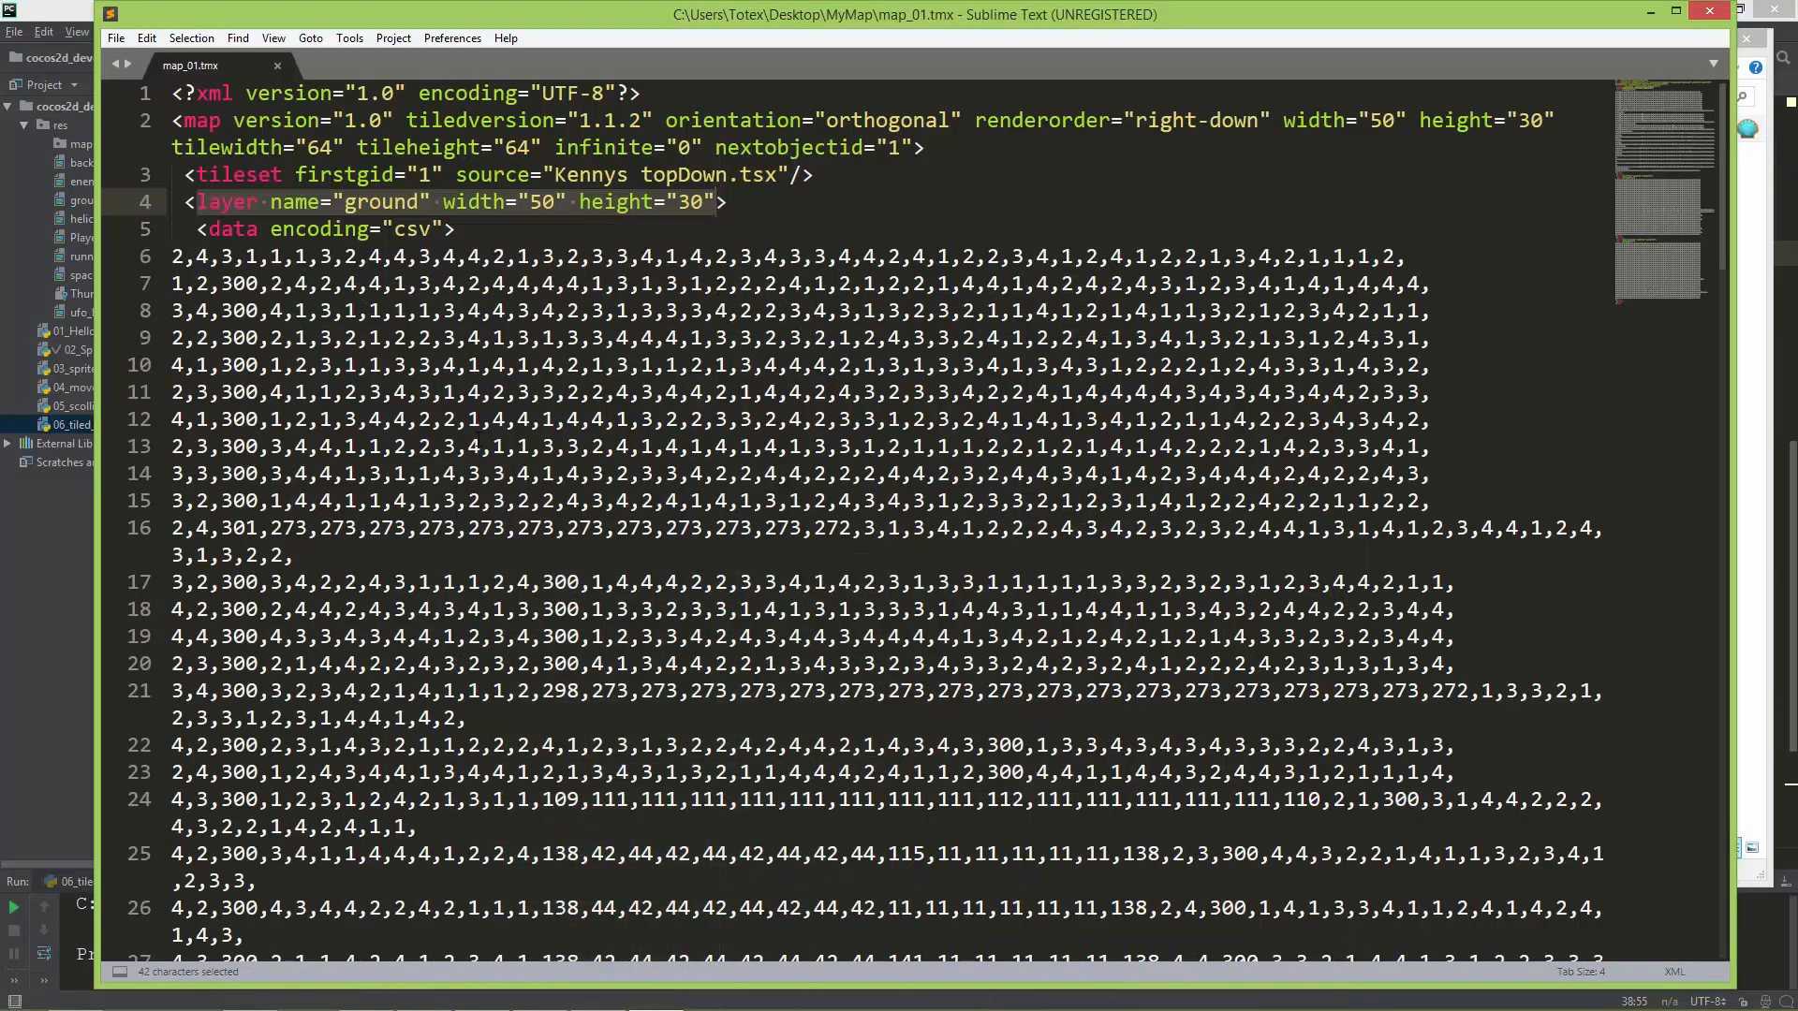
click(199, 228)
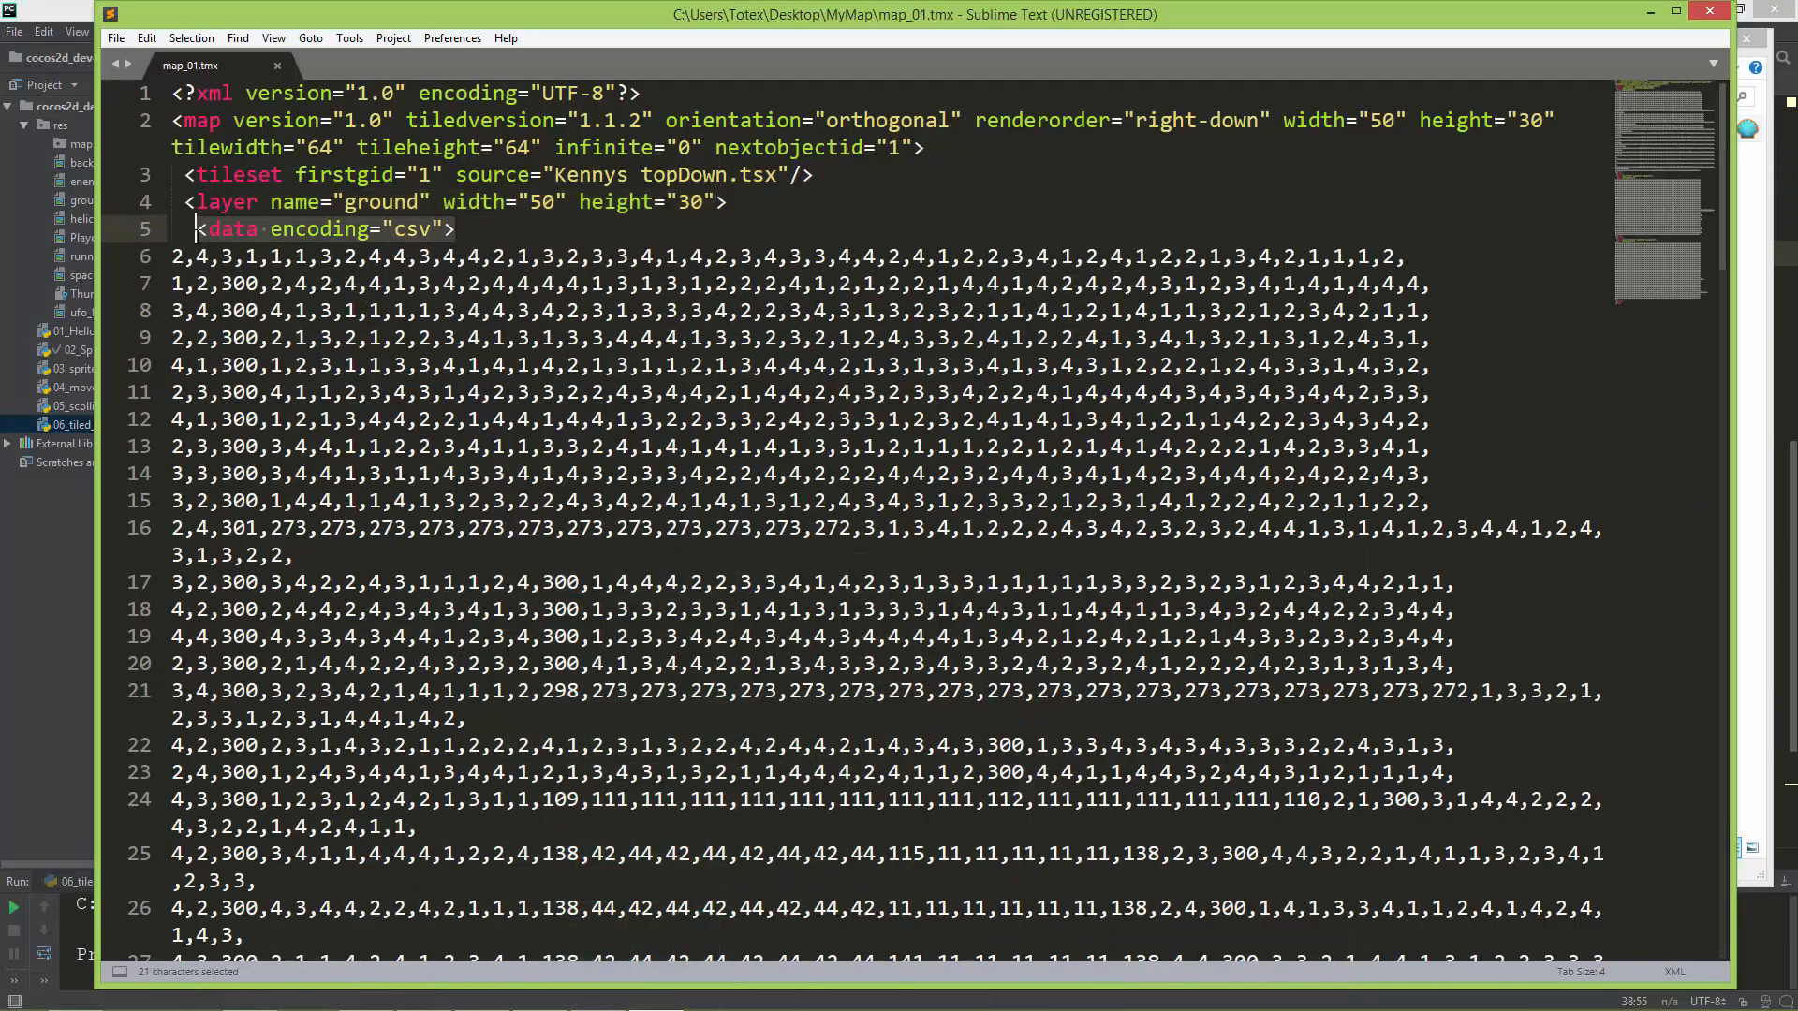
scroll(down, 3)
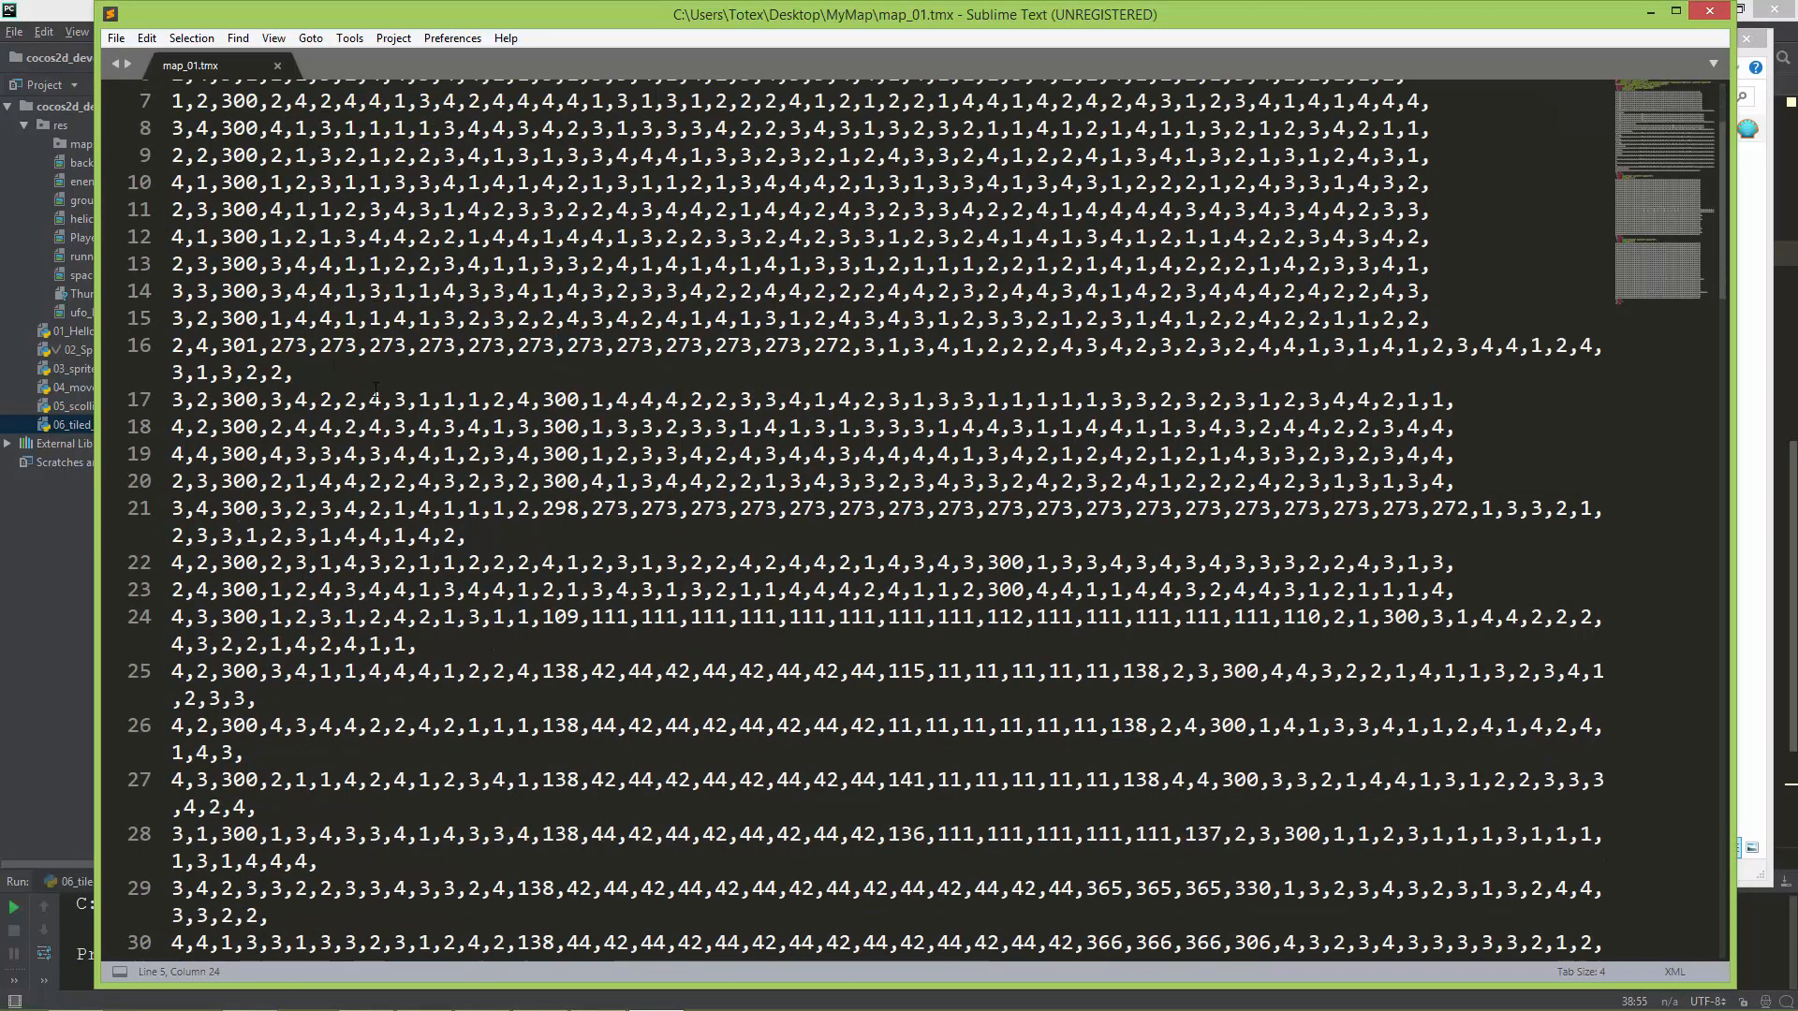
scroll(down, 3)
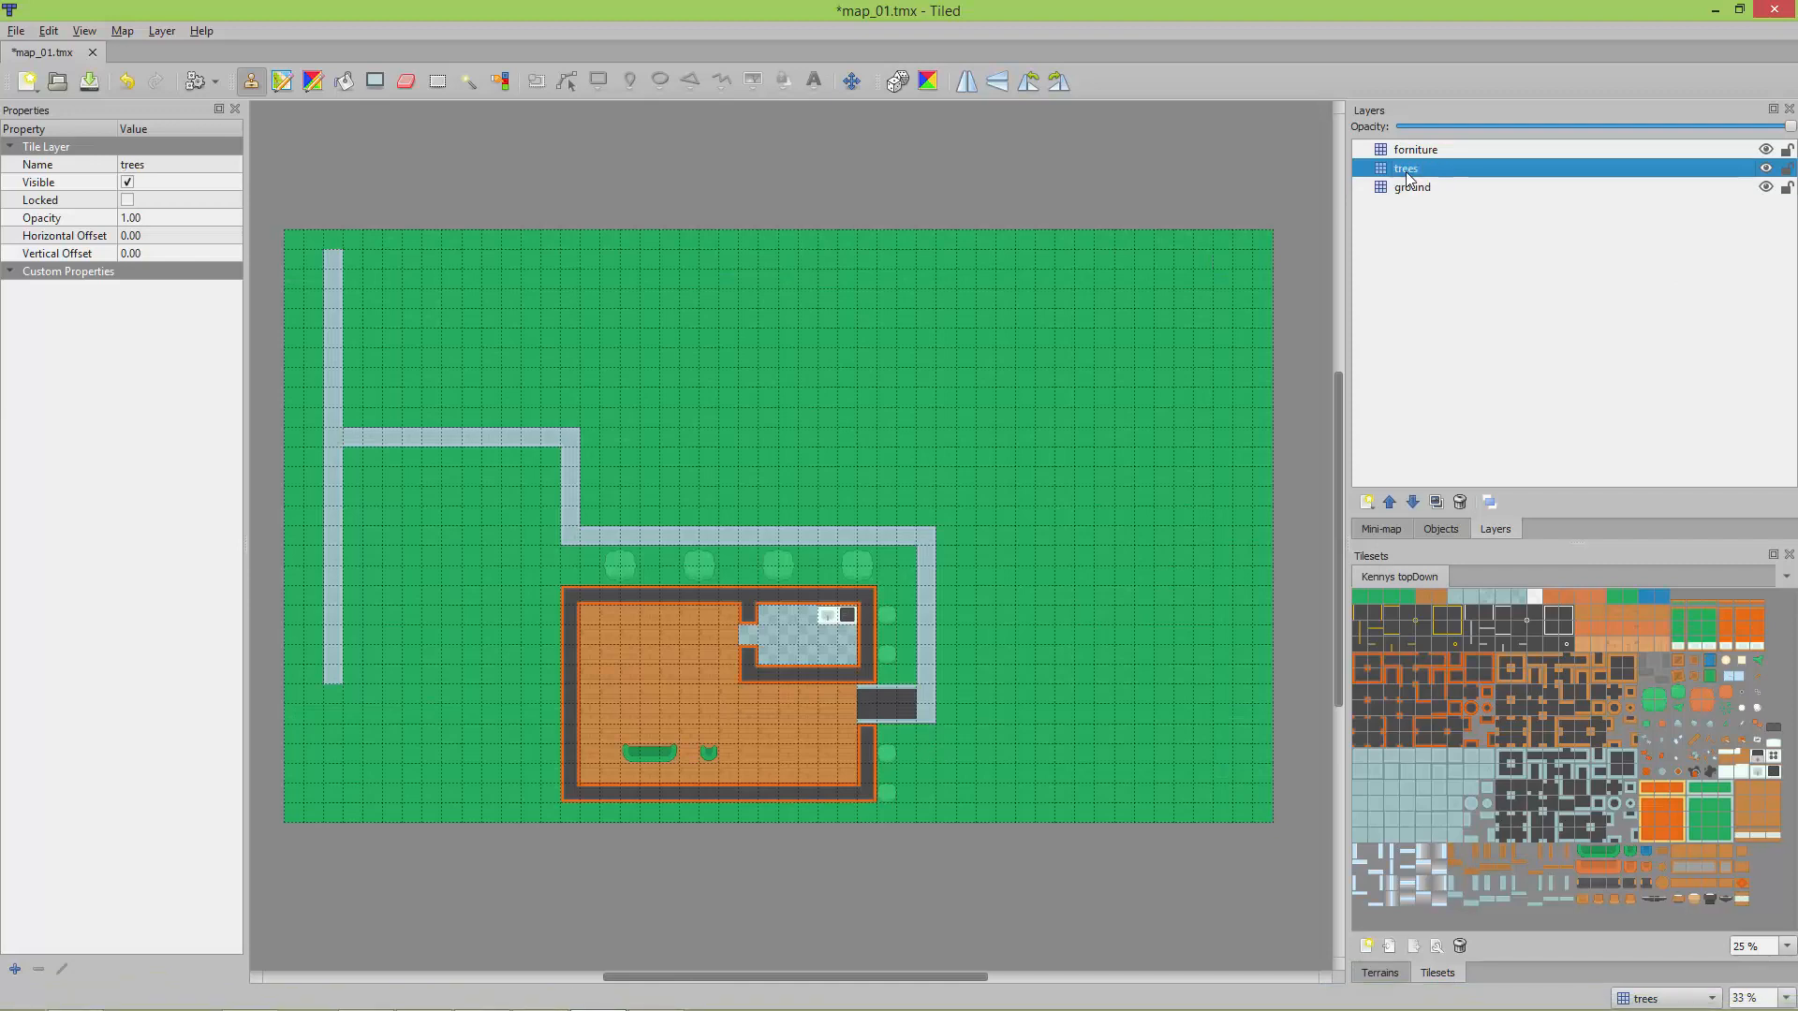
mouse_move(880, 672)
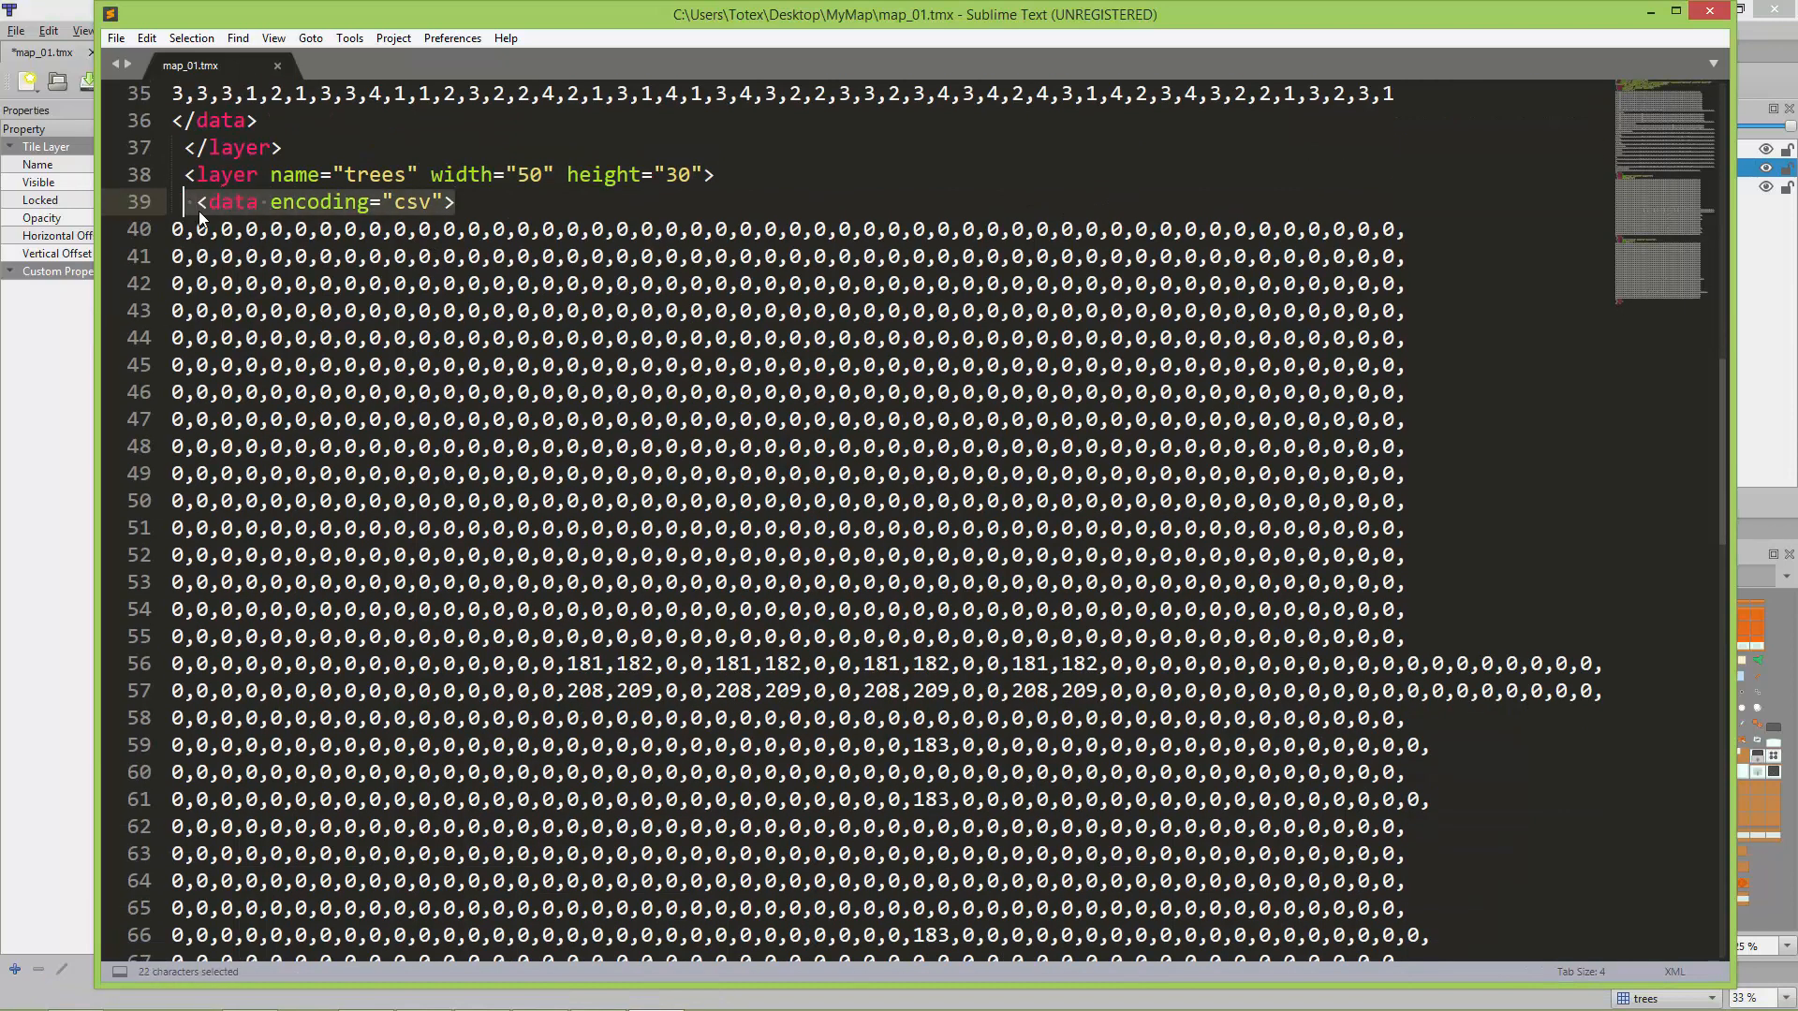
scroll(down, 3)
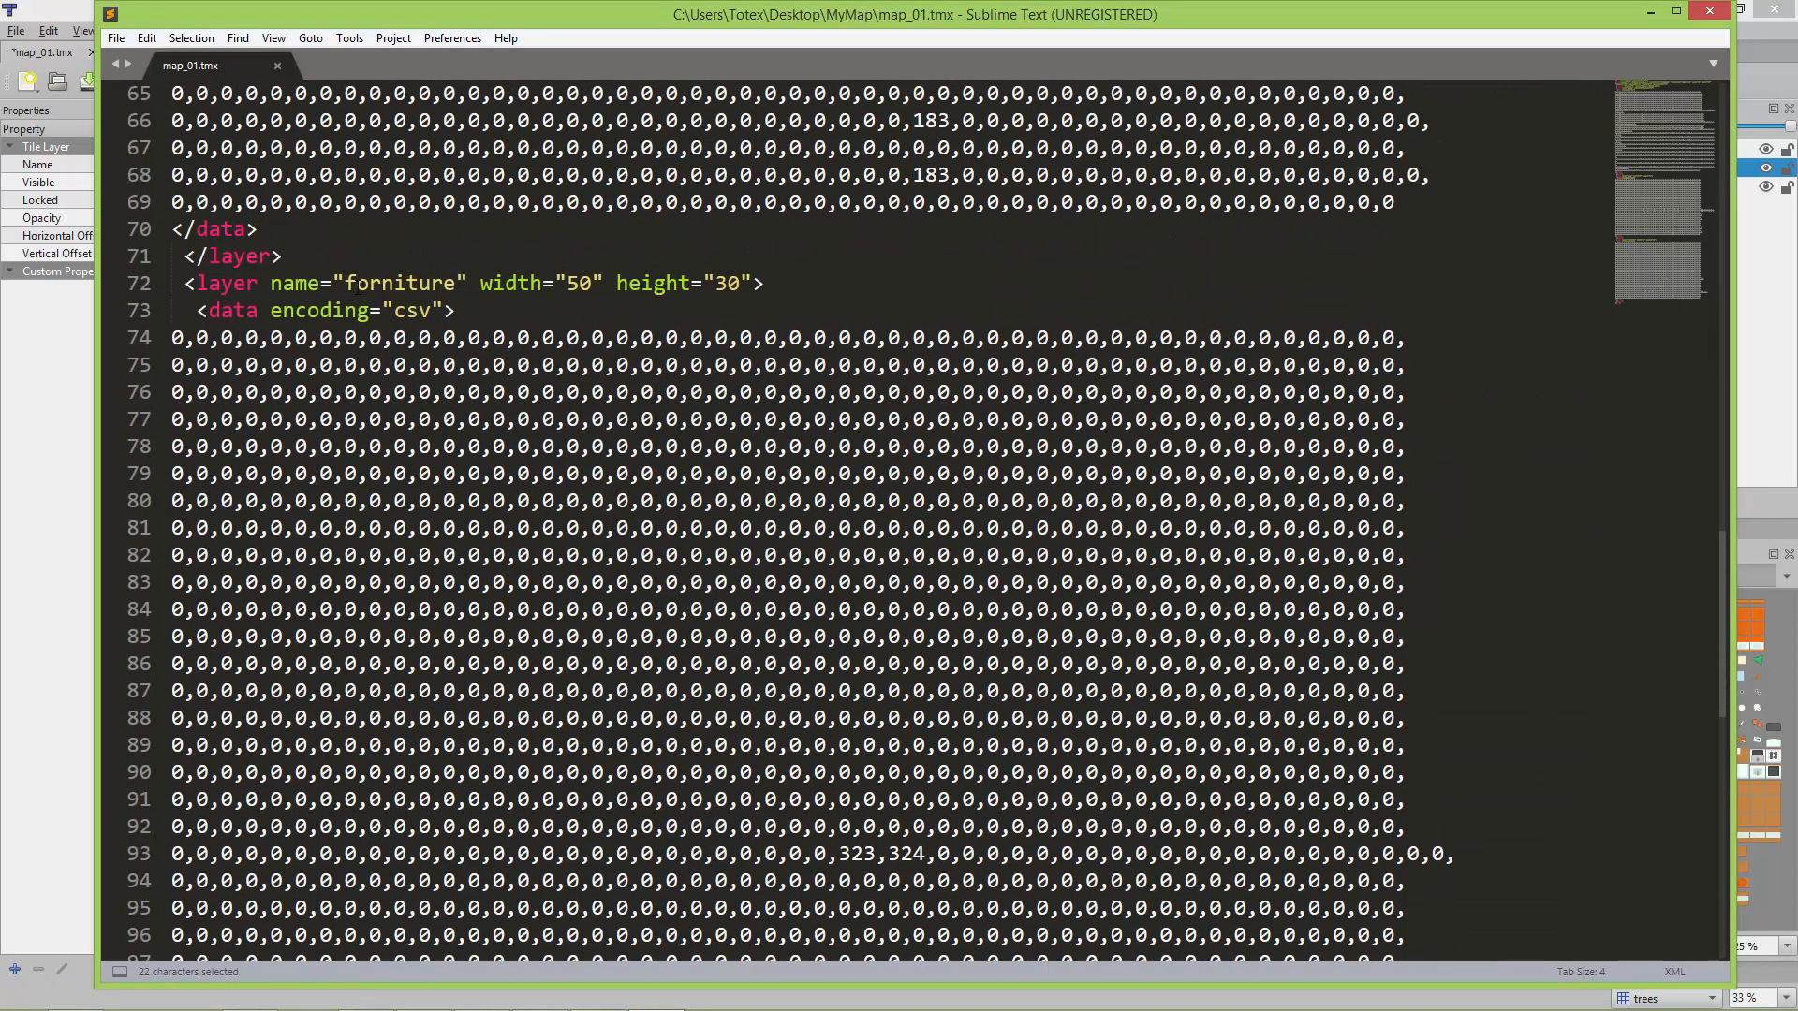
double_click(401, 283)
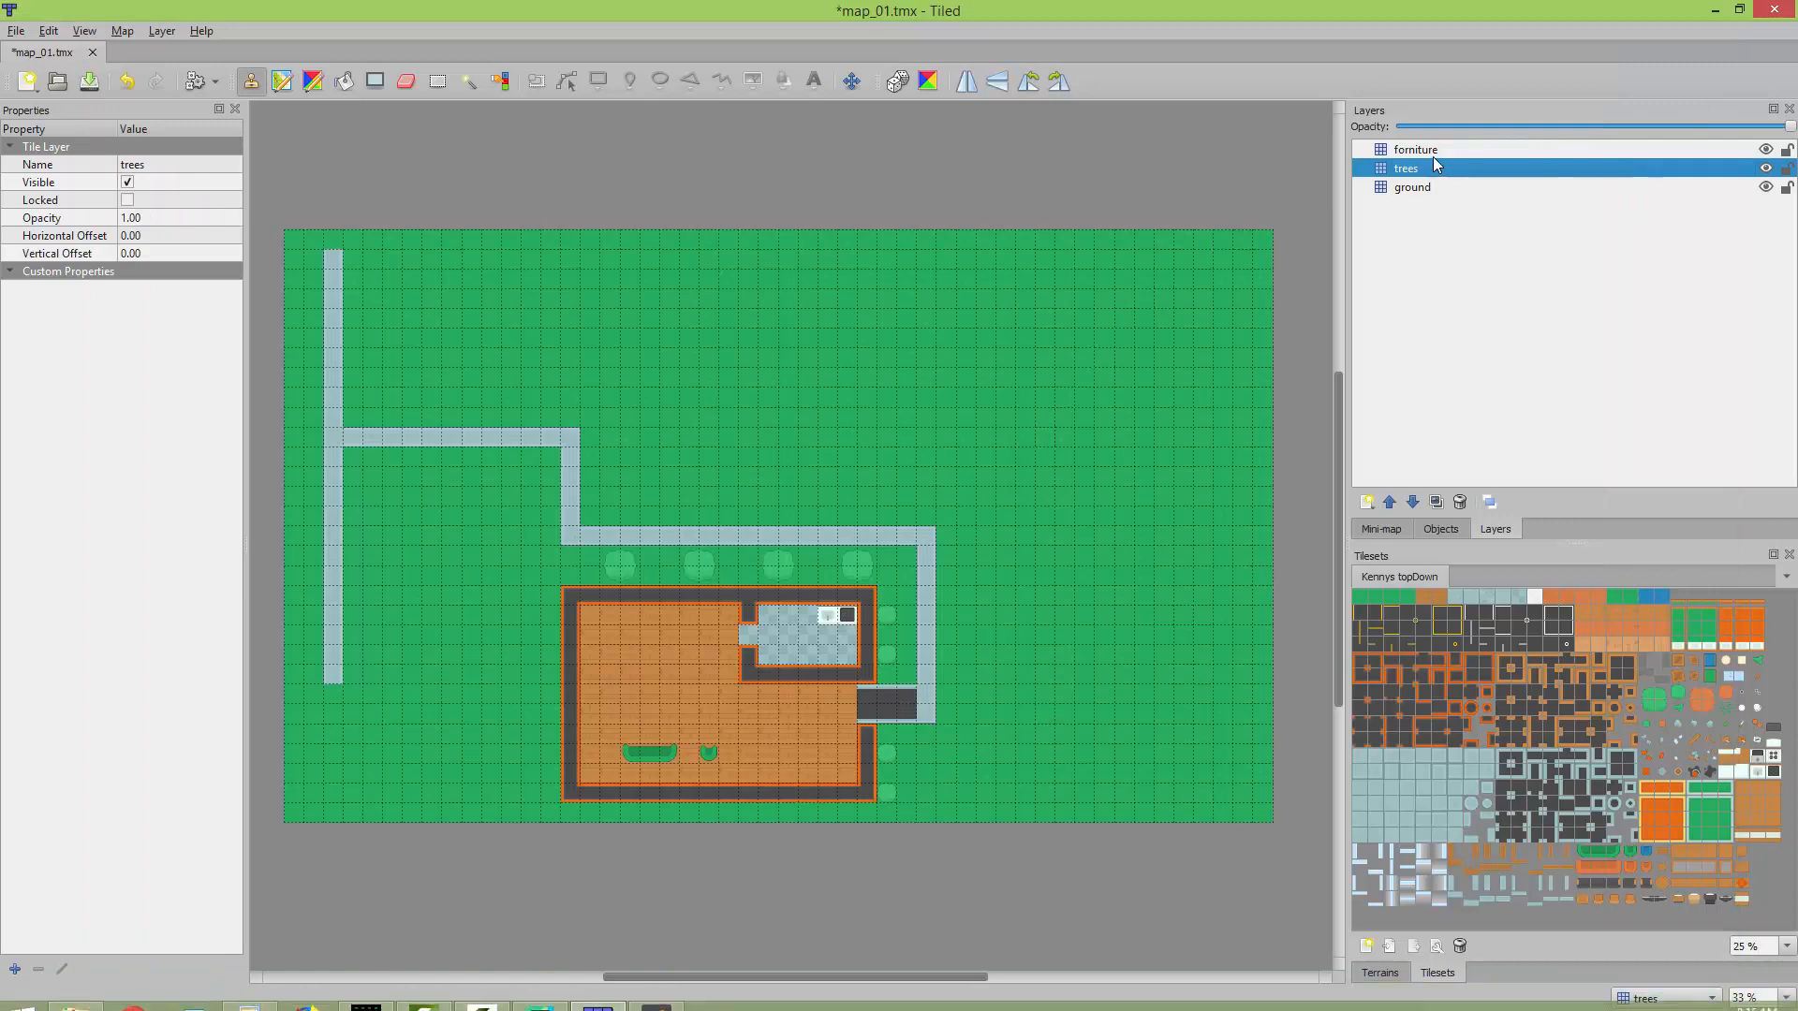
click(1415, 150)
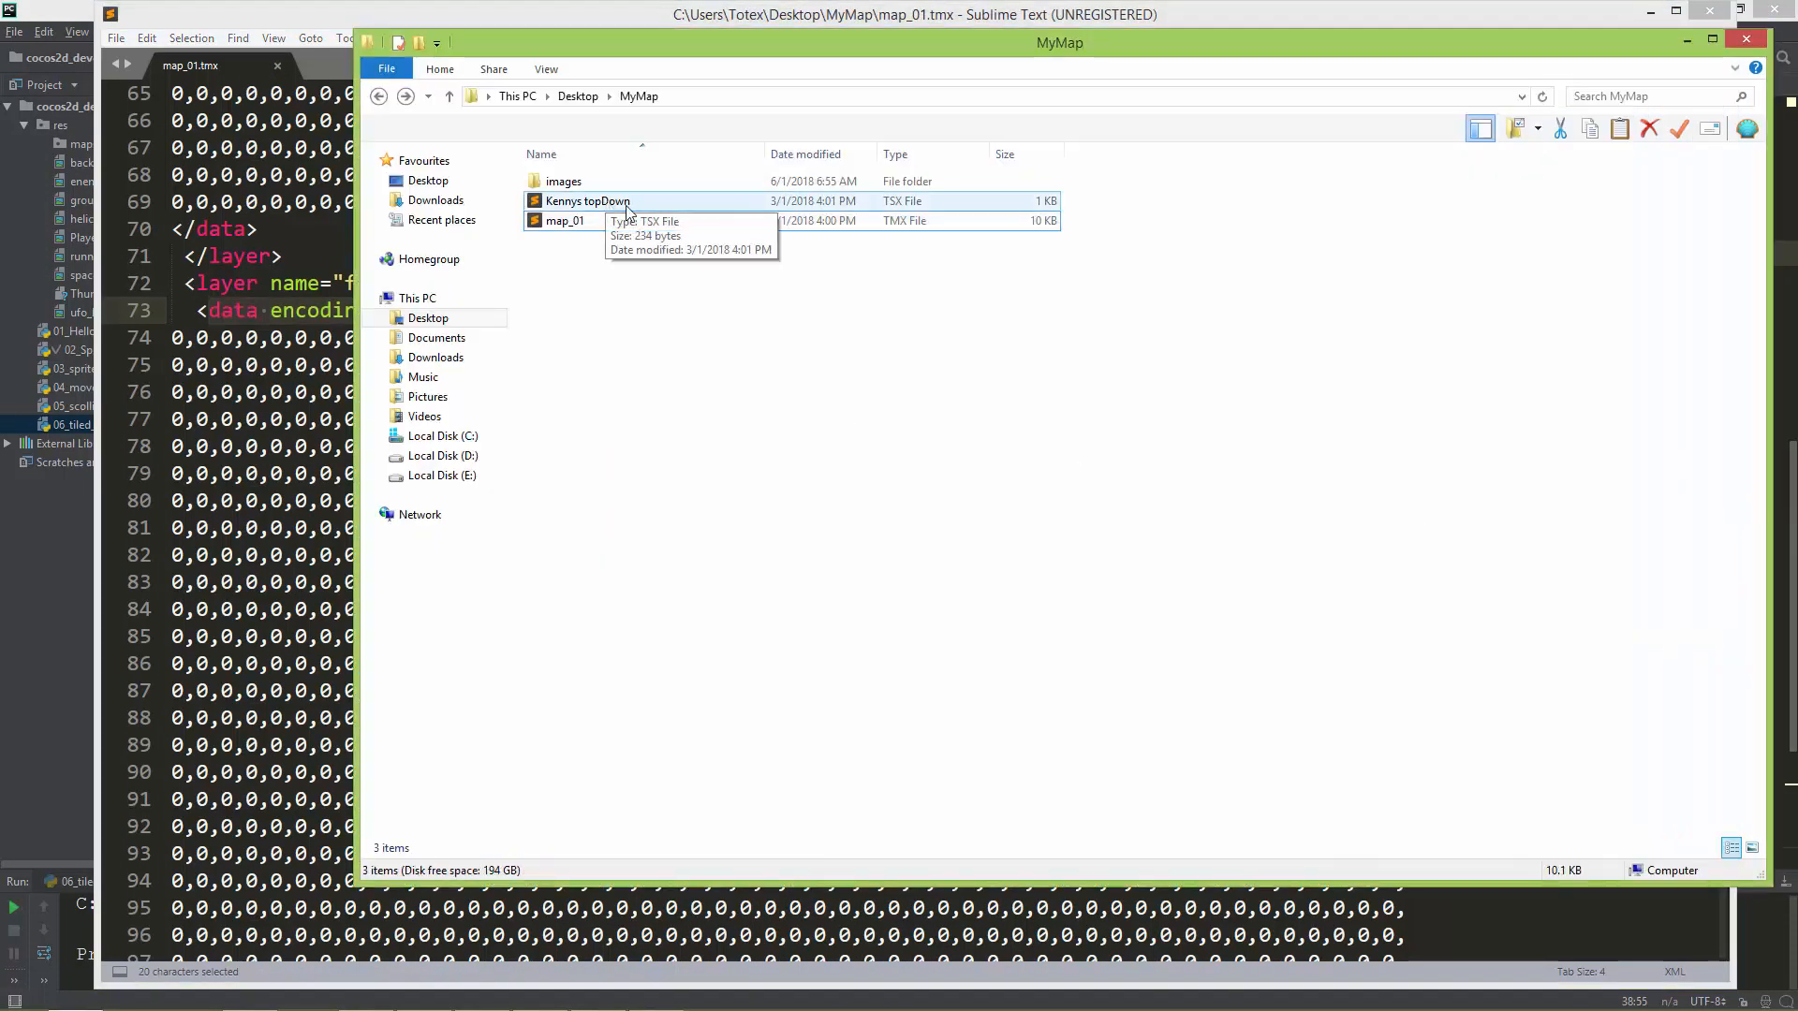
- Open Kennys topDown.tsx in Sublime Text to read its image source line
right_click(586, 201)
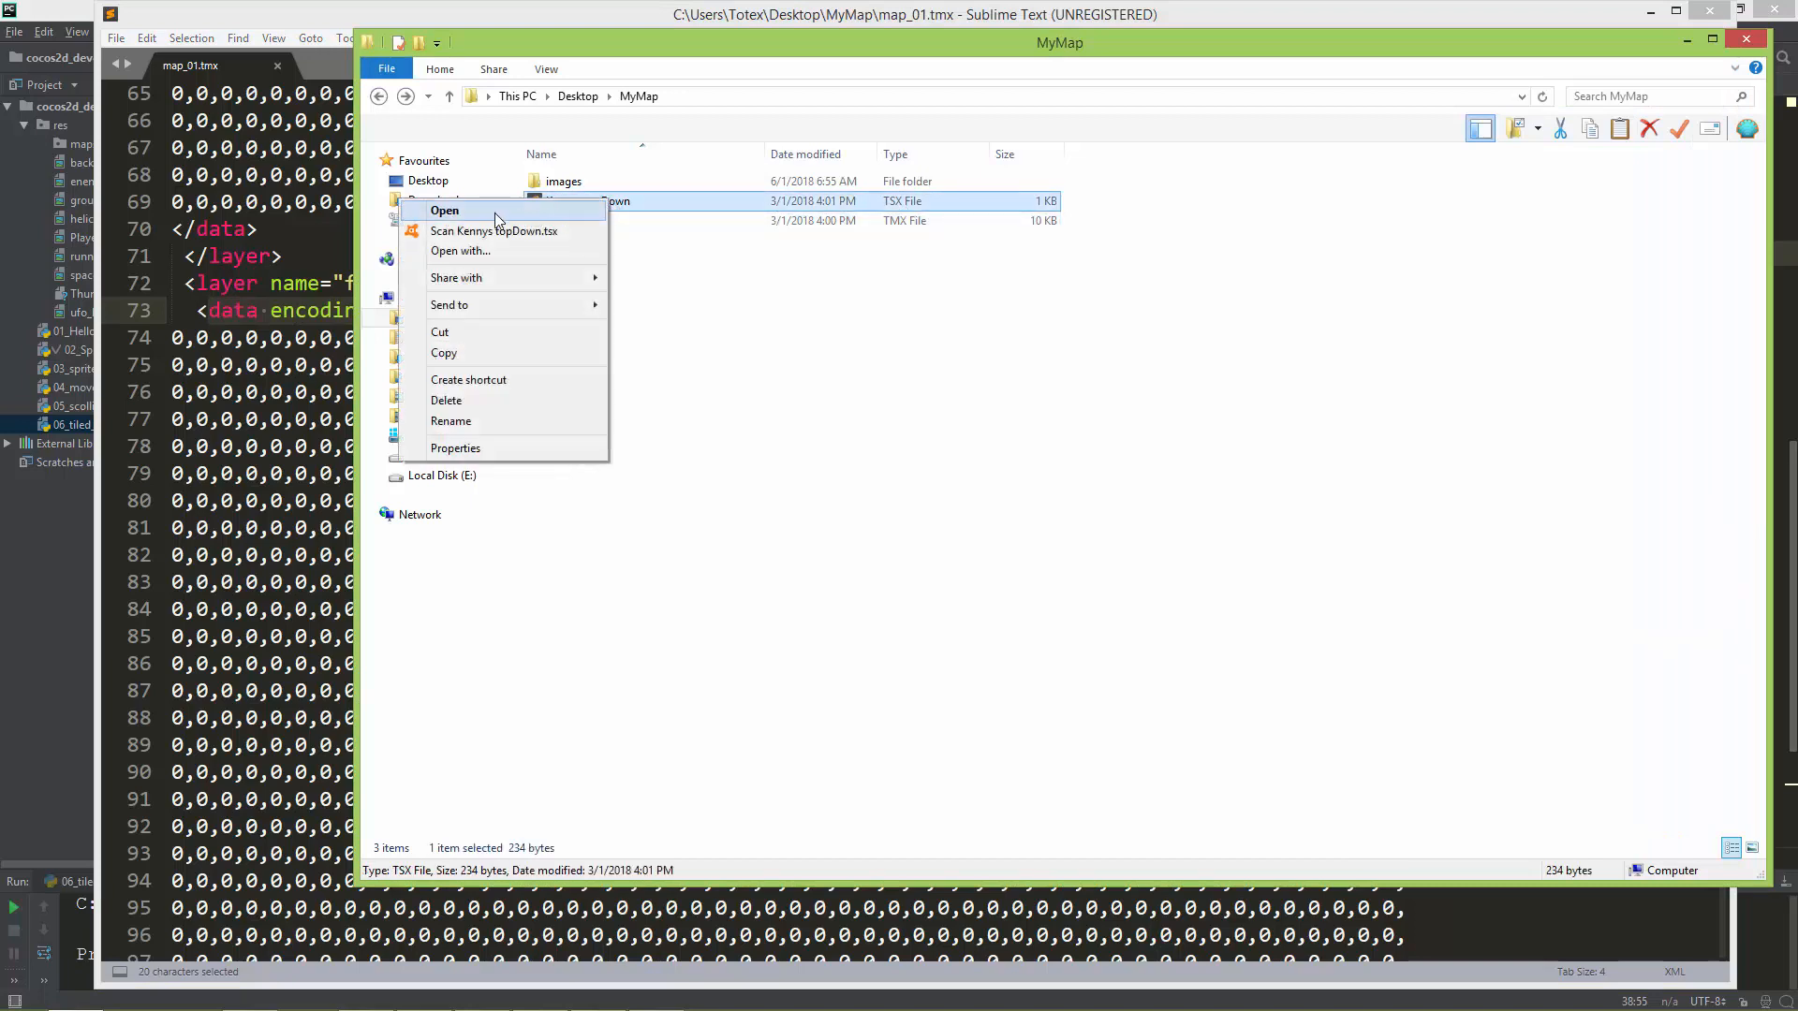
click(444, 210)
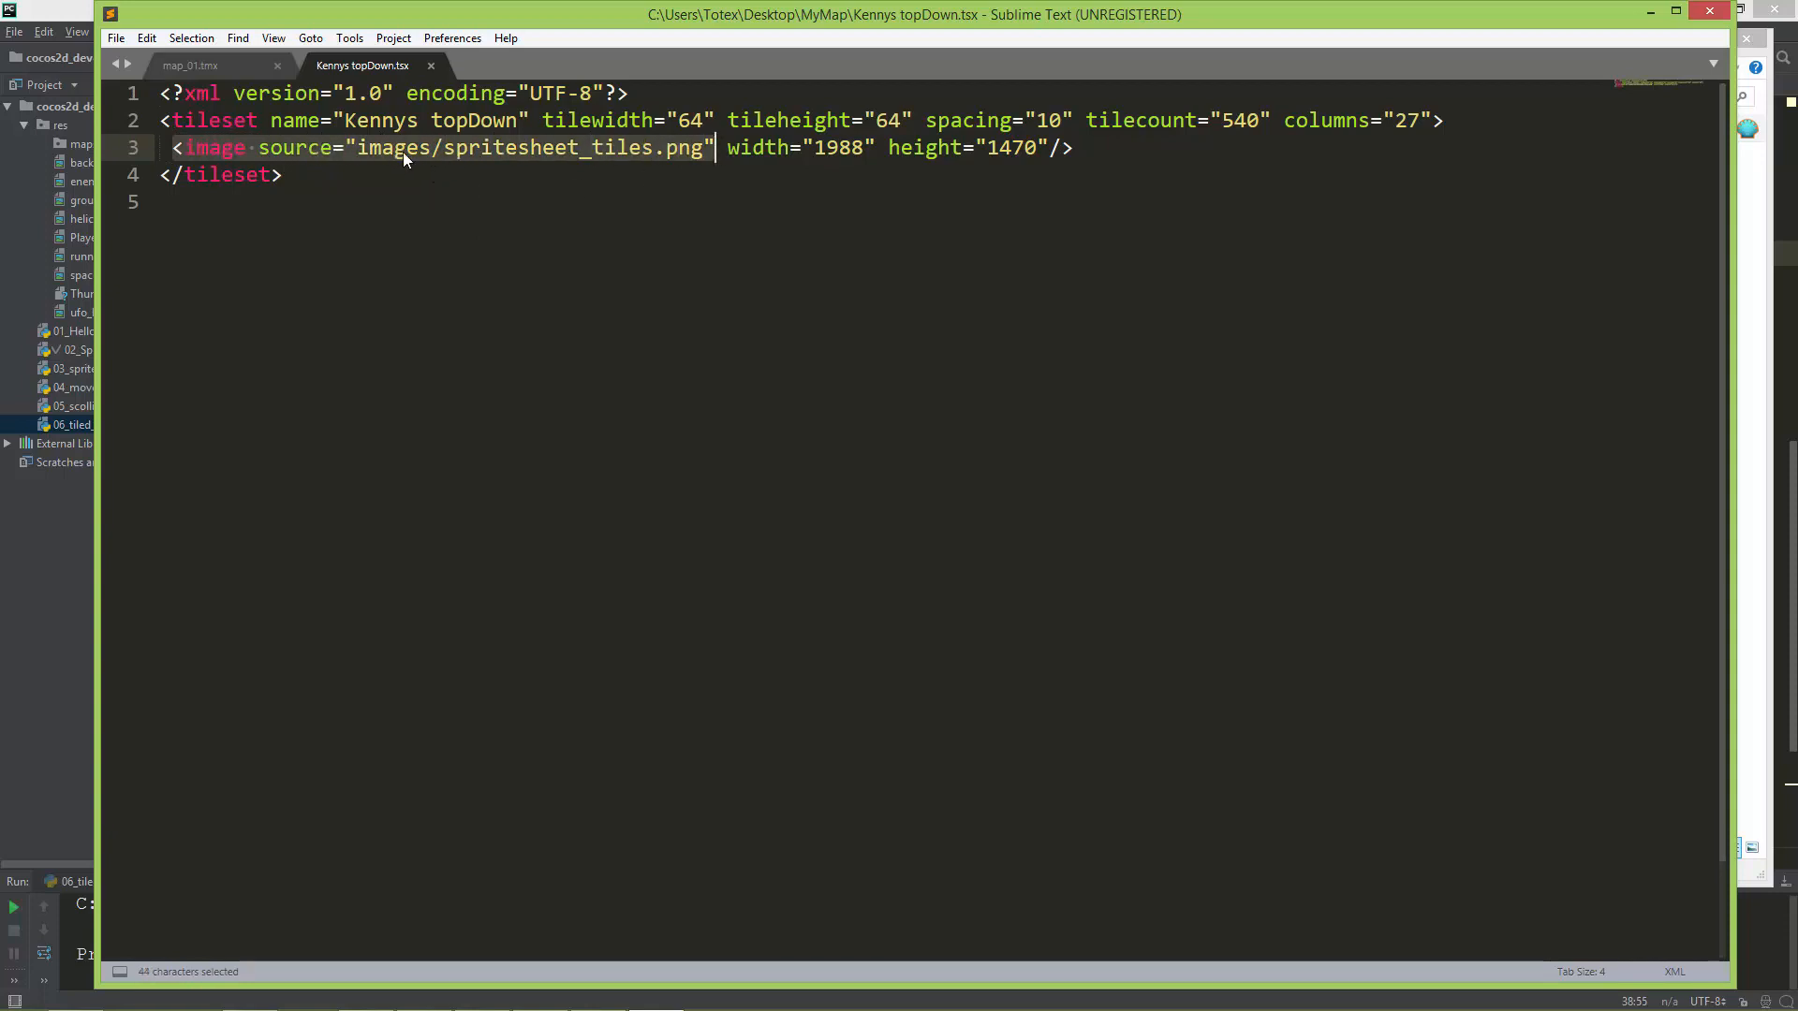
mouse_move(620, 184)
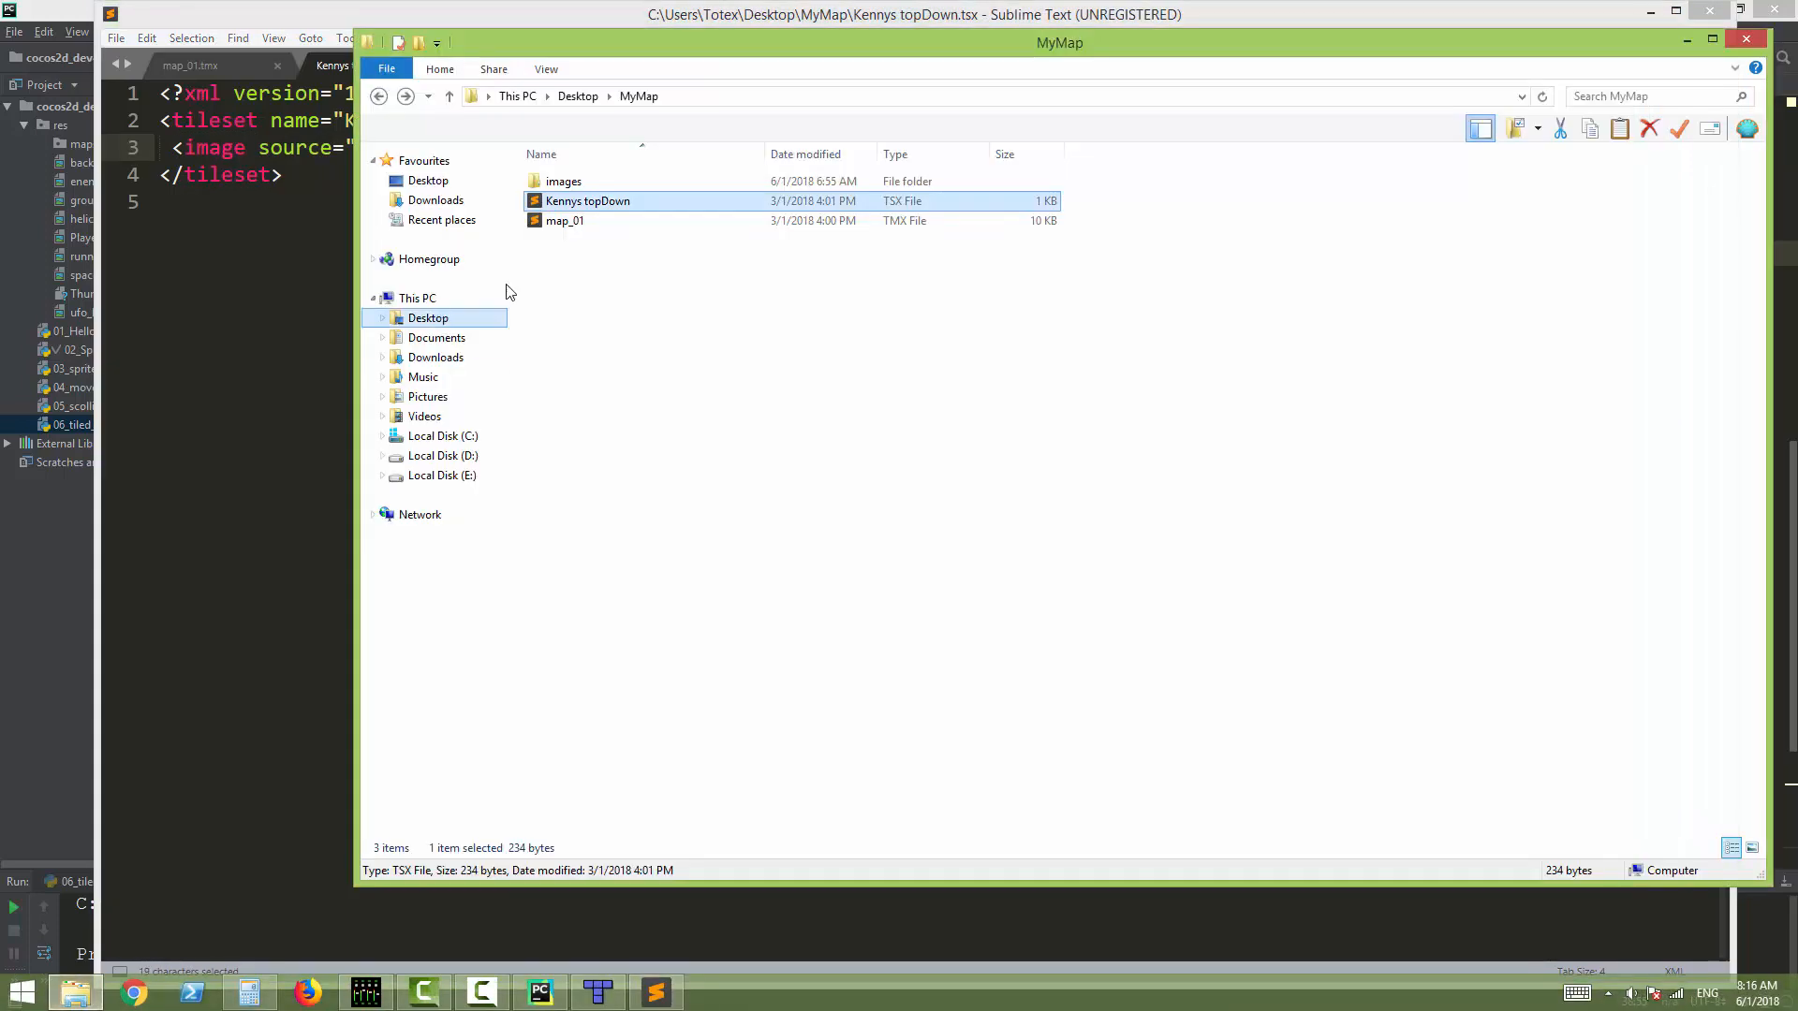
double_click(563, 182)
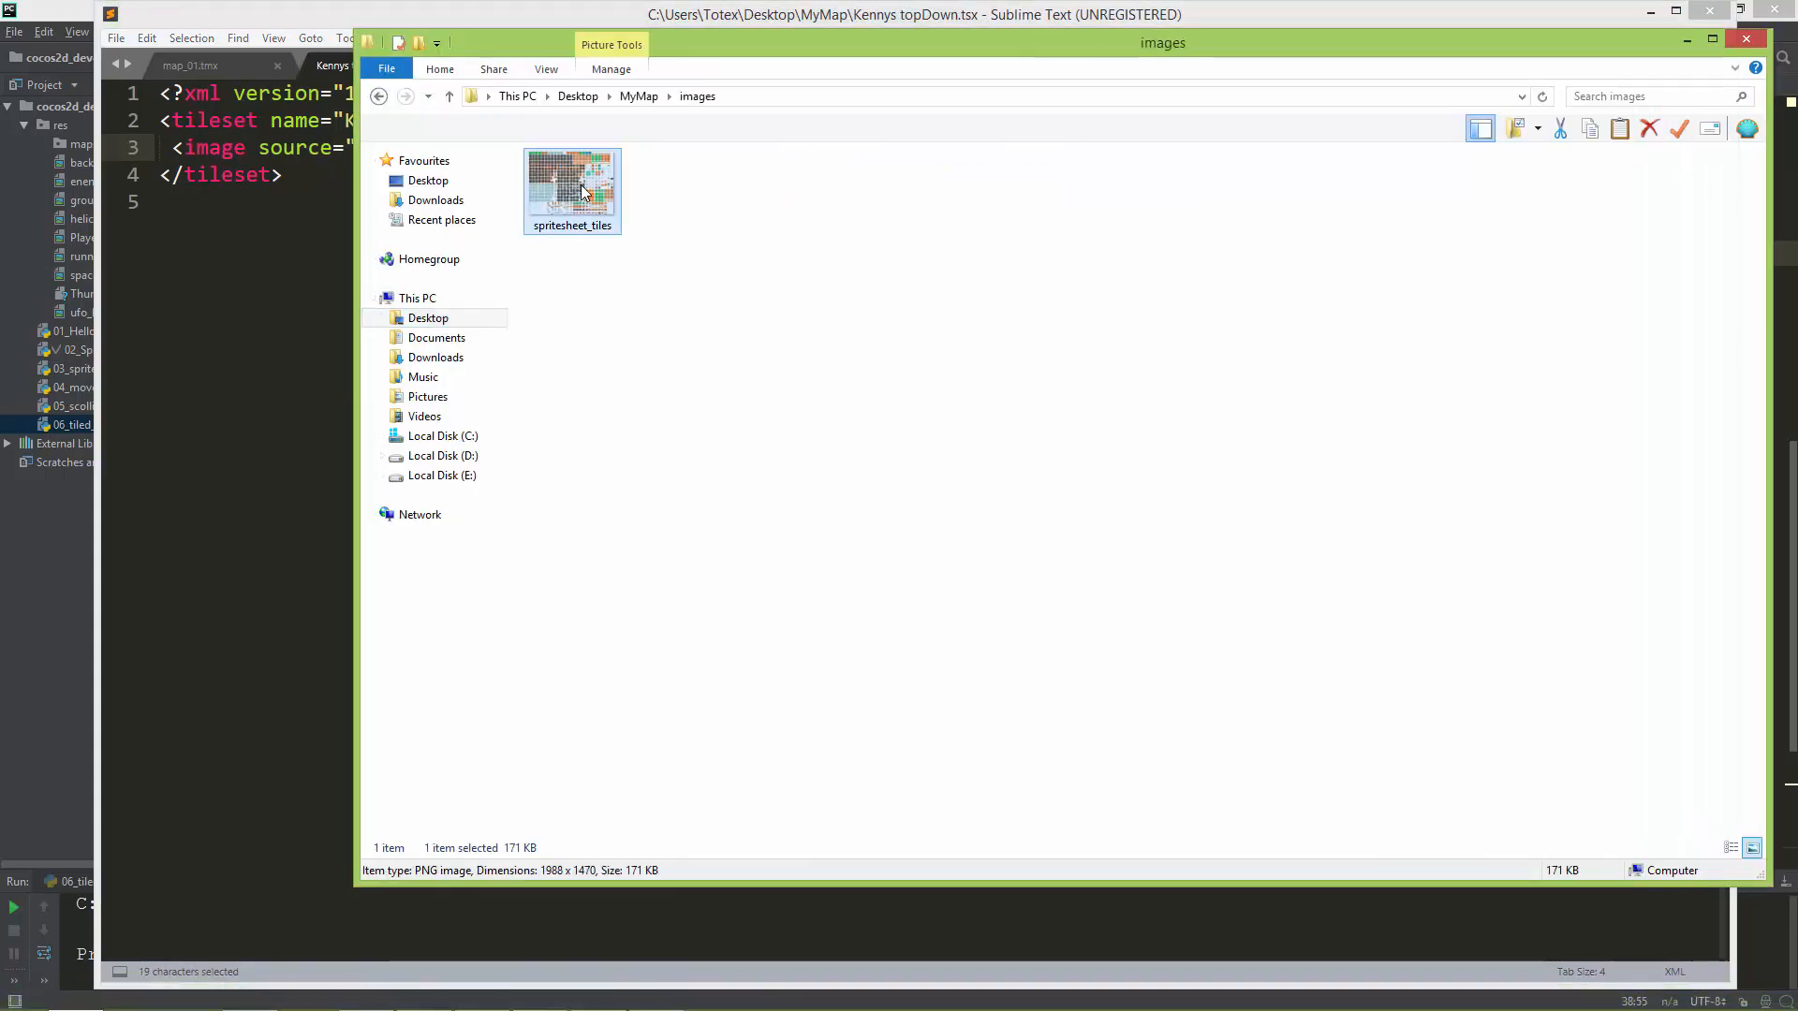
double_click(573, 184)
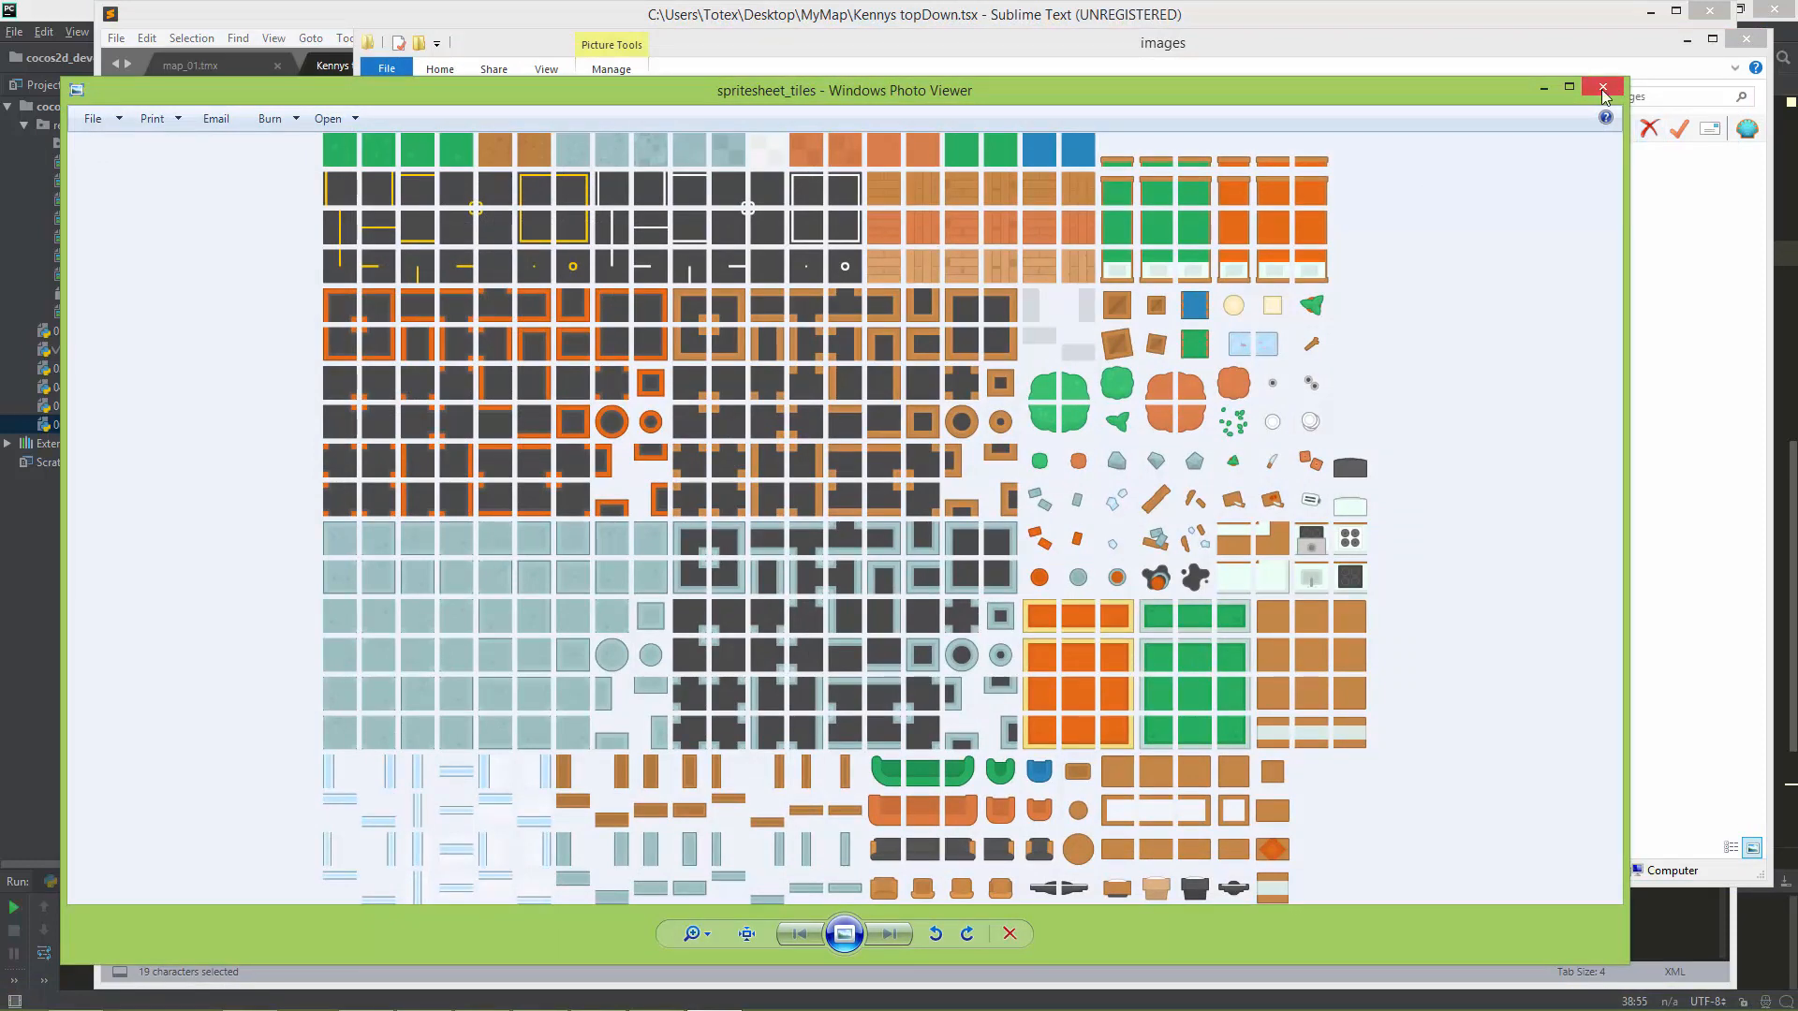
click(1603, 88)
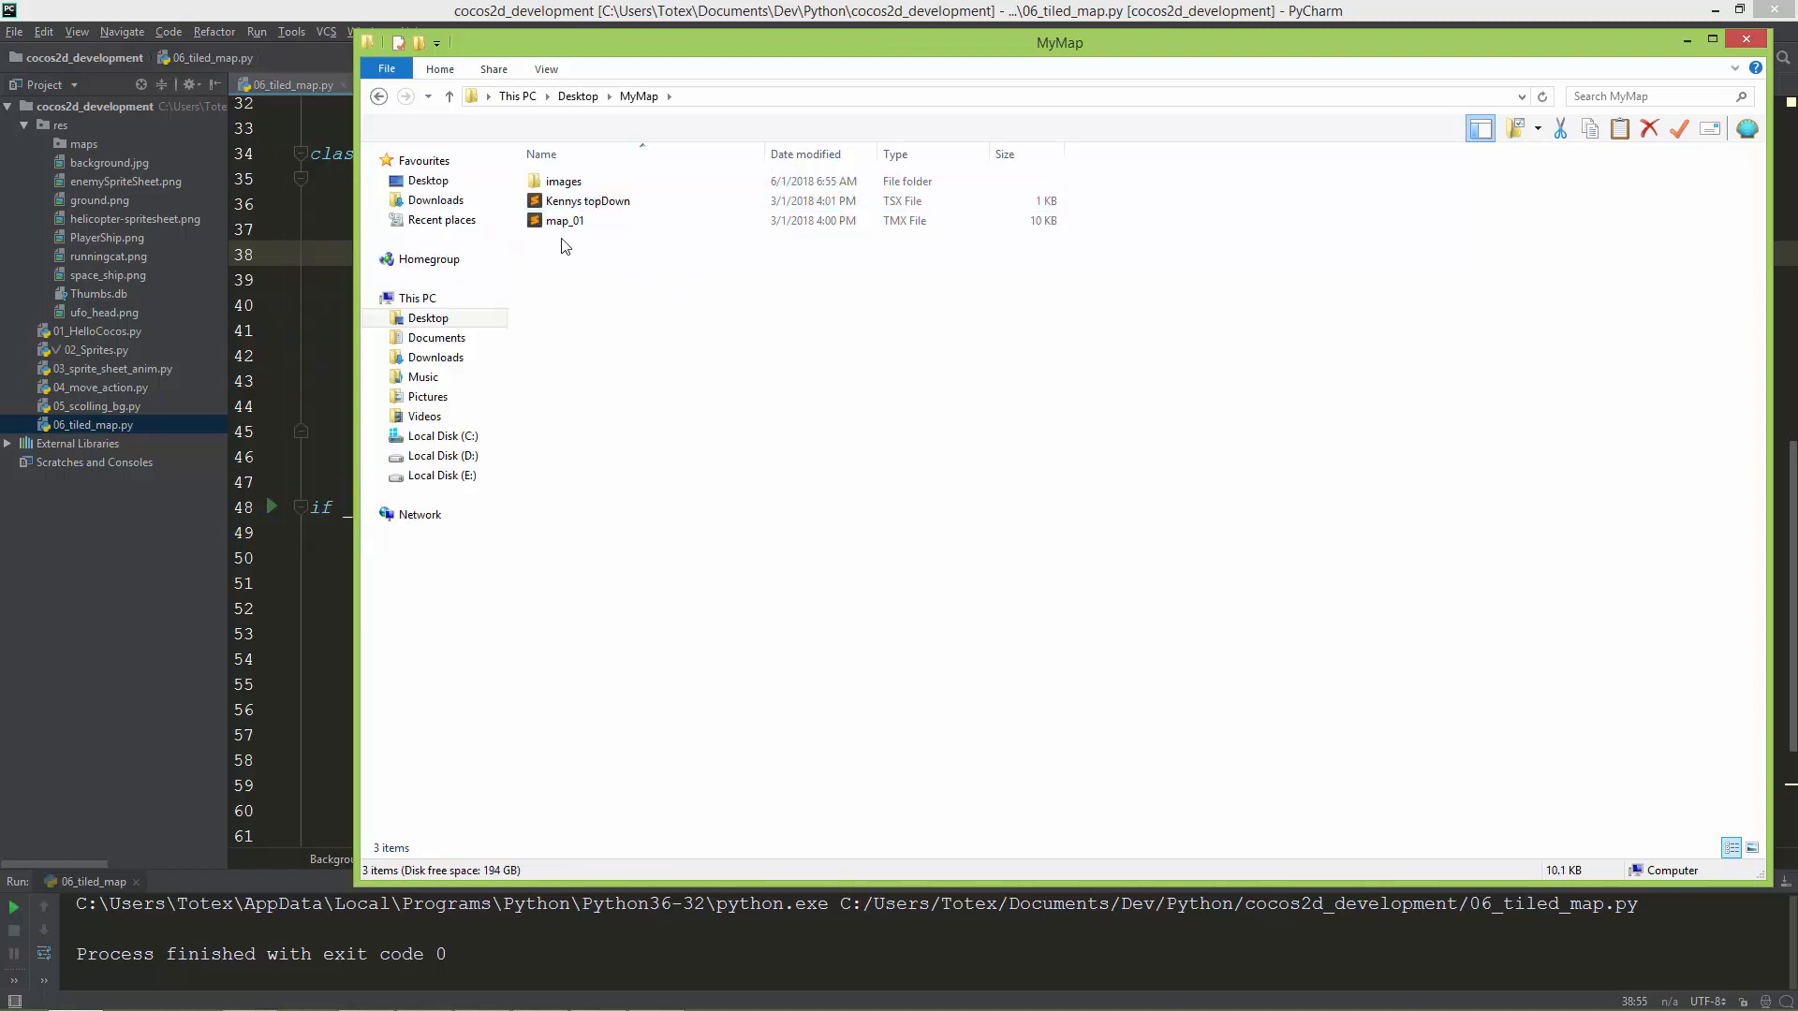
- Look inside the MyMap images folder and return to MyMap
double_click(563, 181)
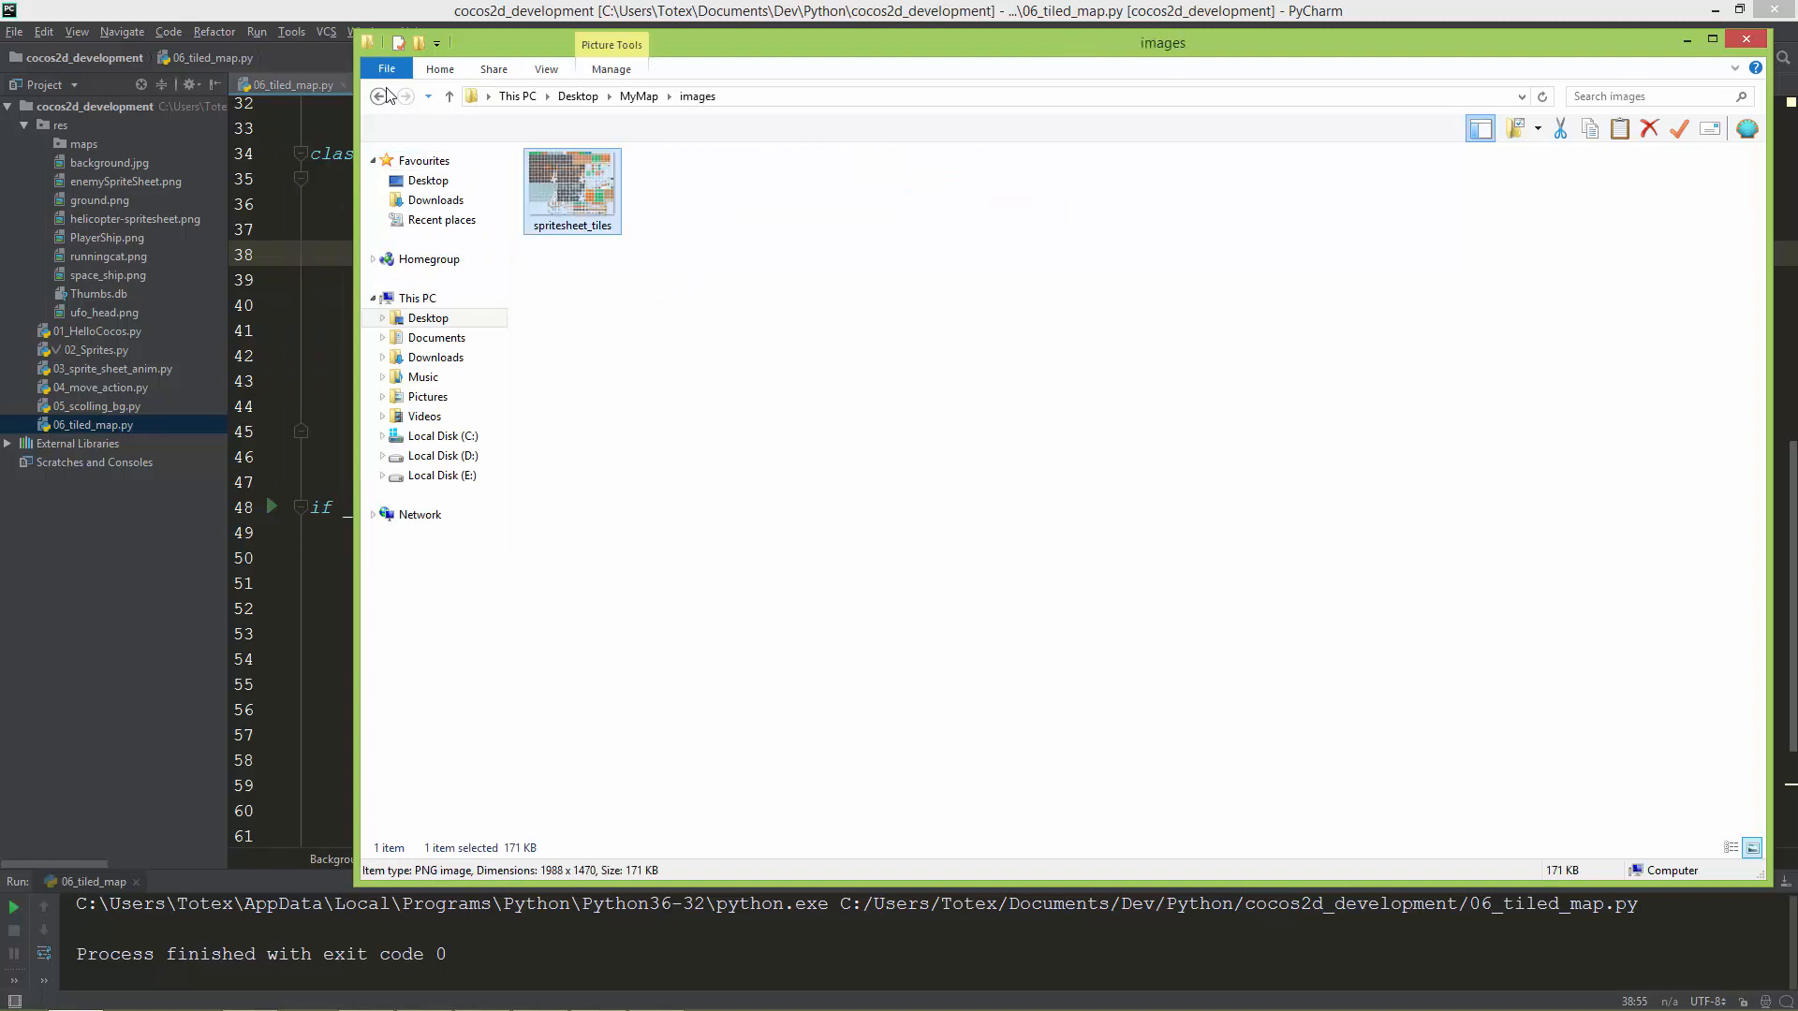
click(380, 96)
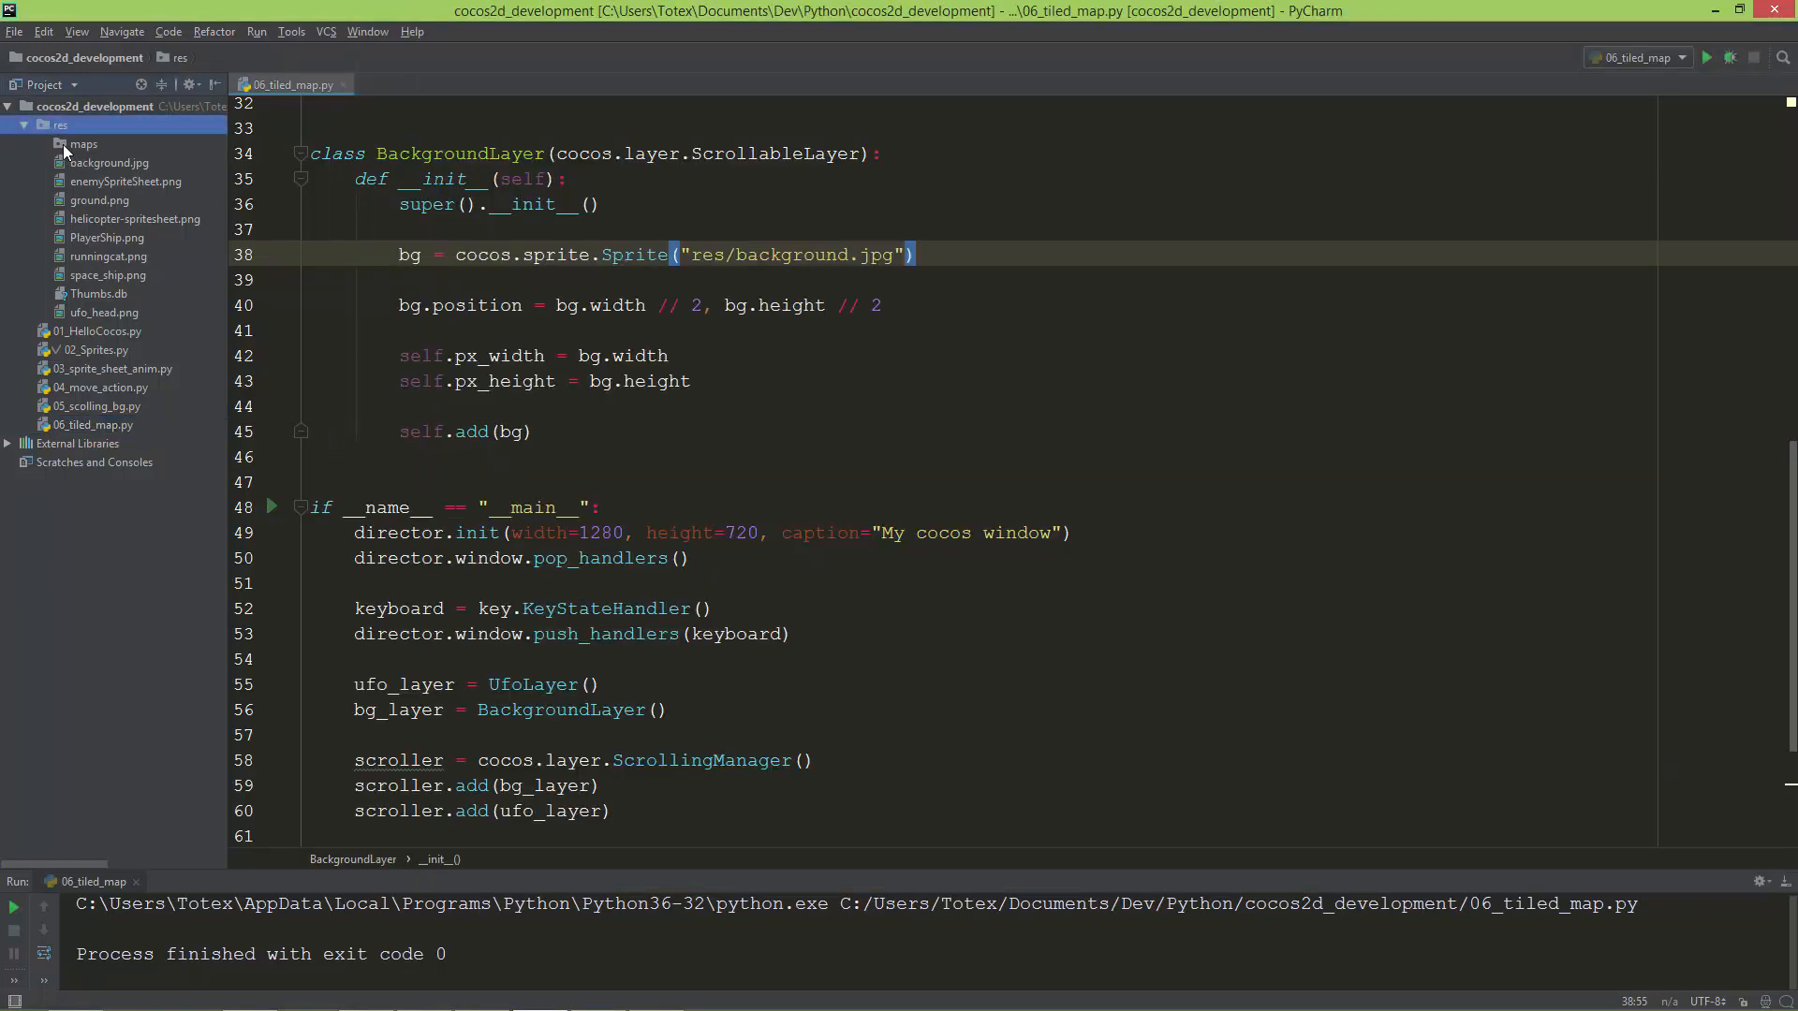
- Paste the MyMap files into the project's res/maps folder and check the copied images folder
click(82, 144)
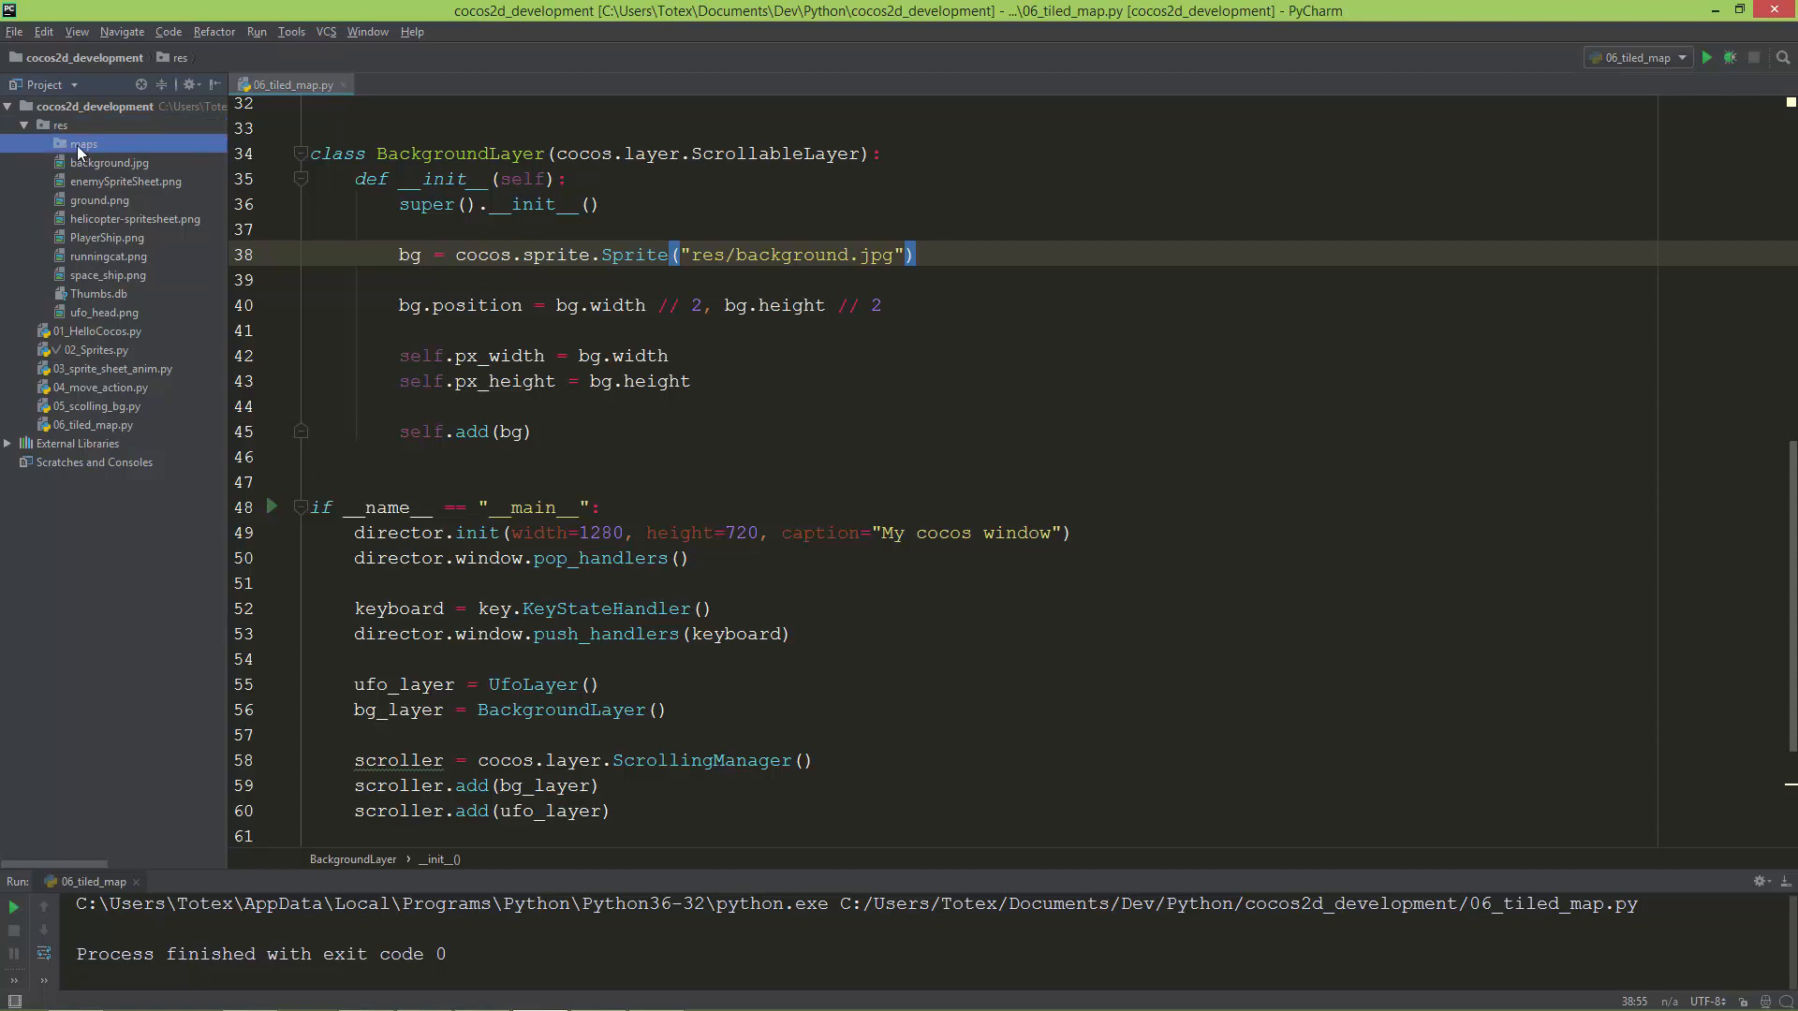
right_click(83, 144)
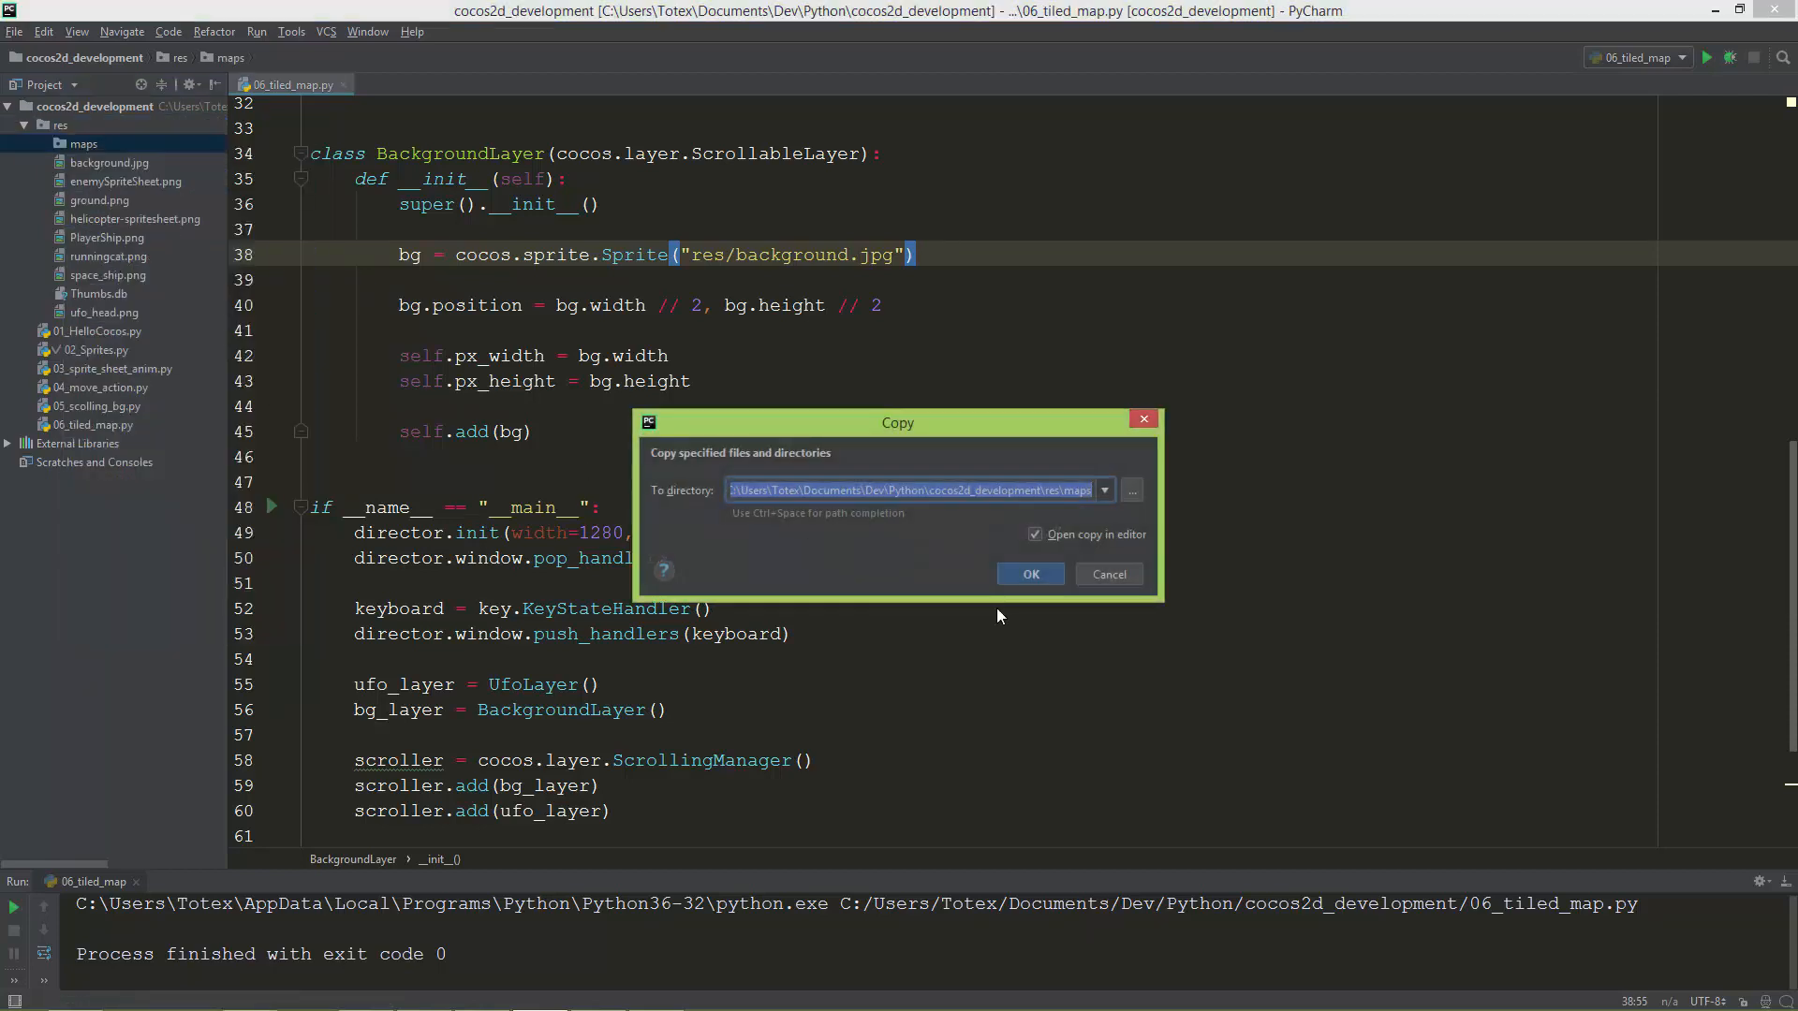
click(1105, 573)
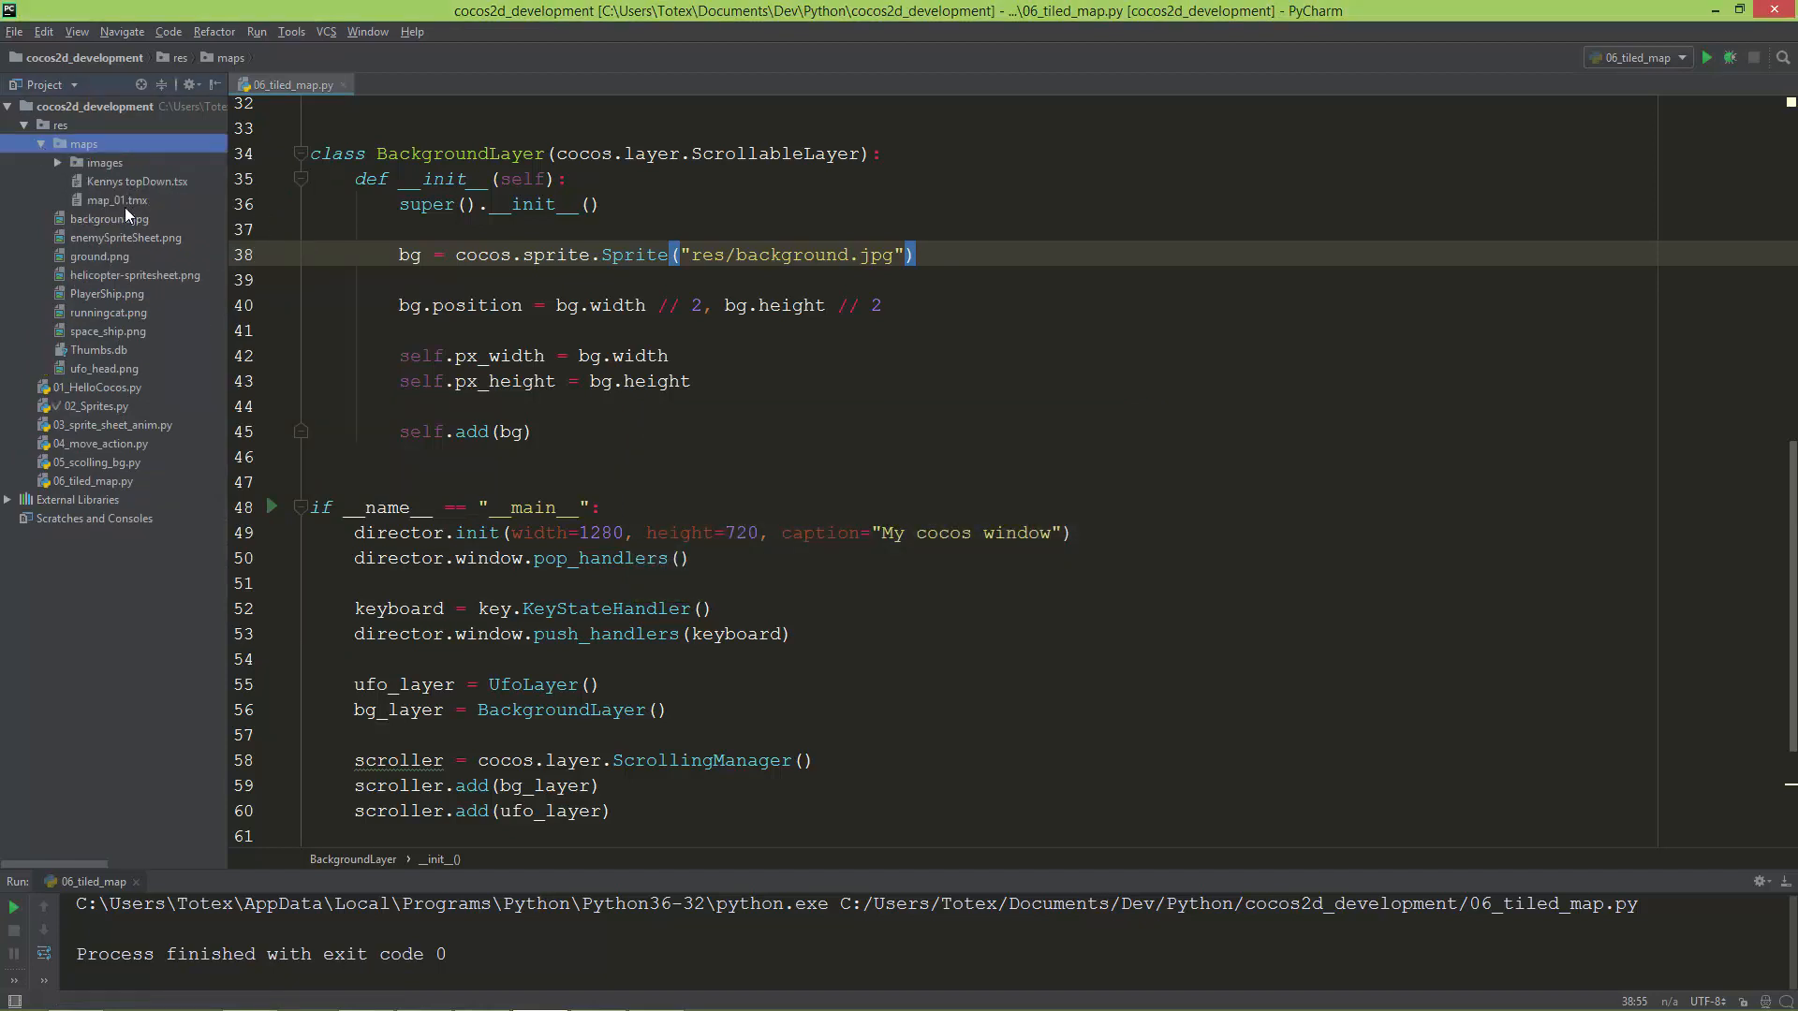
click(120, 200)
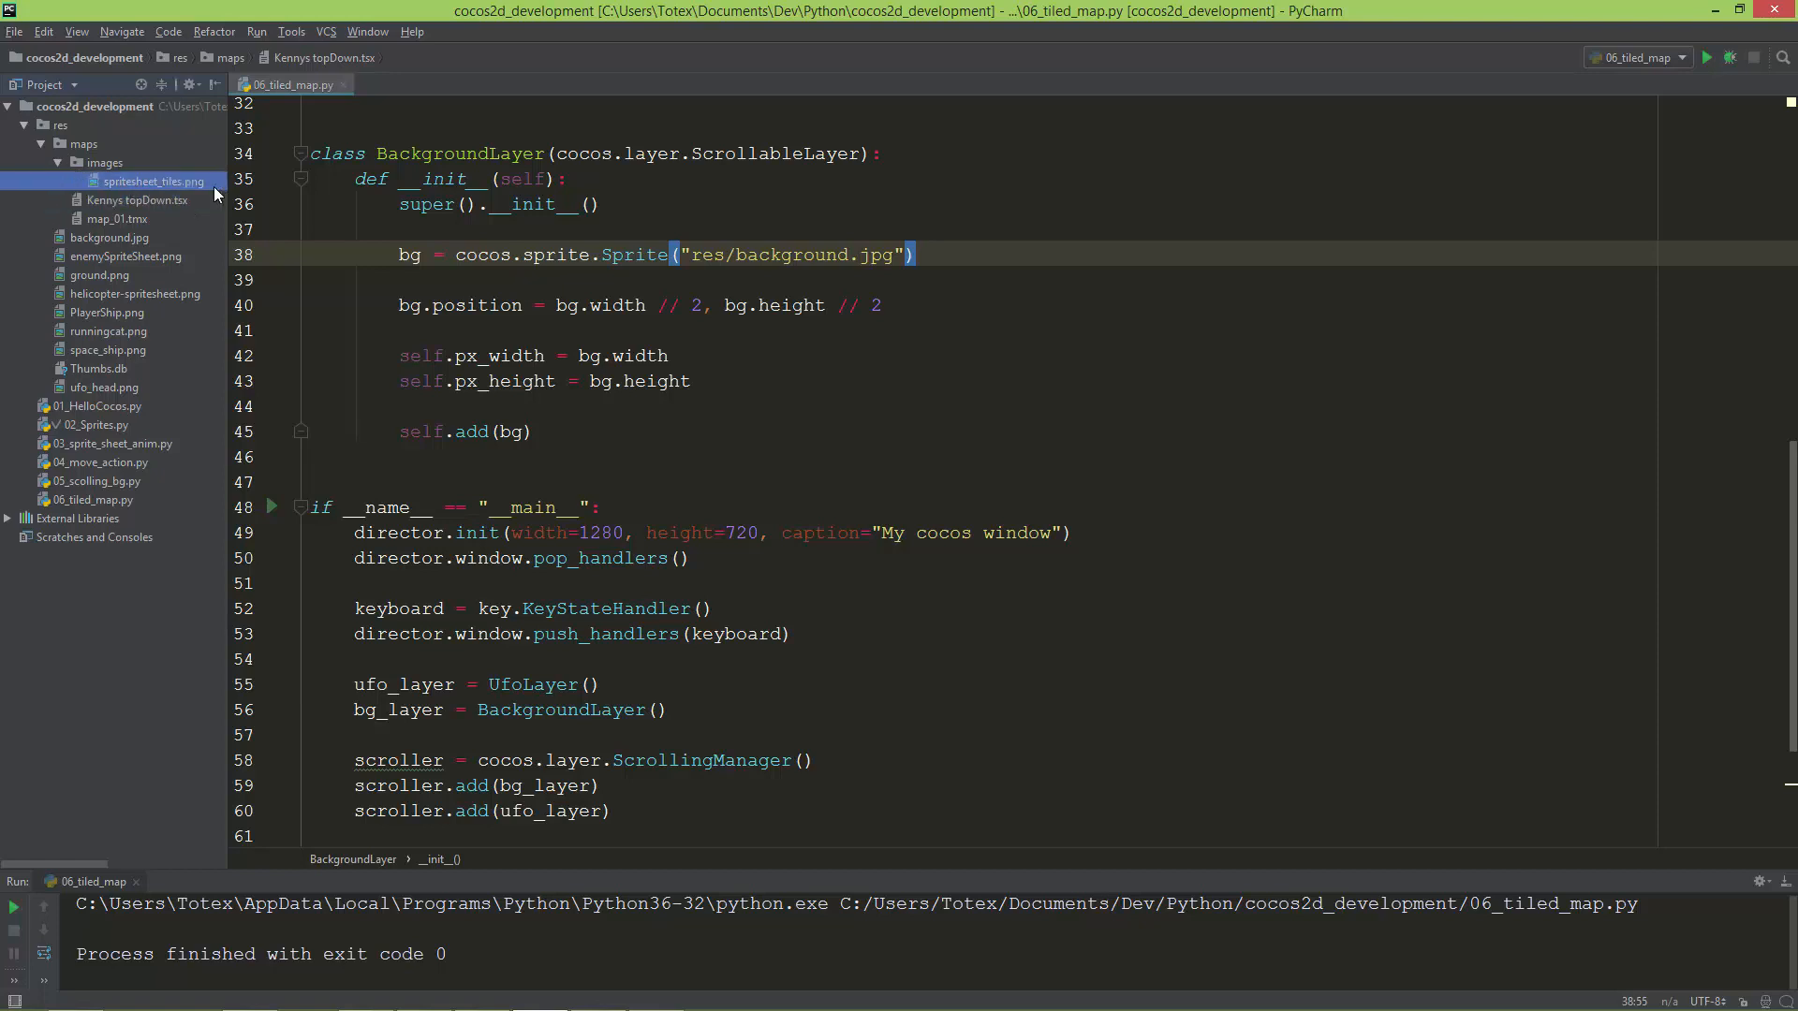
click(58, 161)
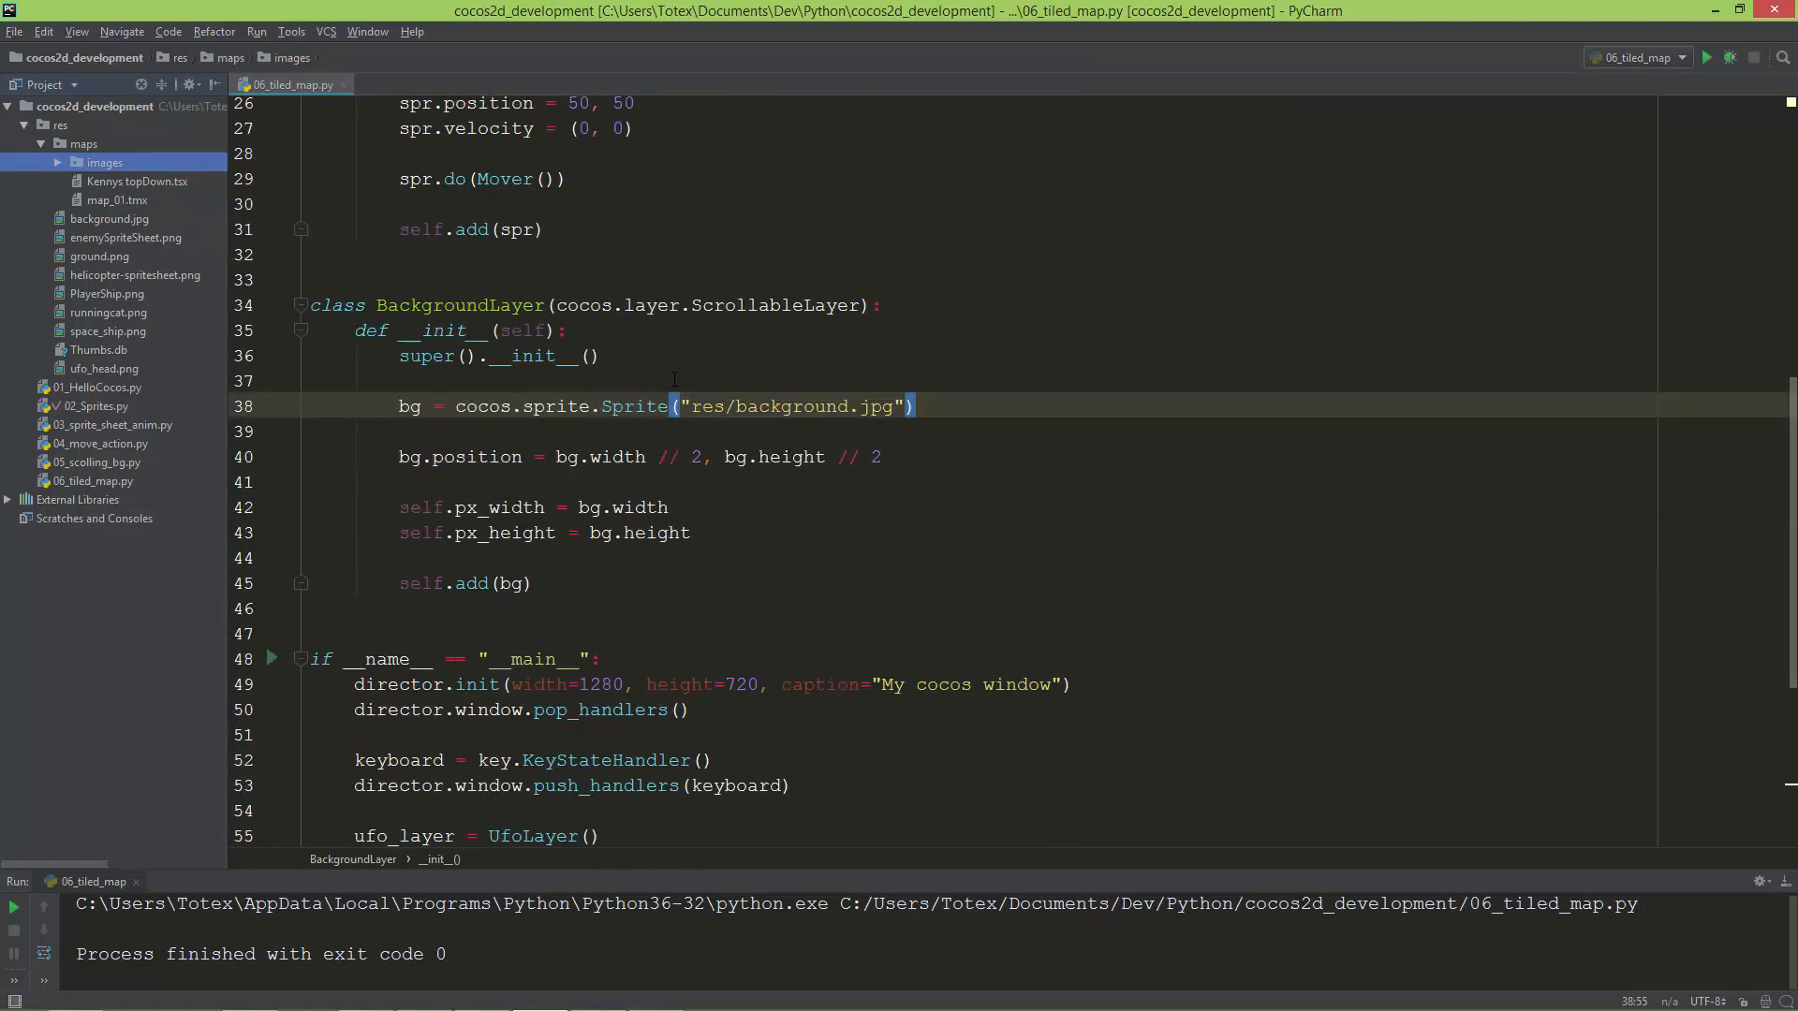
- Replace the old background sprite code with bg = cocos.tiles.load()
drag(425, 406, 530, 583)
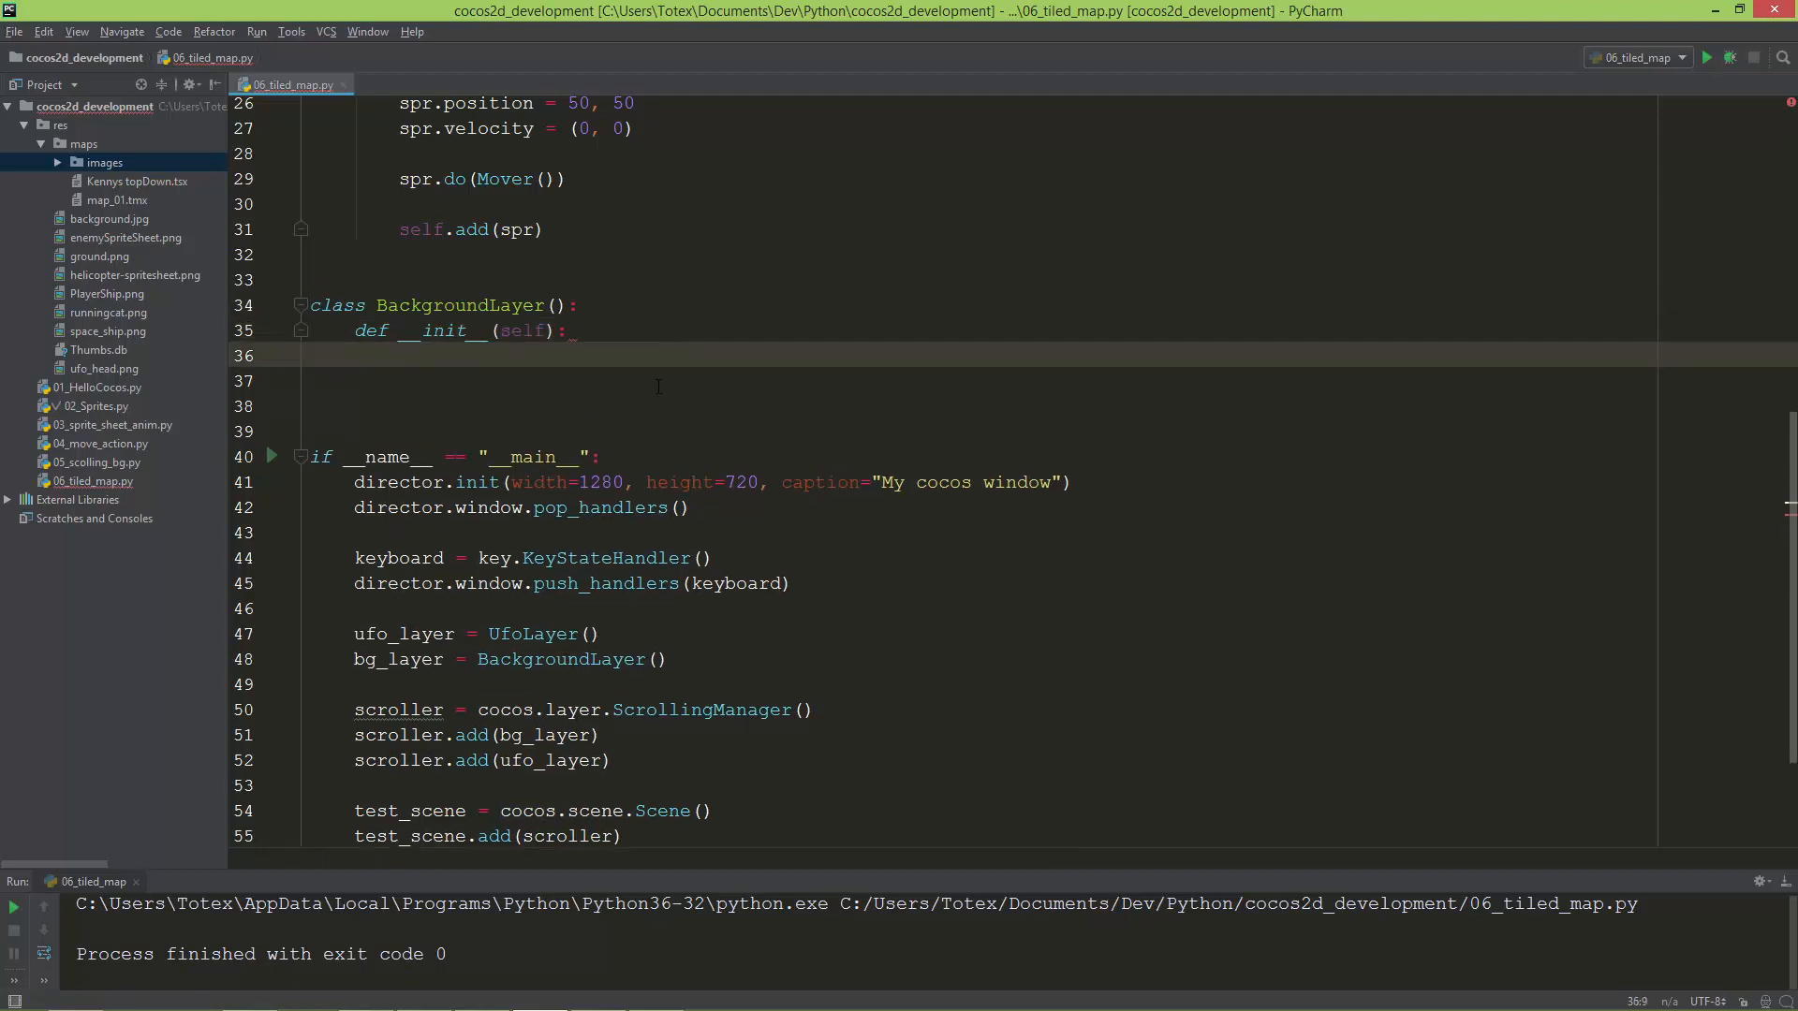
text(bg)
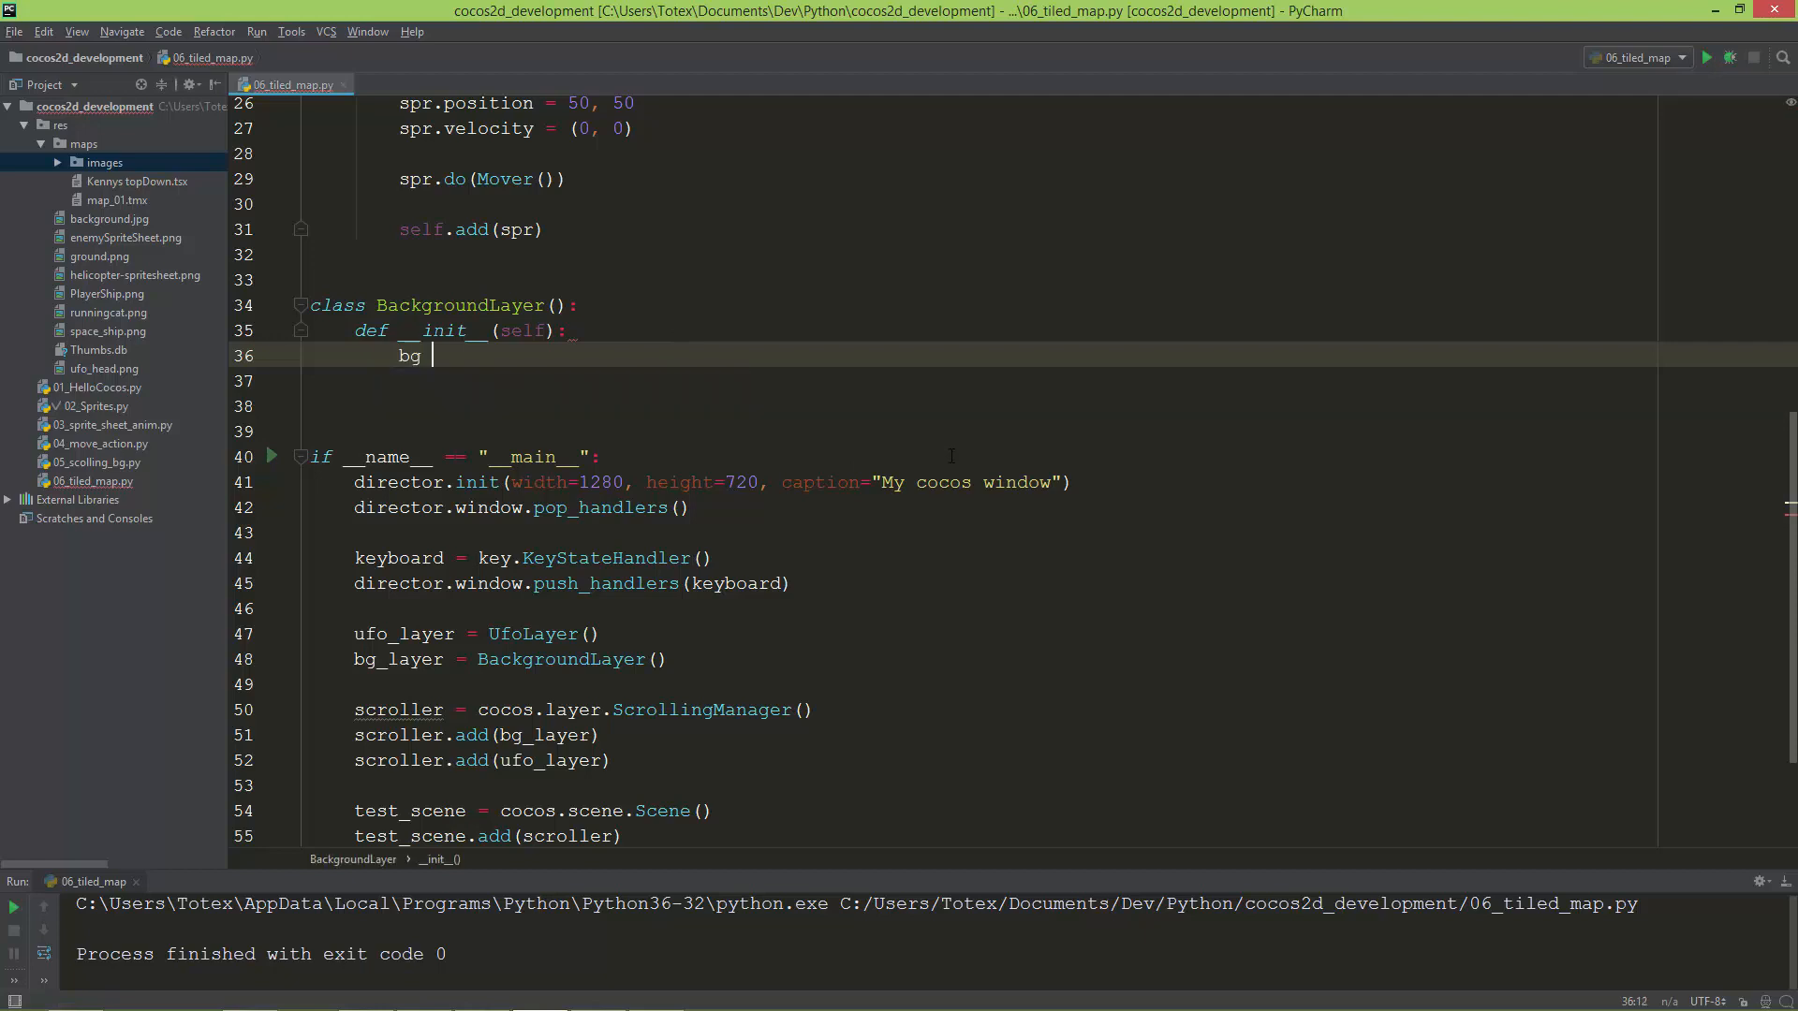
text(=)
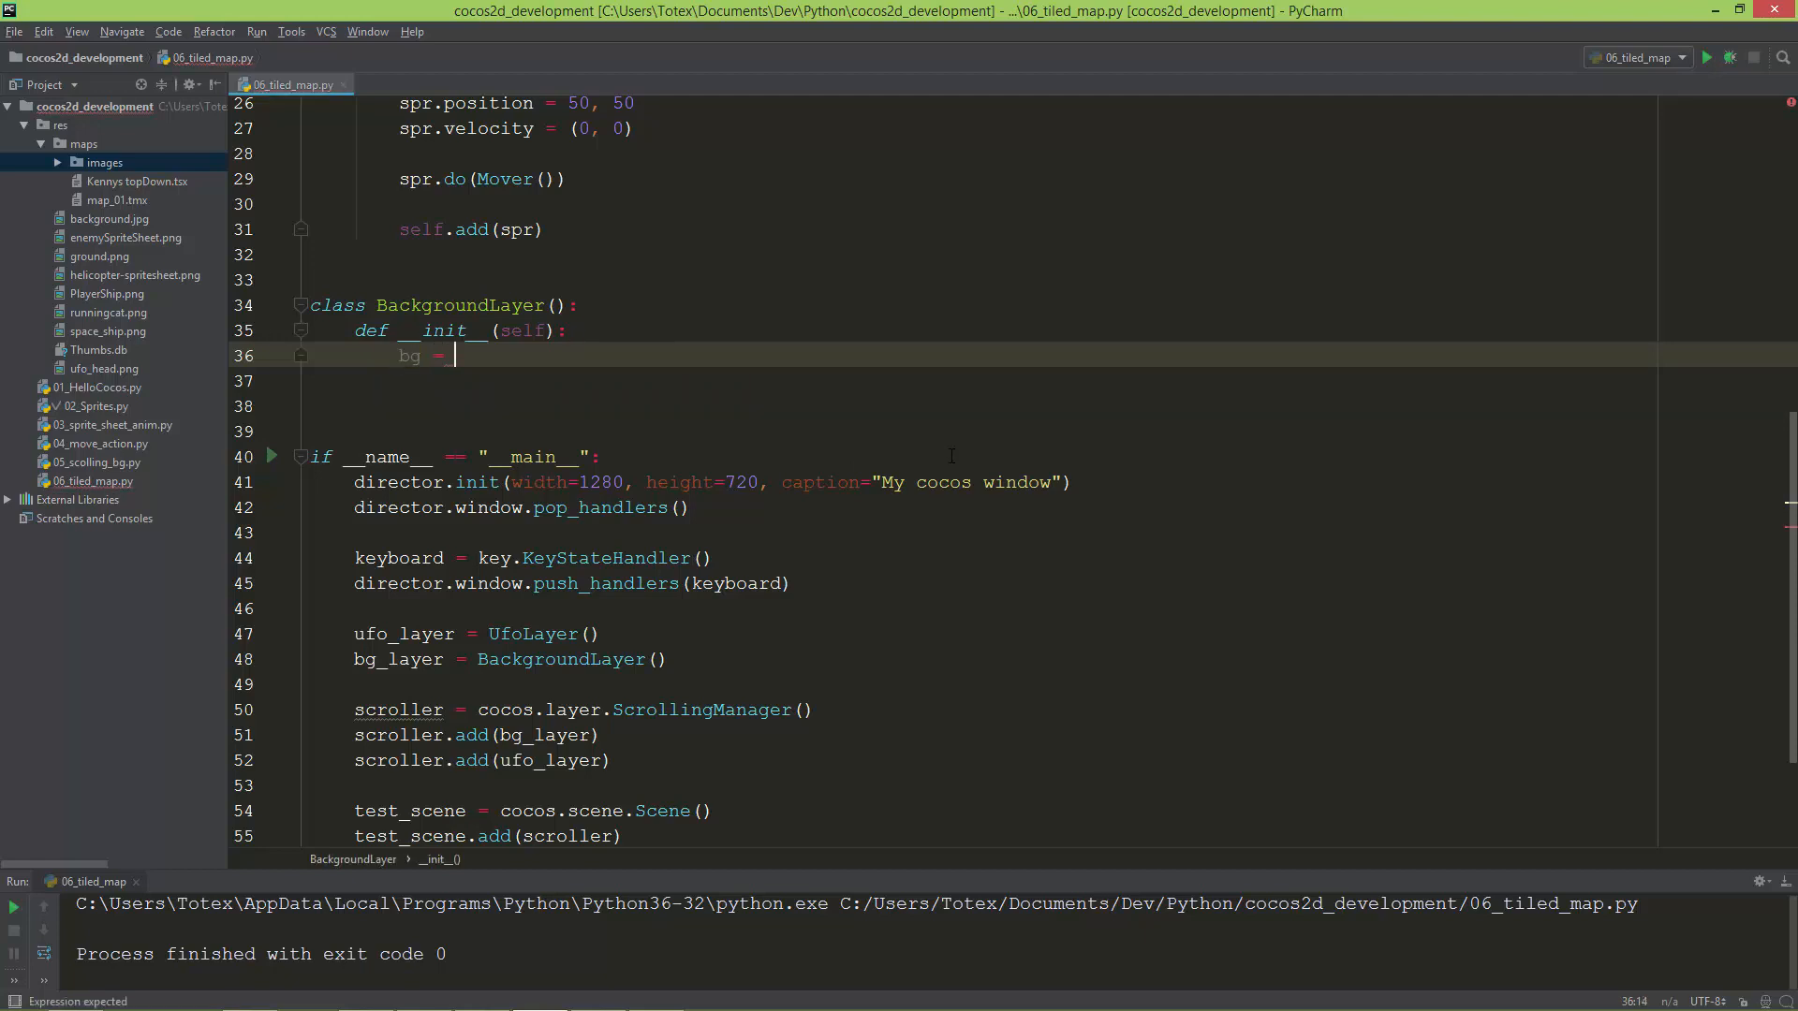
text(cocos.)
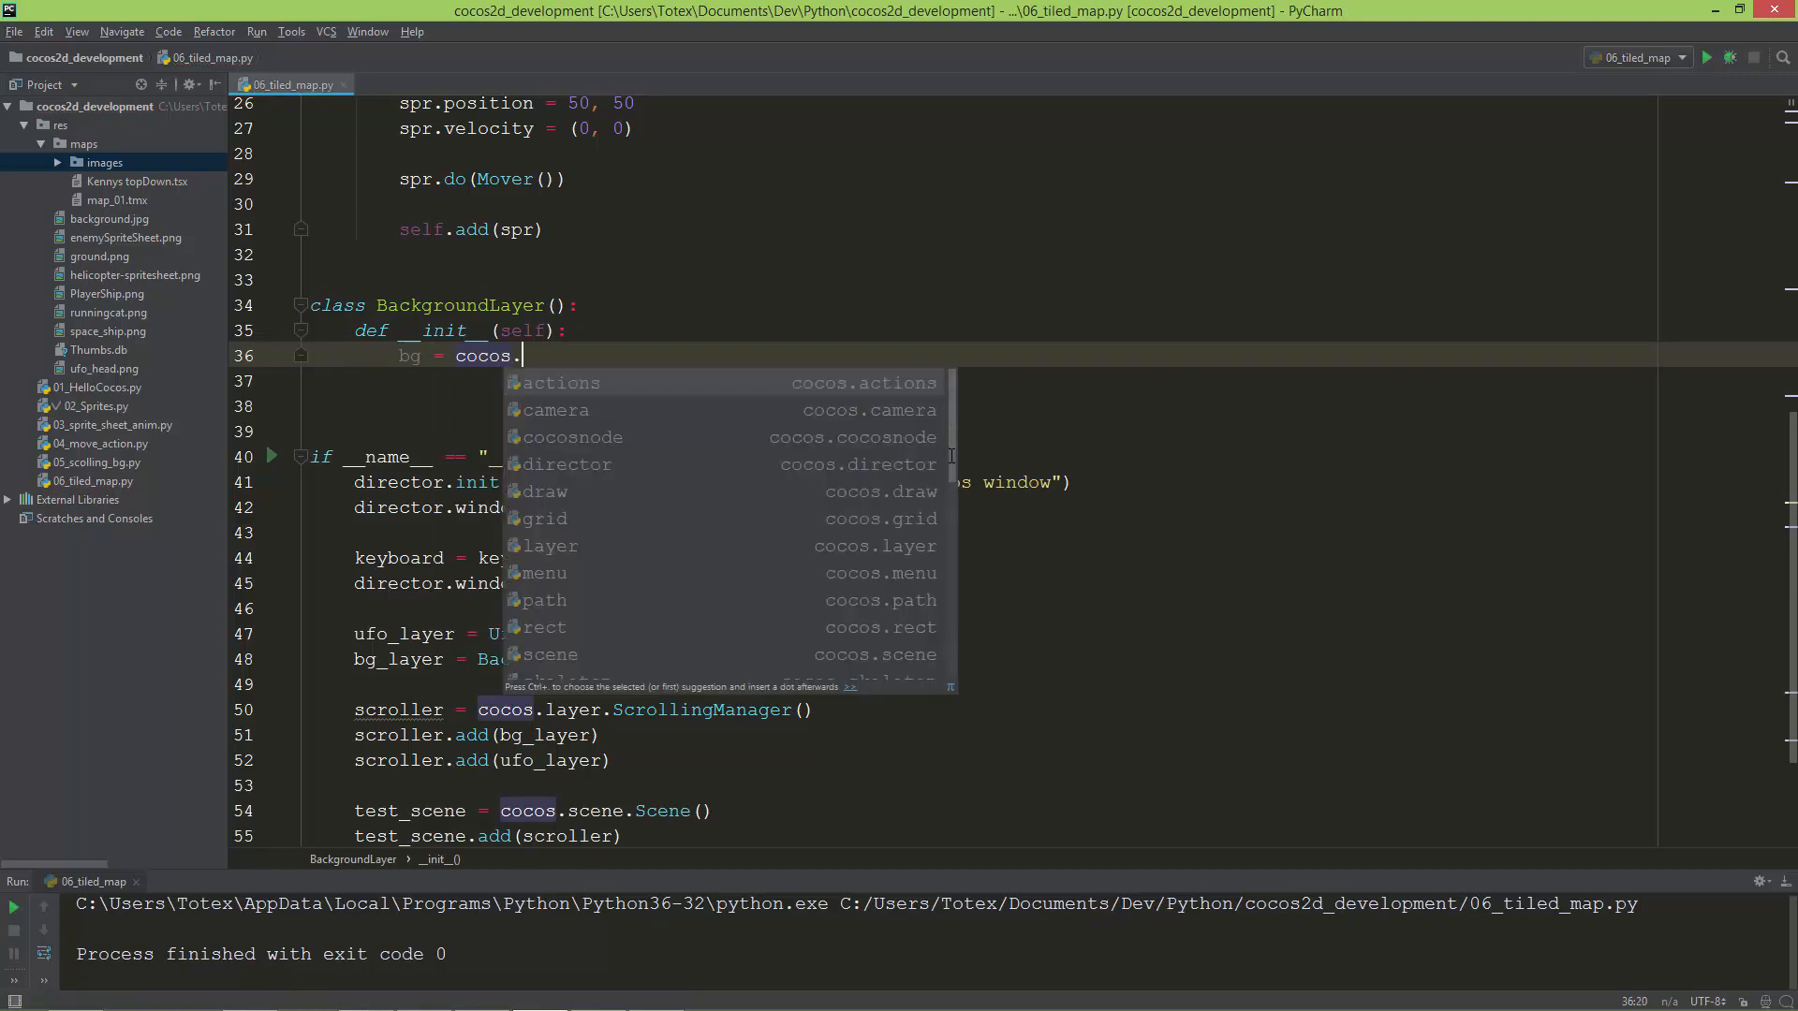
text(ti)
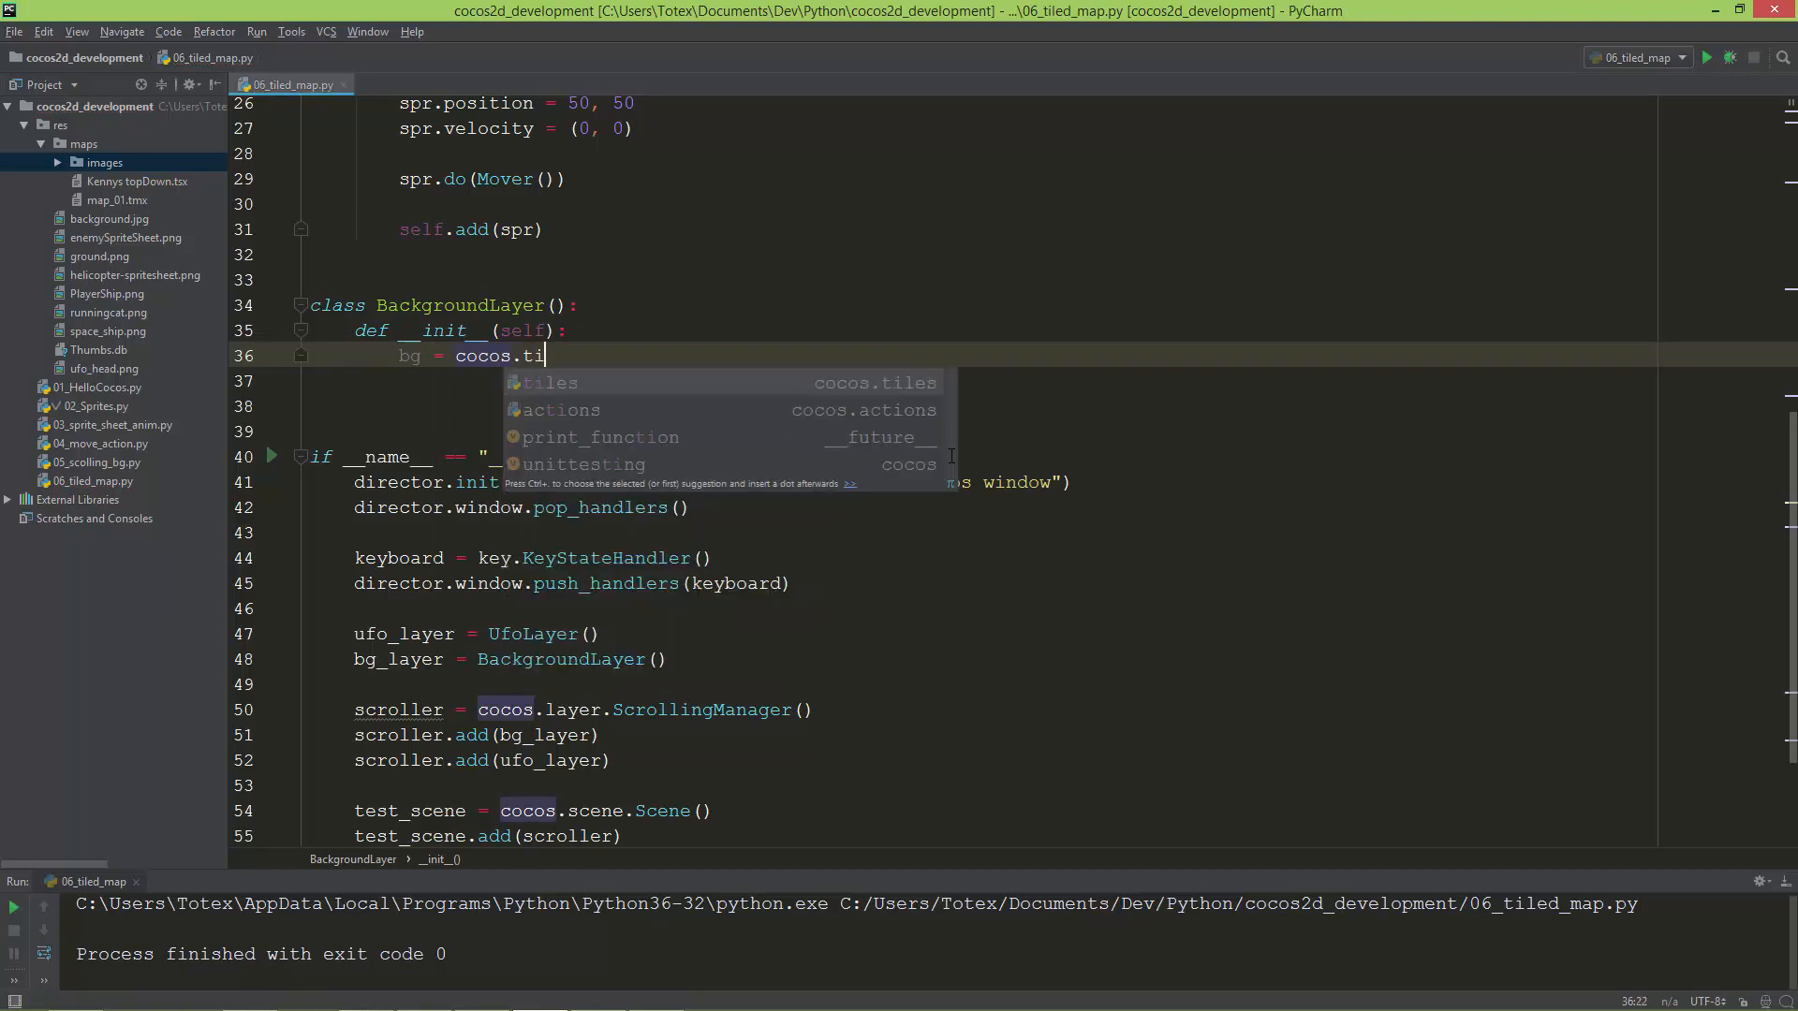
text(led)
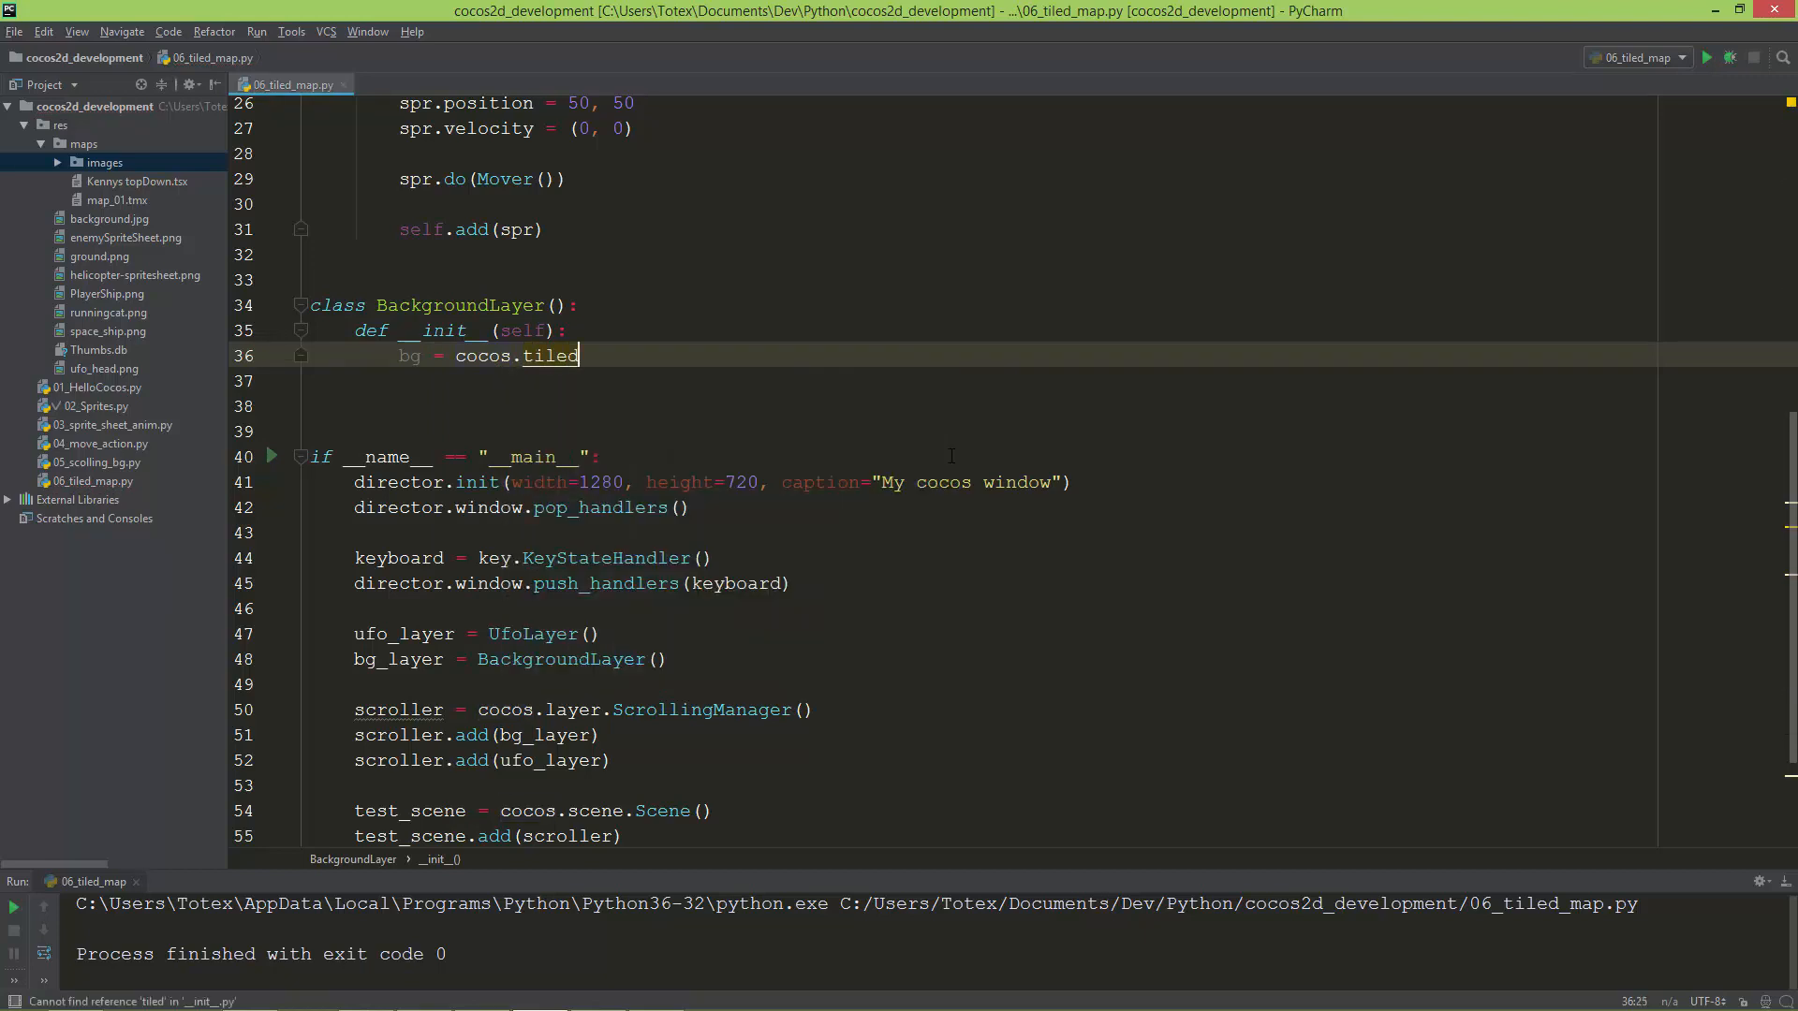
text(.load)
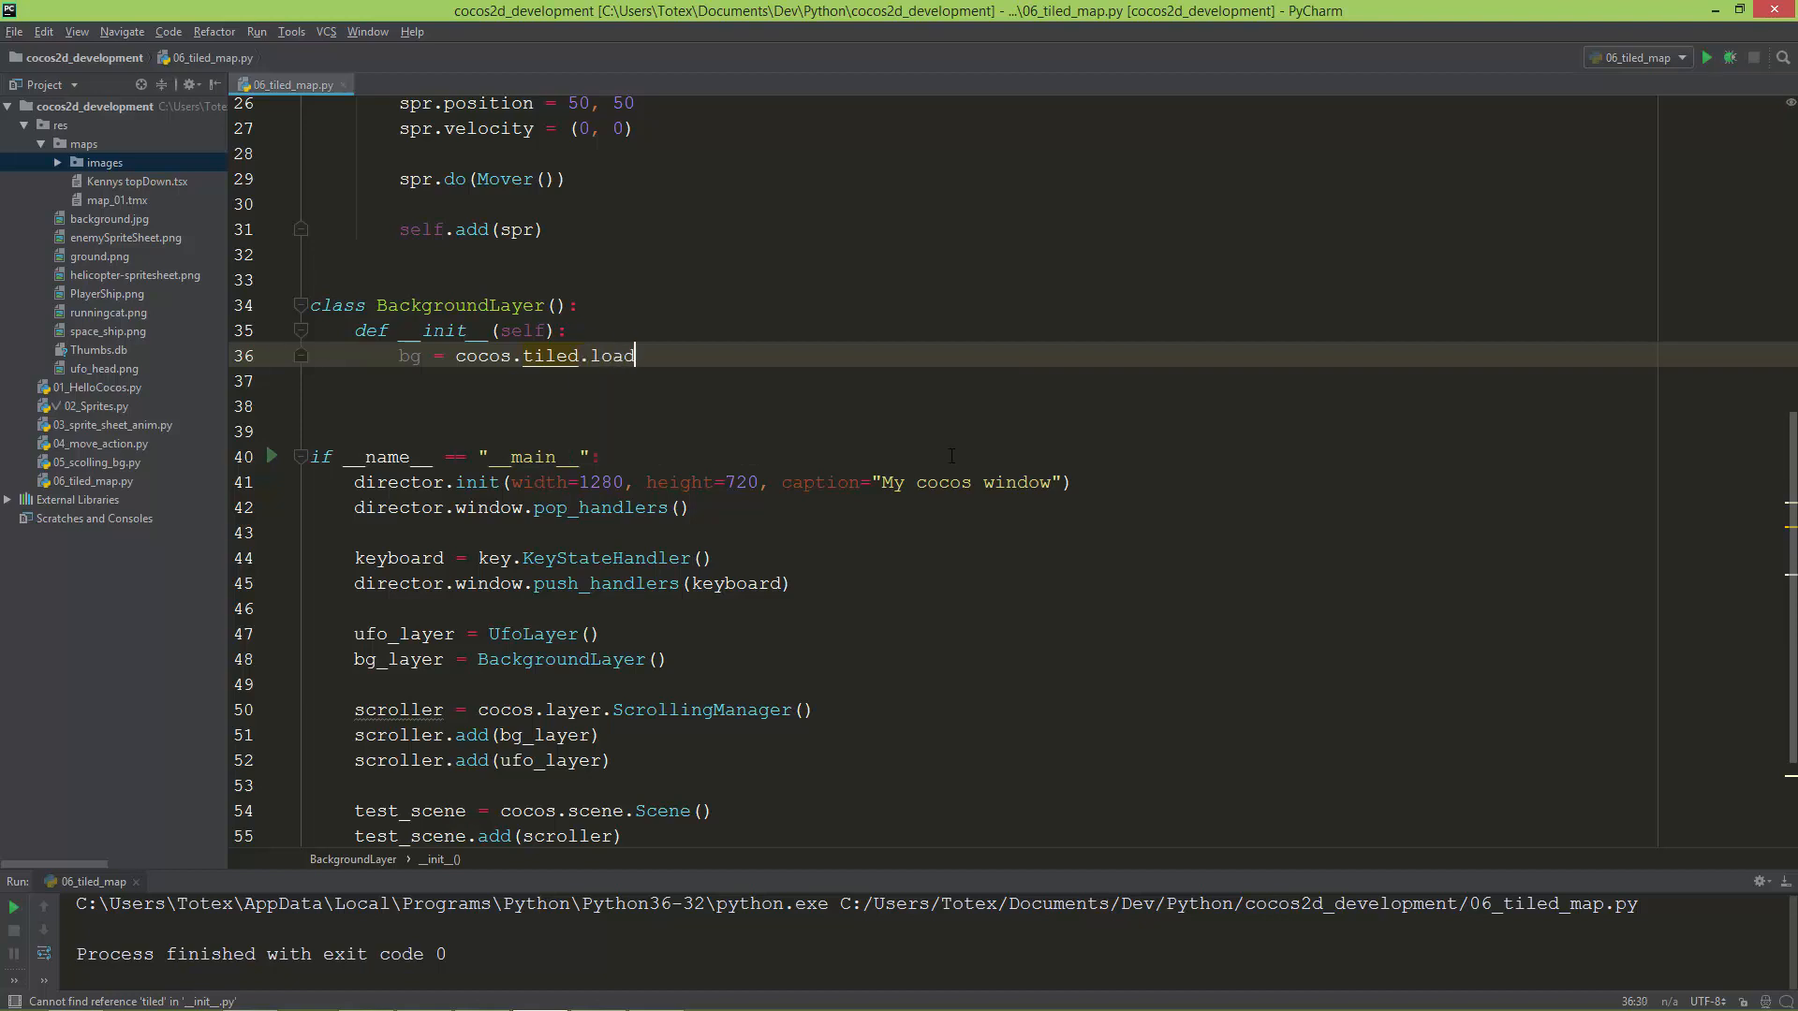
text(())
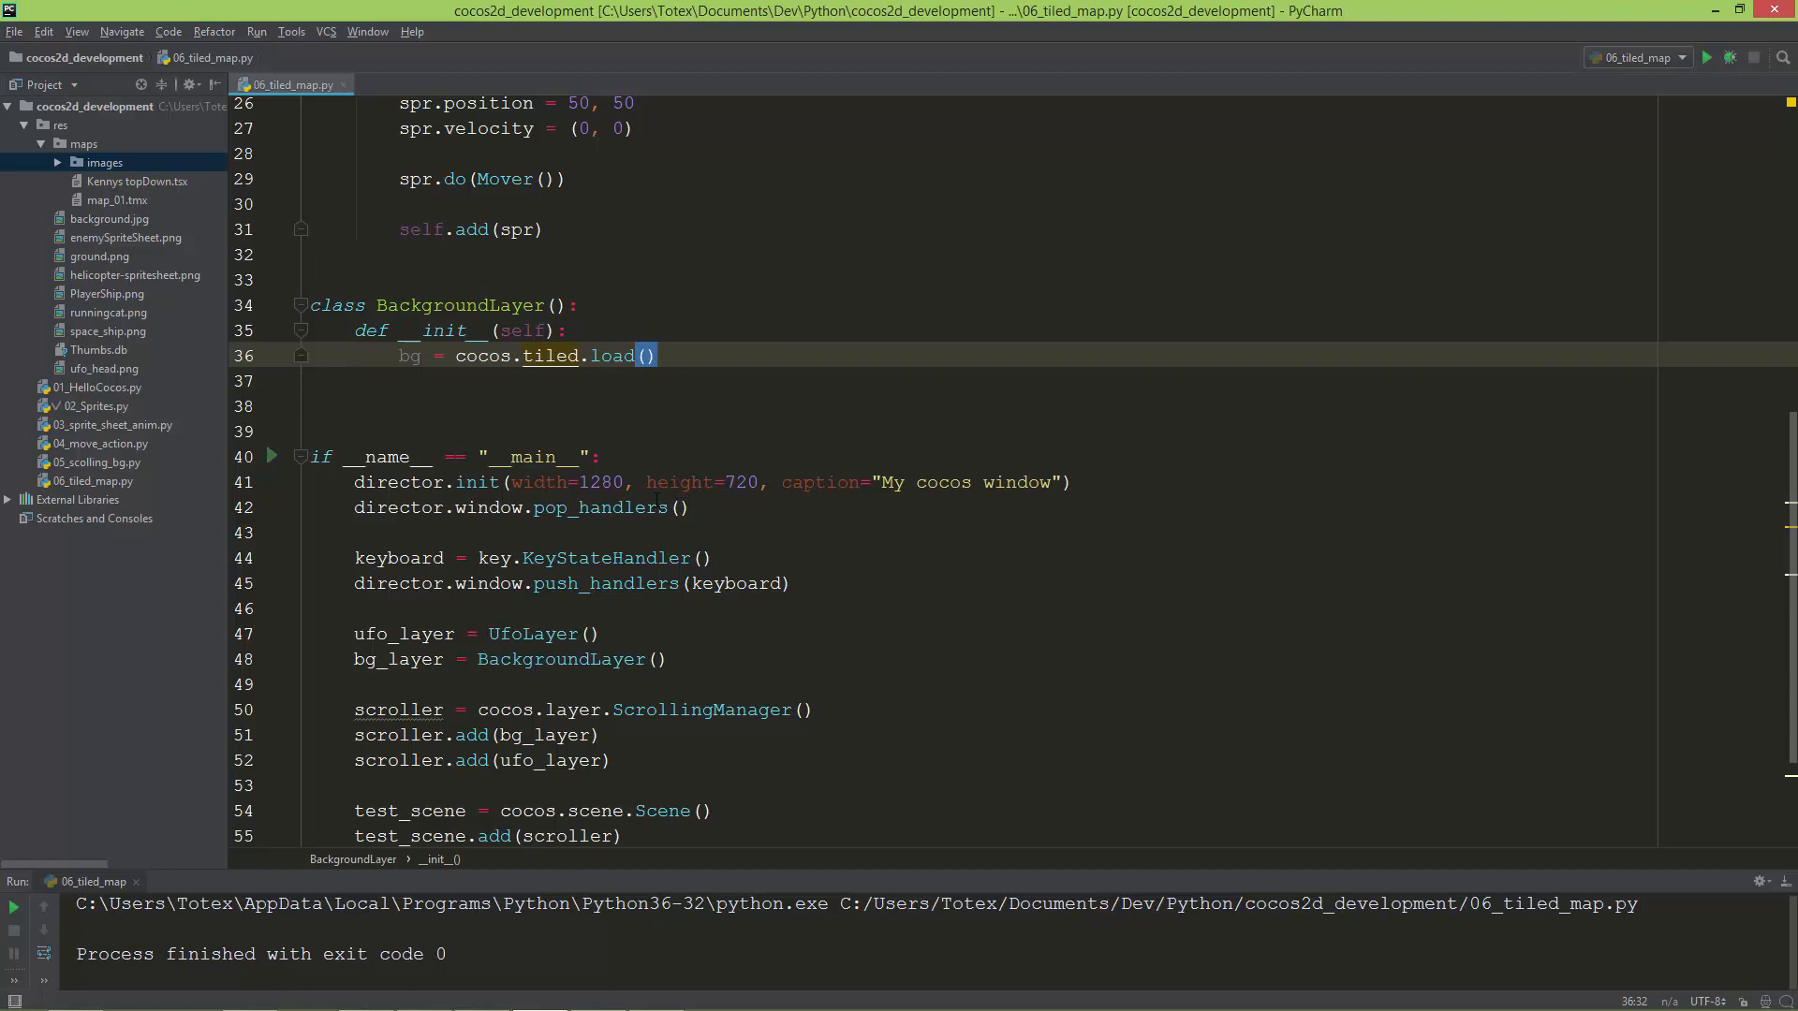
mouse_move(550, 356)
text(s)
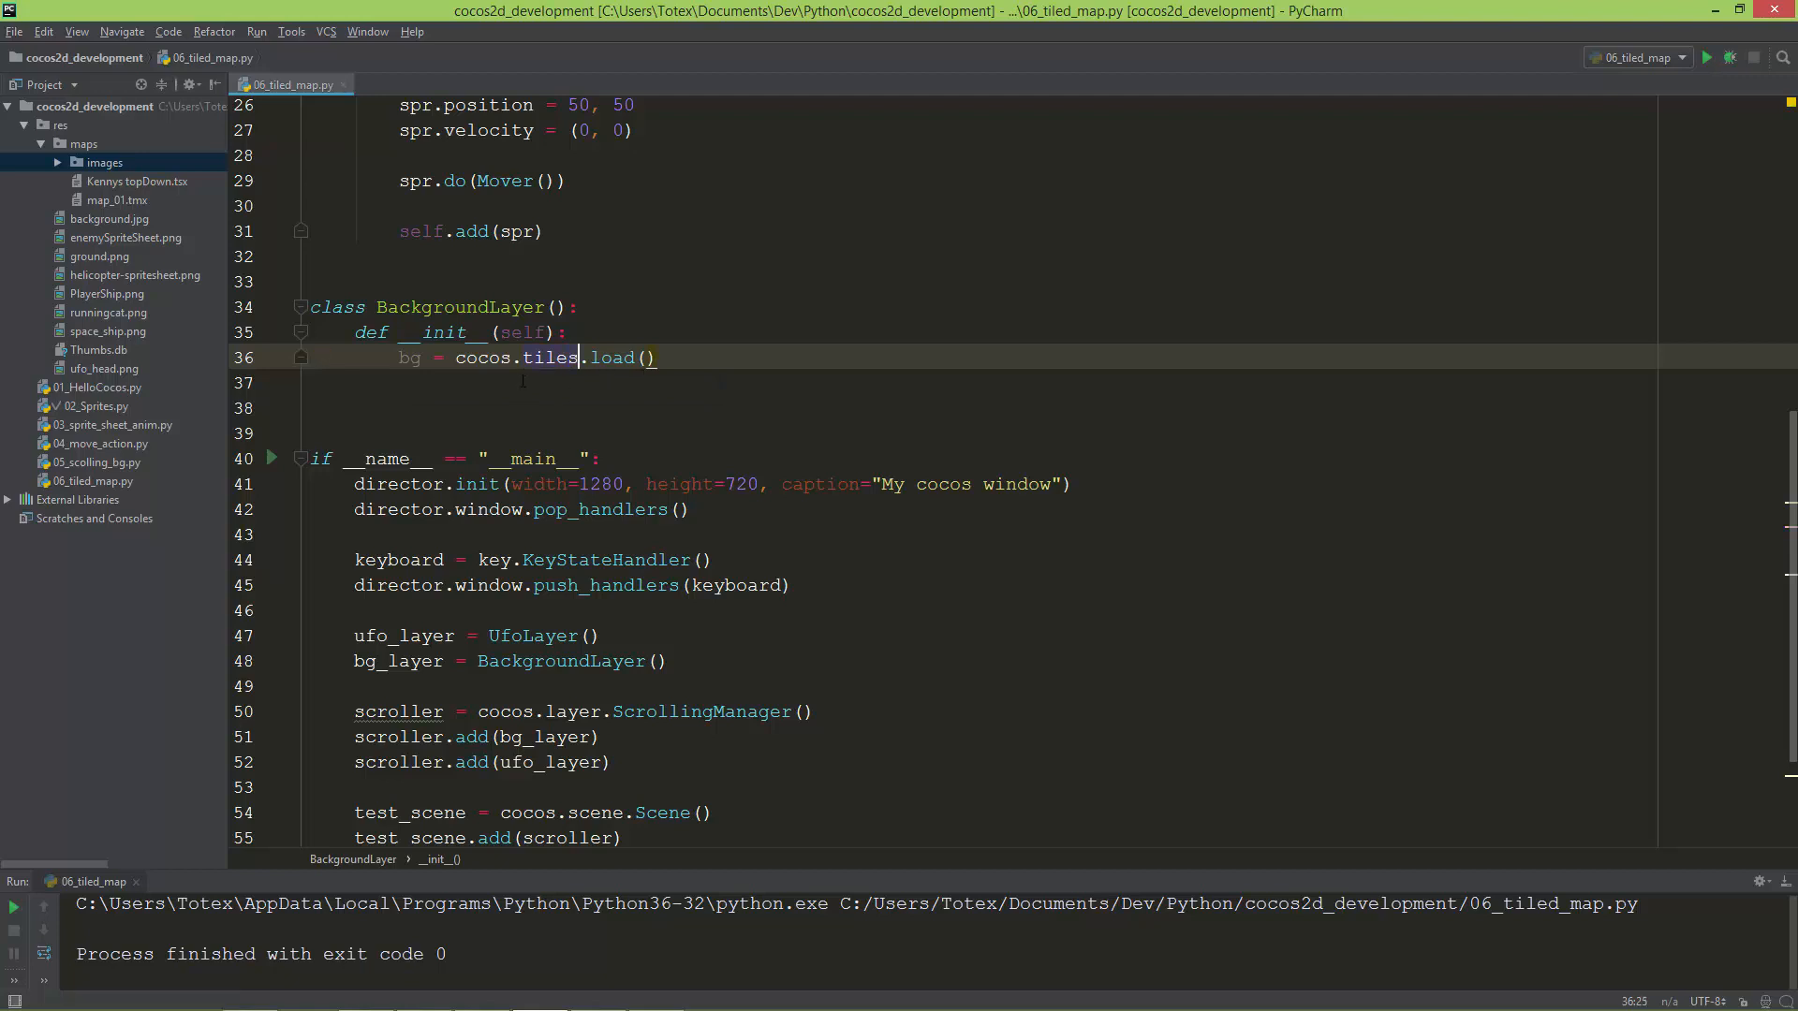
mouse_move(646, 360)
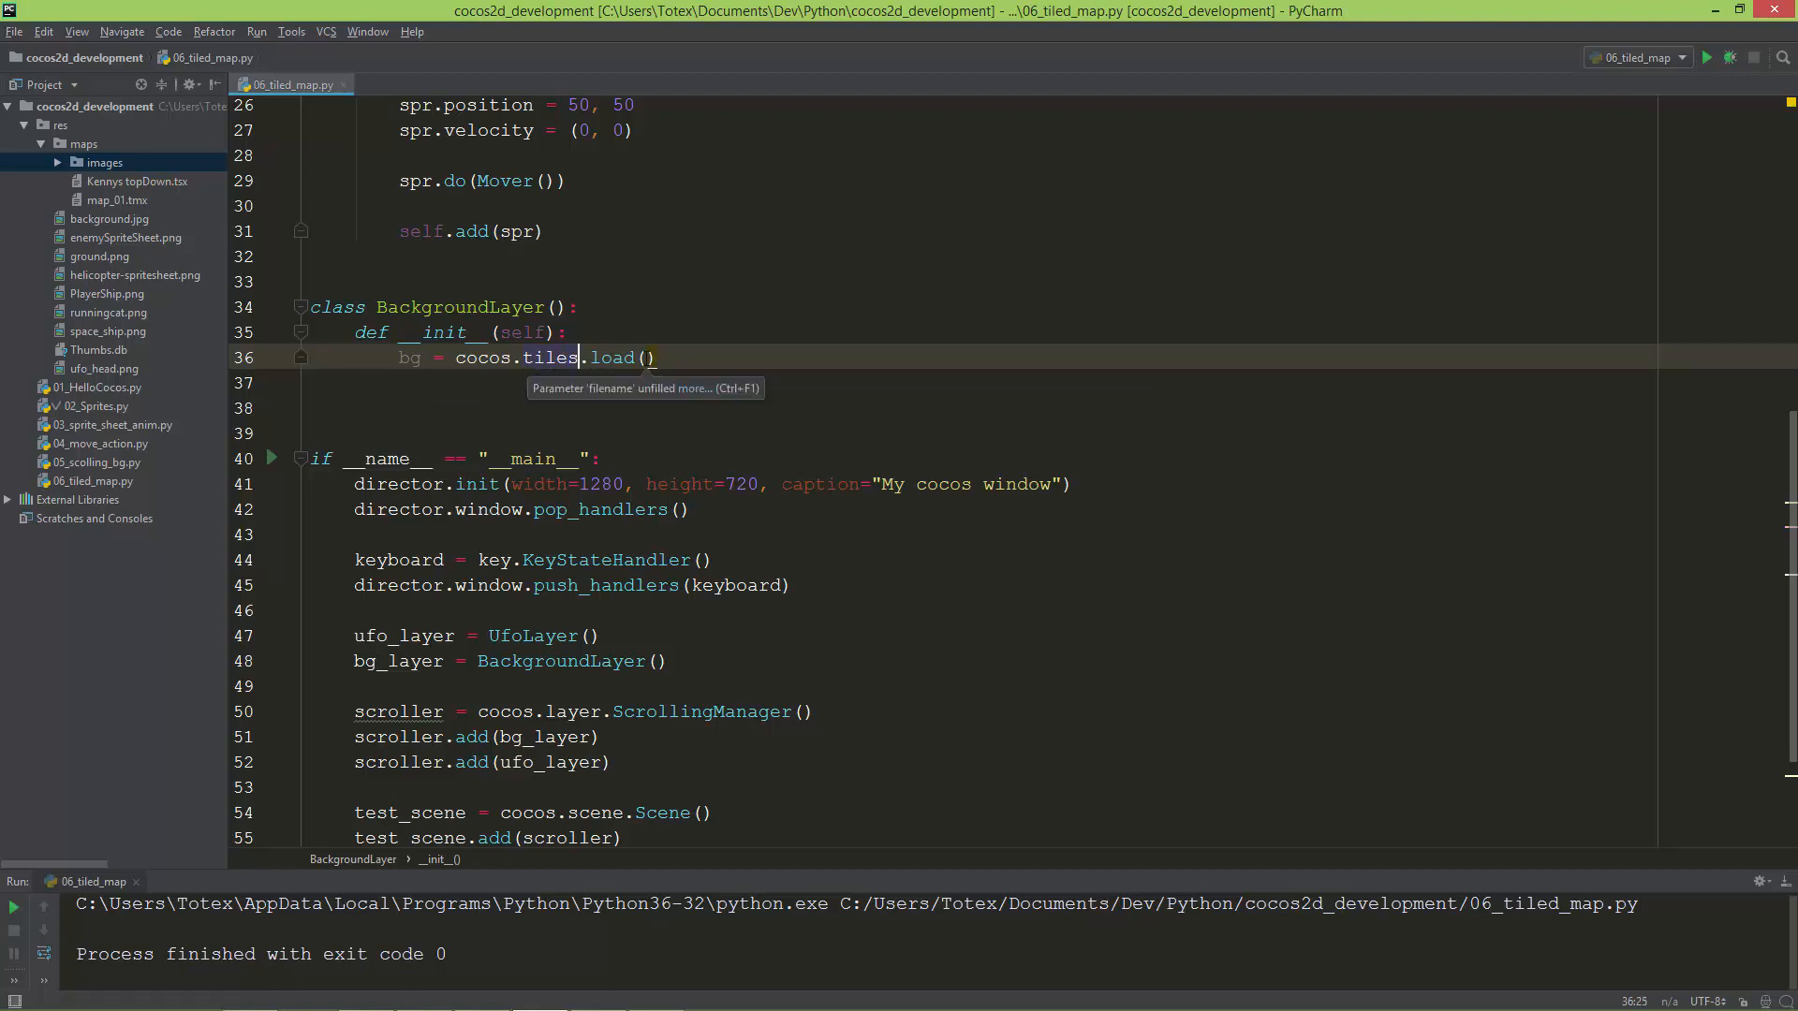
- Give the load call the path "res/maps/map_01.tmx", checking the file name in the Project tree
text("")
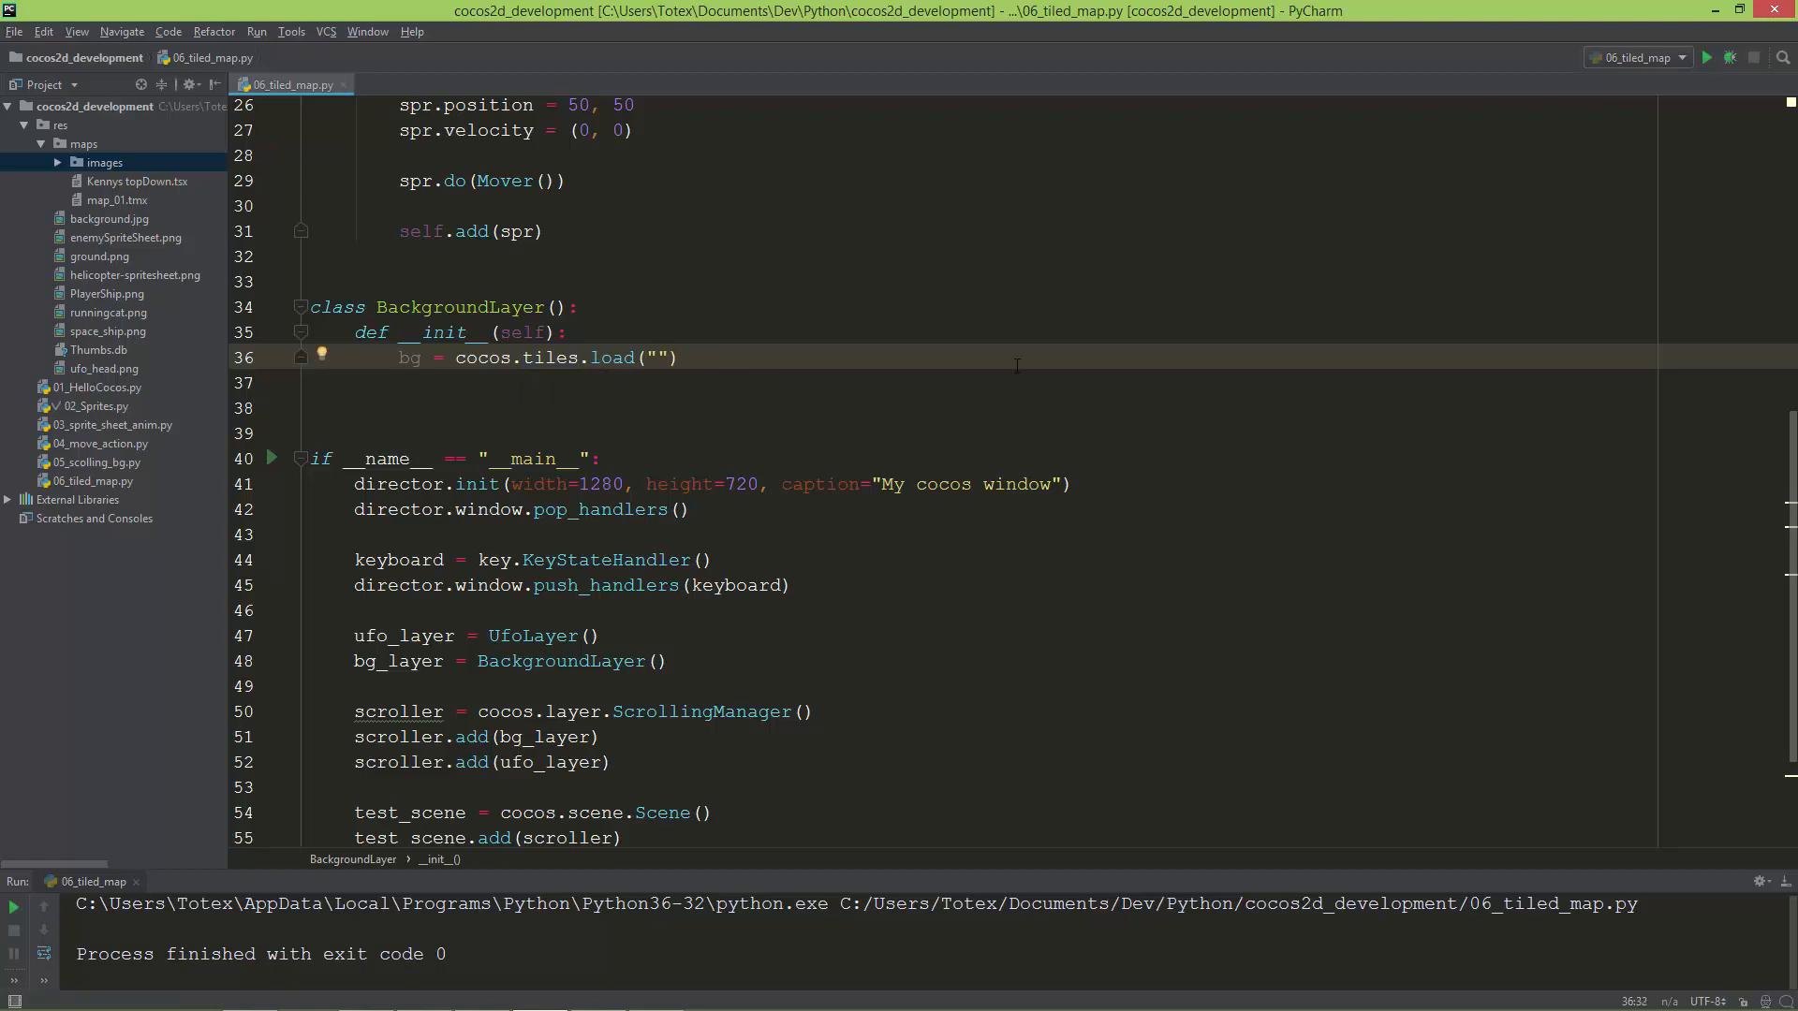
text(map)
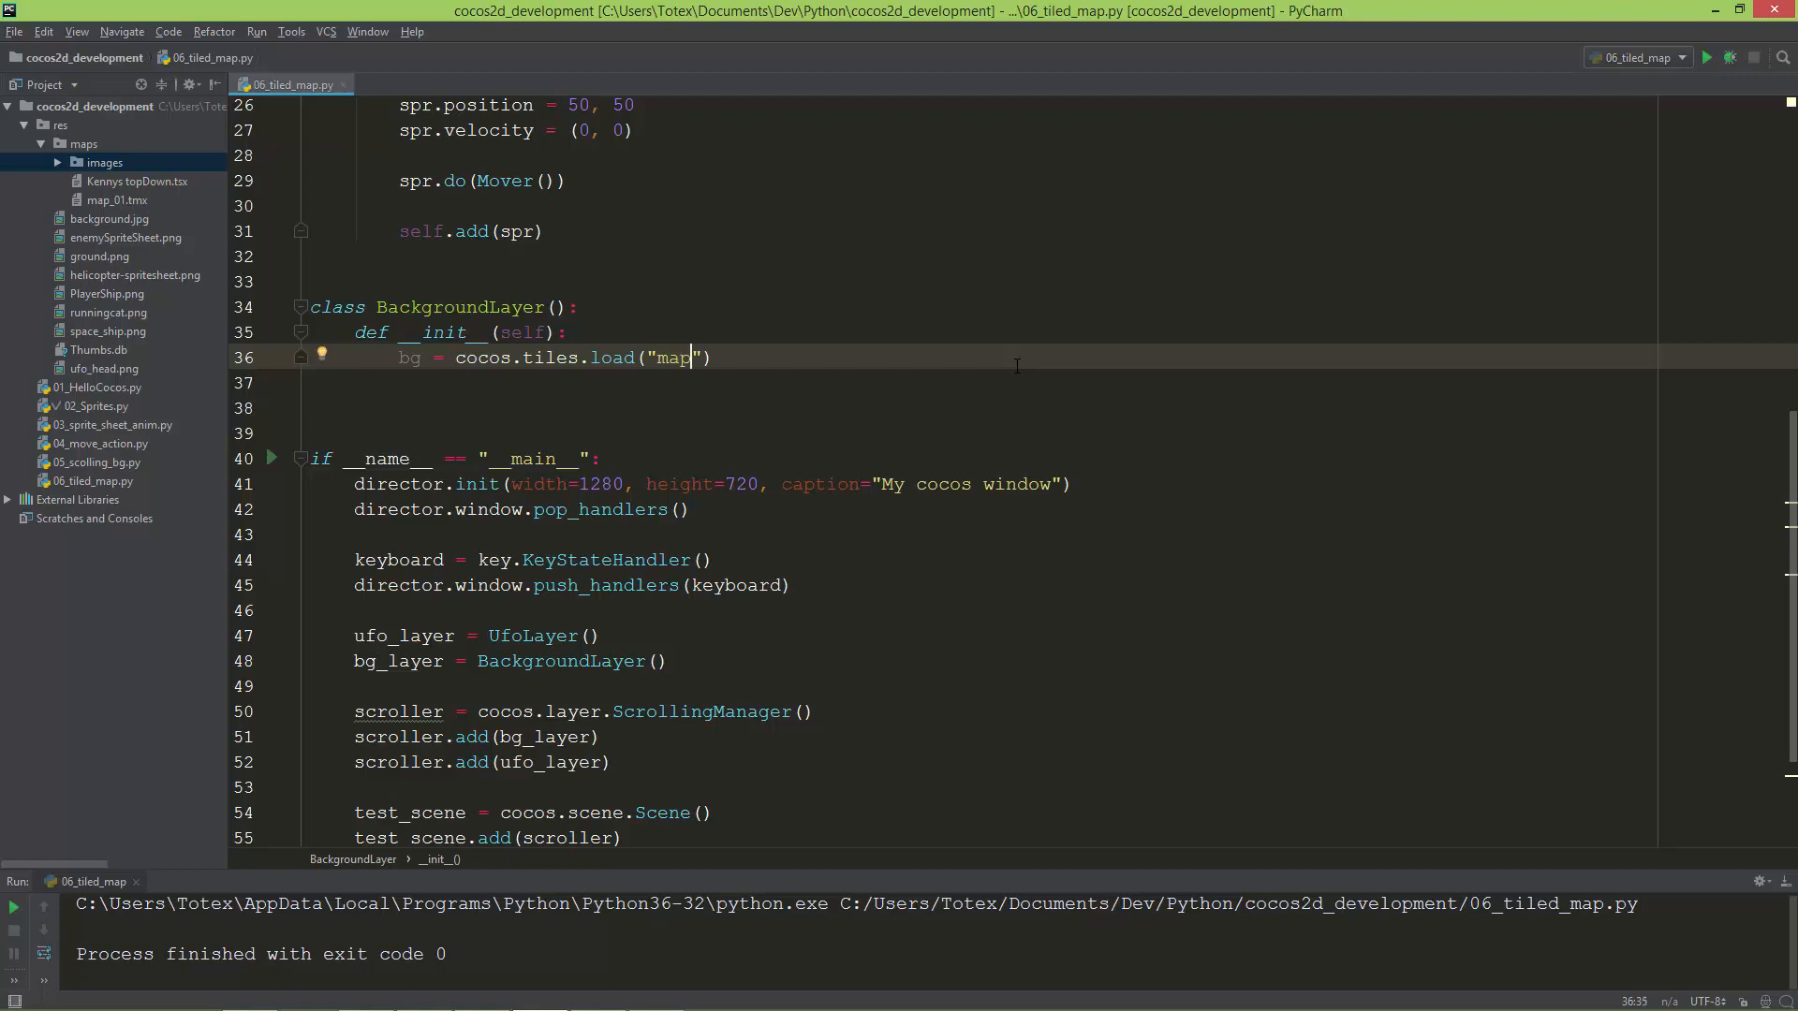
text(r)
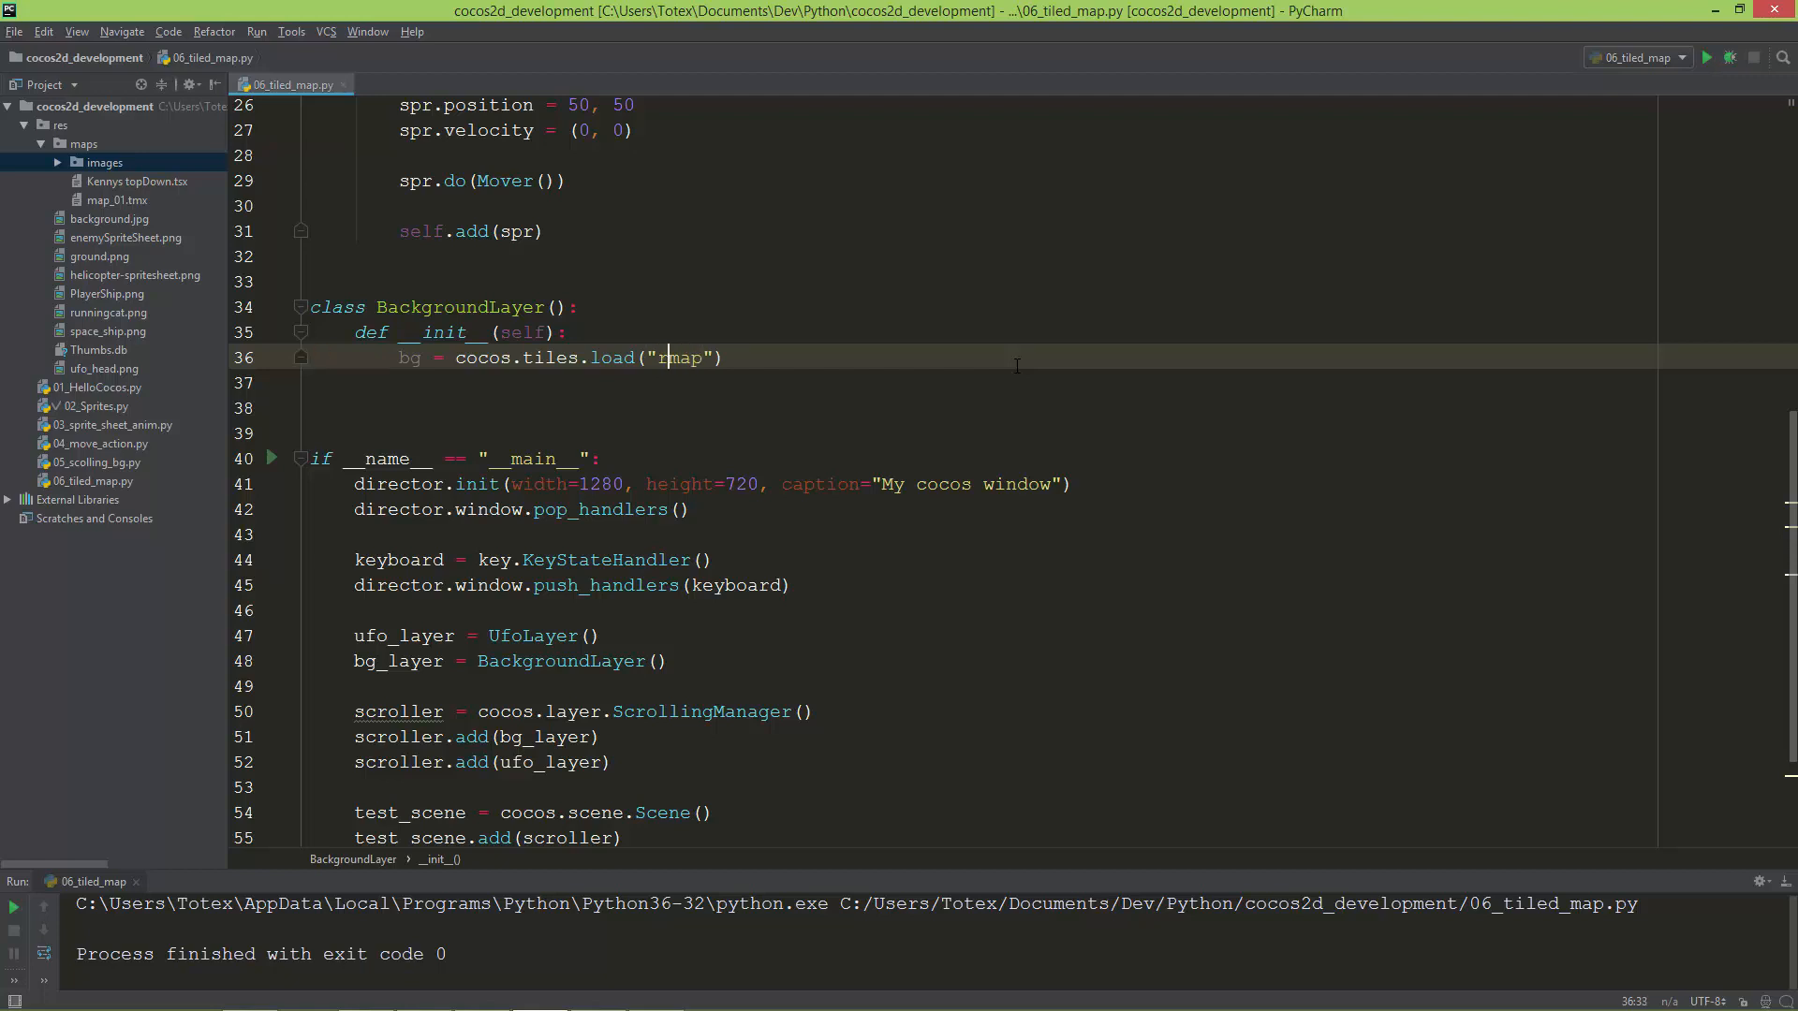
text(res/)
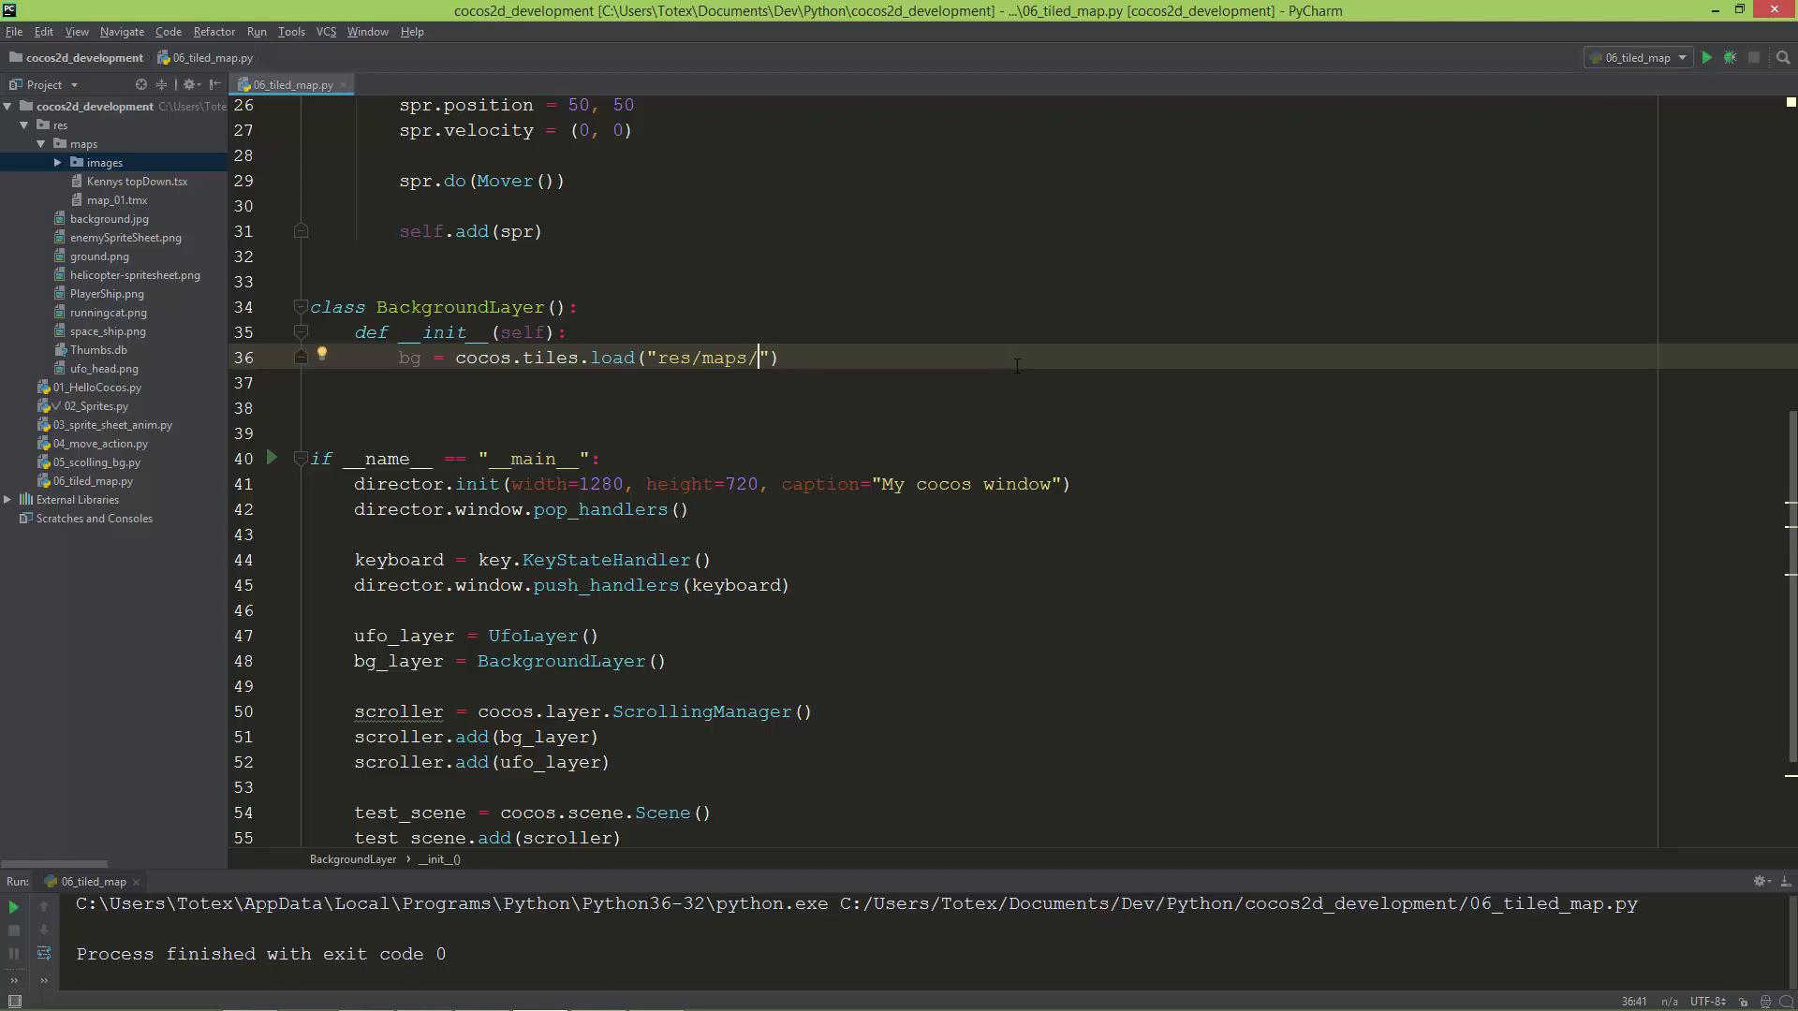
text(ma)
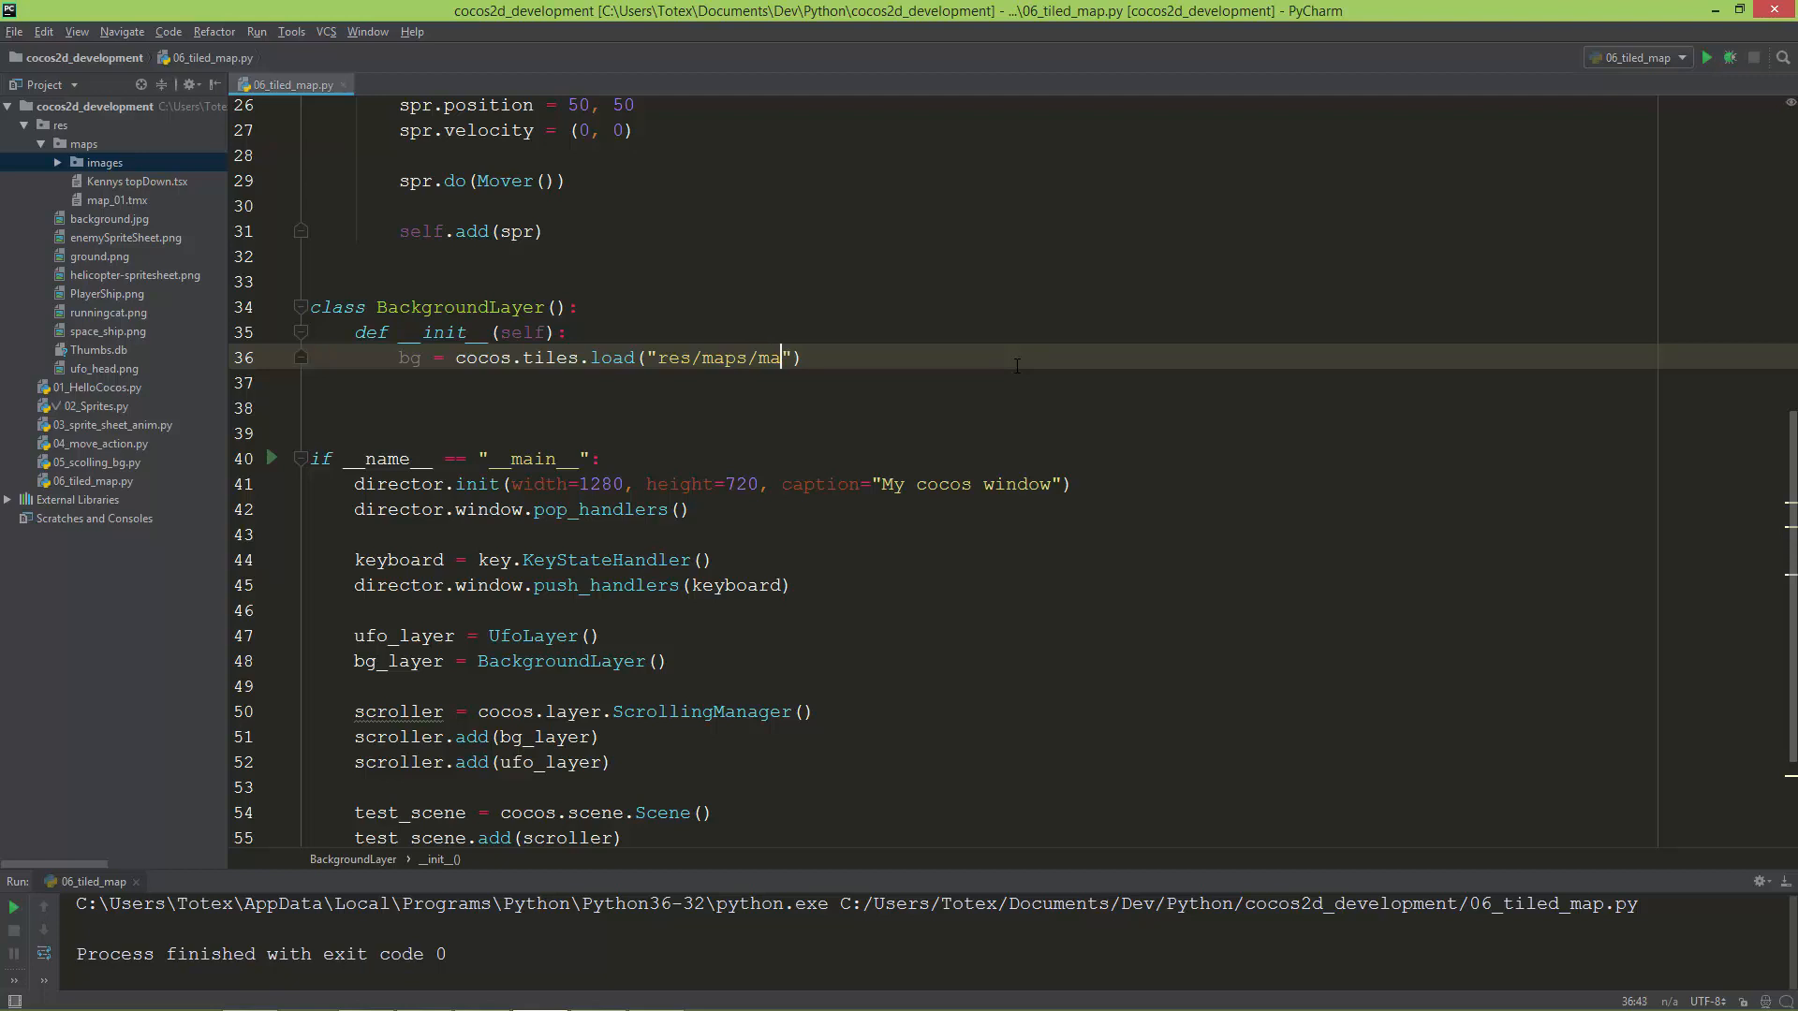
text(p_01)
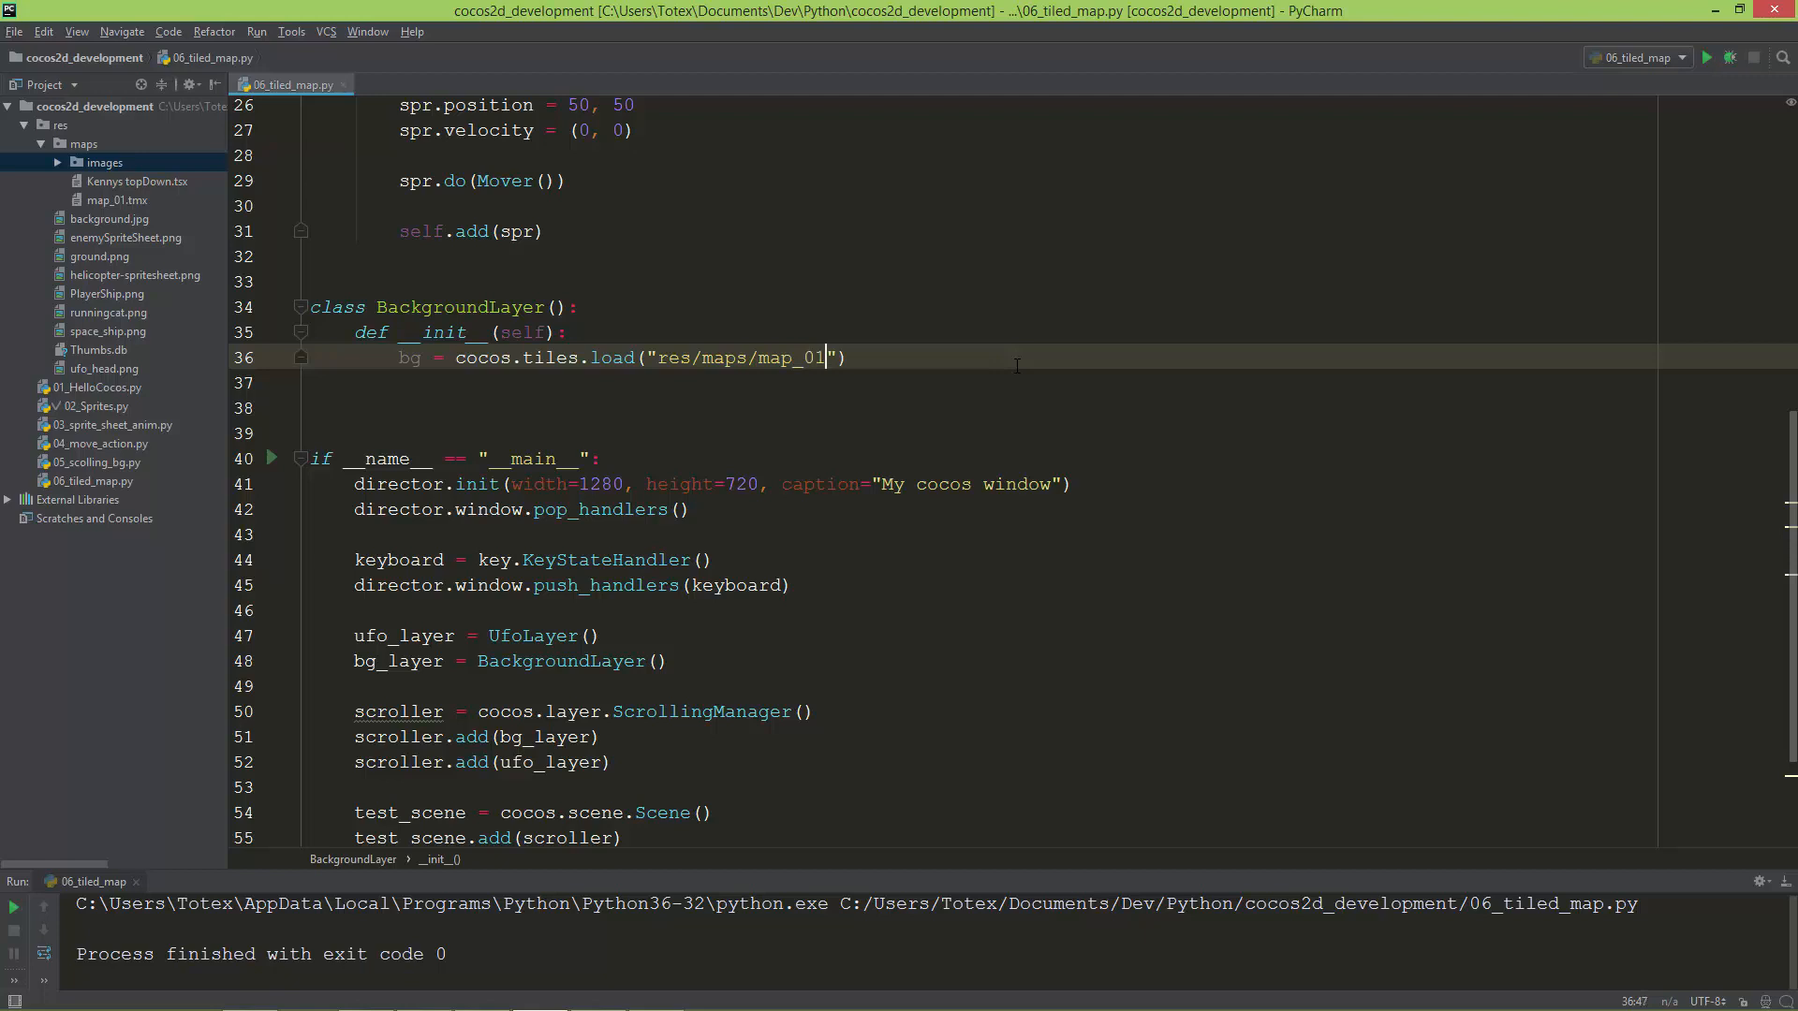
text(.)
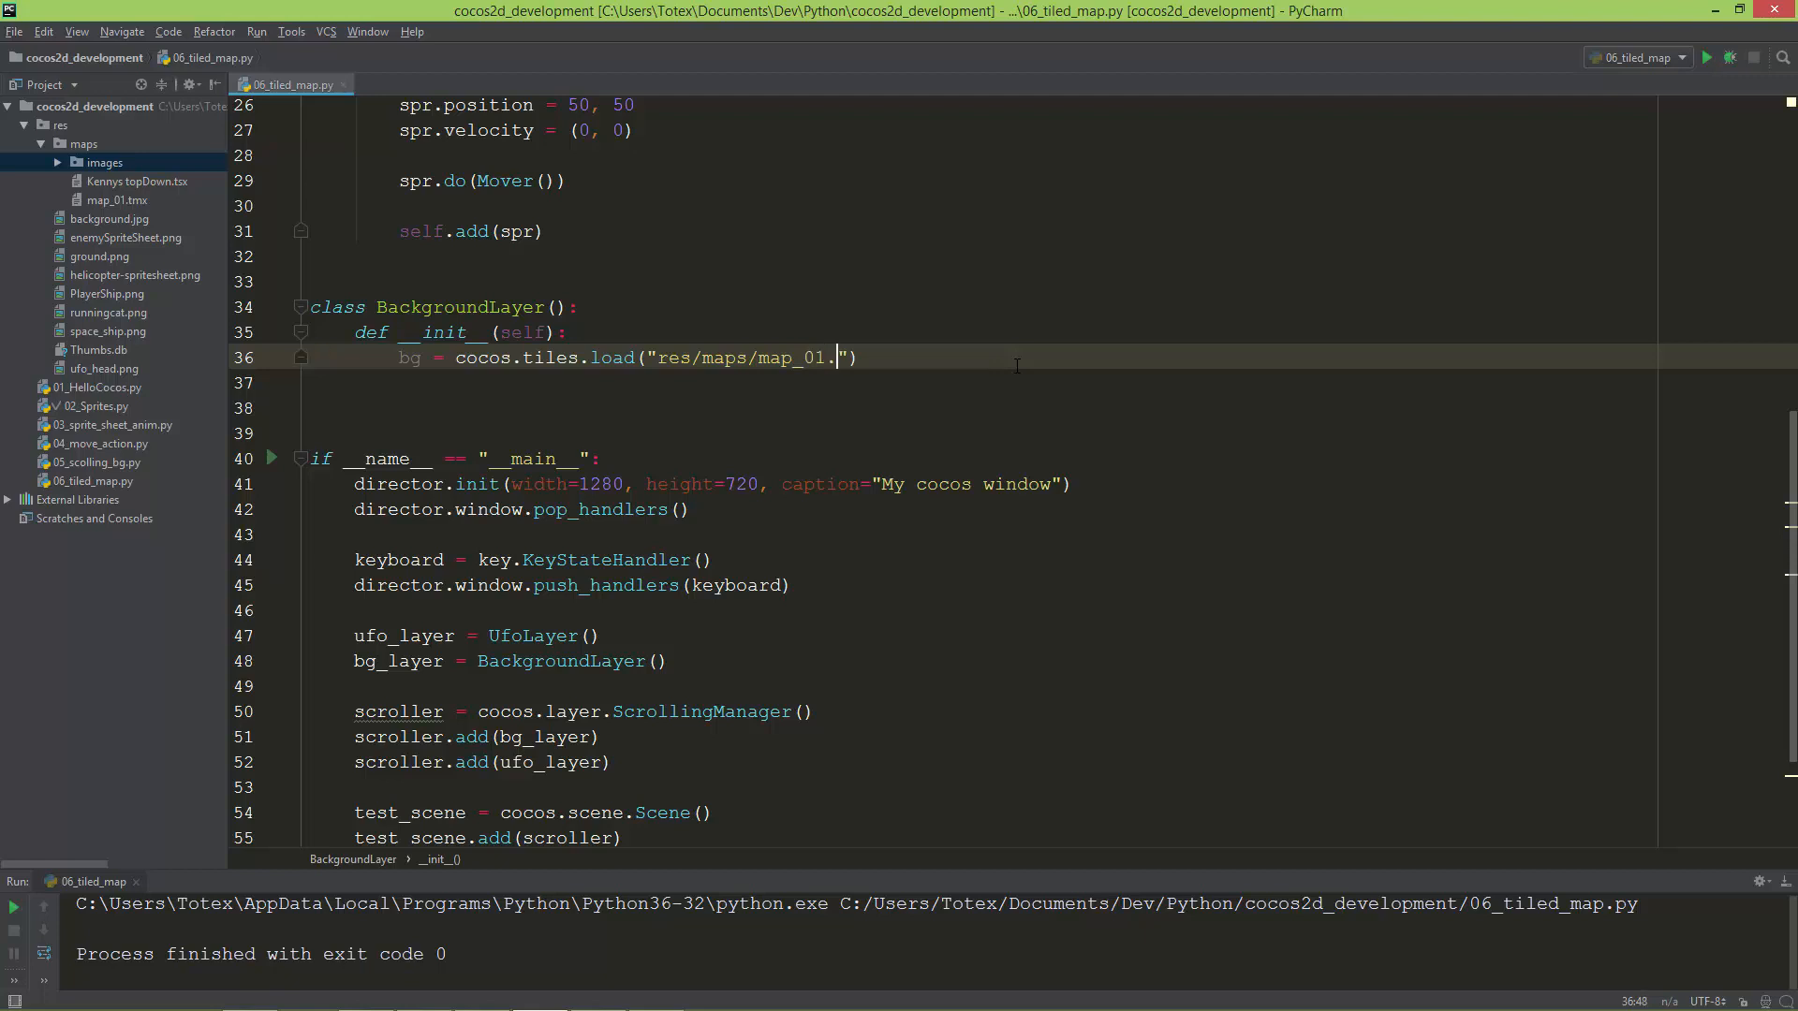
text(tmx)
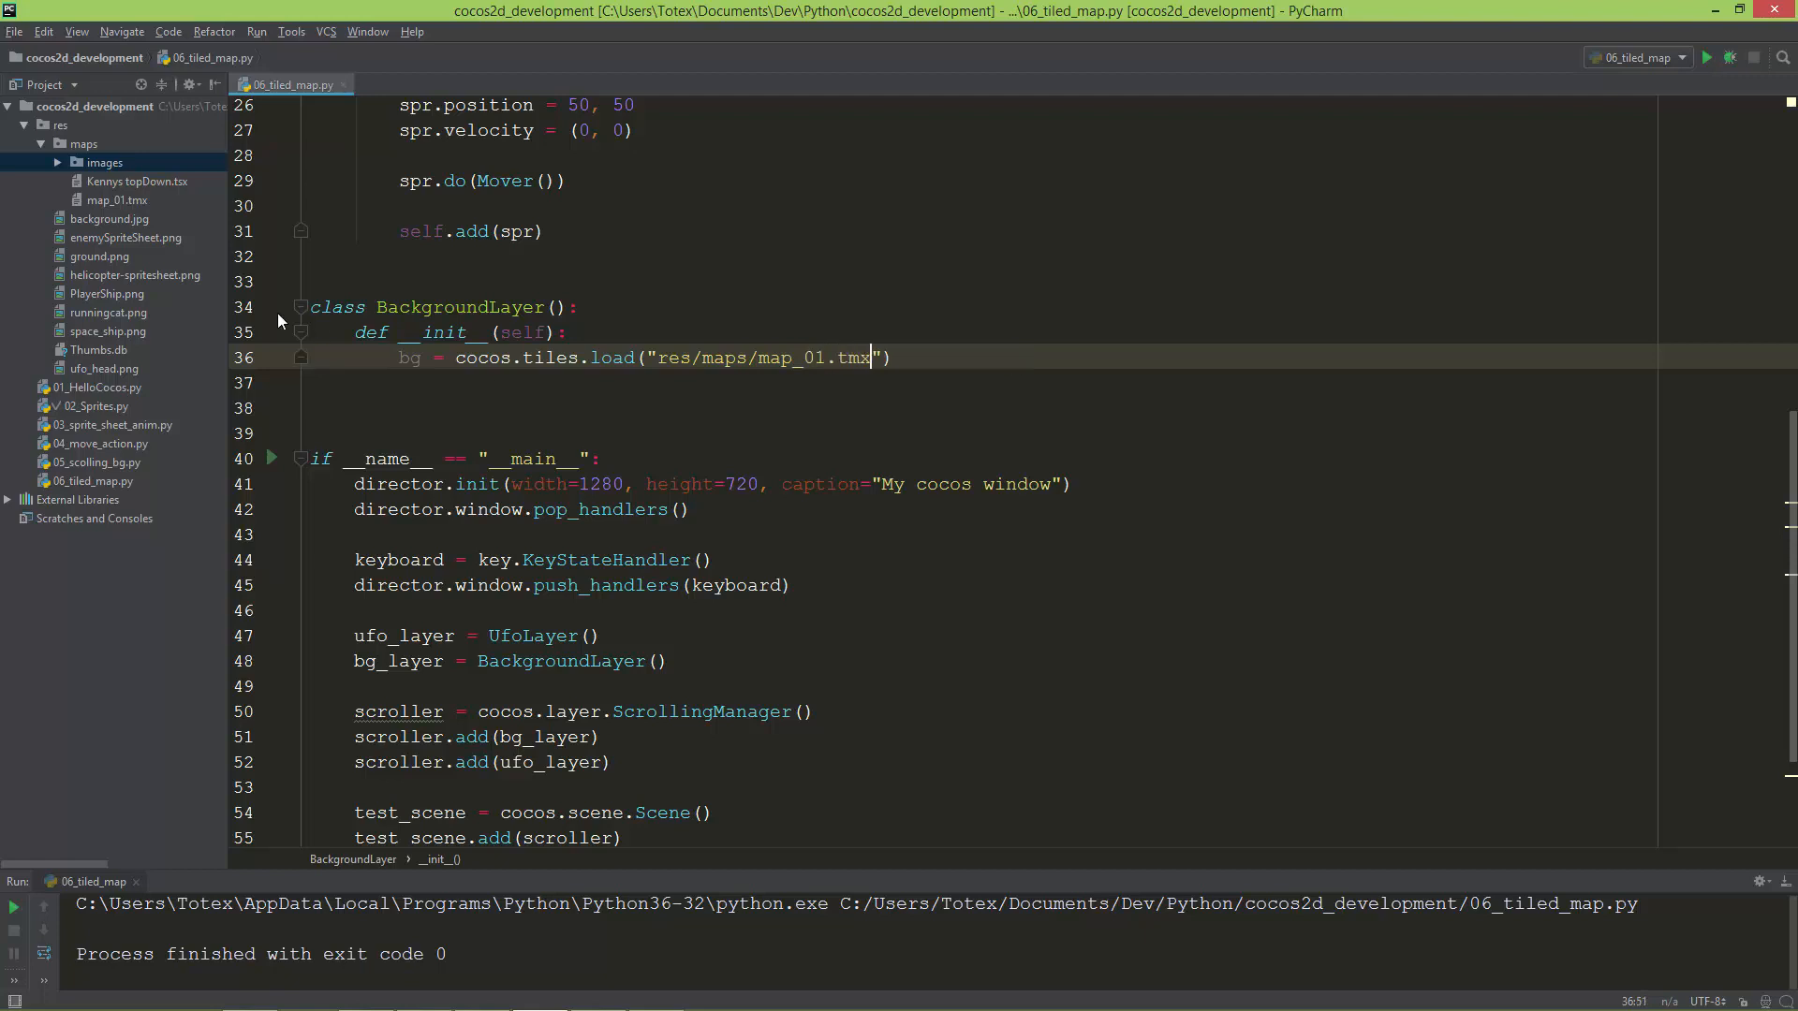
click(116, 200)
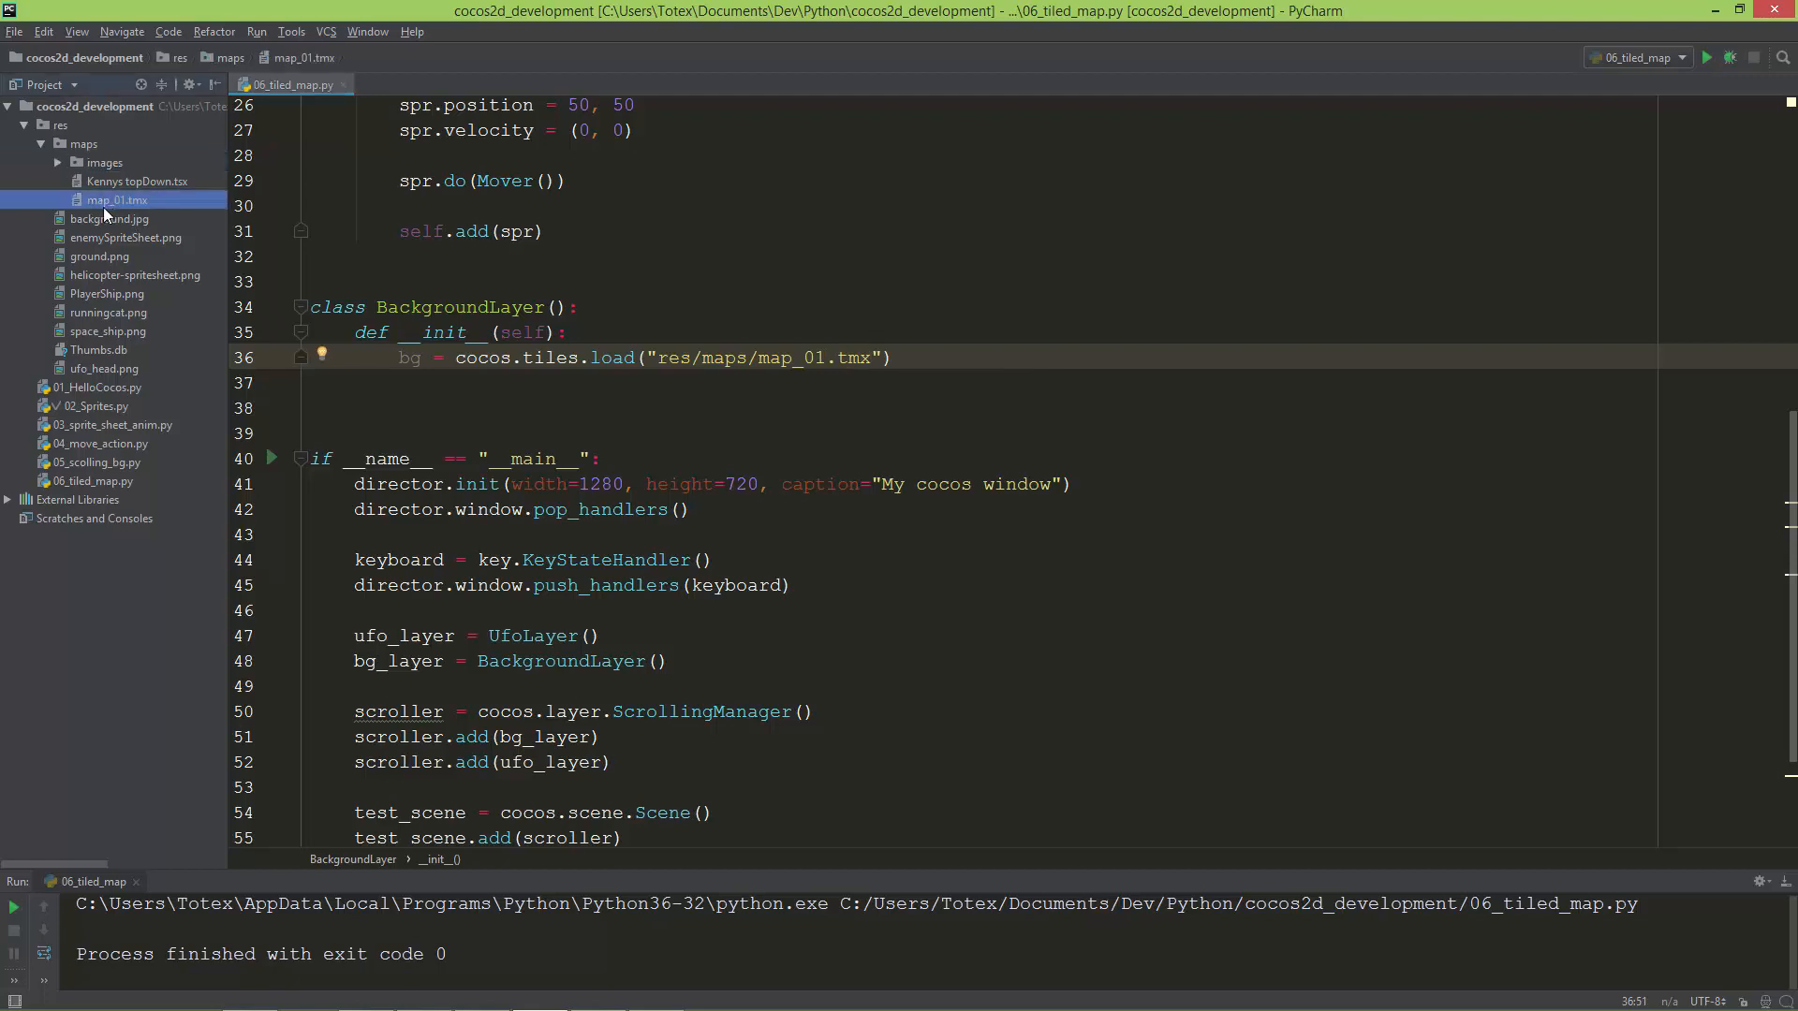
mouse_move(182, 190)
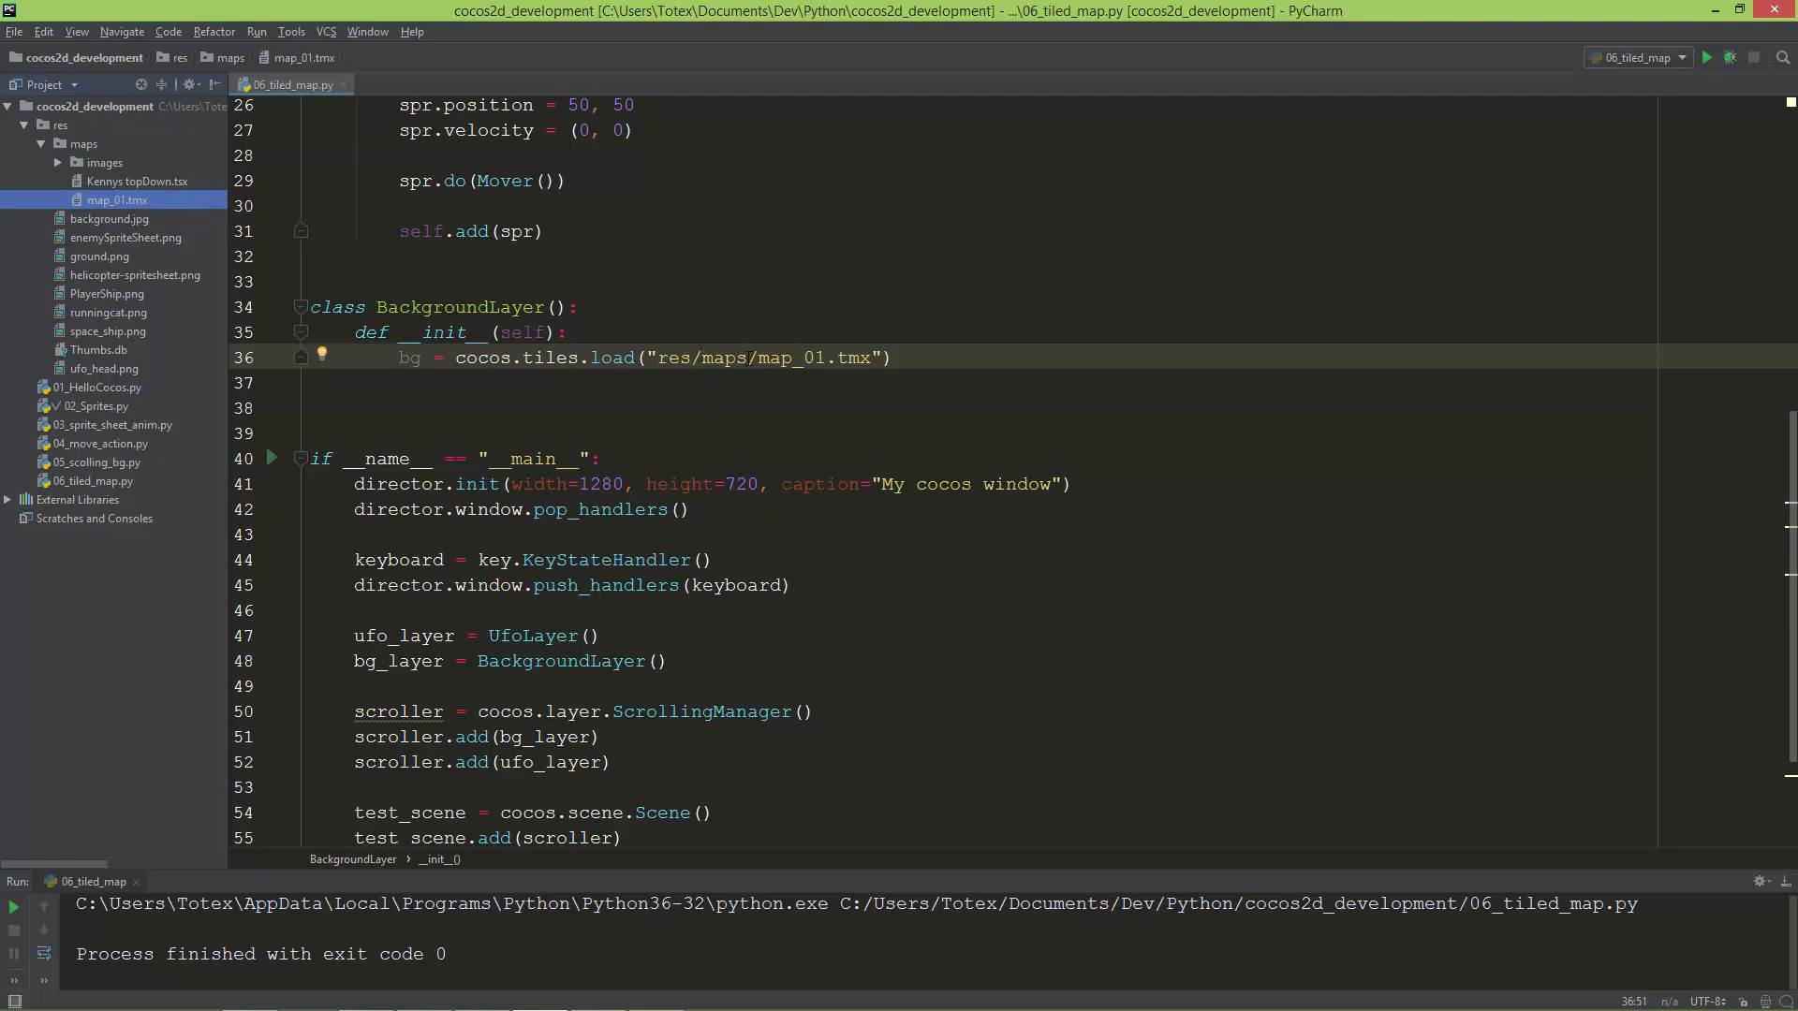
key(enter)
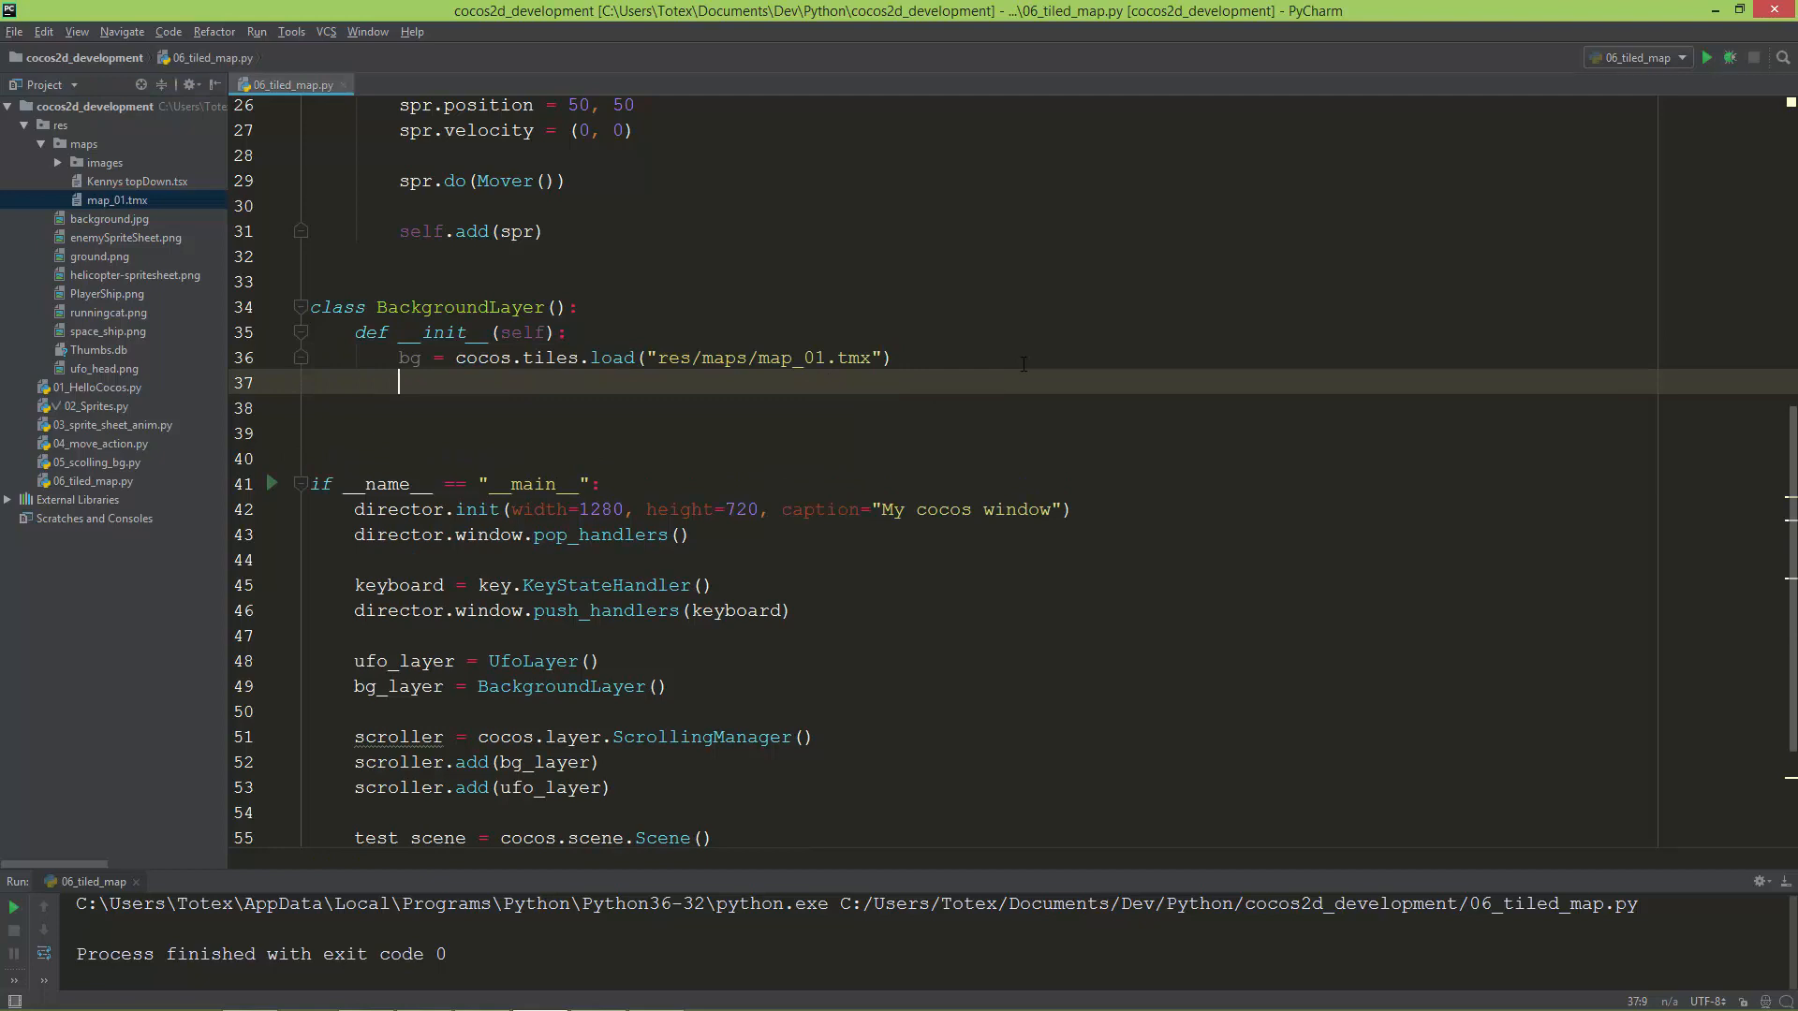
- Add self.layer1 = bg["ground"], looking up the layer names in Tiled
text(self.layer1)
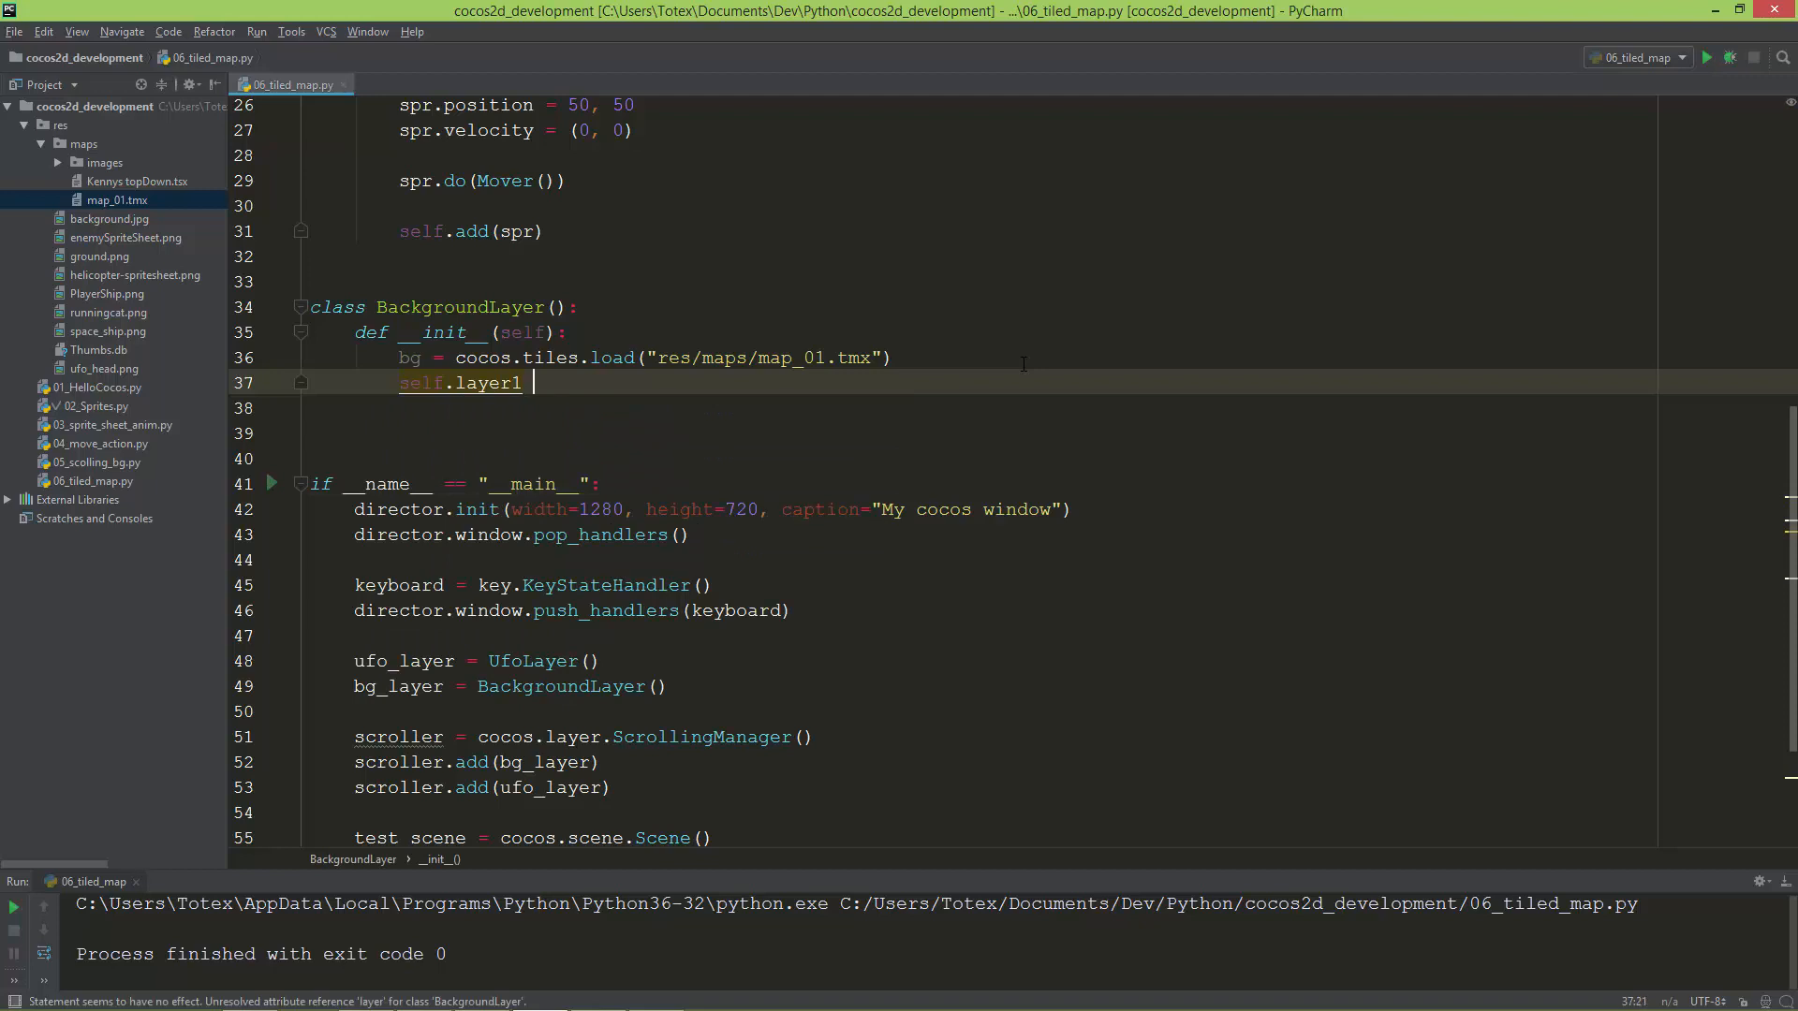
text(=)
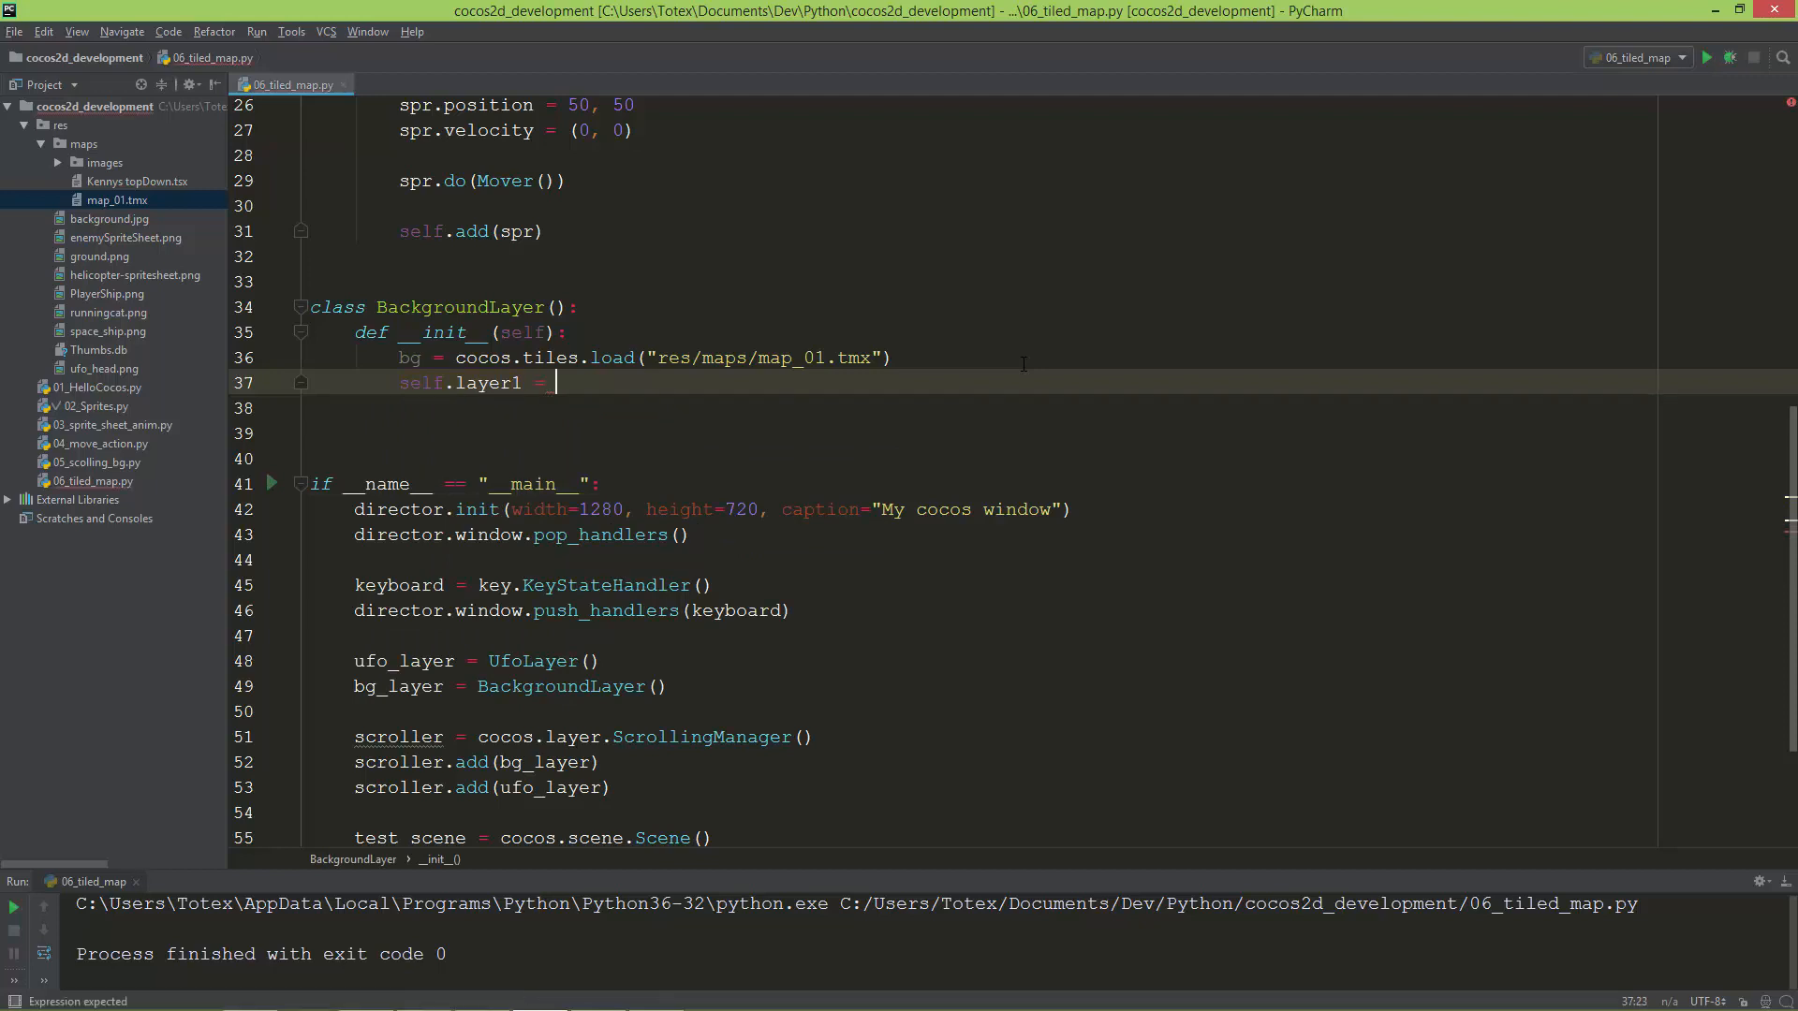
text(bg)
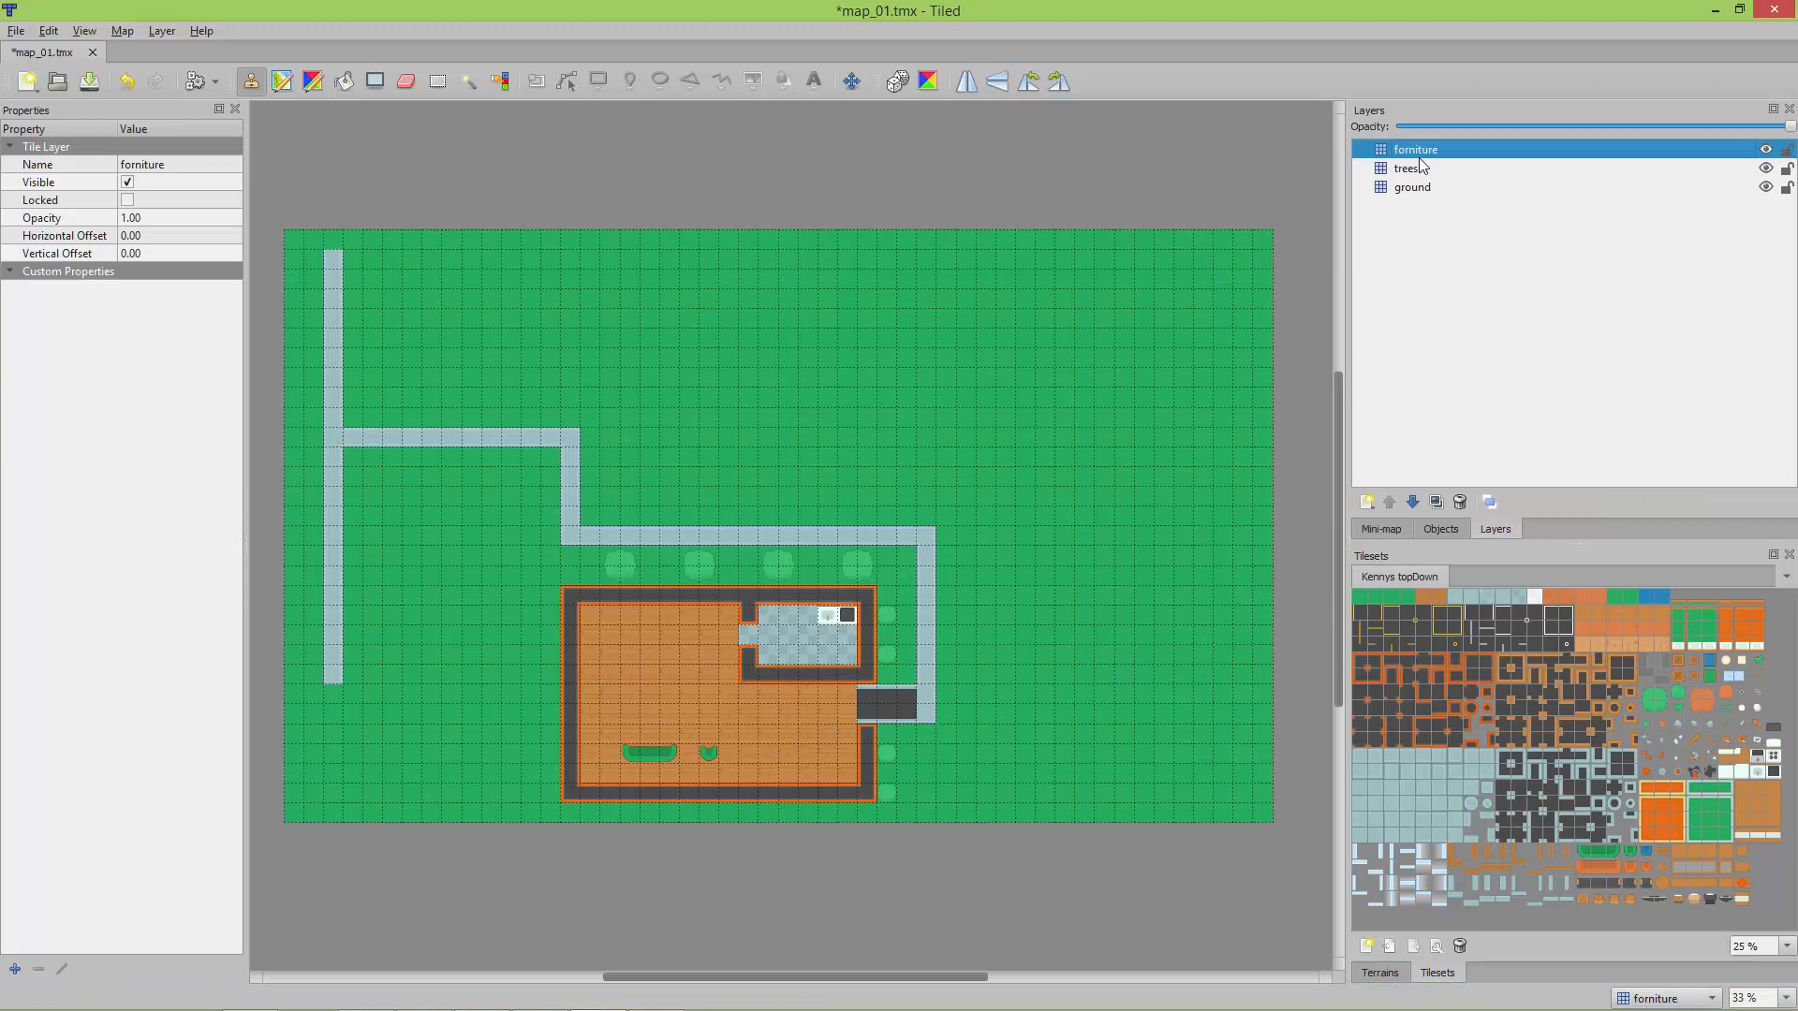
click(1404, 167)
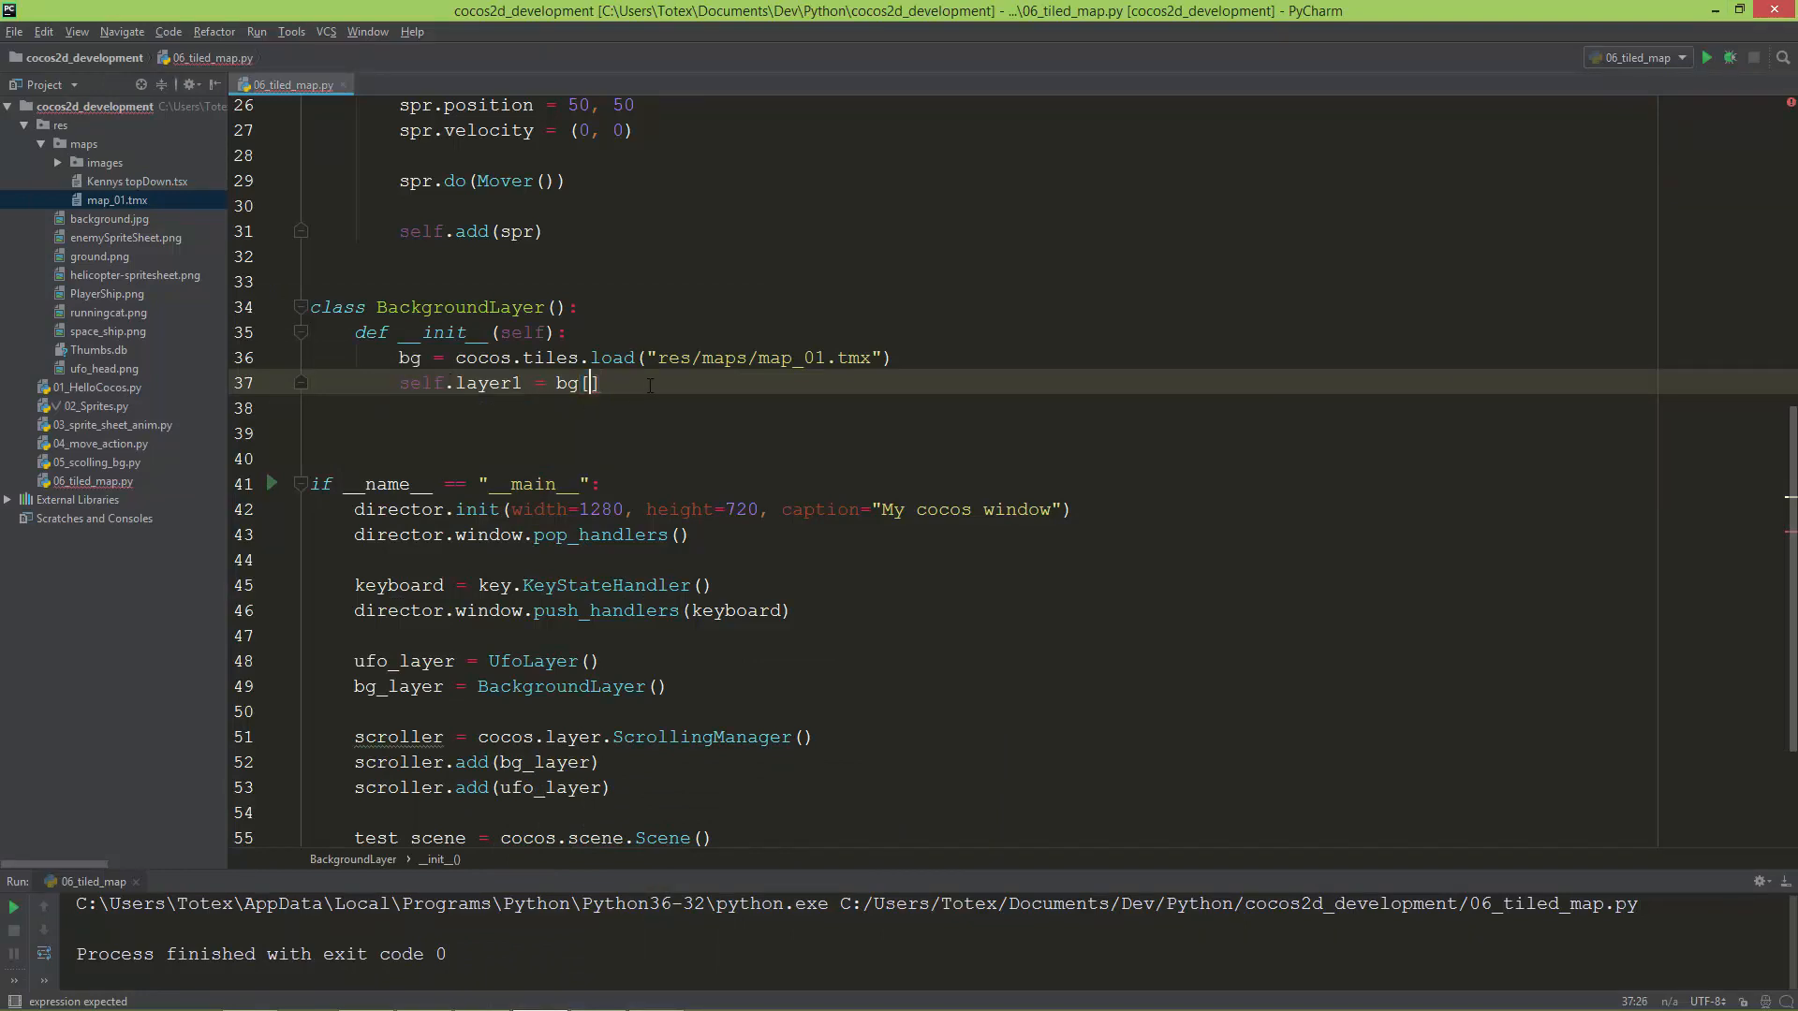
text("")
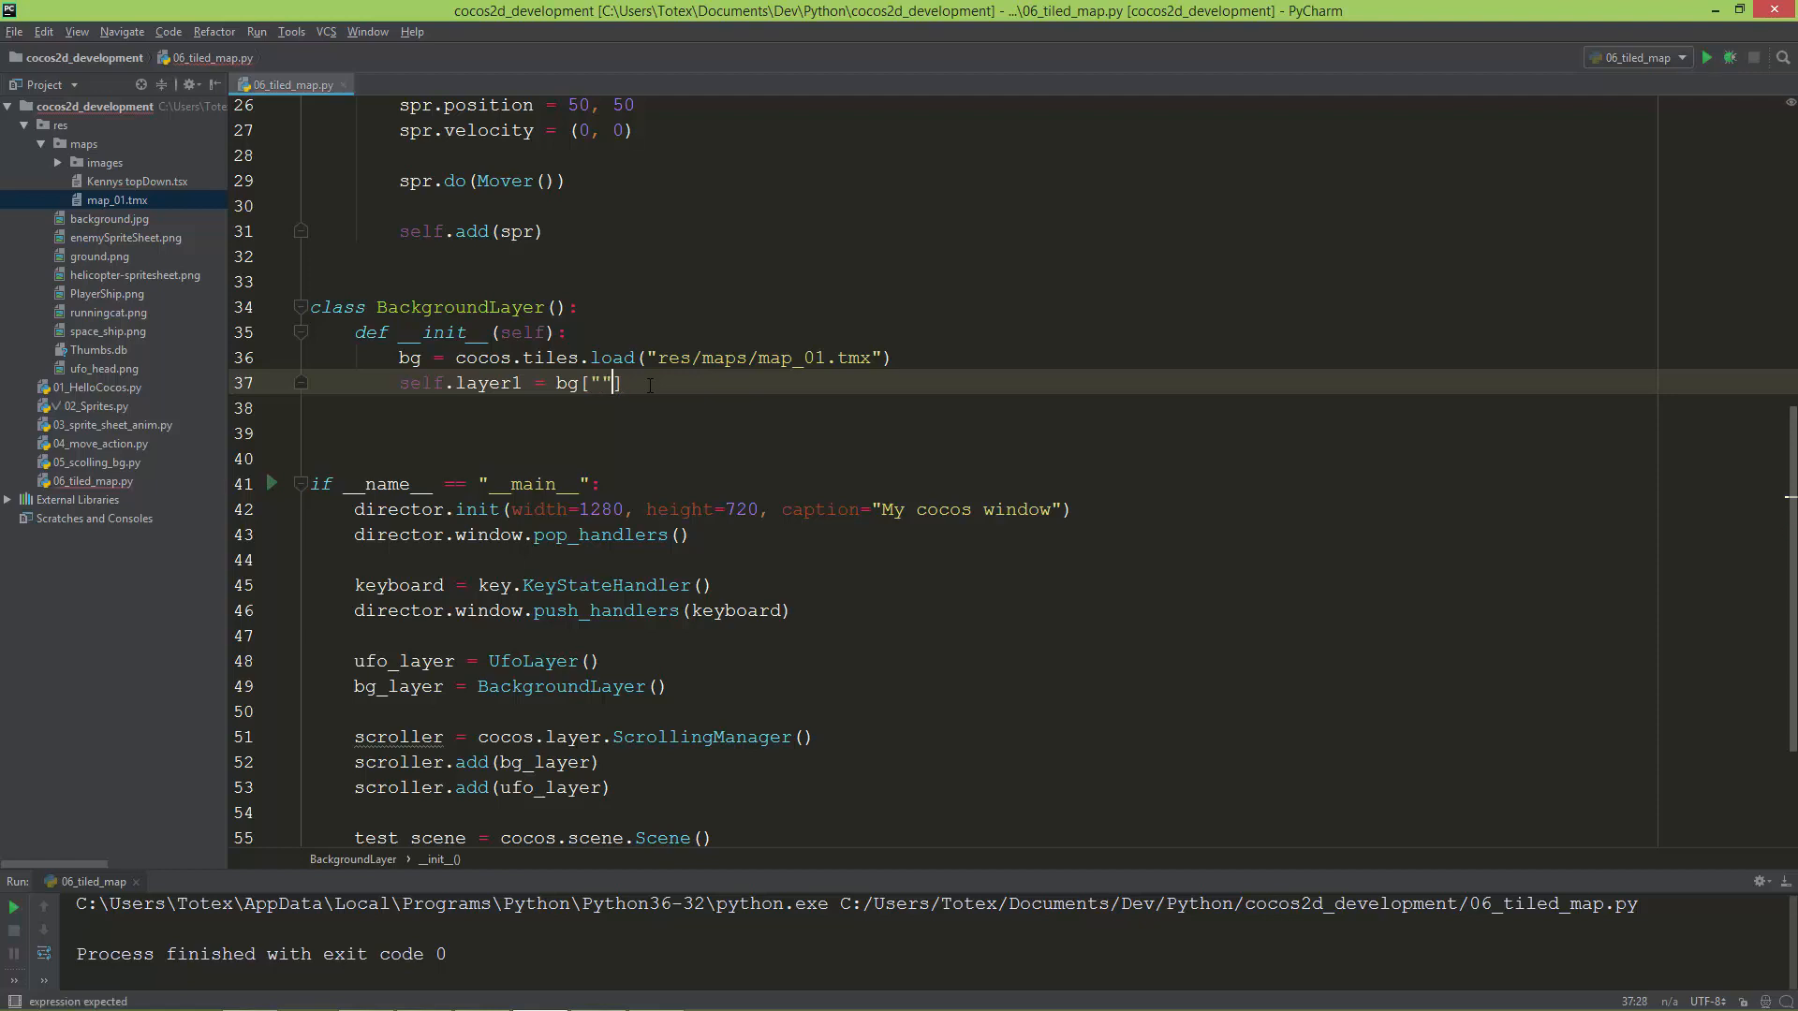
text(ground)
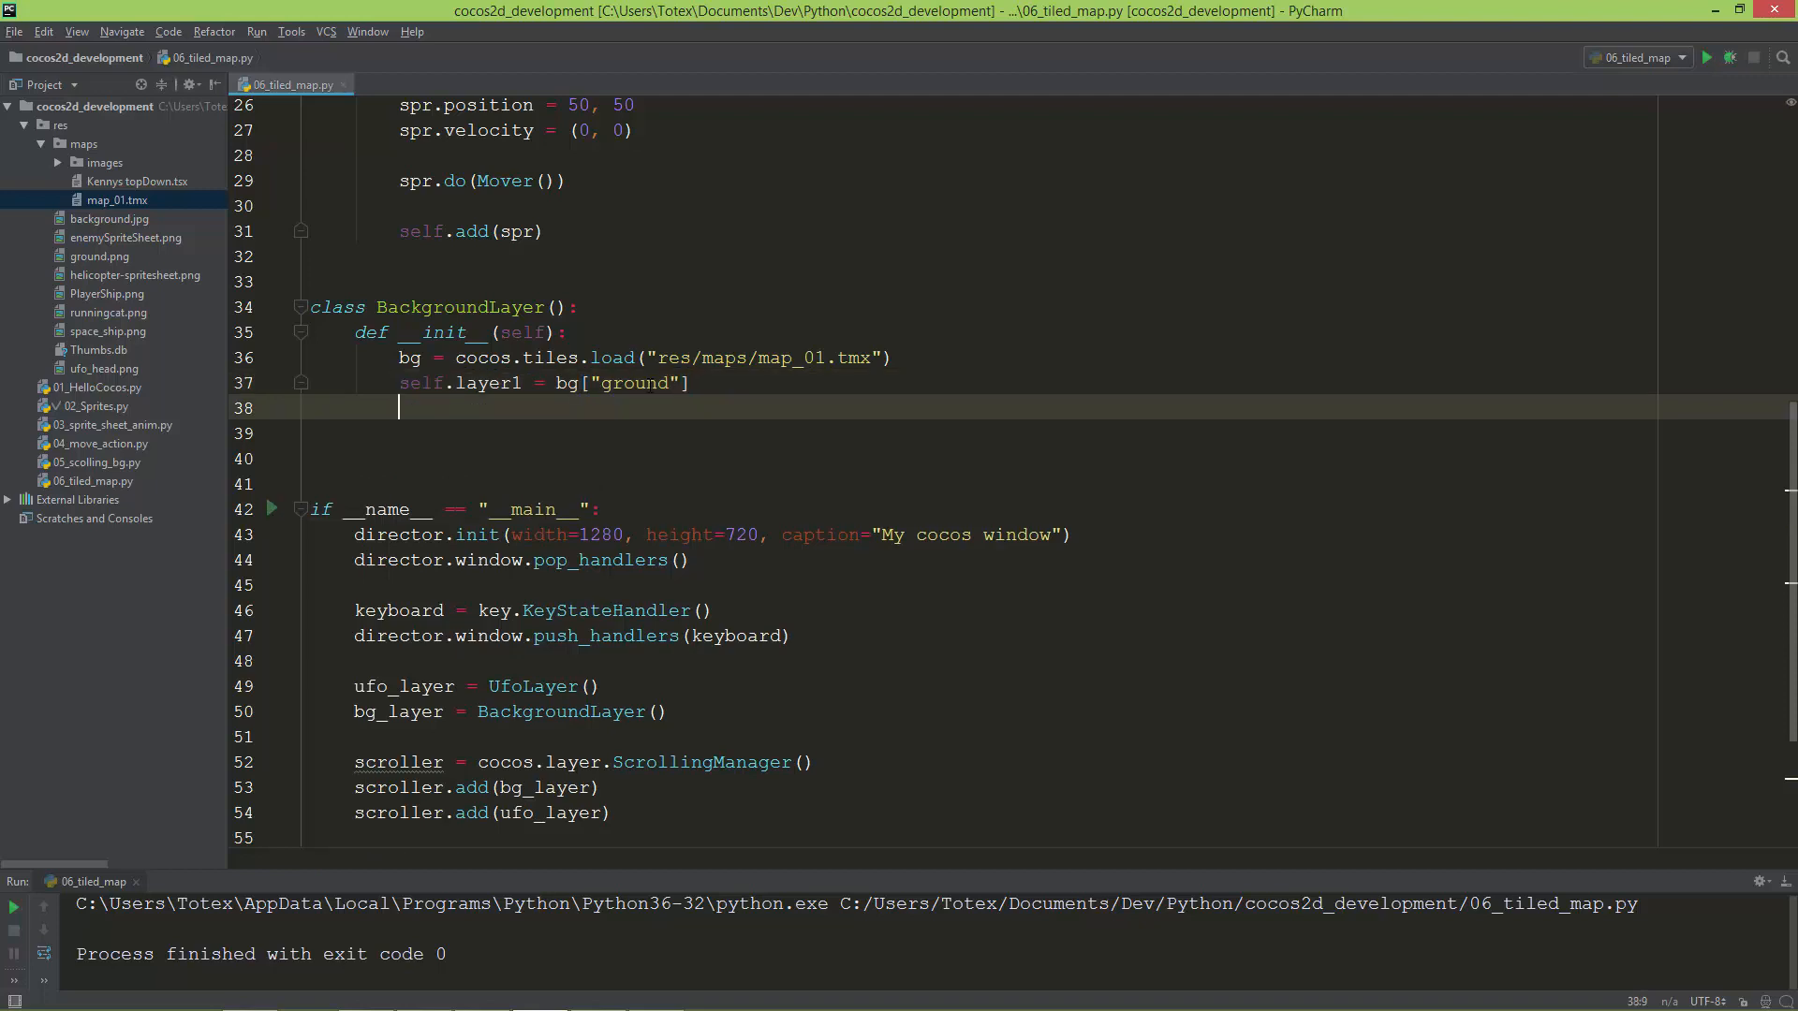
- Add self.layer2 = bg["trees"]
text(self.)
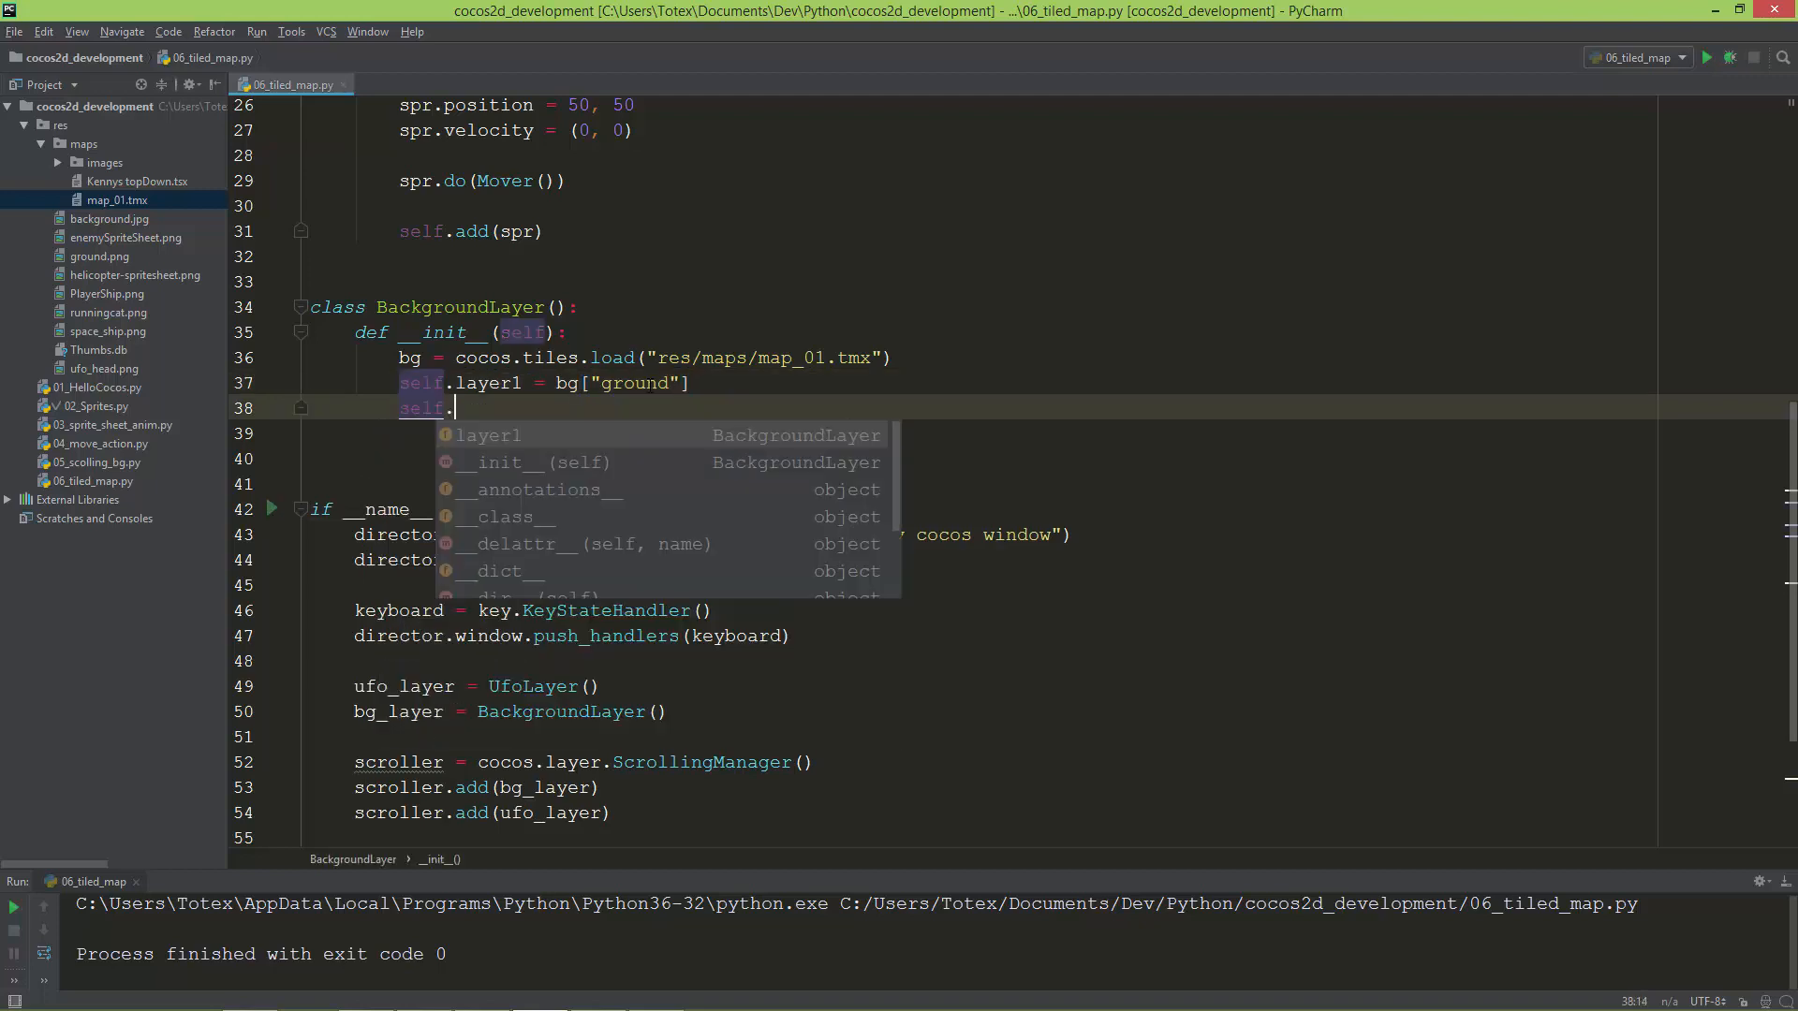
text(layer2 = bg)
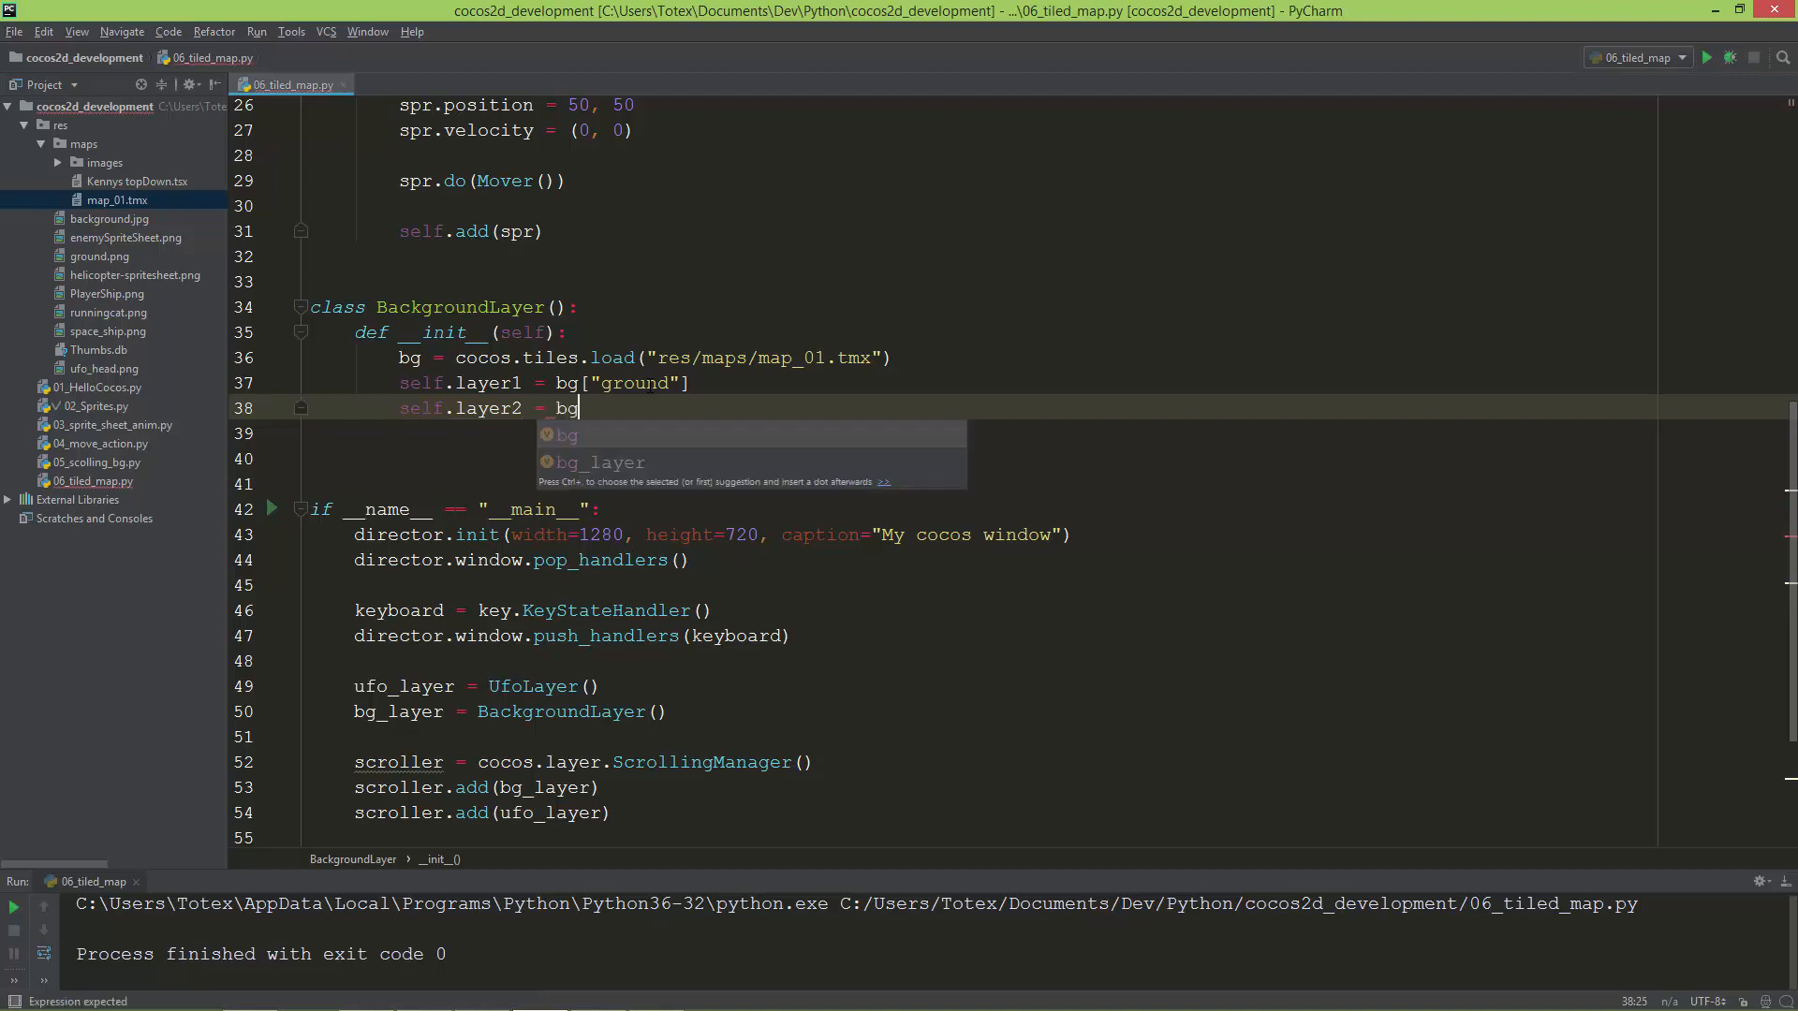
text(["tr)
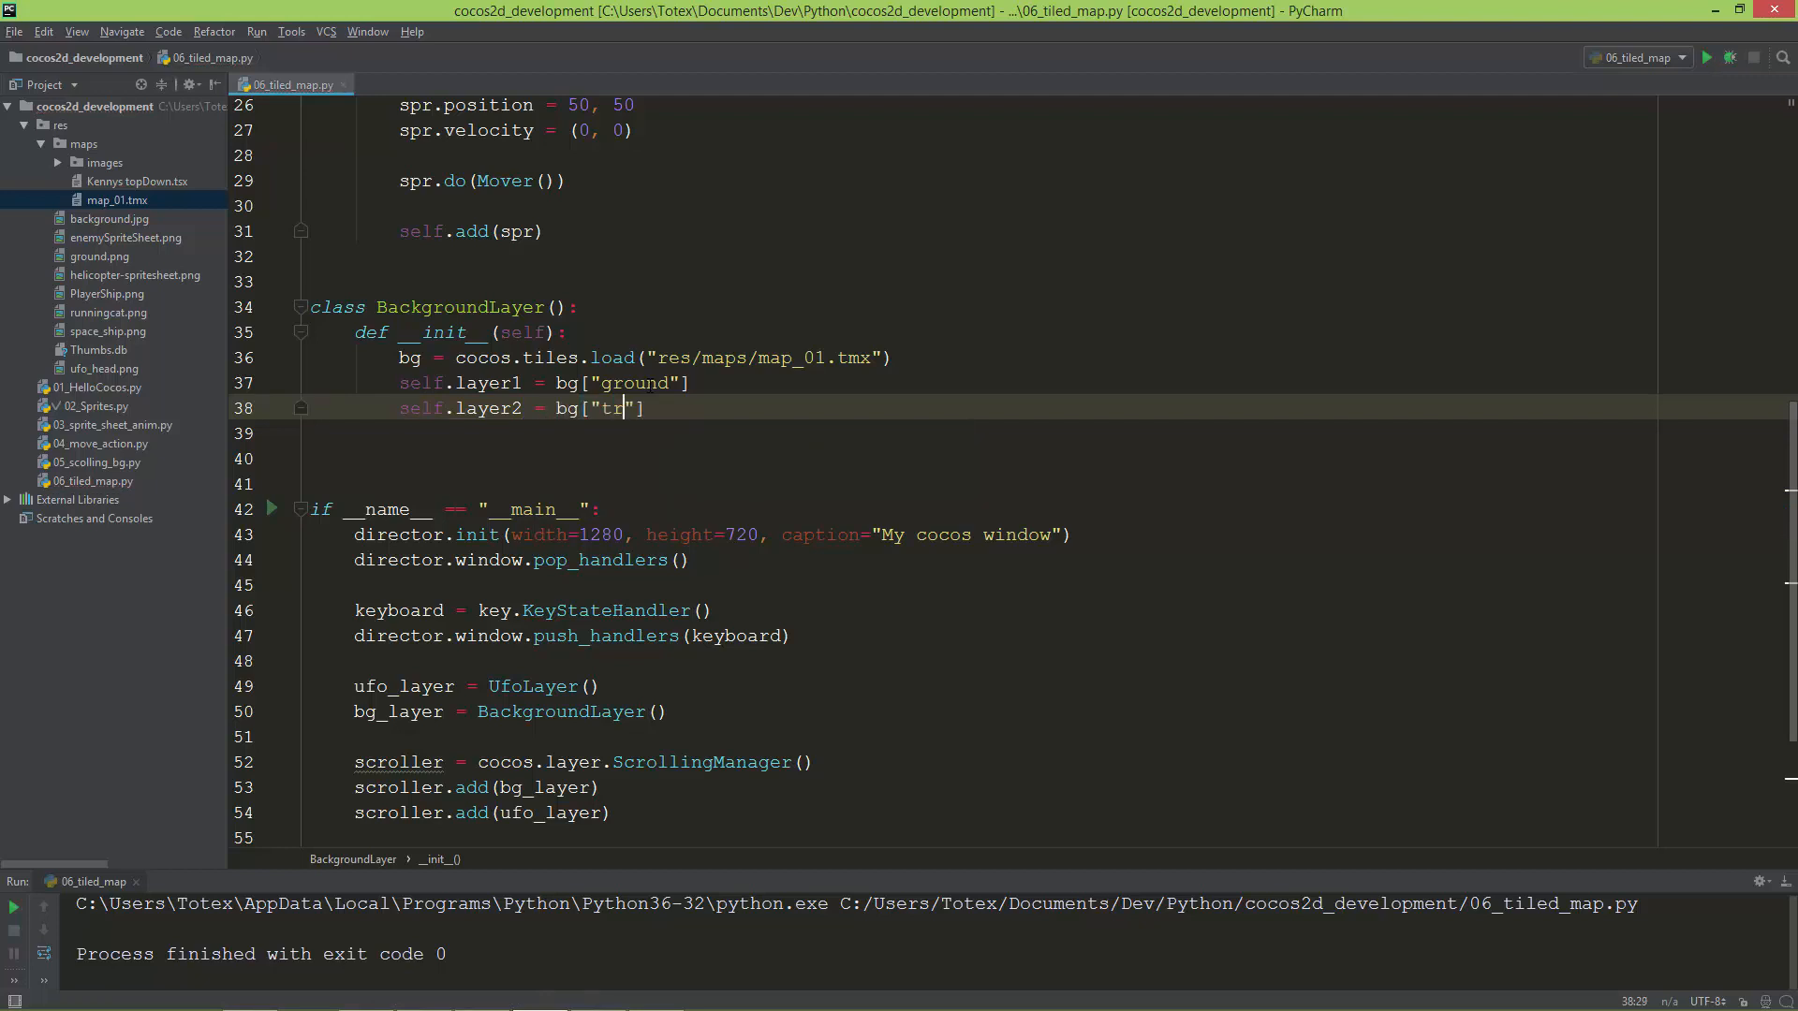
text(ees)
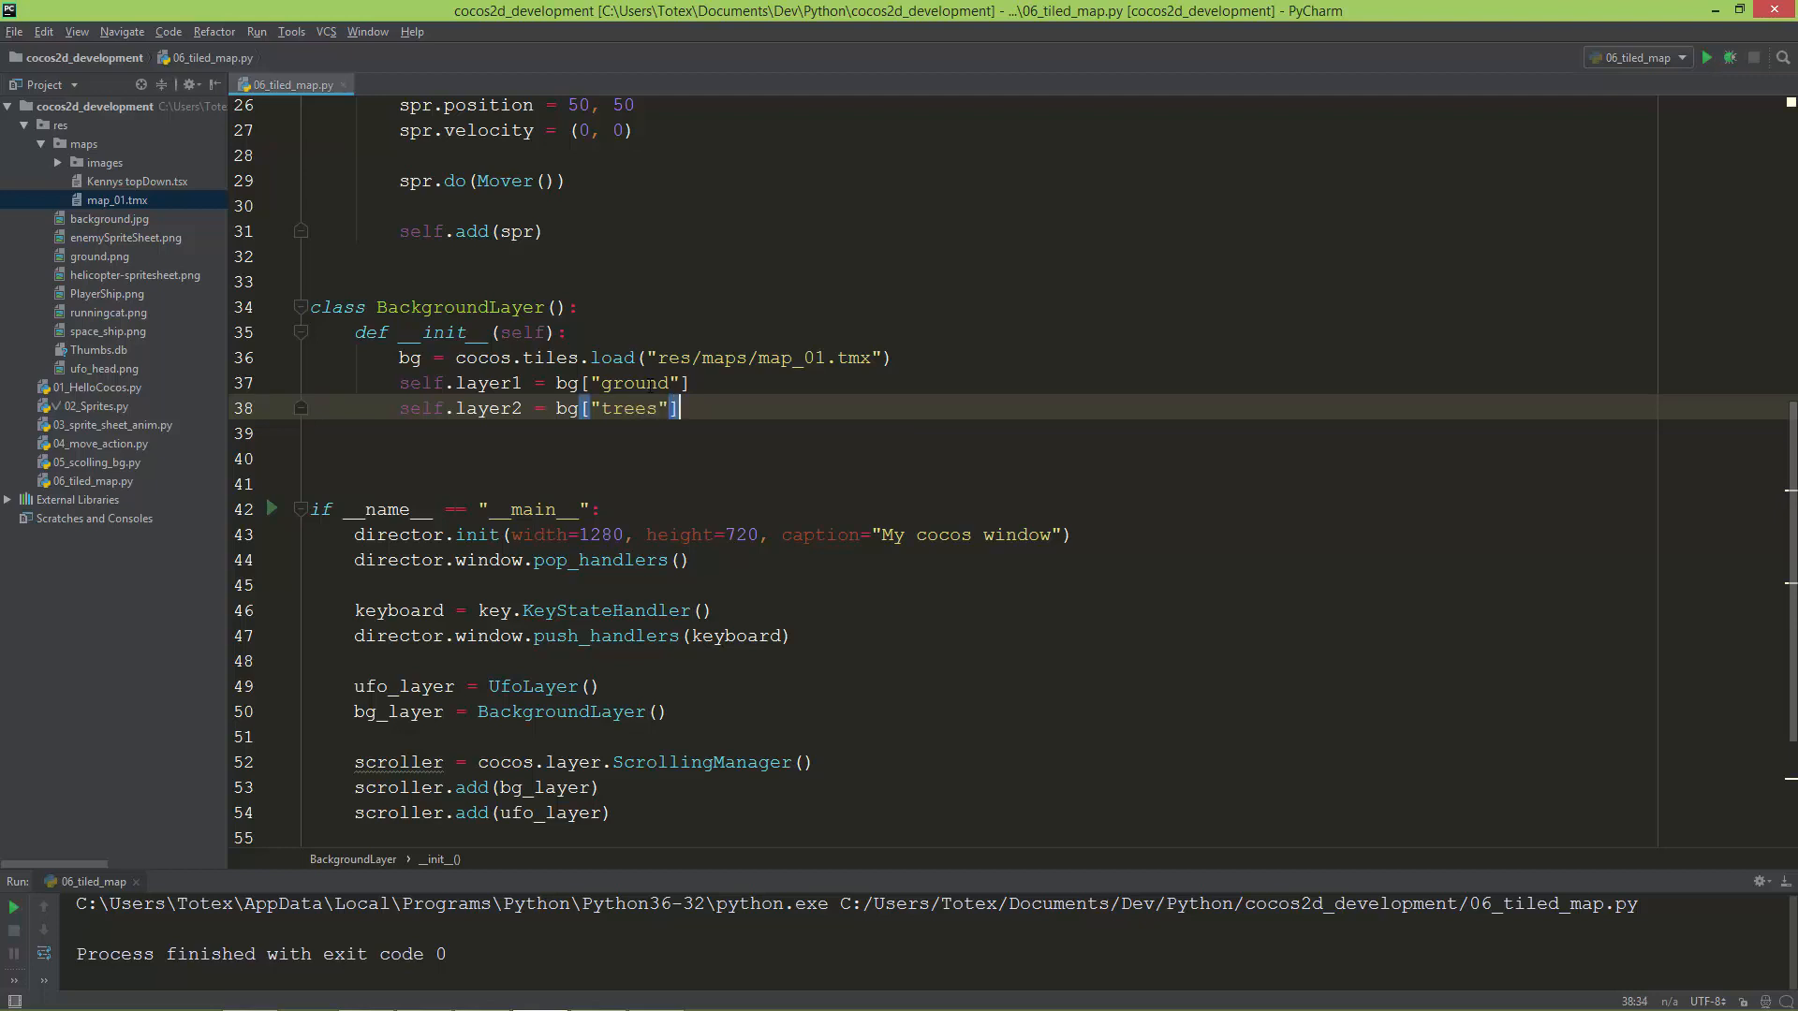
key(enter)
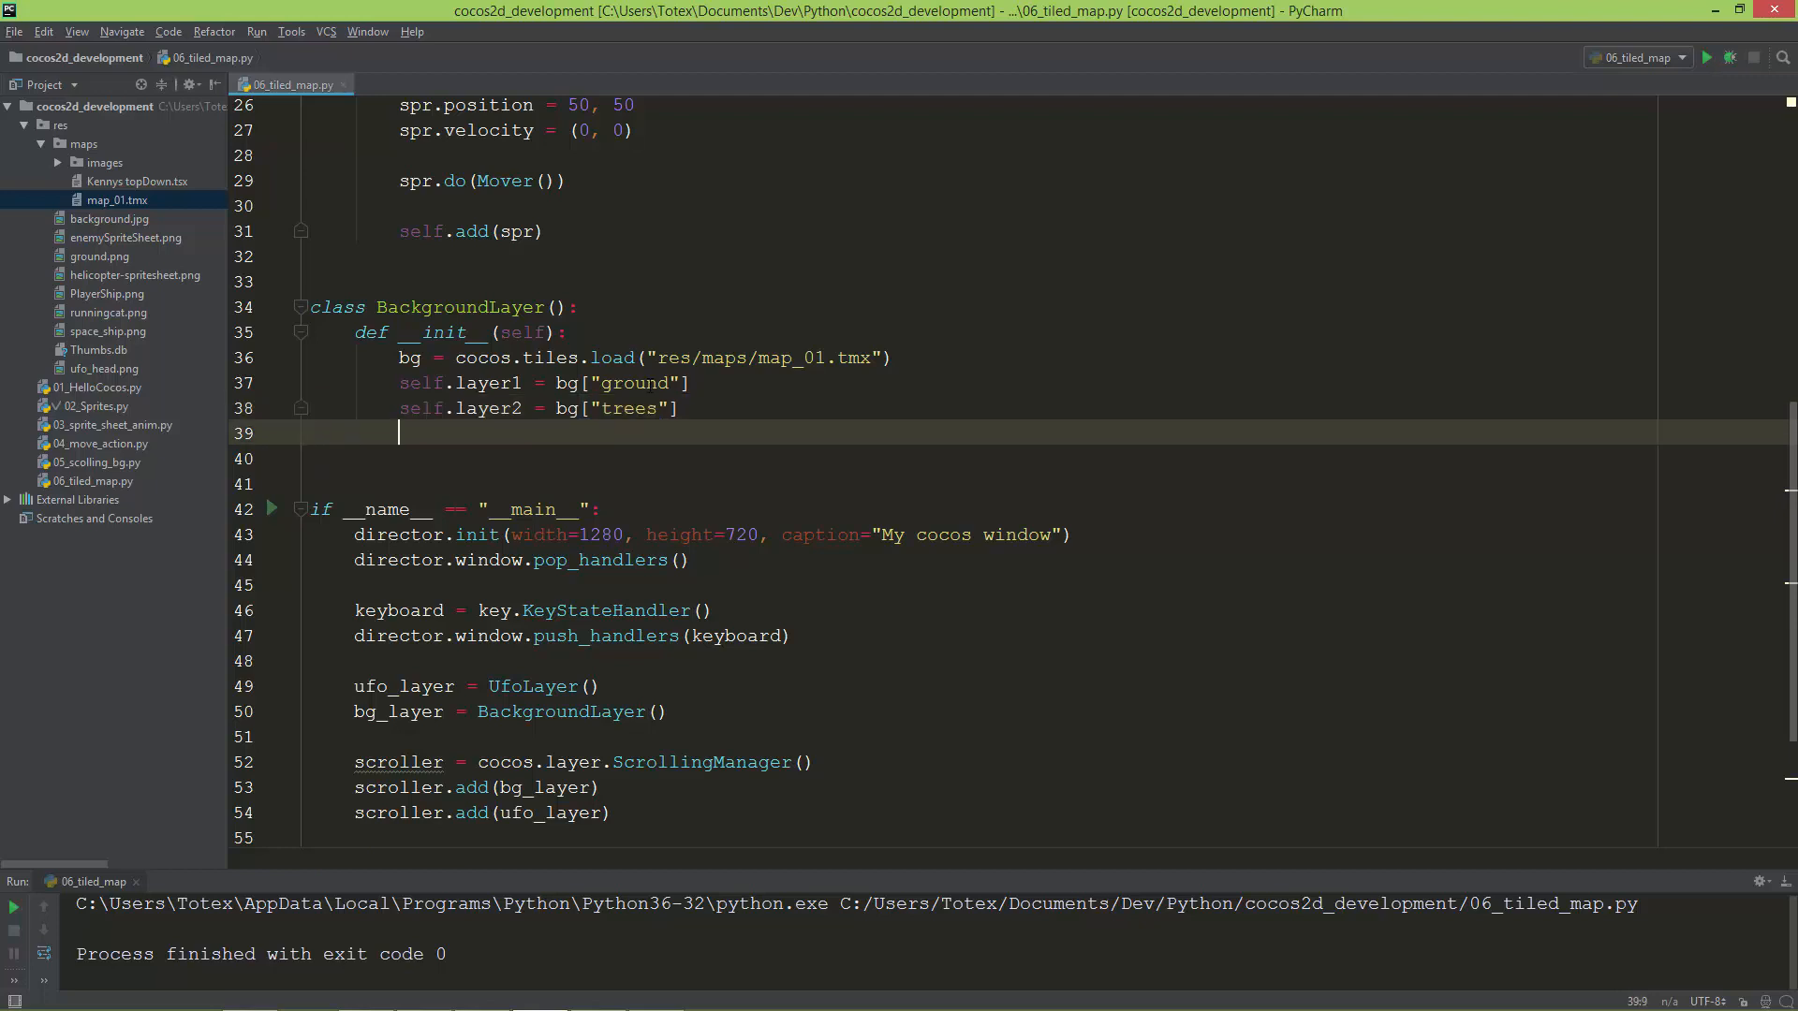
- Begin self.layer3 = bg["forniture"] for the furniture layer
text(self.laye)
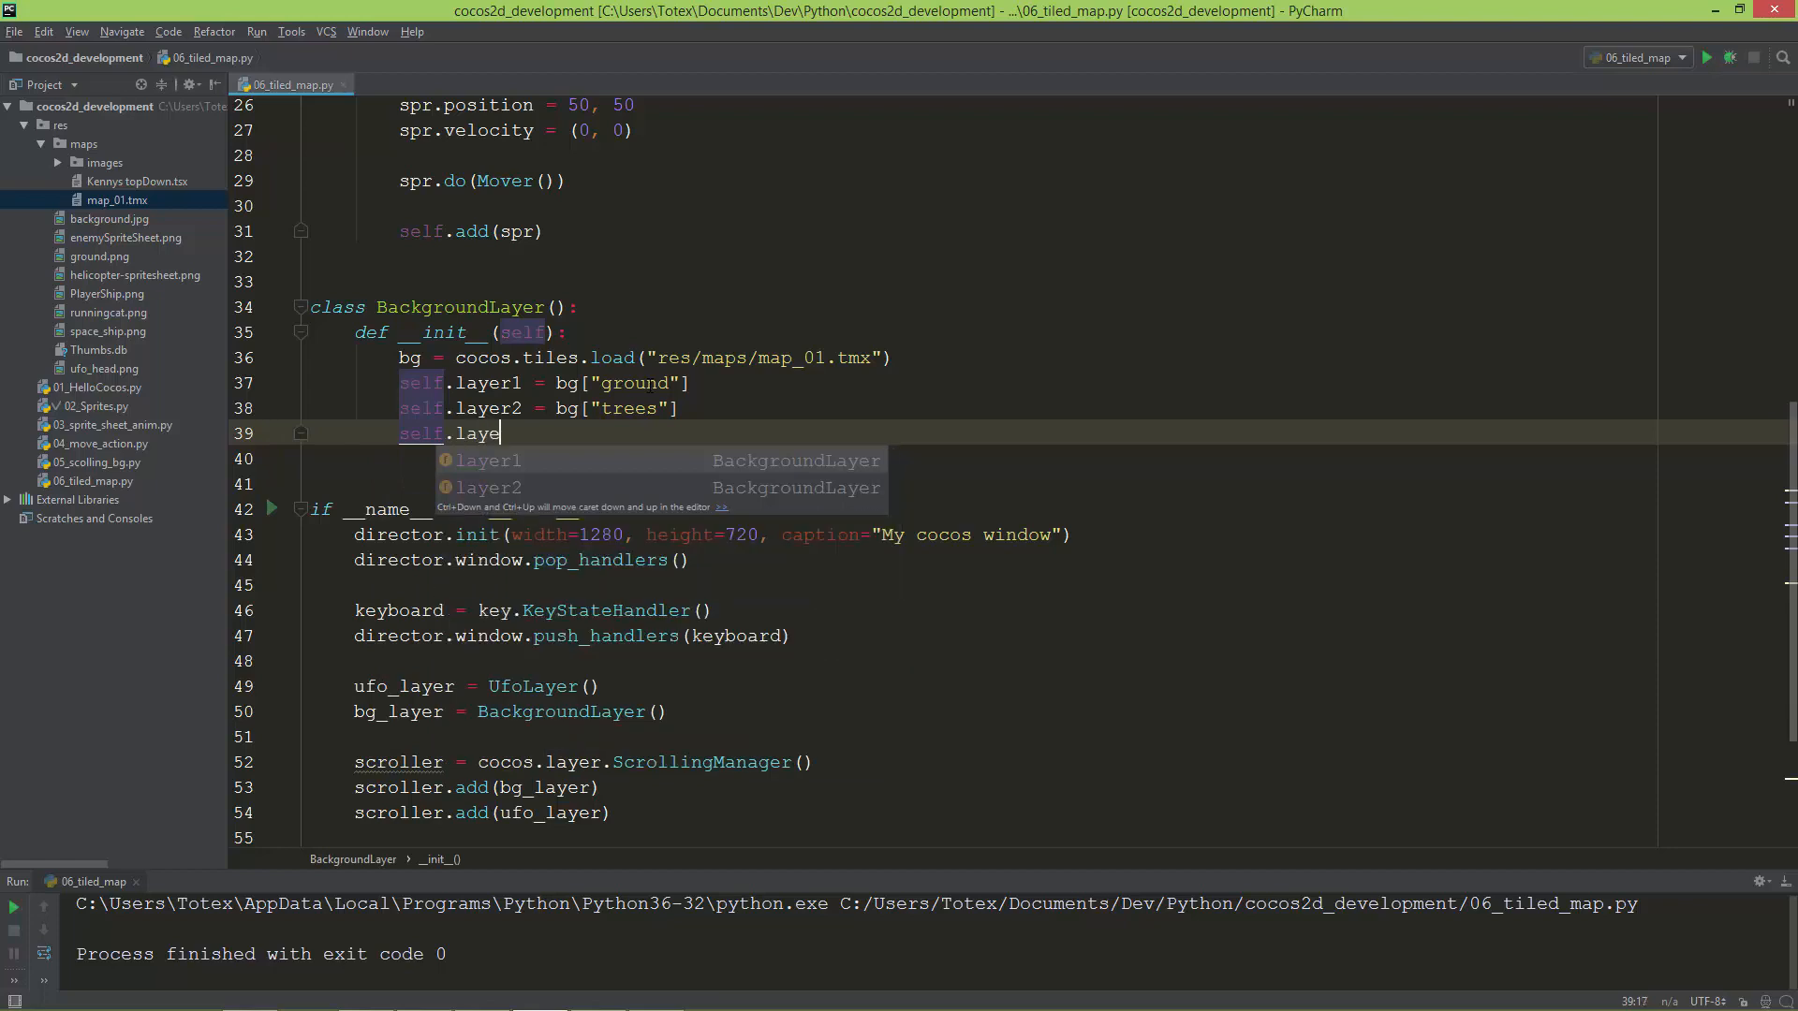
text(r3)
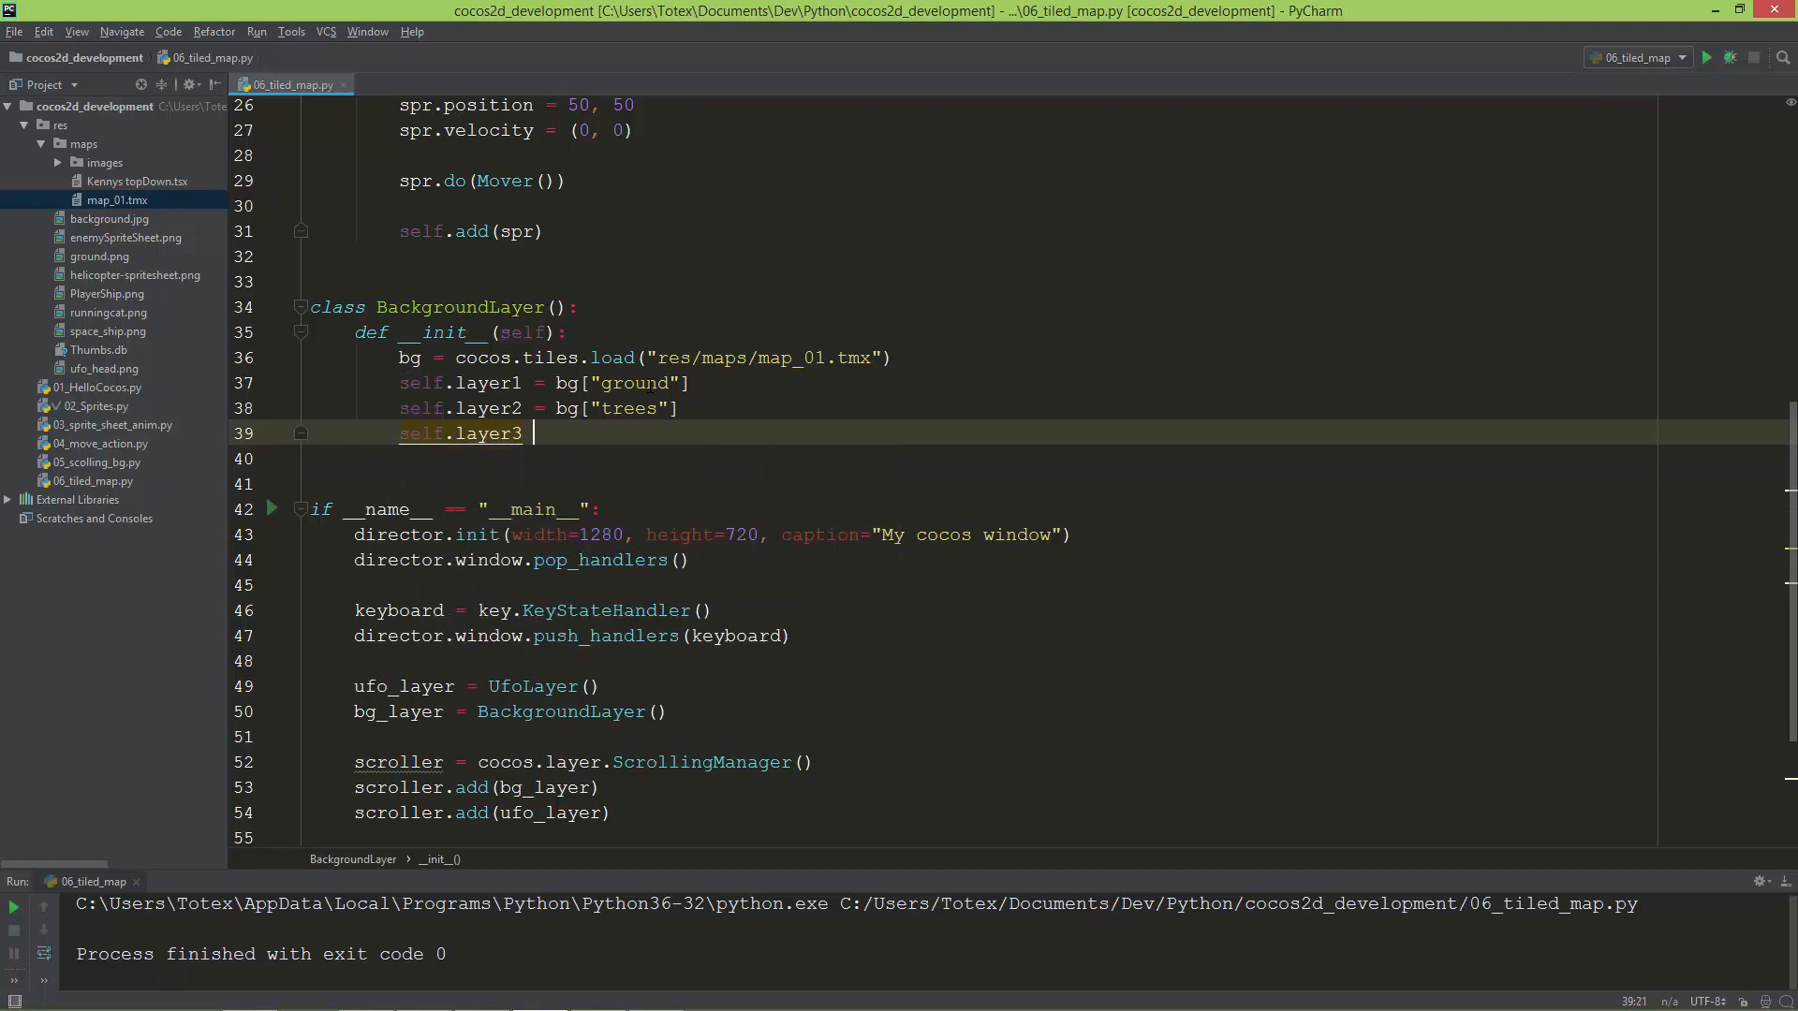
text(= bg[])
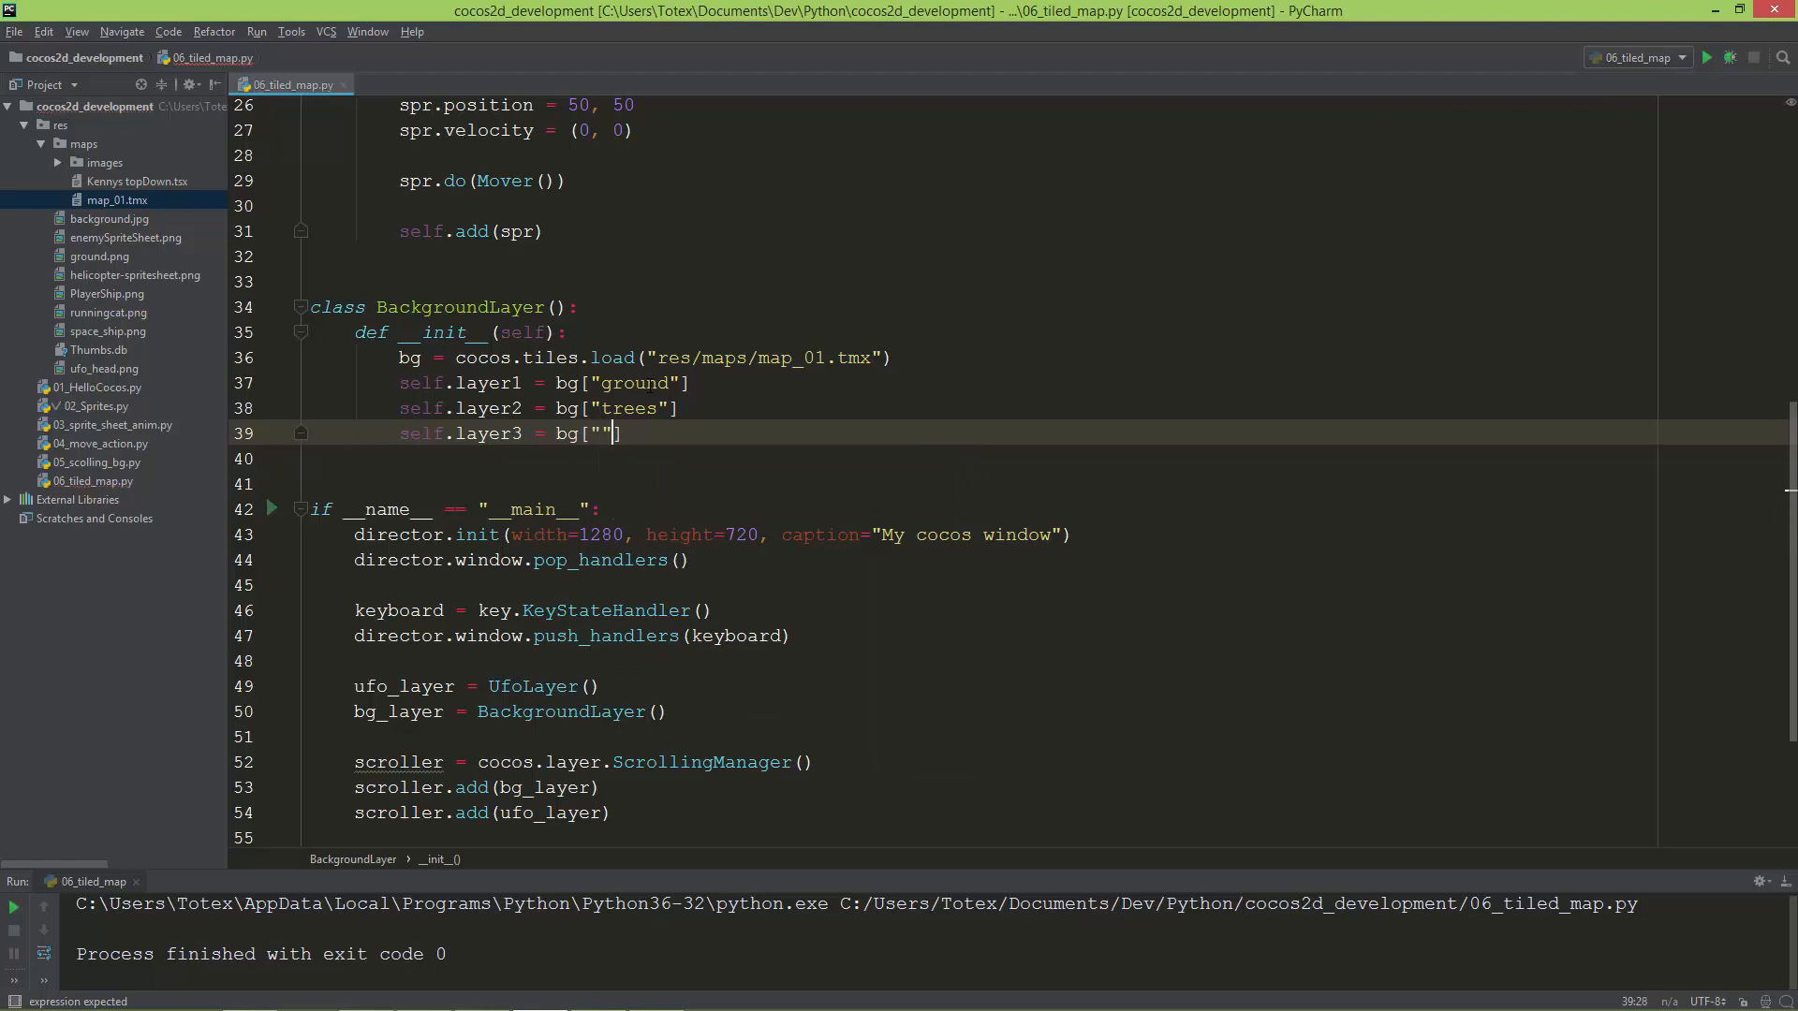
text(f)
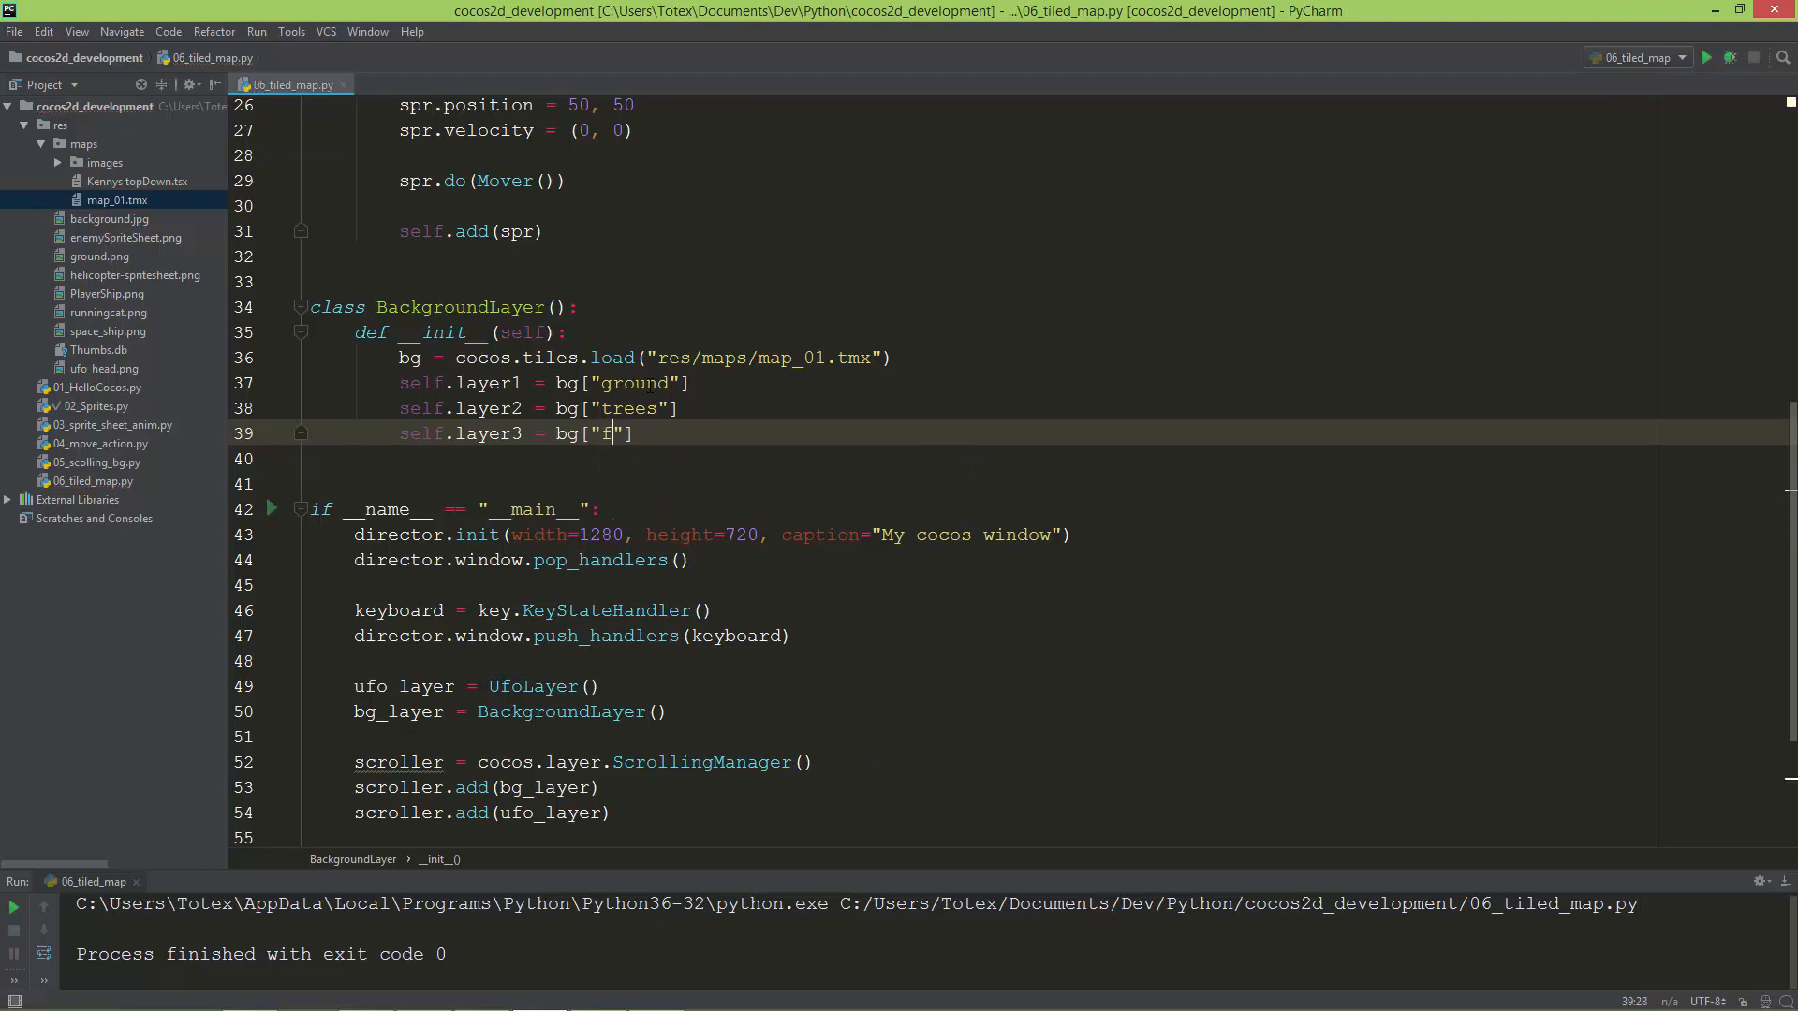
text(orniture)
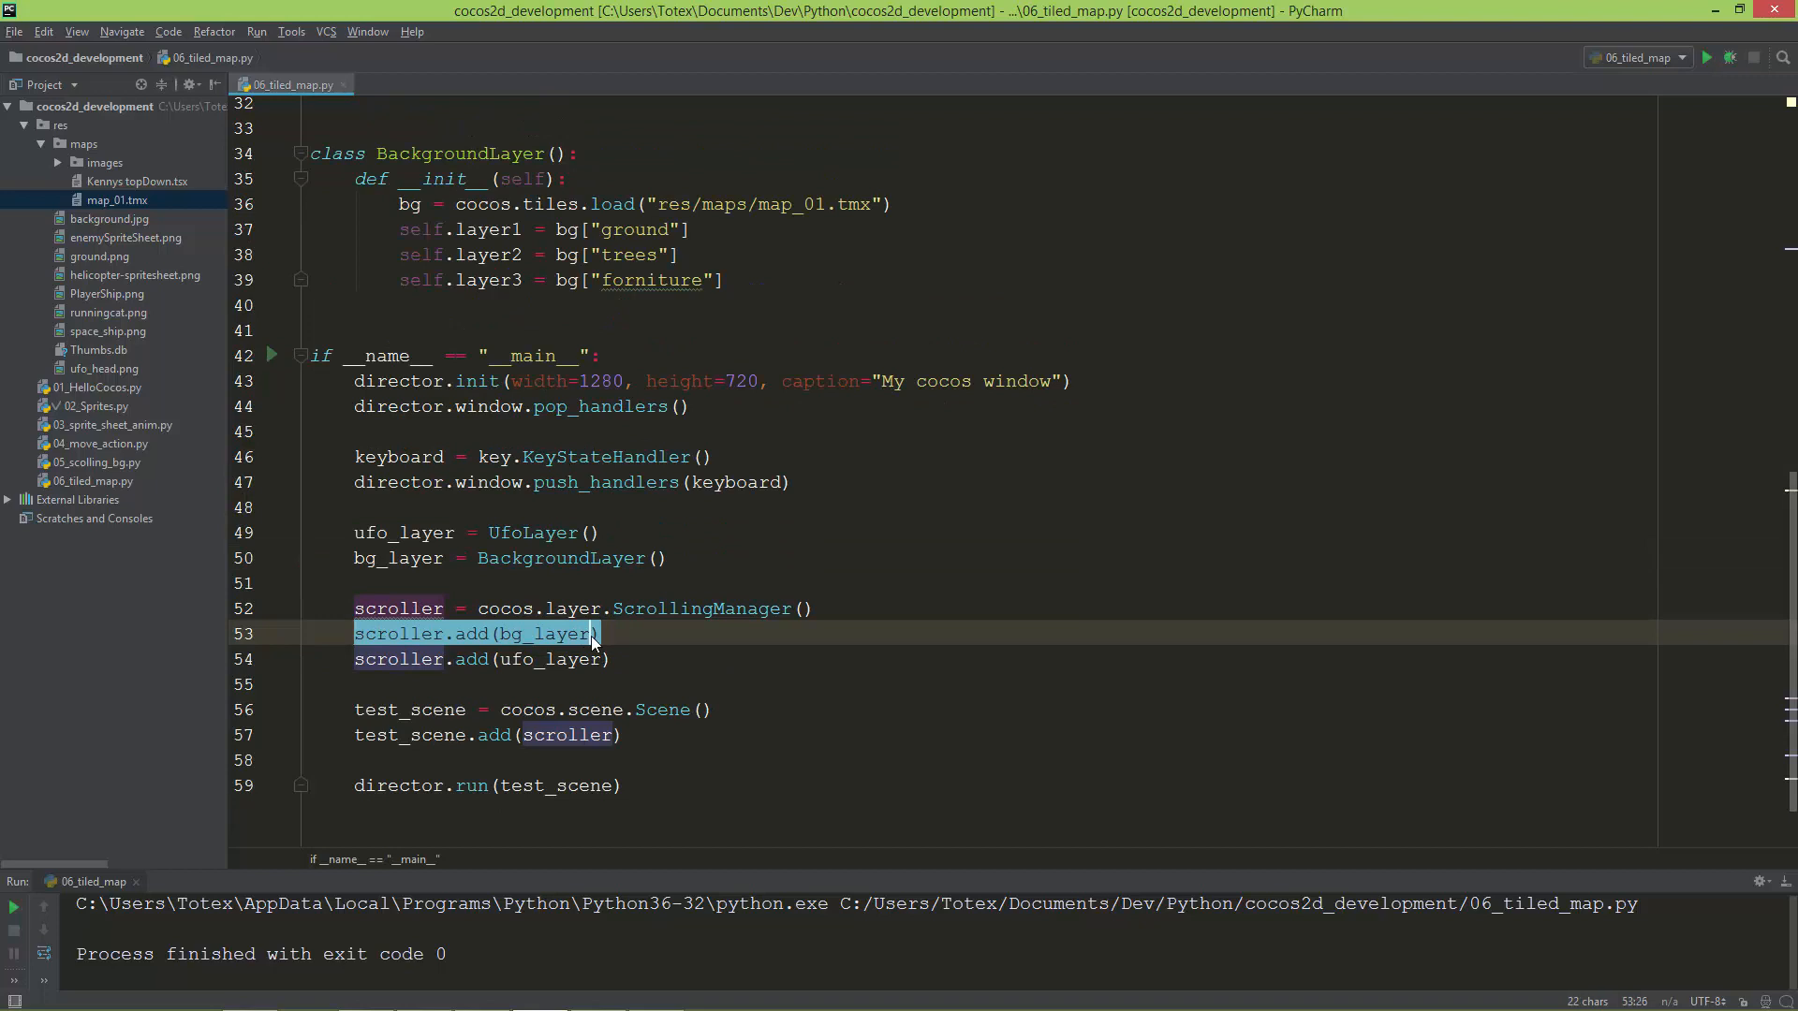
- Add bg_layer.layer1, layer2 and layer3 to the ScrollingManager before ufo_layer
text(.add(bg_layer.layer3)
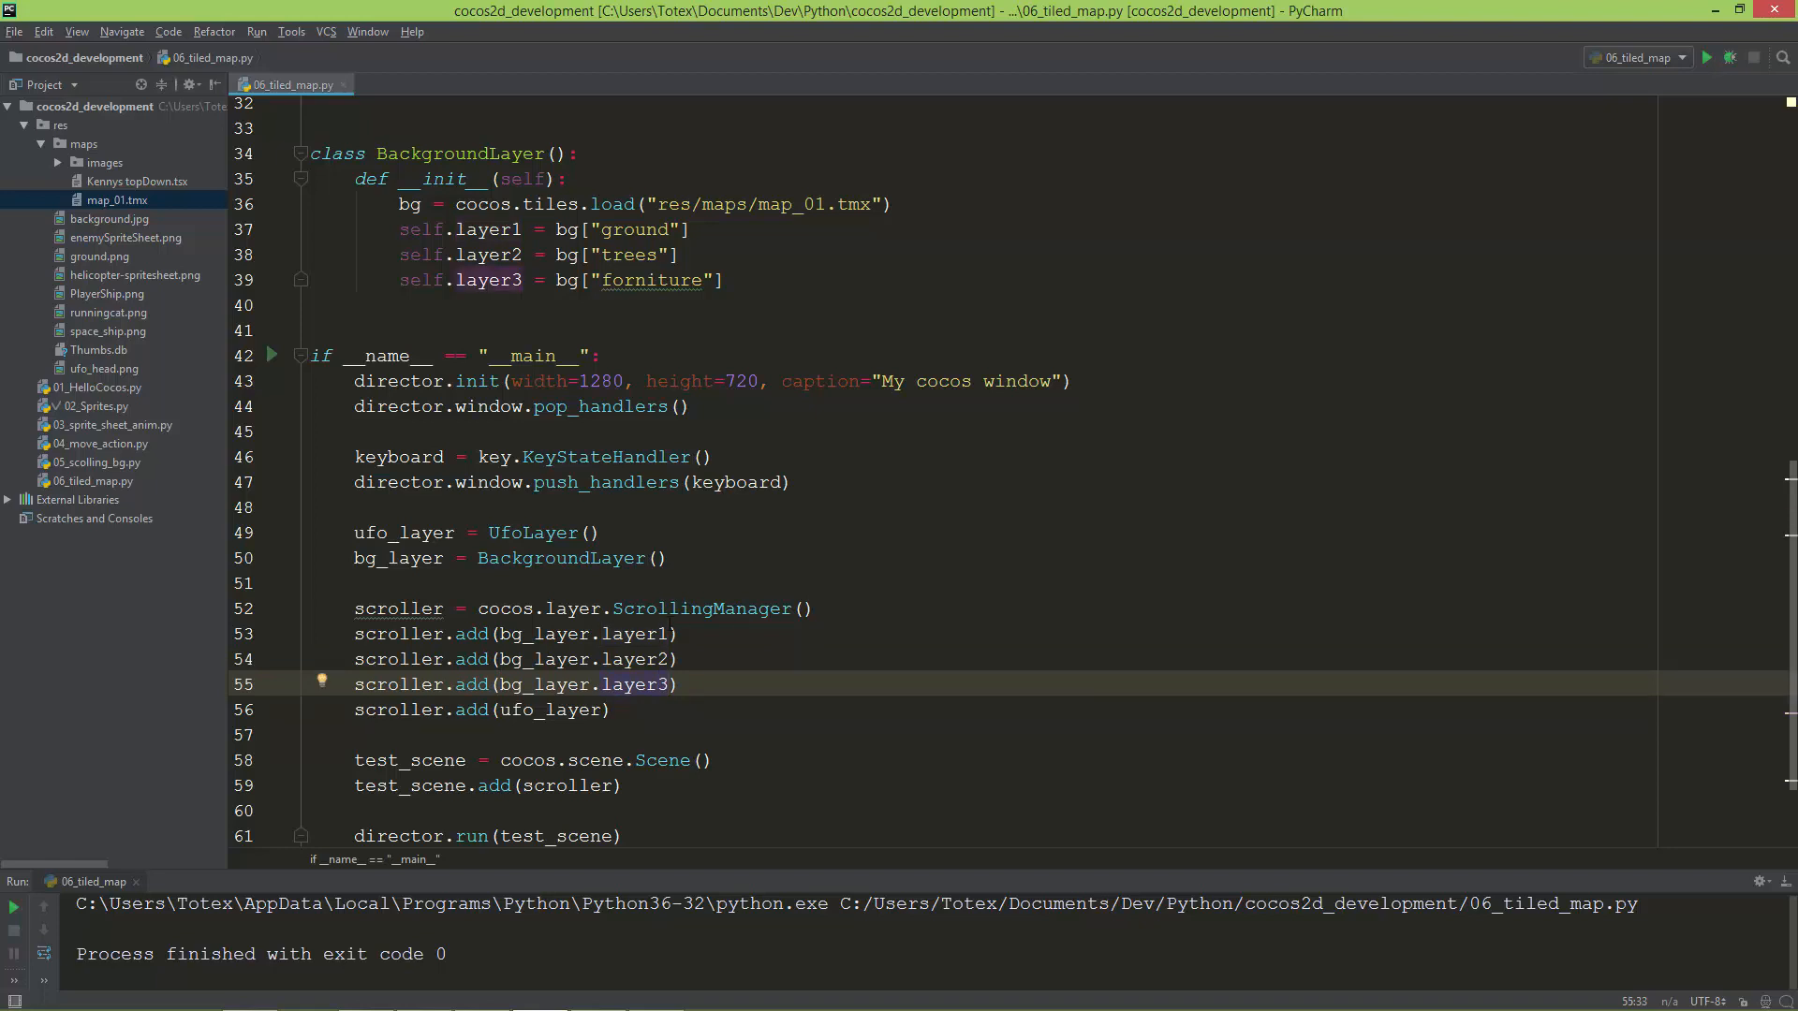
scroll(down, 3)
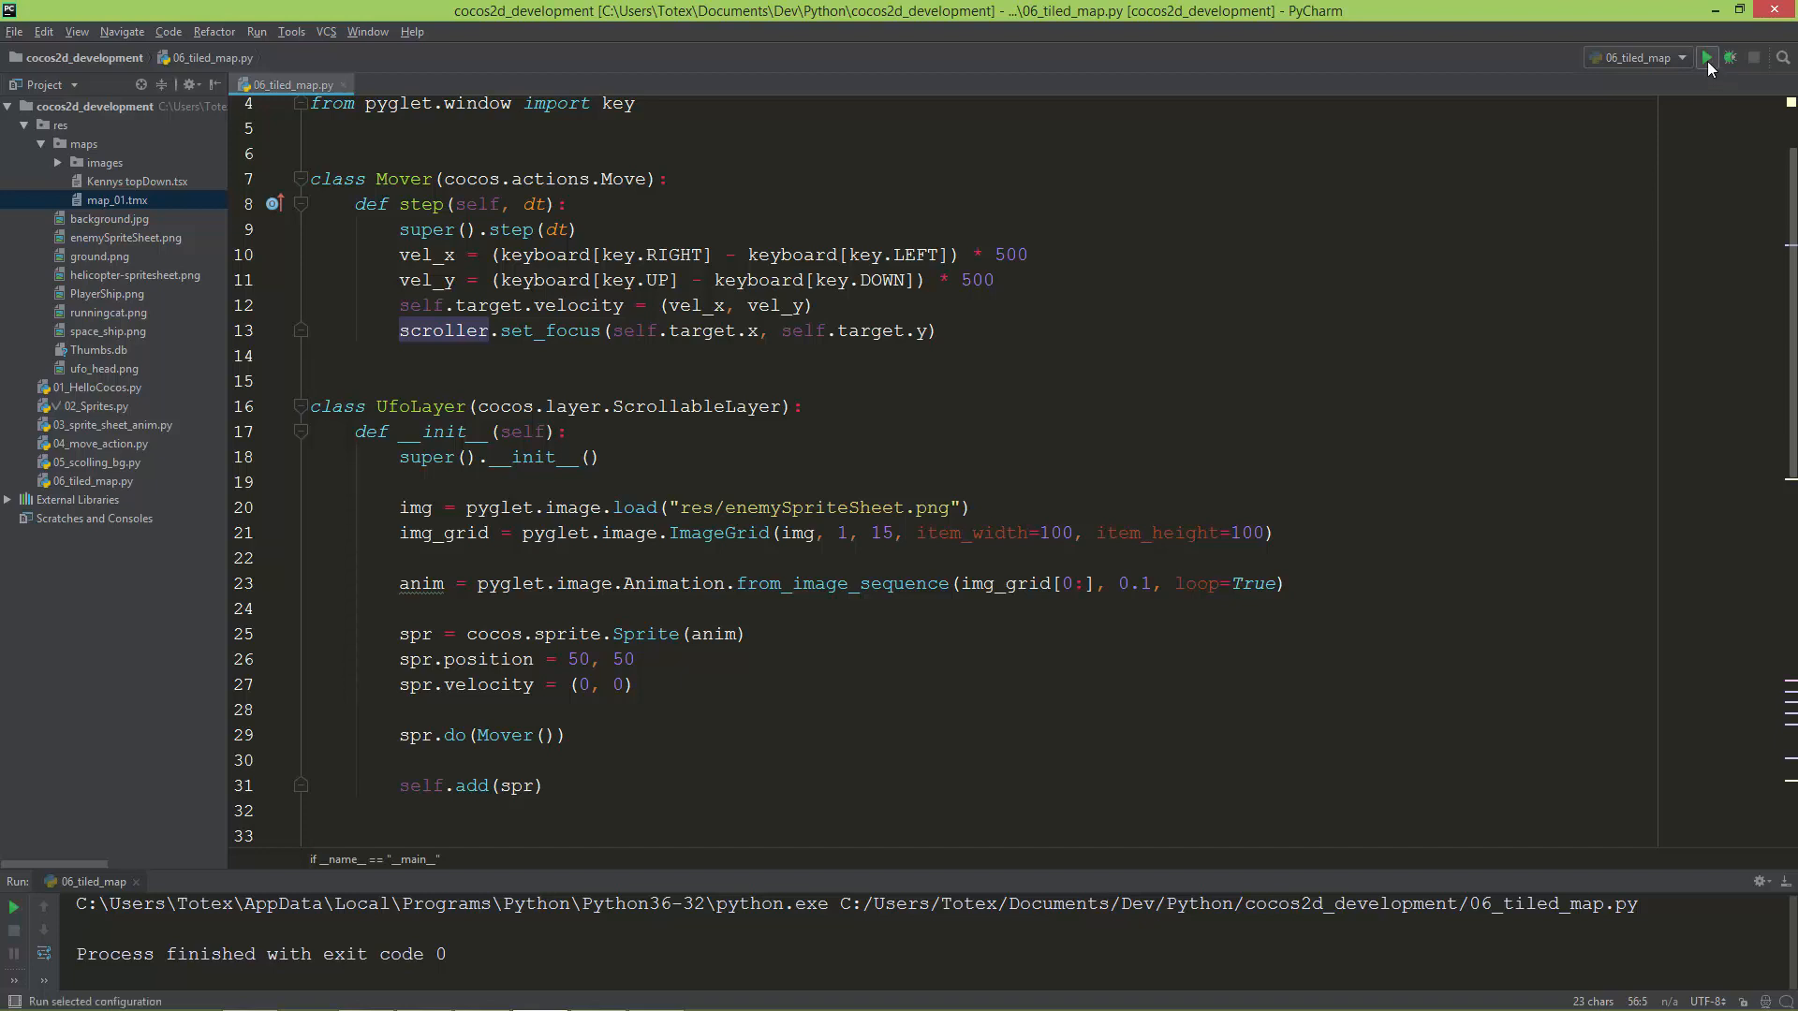
- Launch 06_tiled_map, showing the grass, path, house floor, sofa and UFO
click(1707, 58)
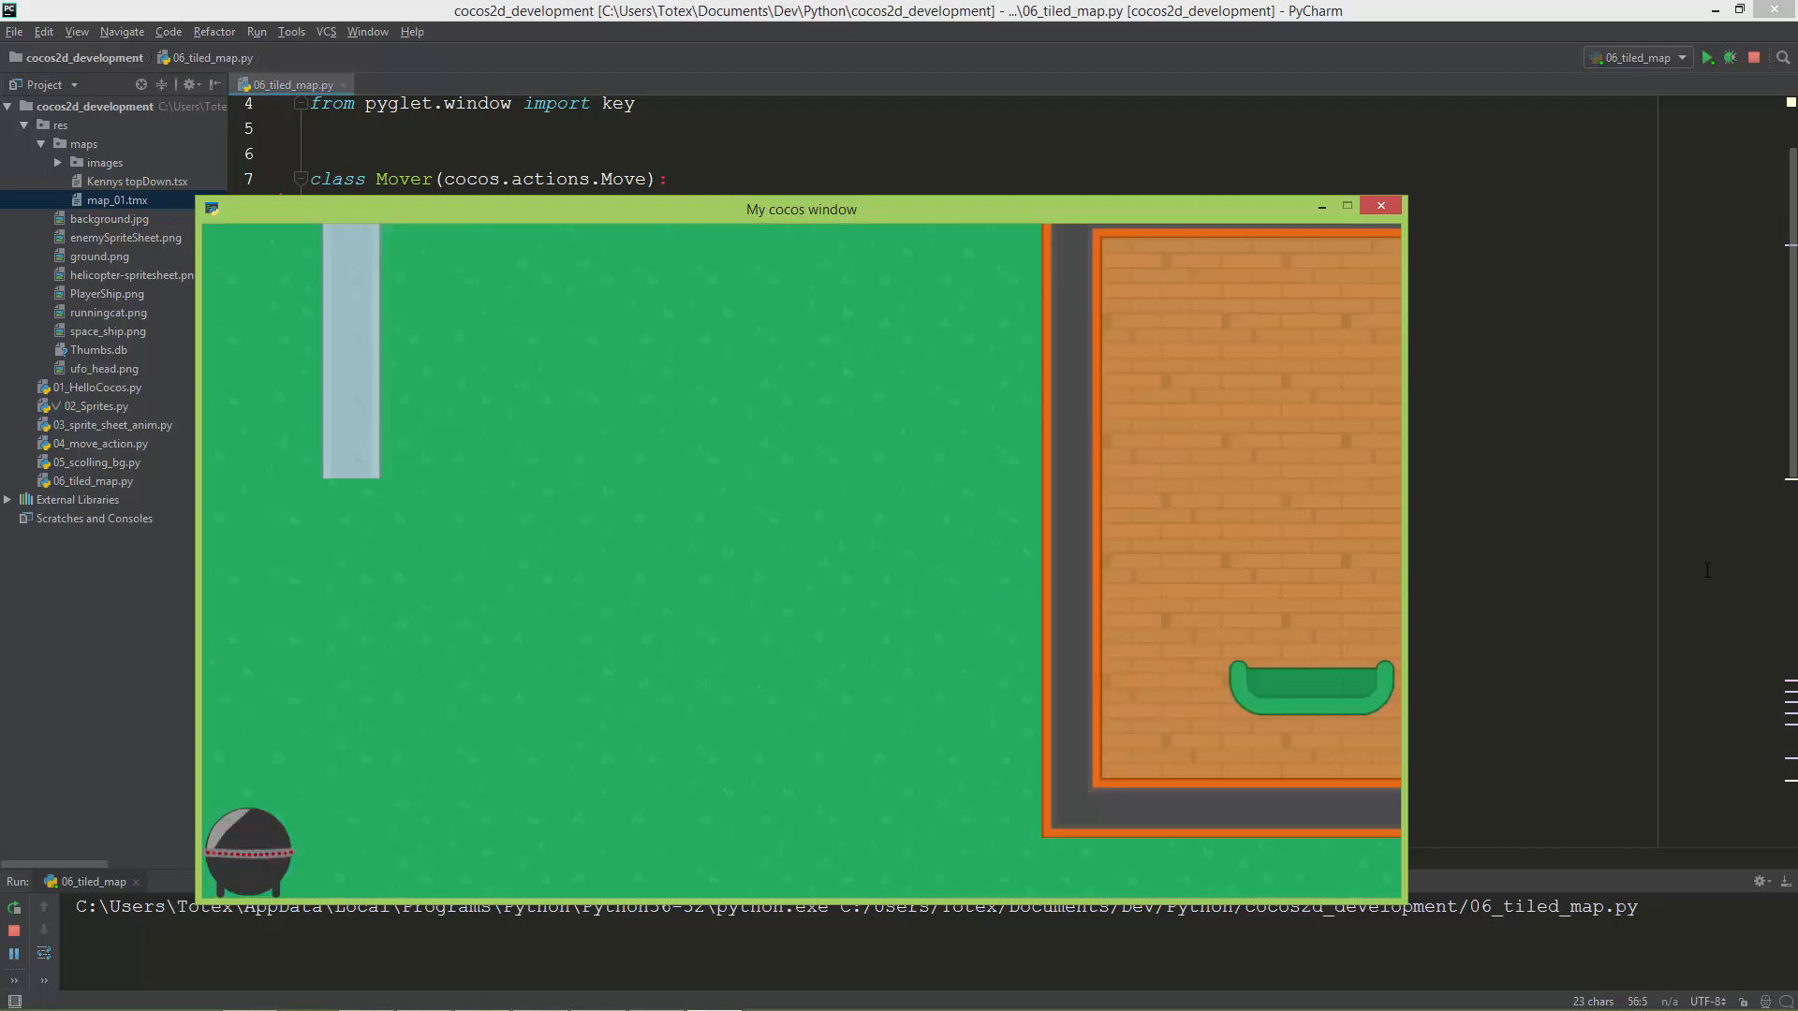
mouse_move(1106, 646)
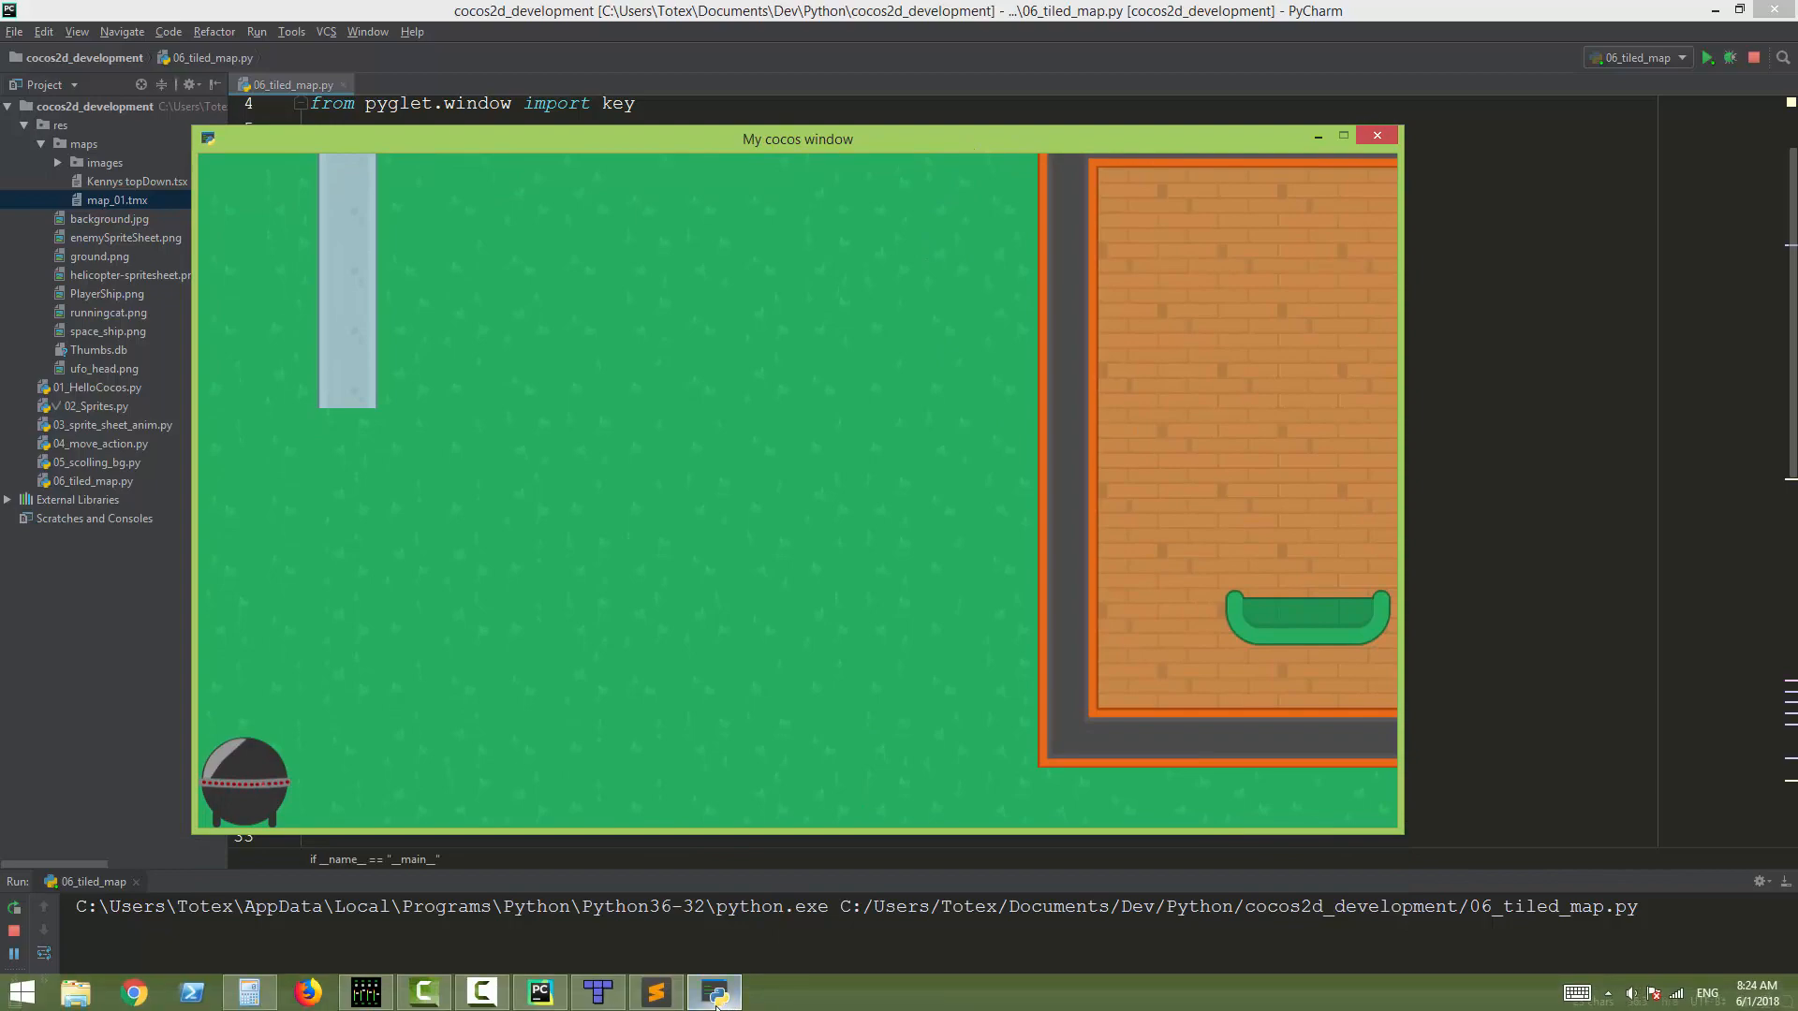
- Fly the UFO along the light path with the arrow keys as the map scrolls
click(711, 992)
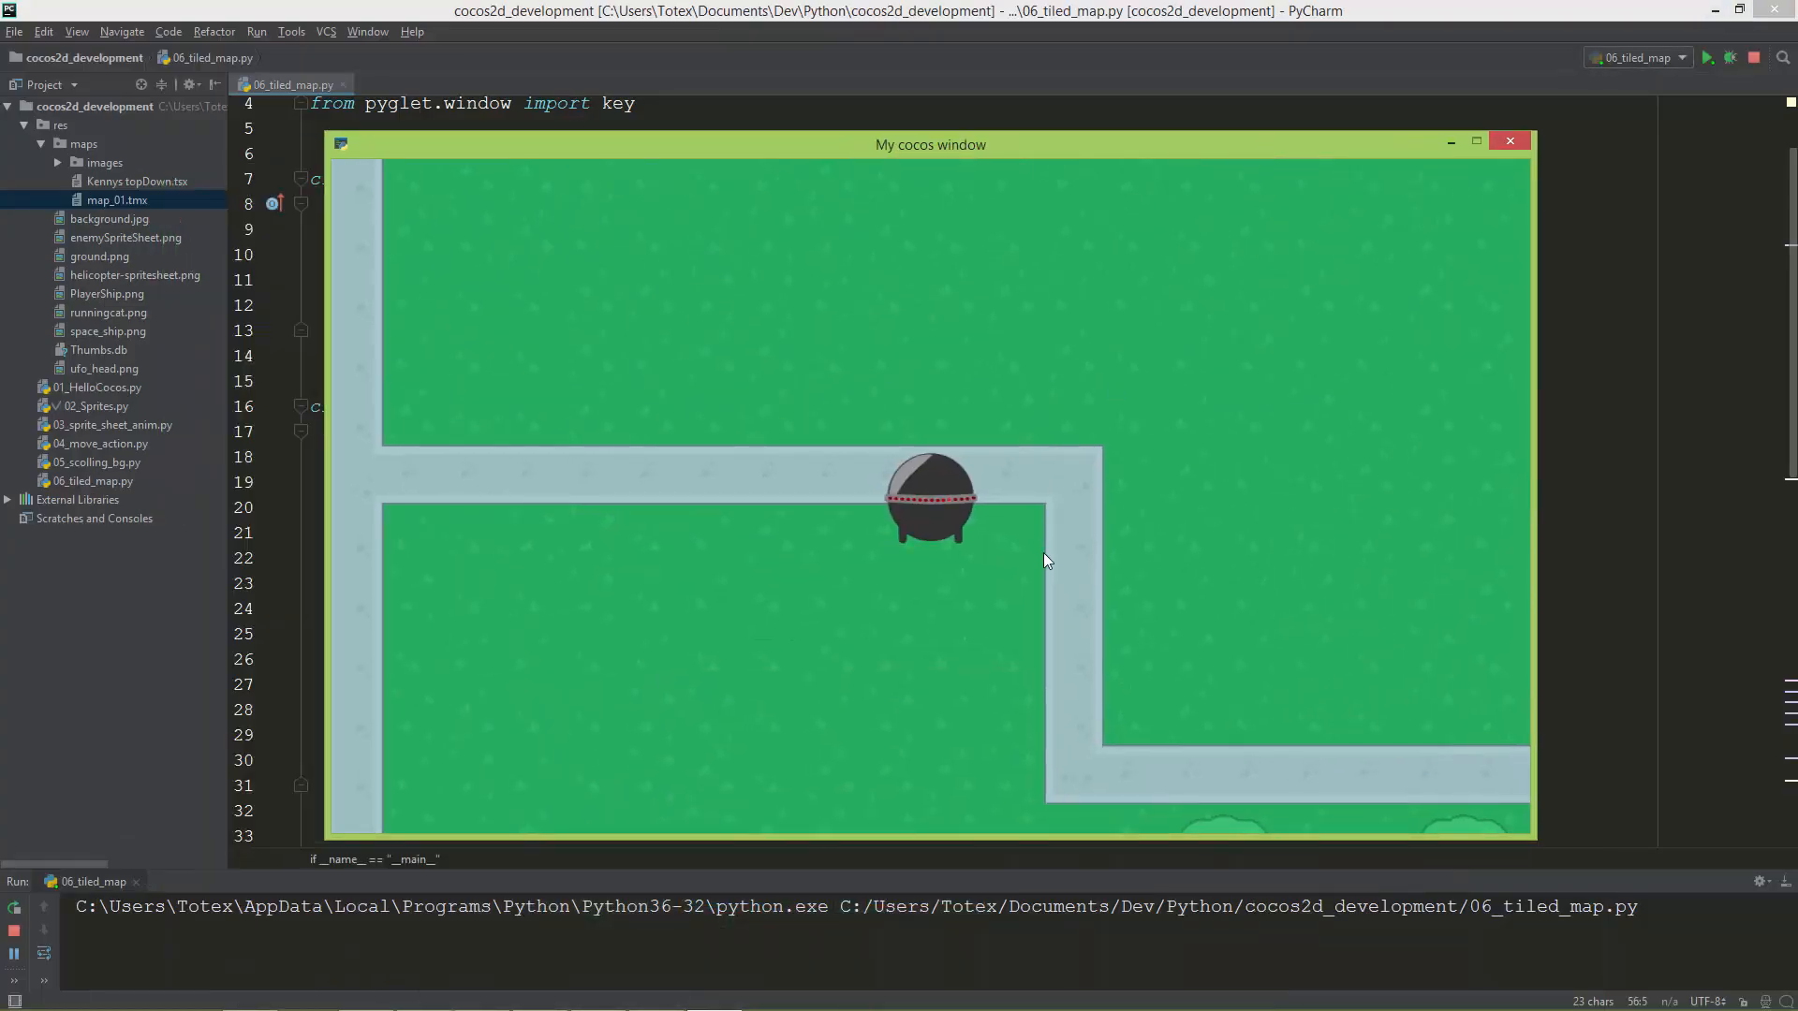
key(Left)
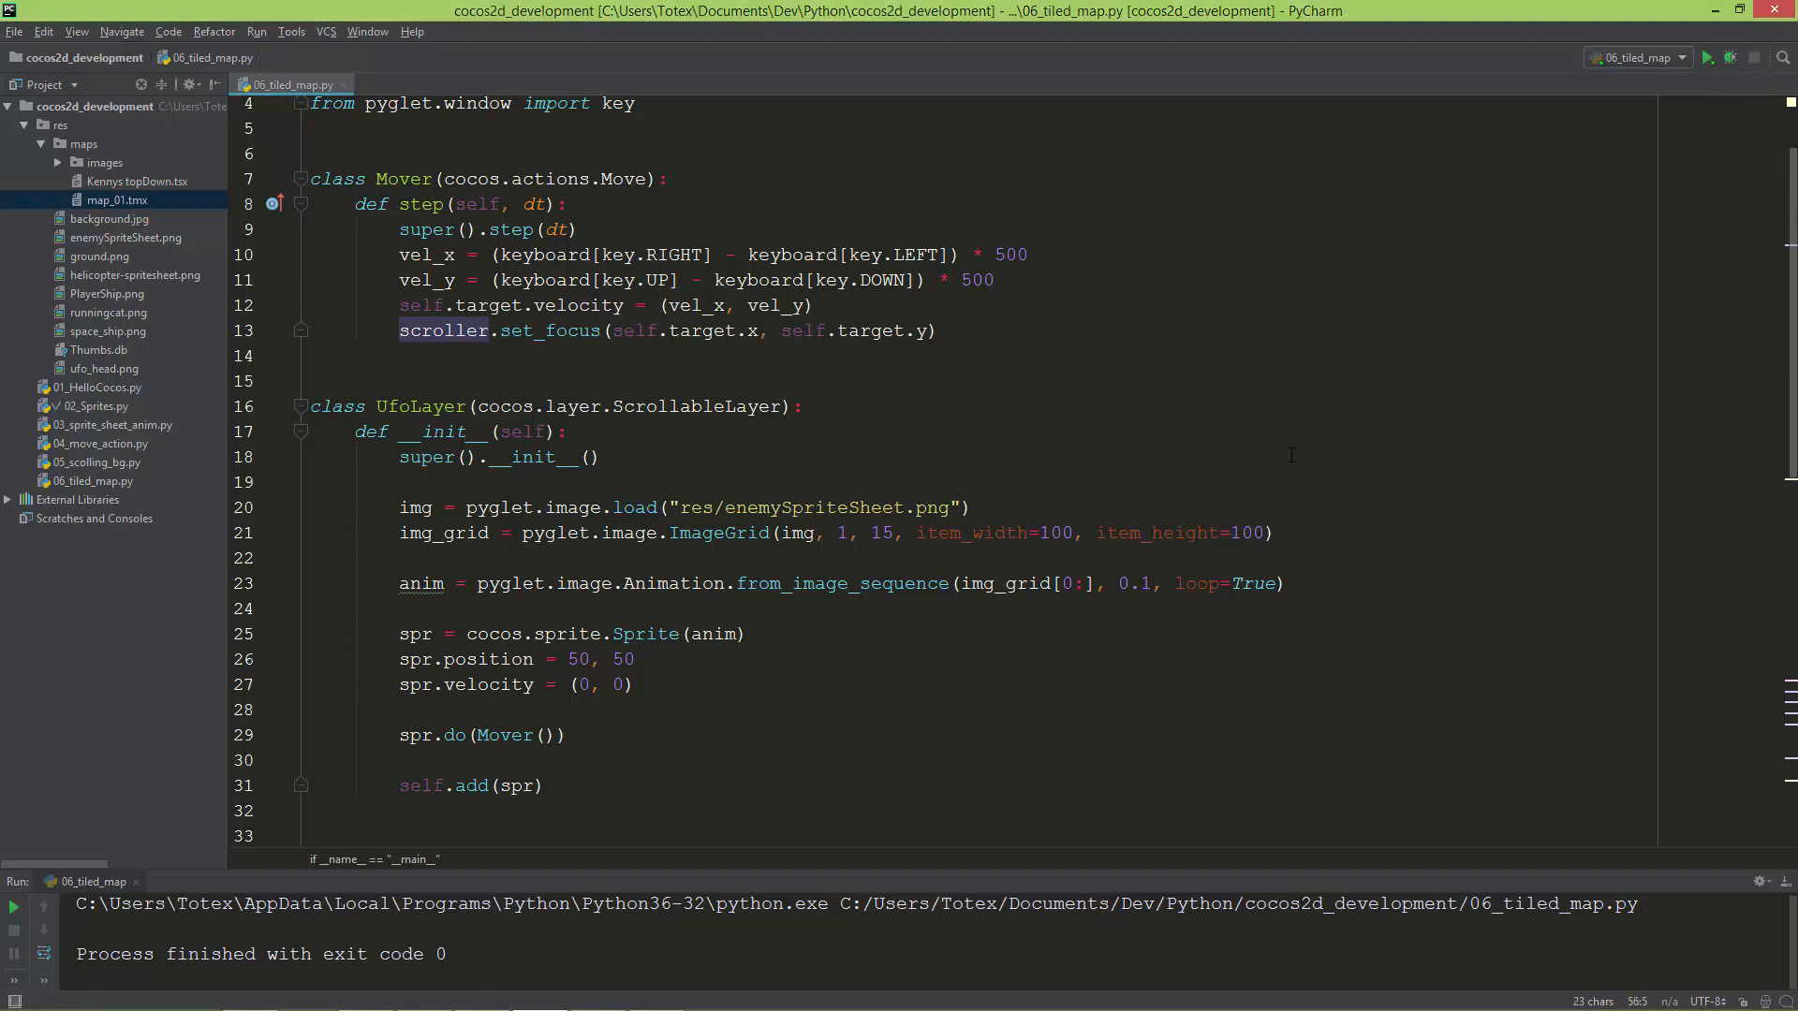
scroll(down, 3)
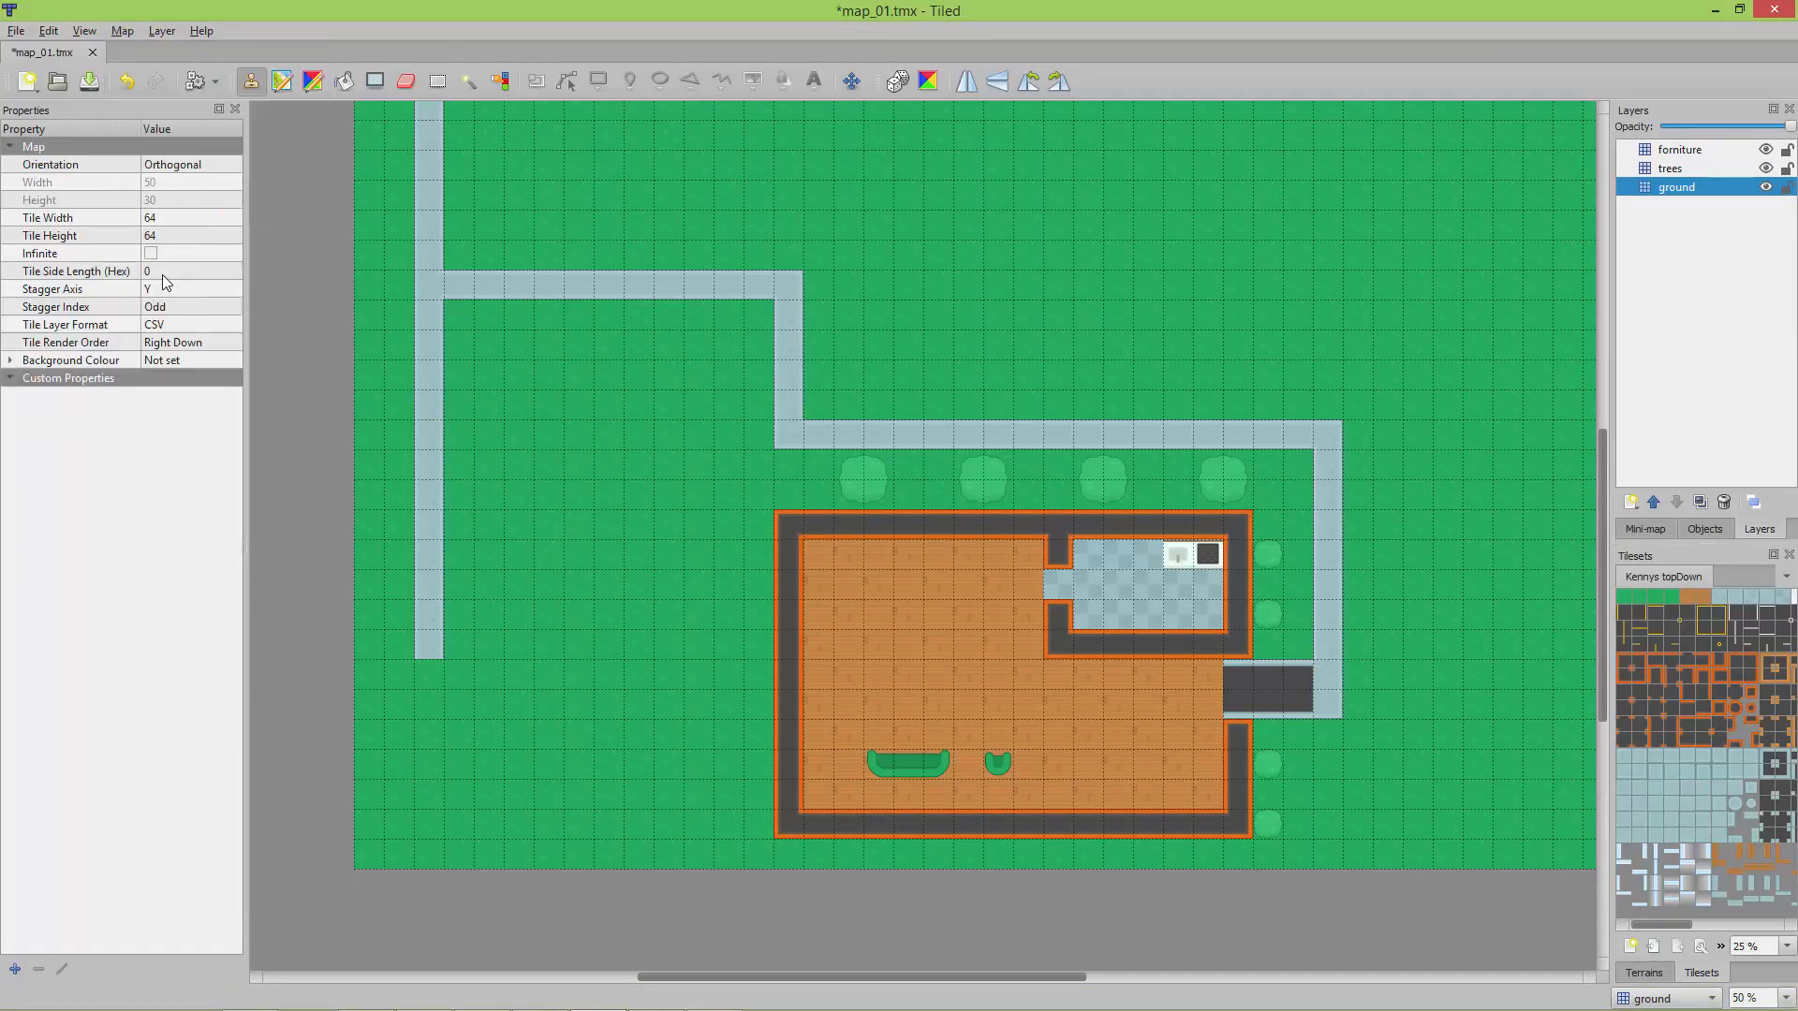
scroll(up, 3)
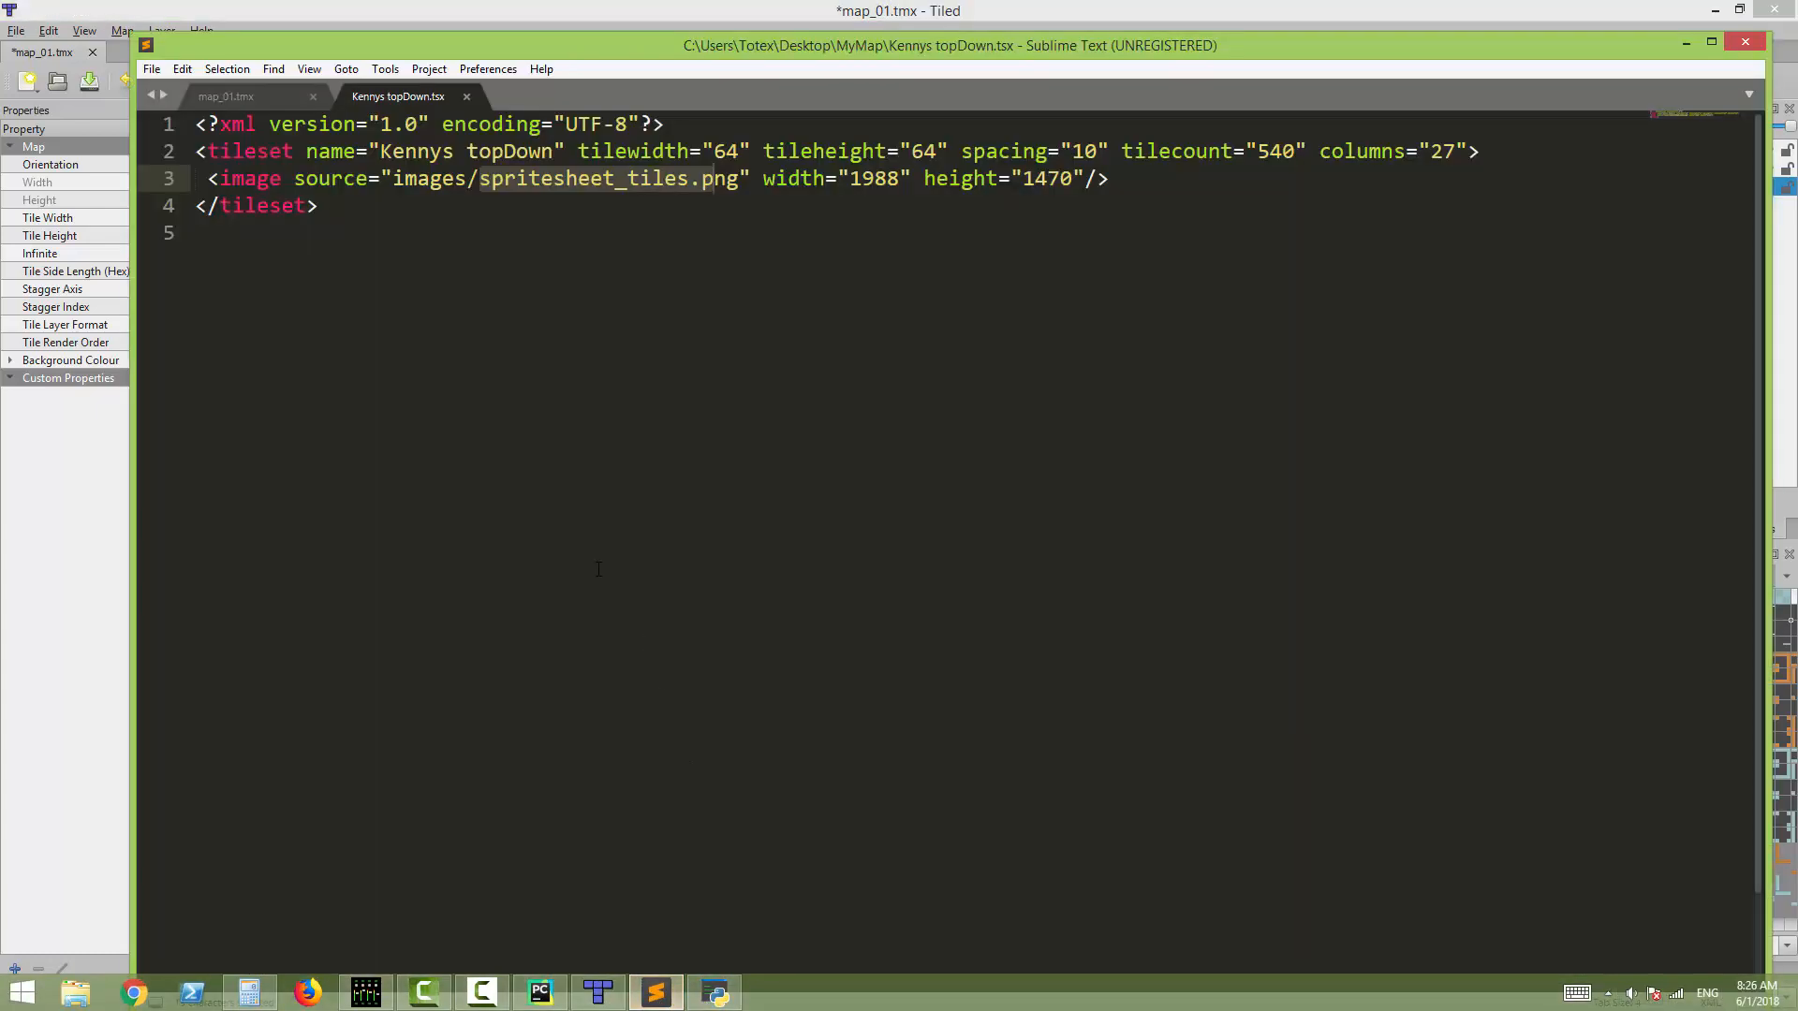
- Inspect map_01.tmx's forniture layer CSV data in Sublime Text, then minimise the editor
click(226, 96)
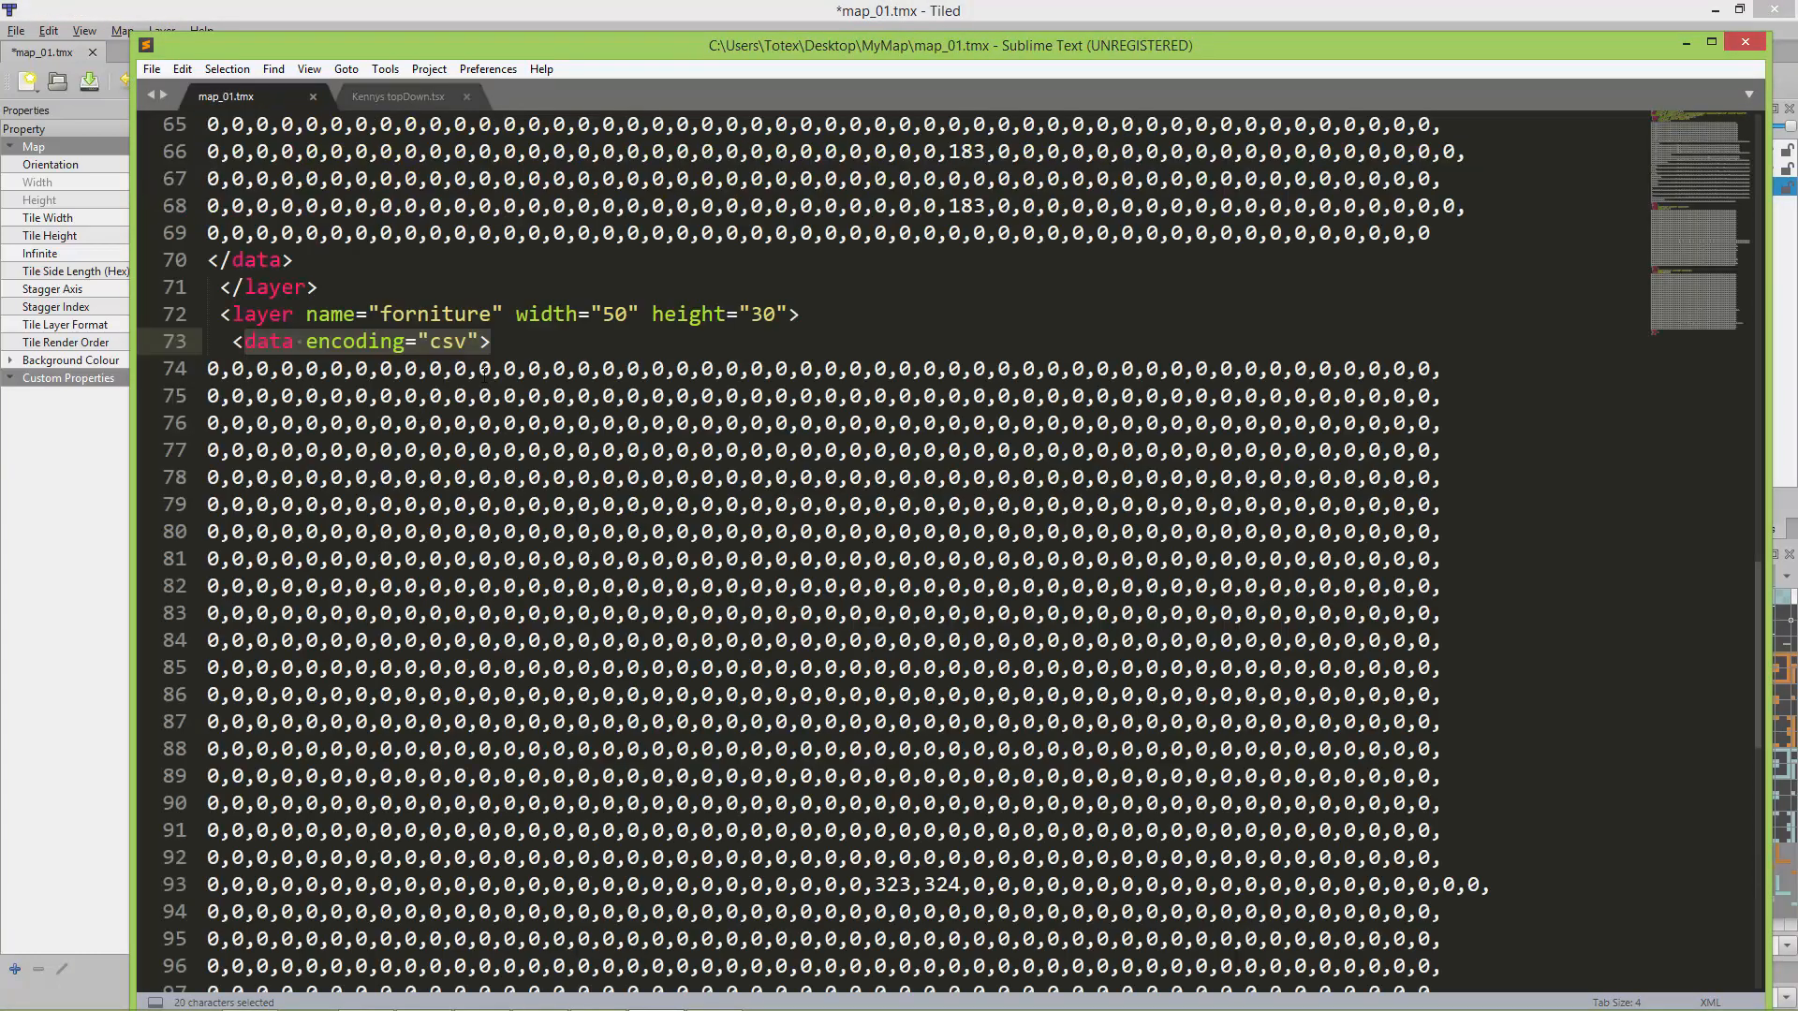
click(488, 341)
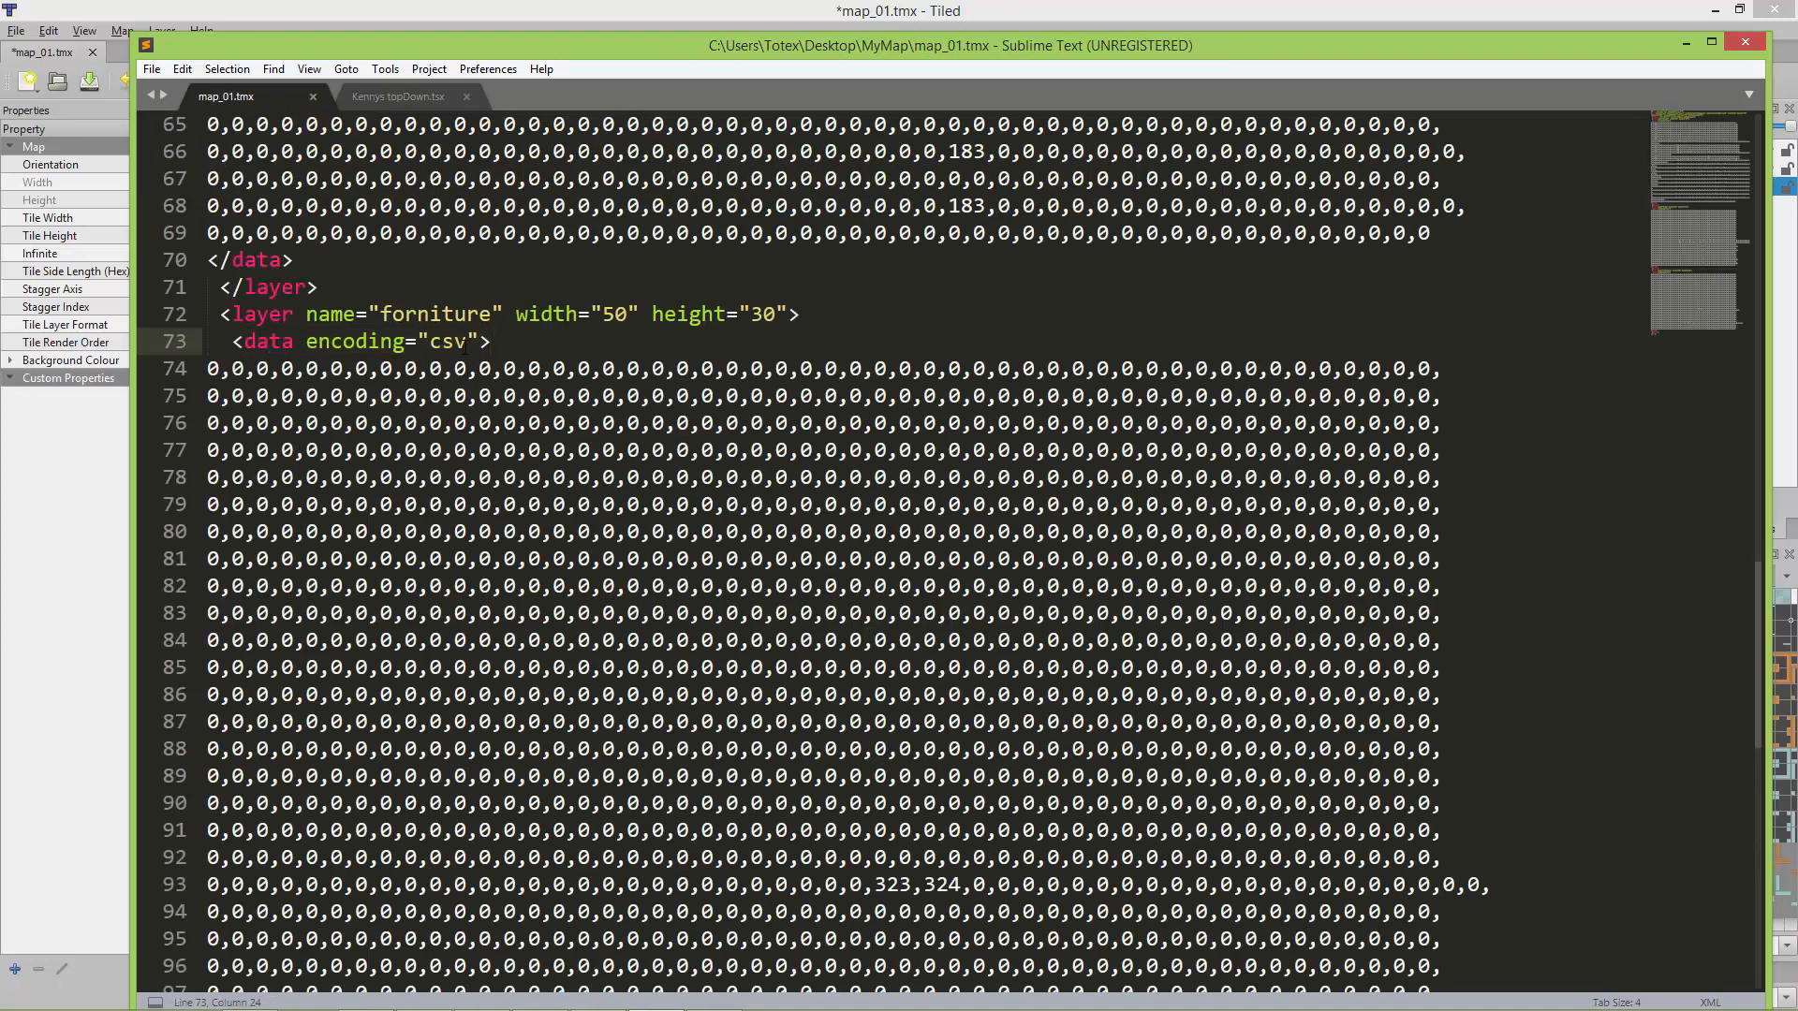
double_click(451, 341)
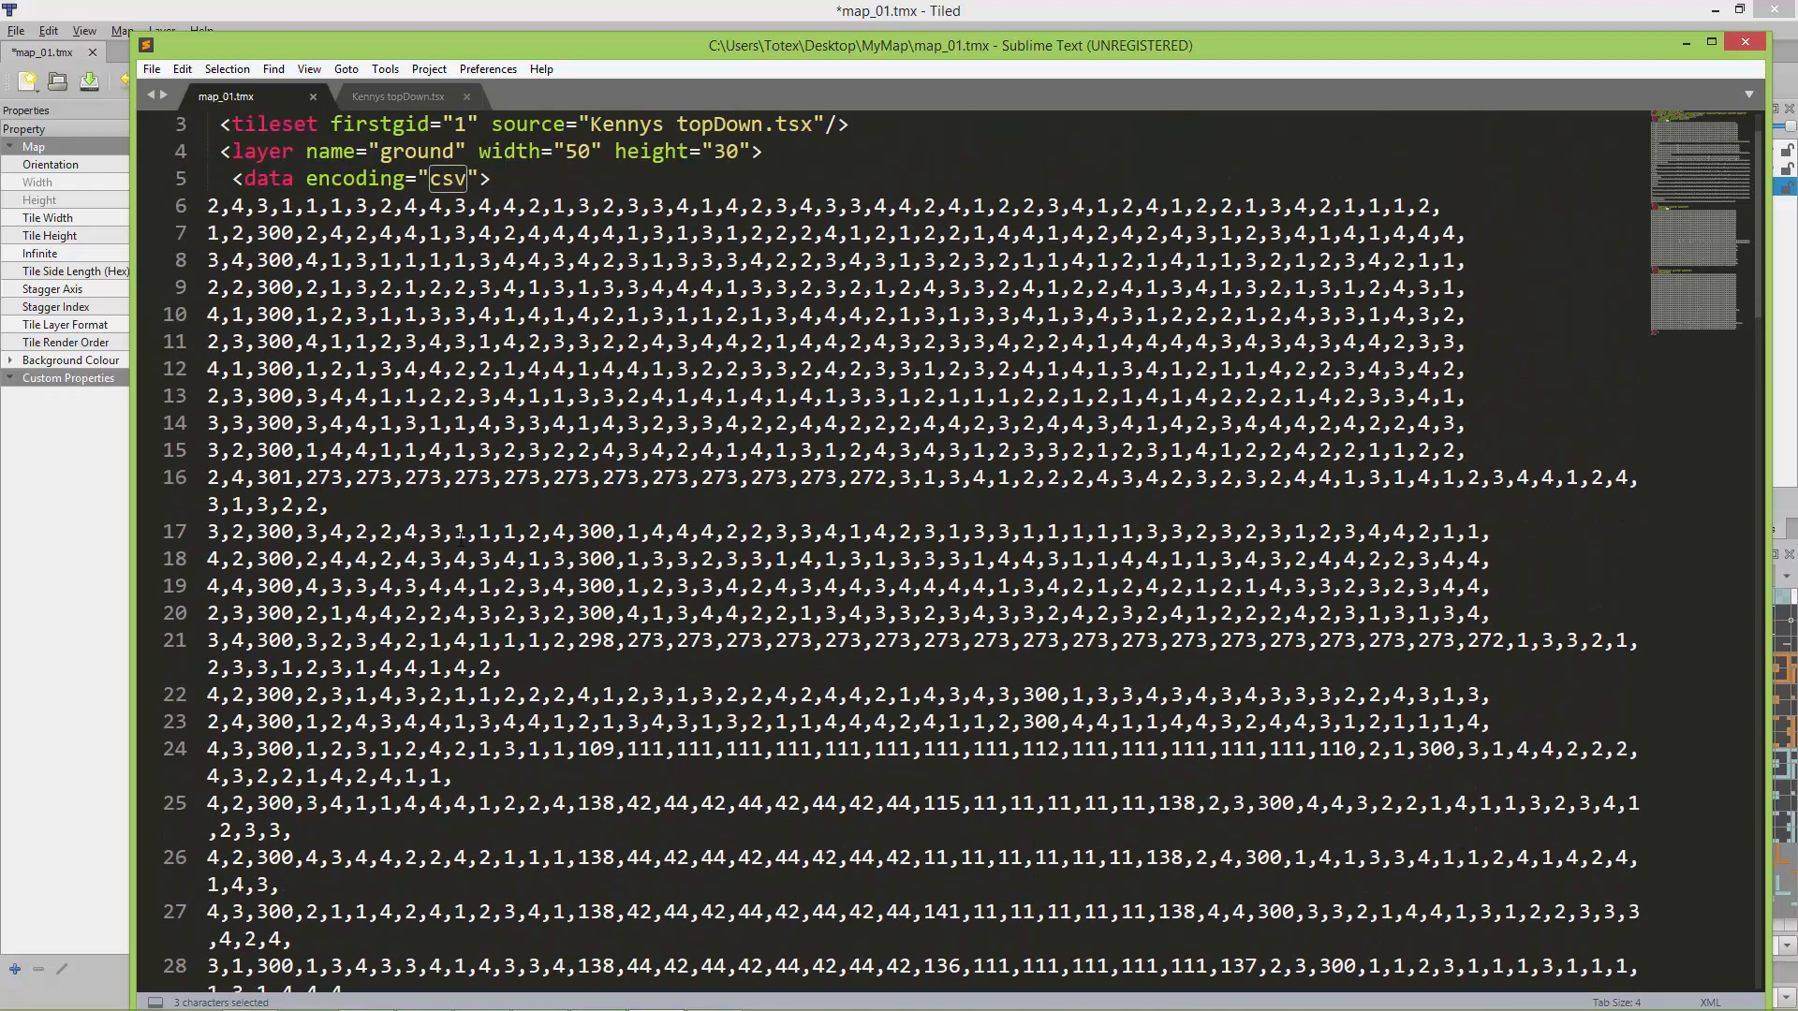
scroll(up, 3)
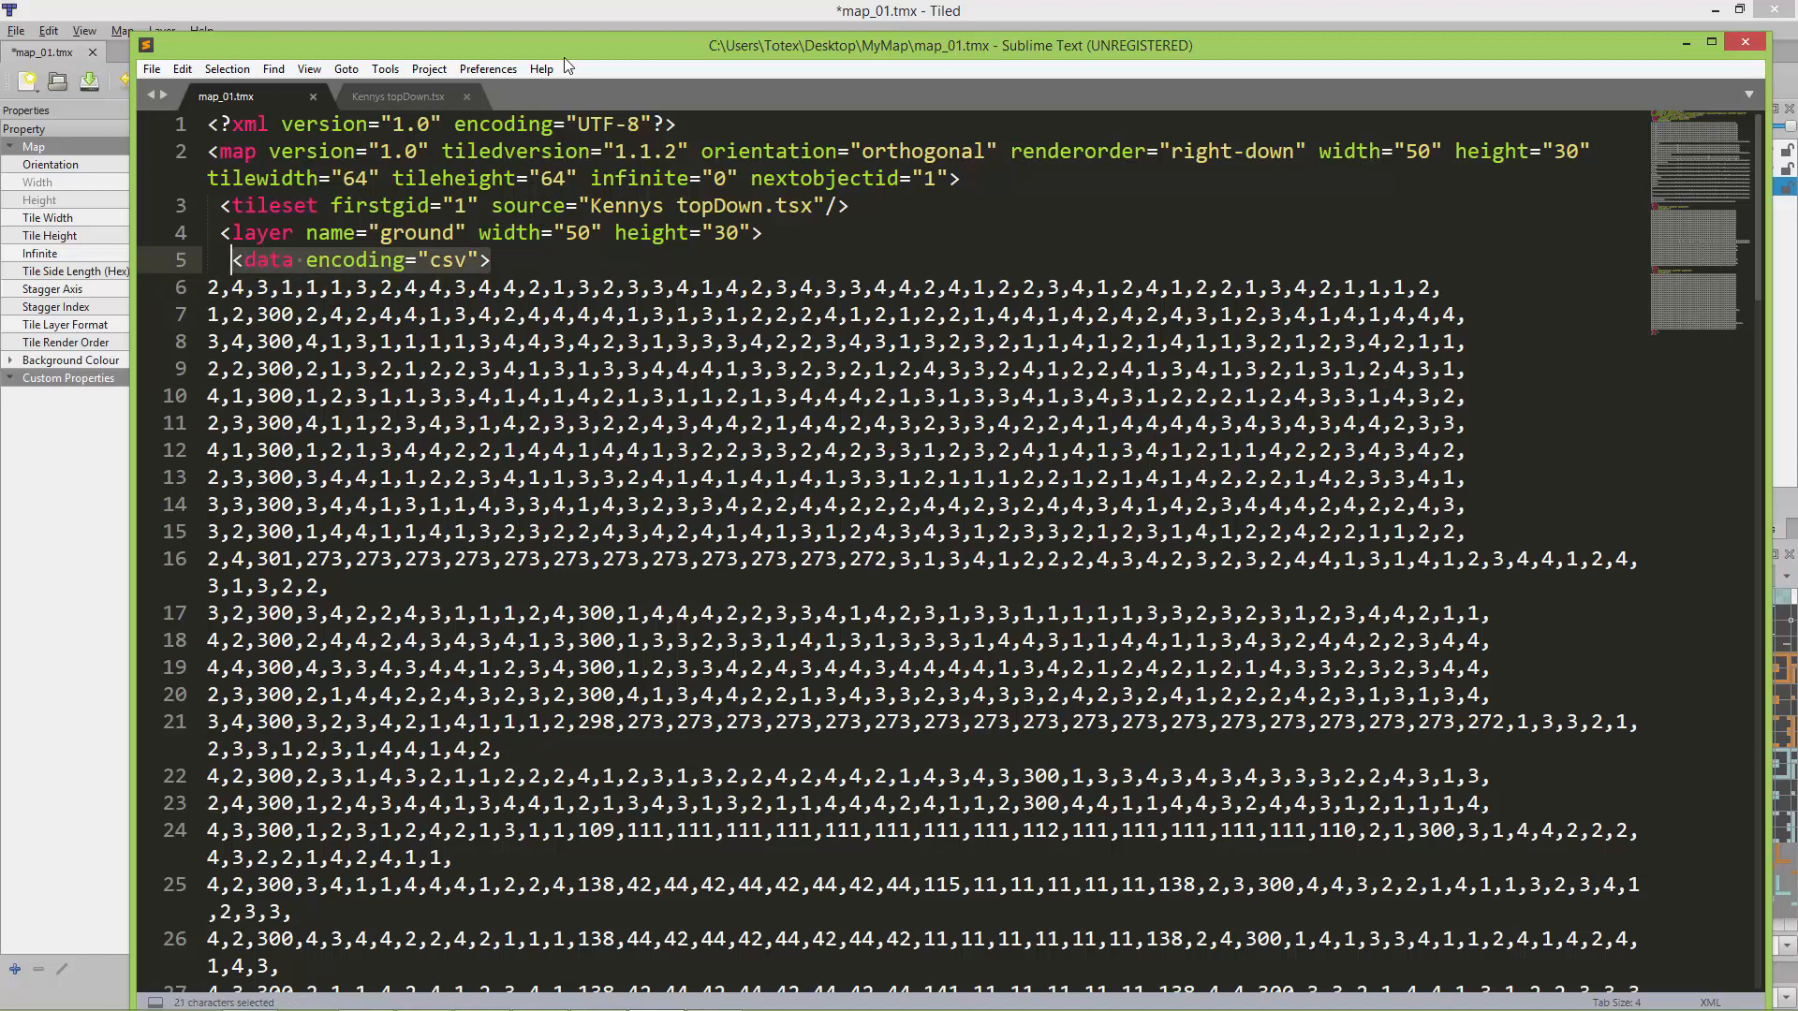
mouse_move(1685, 43)
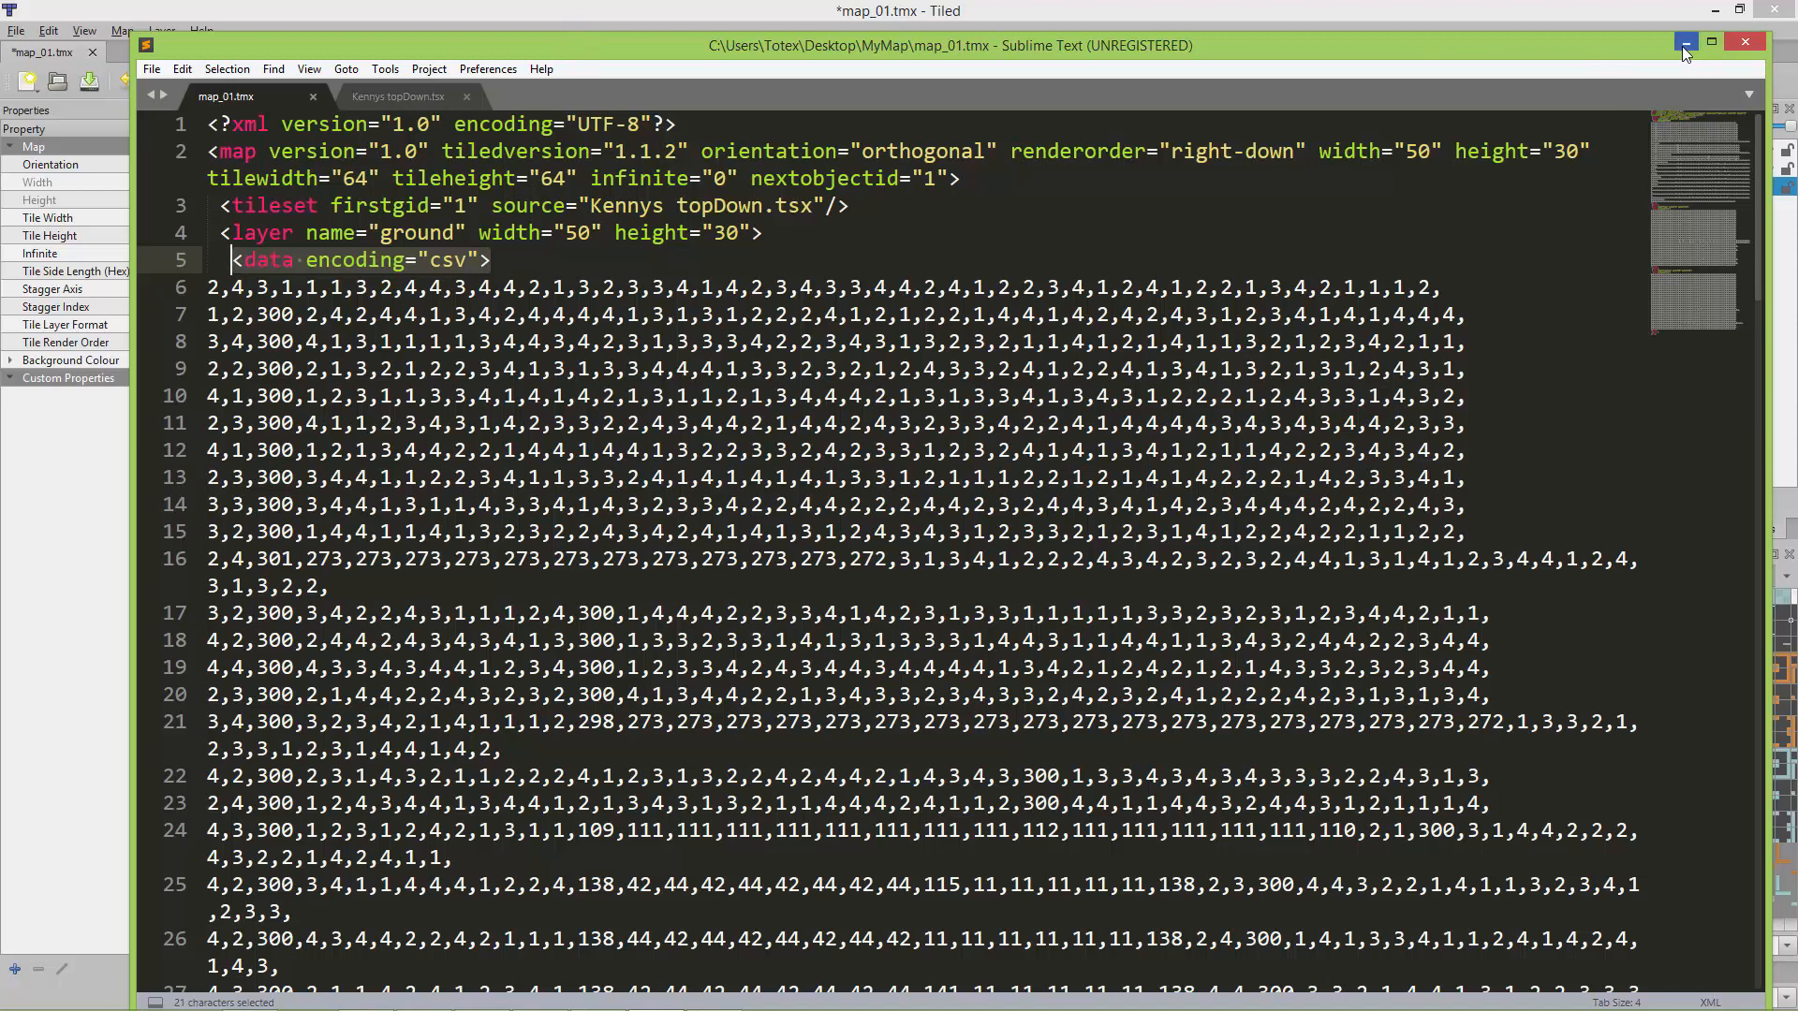
click(1685, 43)
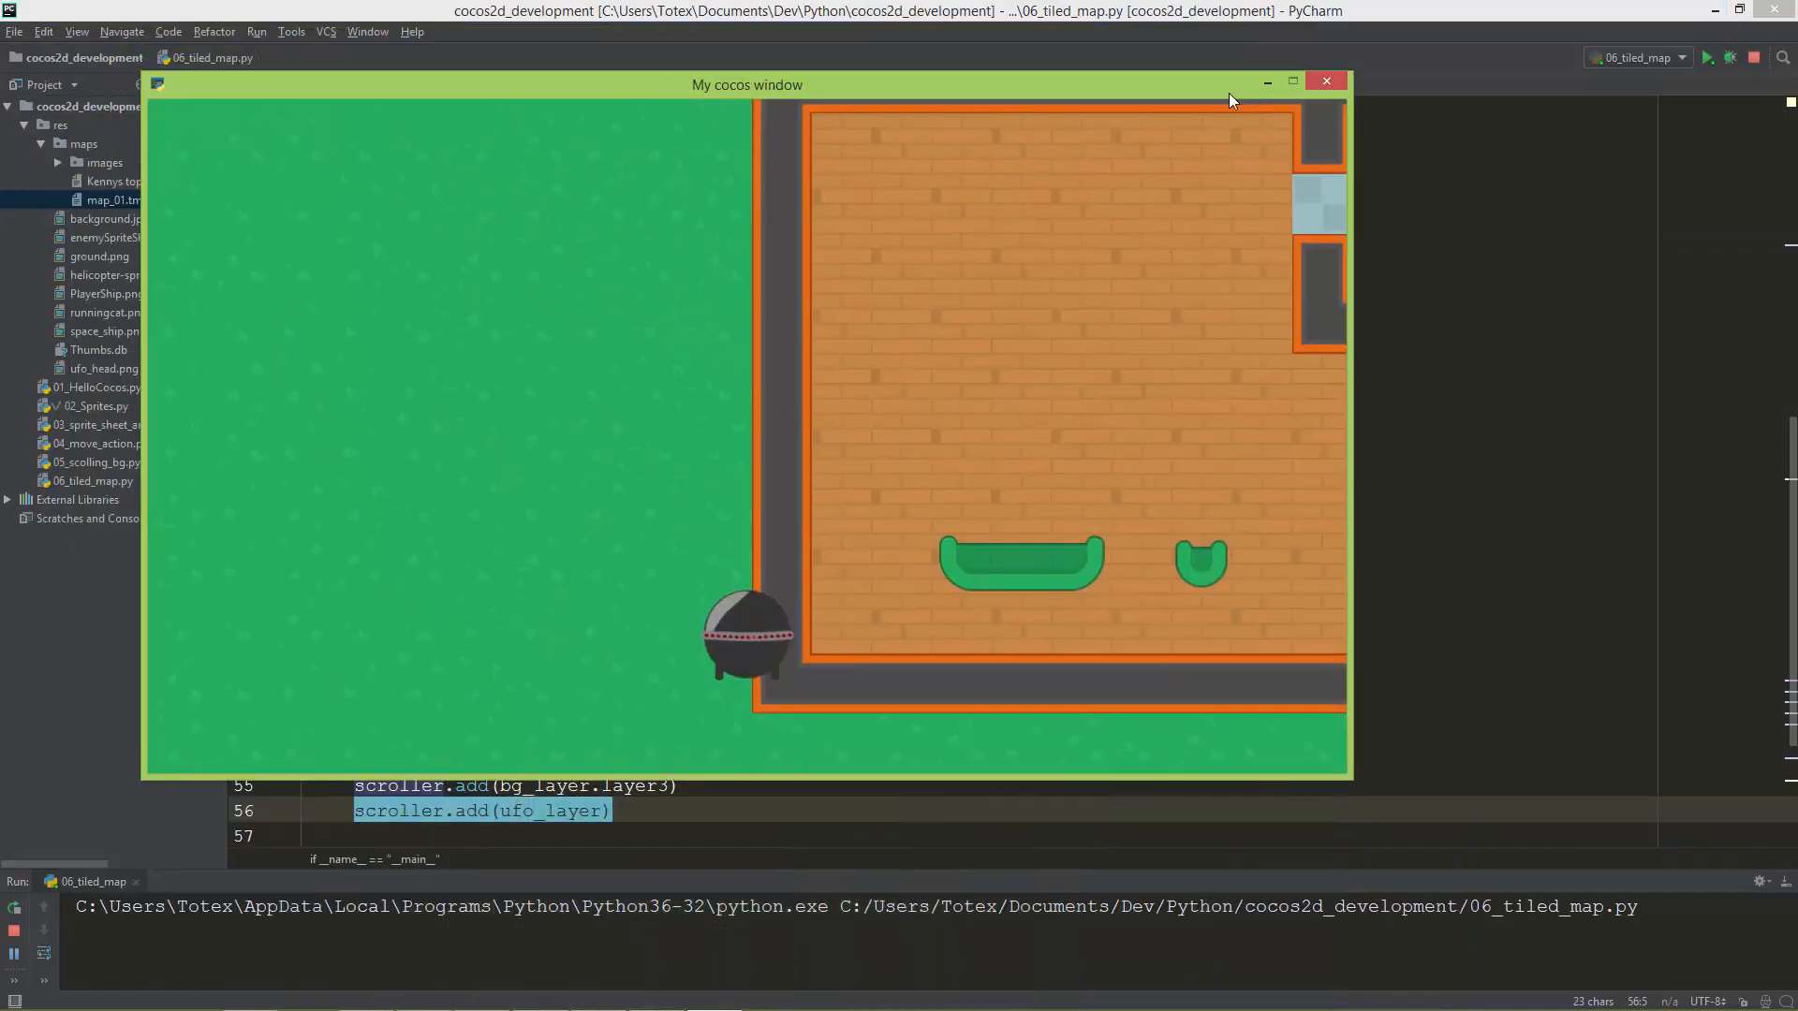
- Close the My cocos game window and minimise PyCharm to the desktop
click(1325, 81)
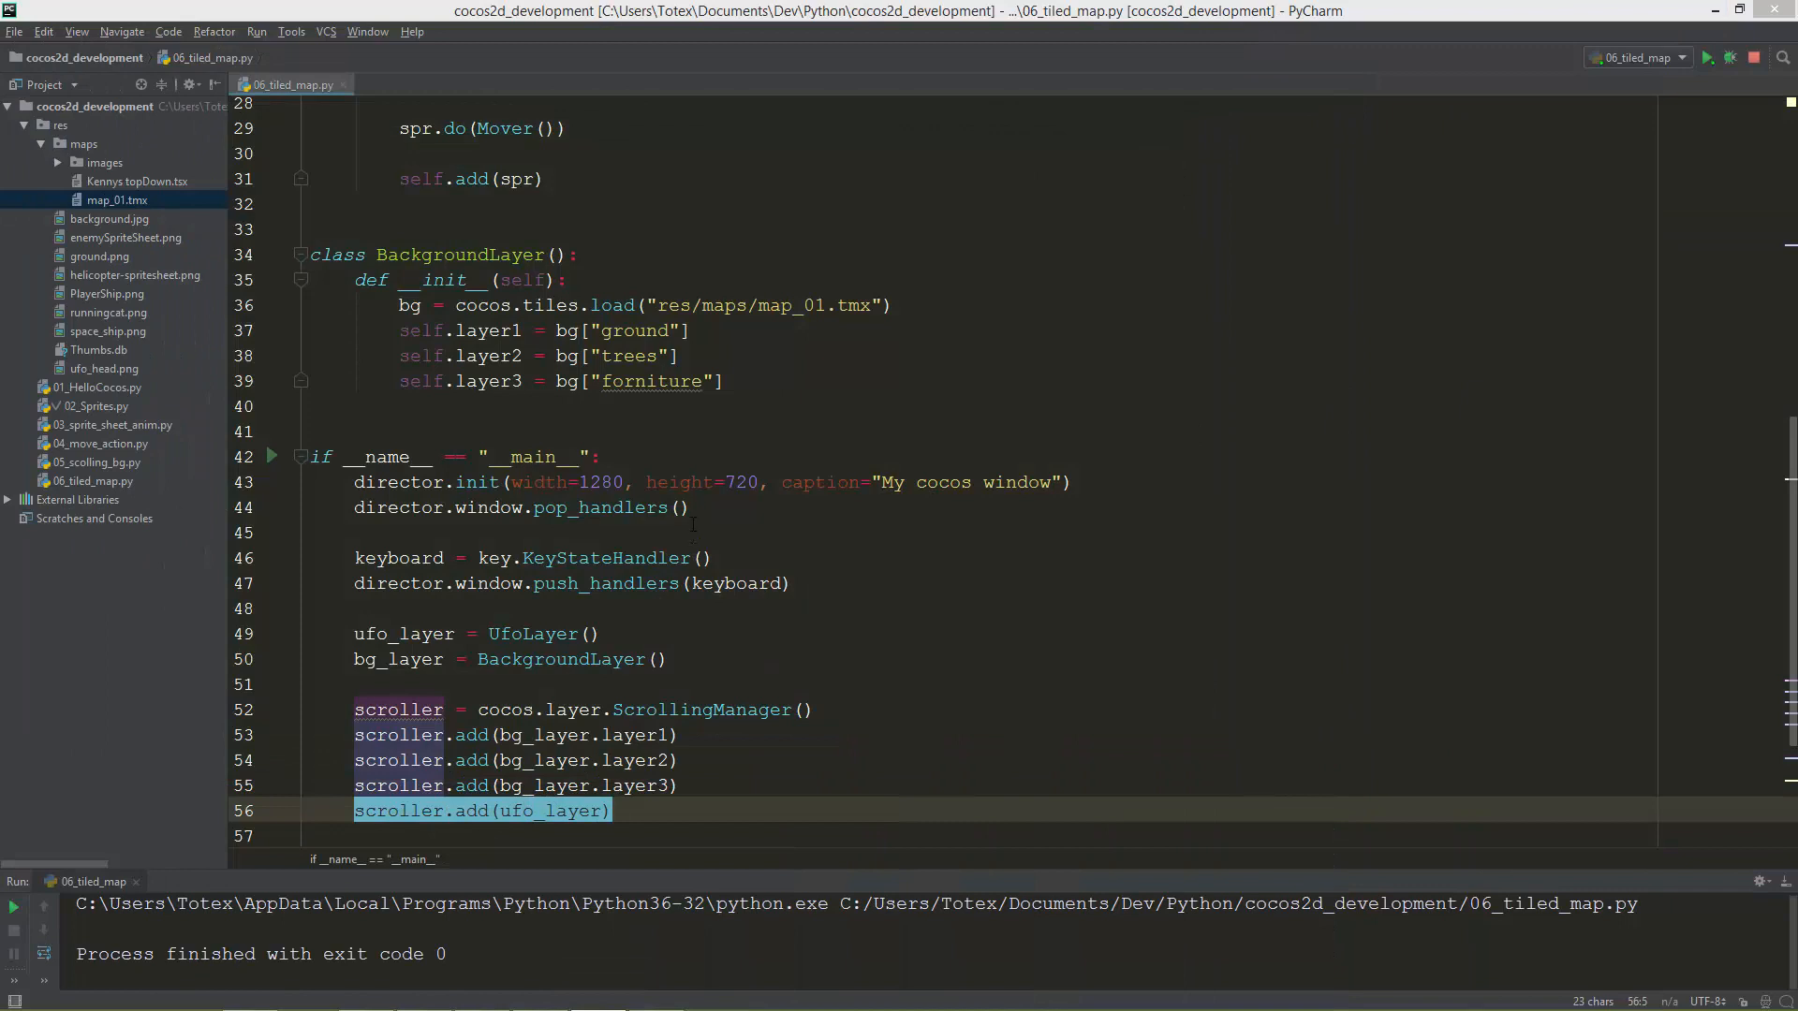
mouse_move(1112, 865)
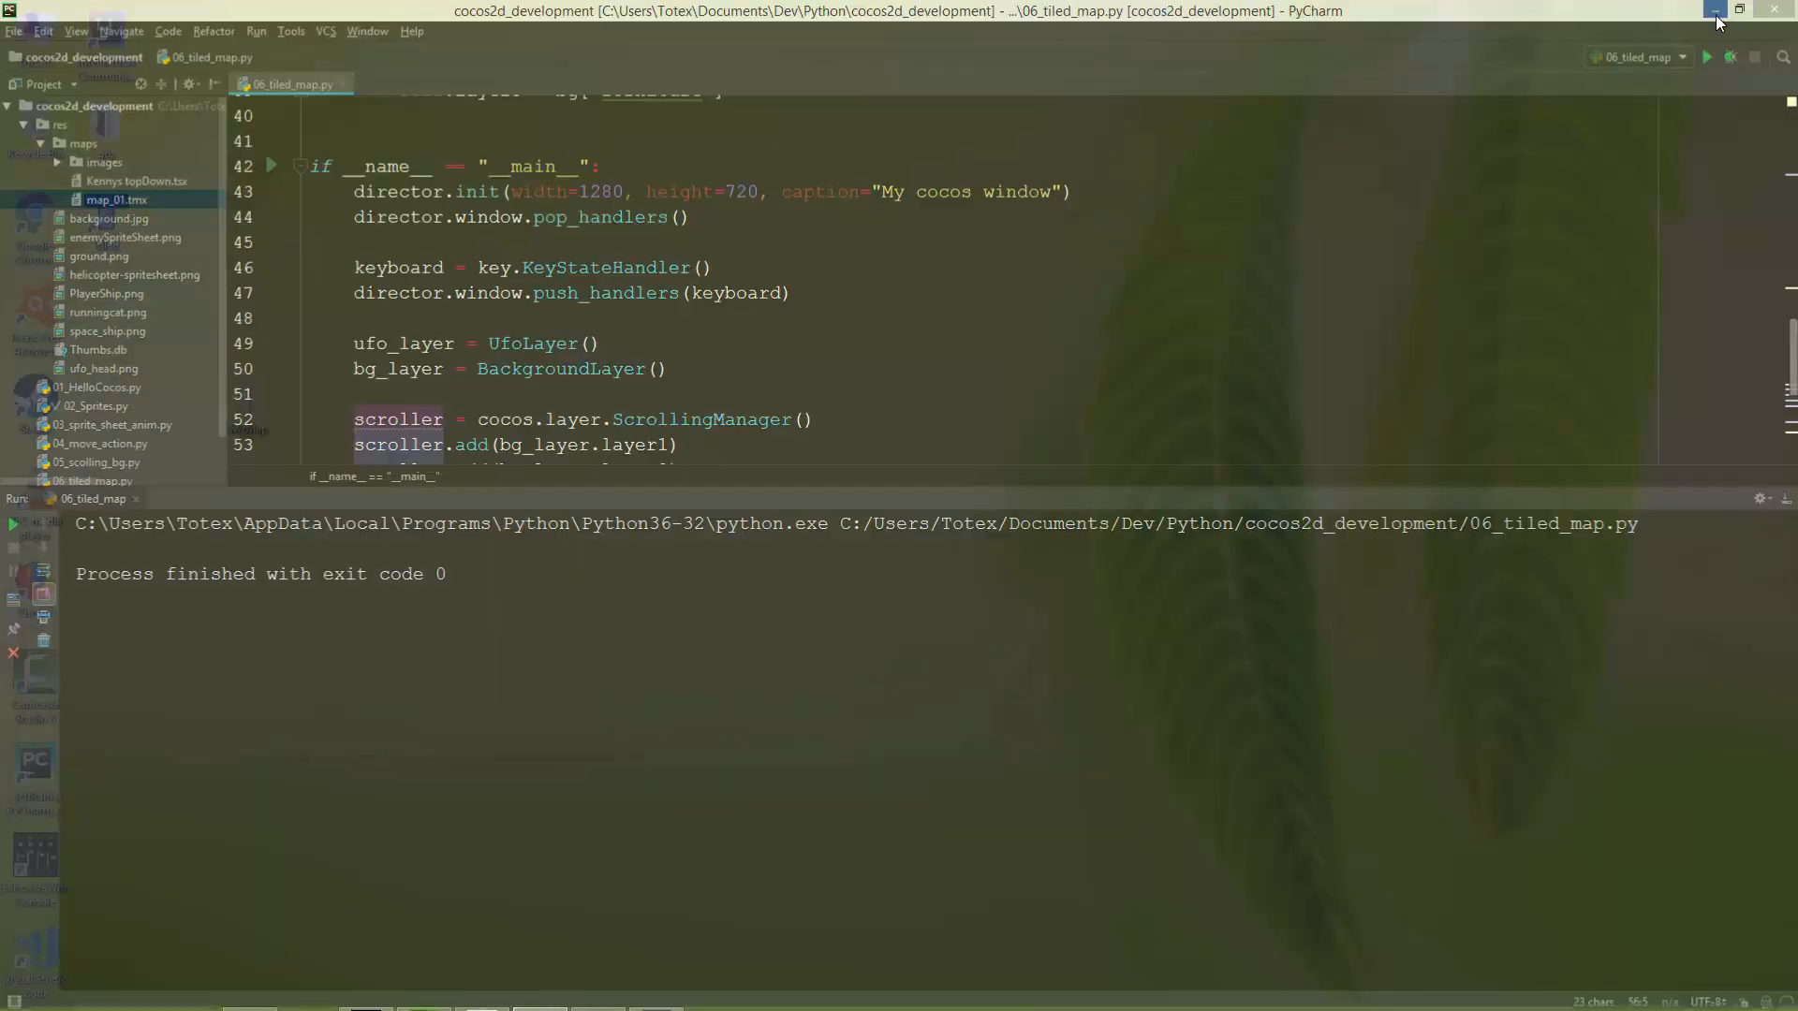
click(1715, 11)
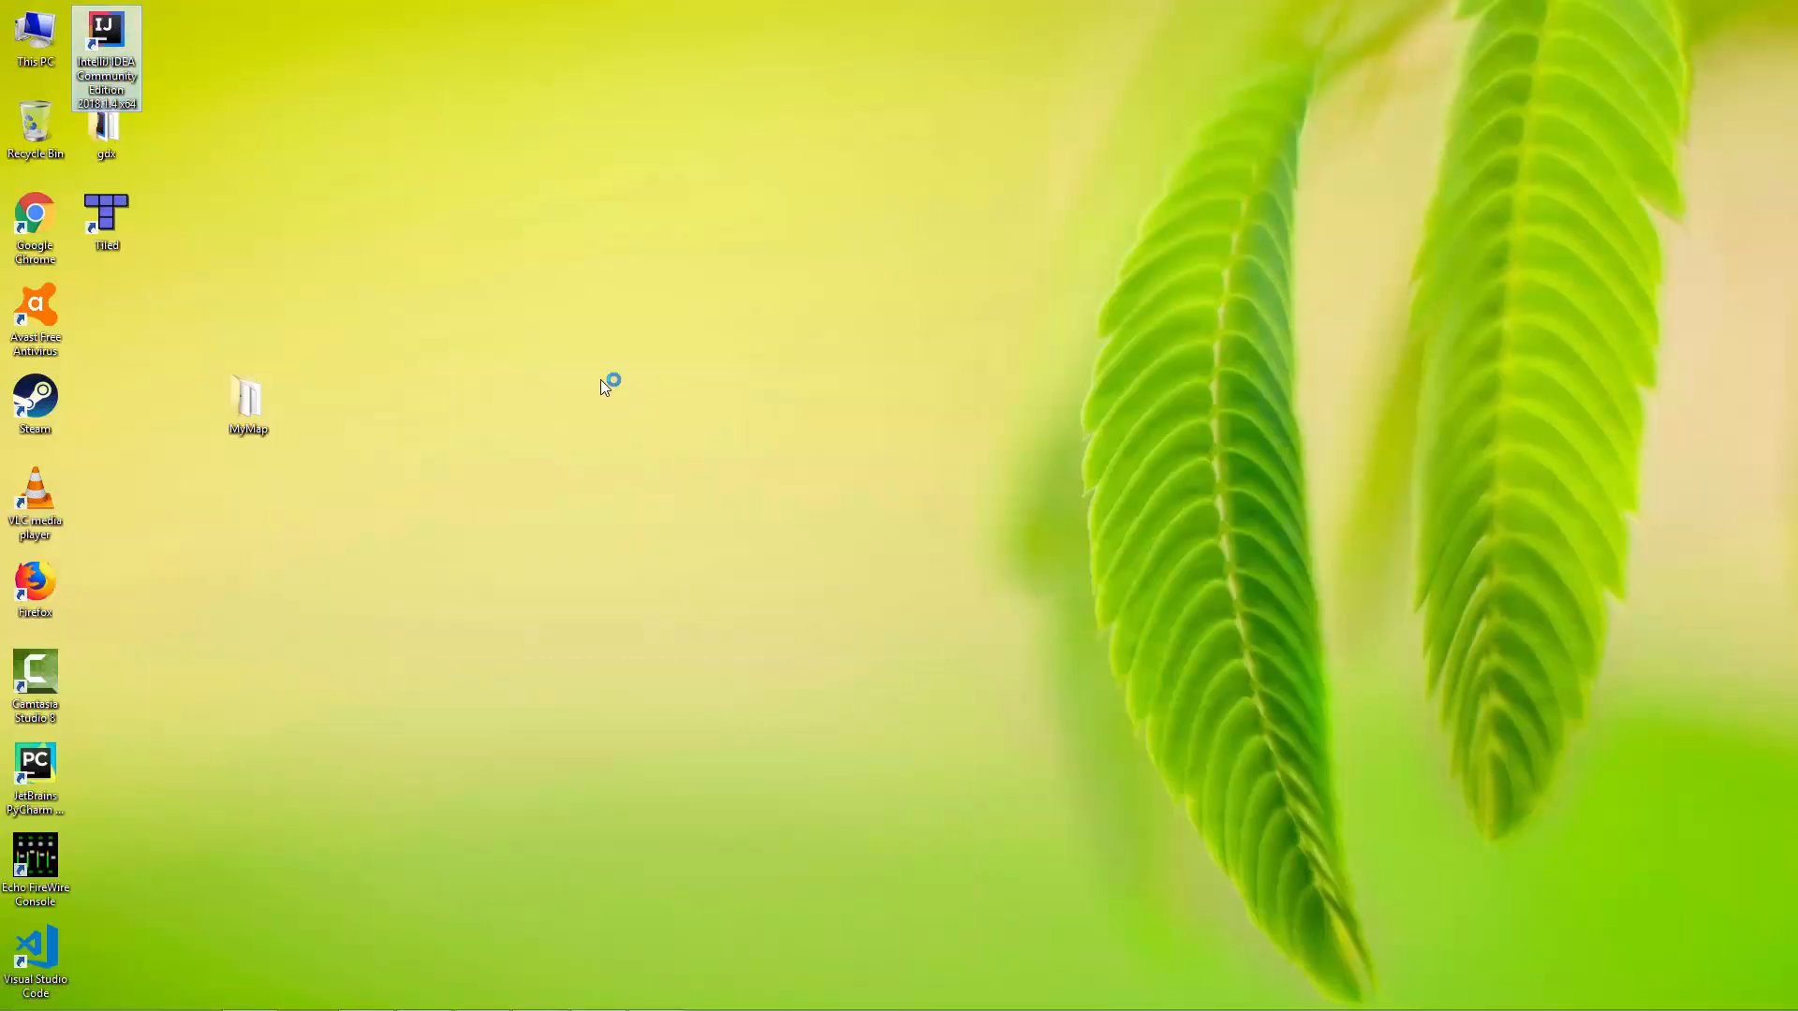
mouse_move(562, 646)
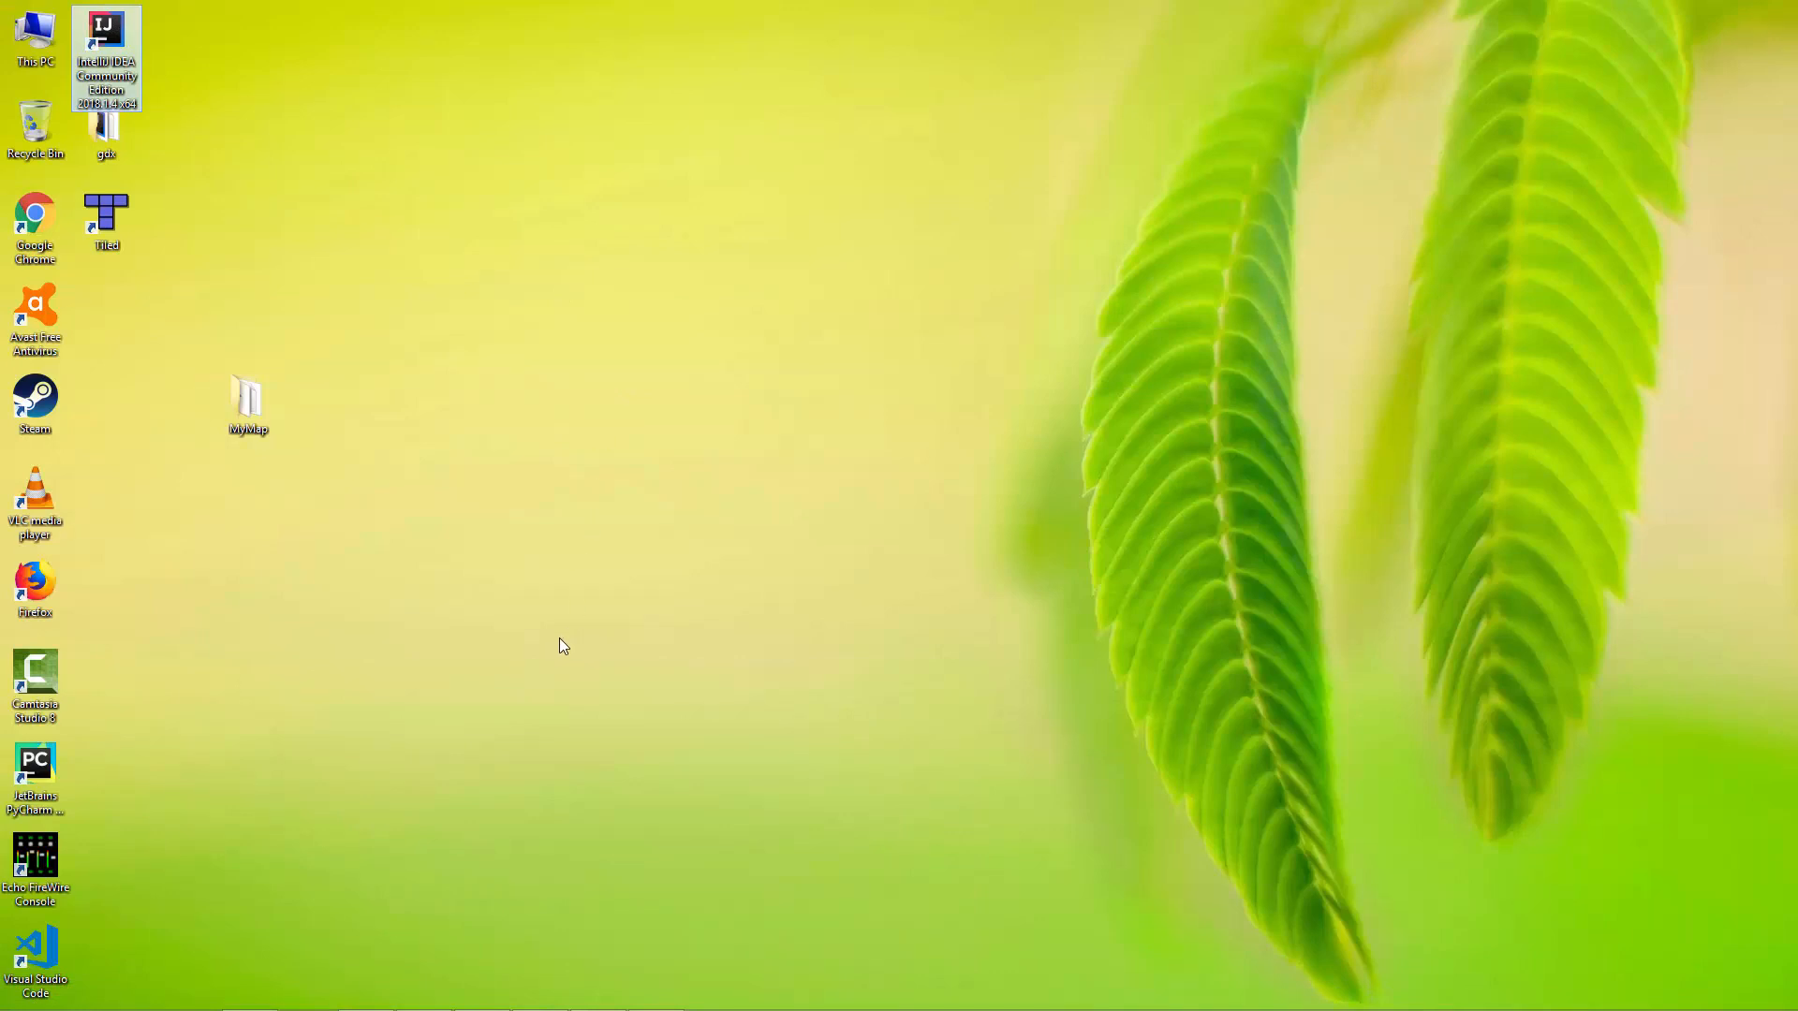
- Start IntelliJ IDEA from its desktop shortcut to load the gdx project
double_click(105, 55)
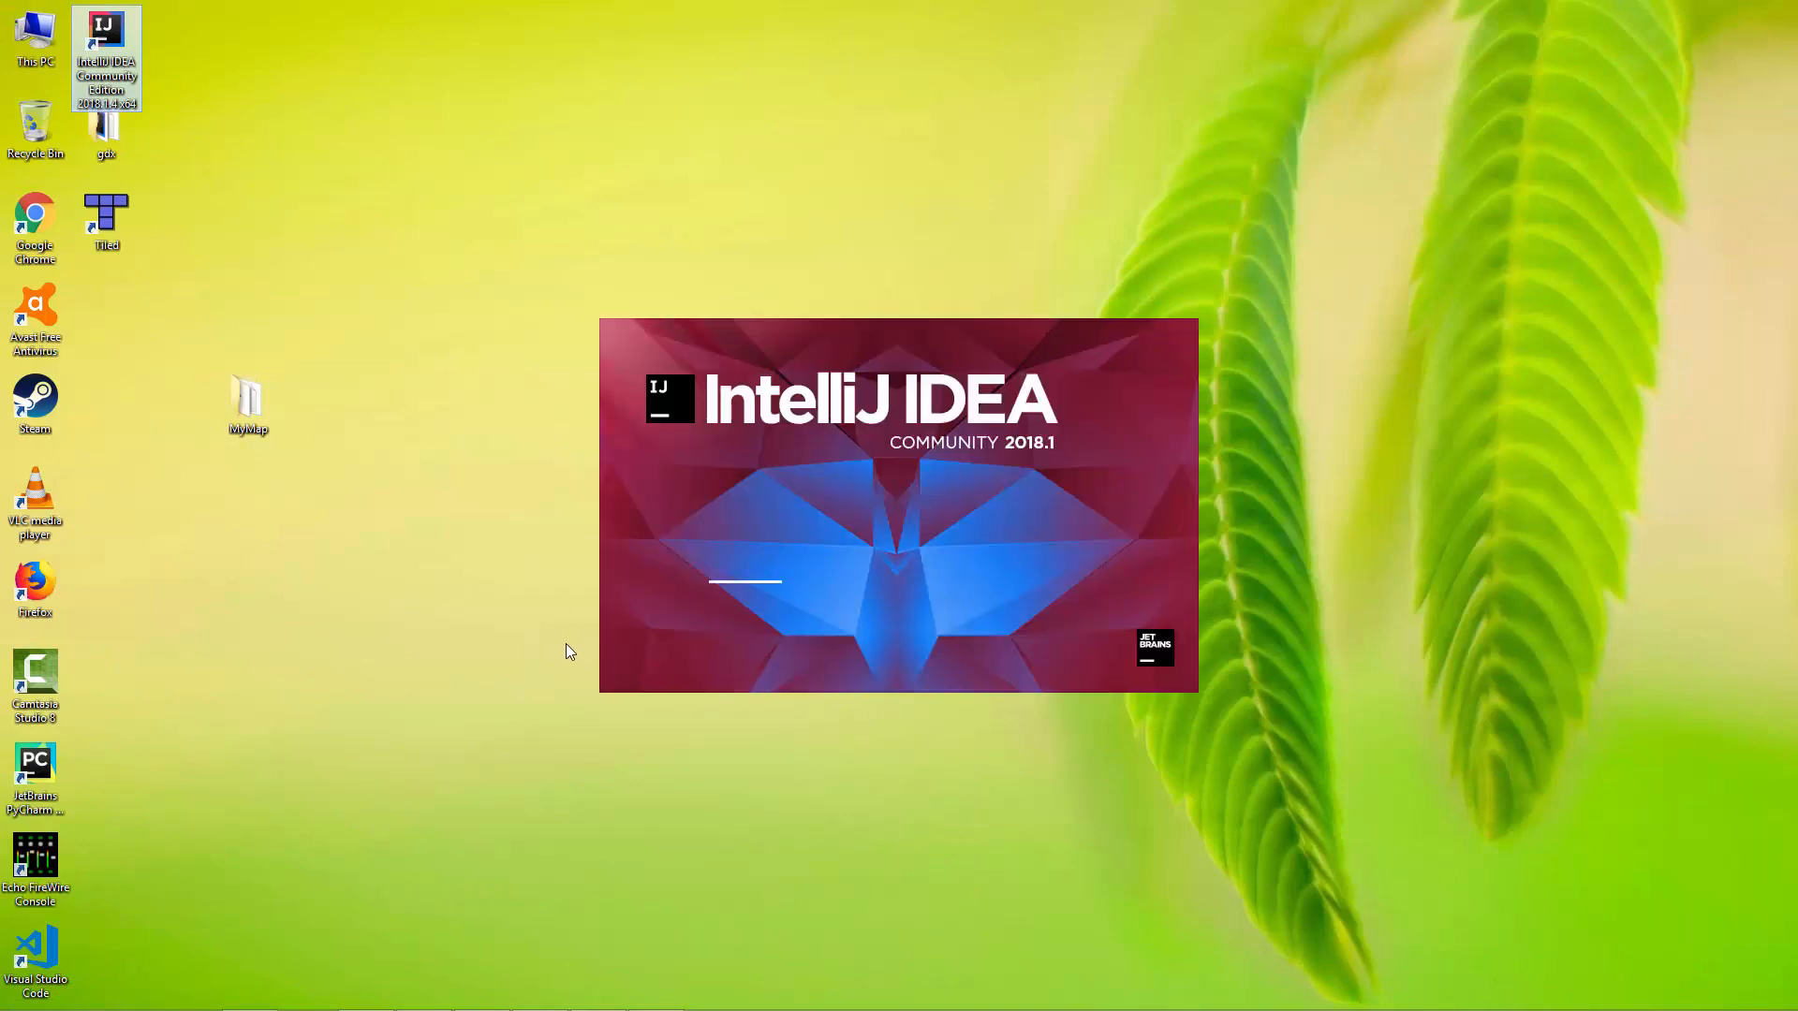
mouse_move(530, 649)
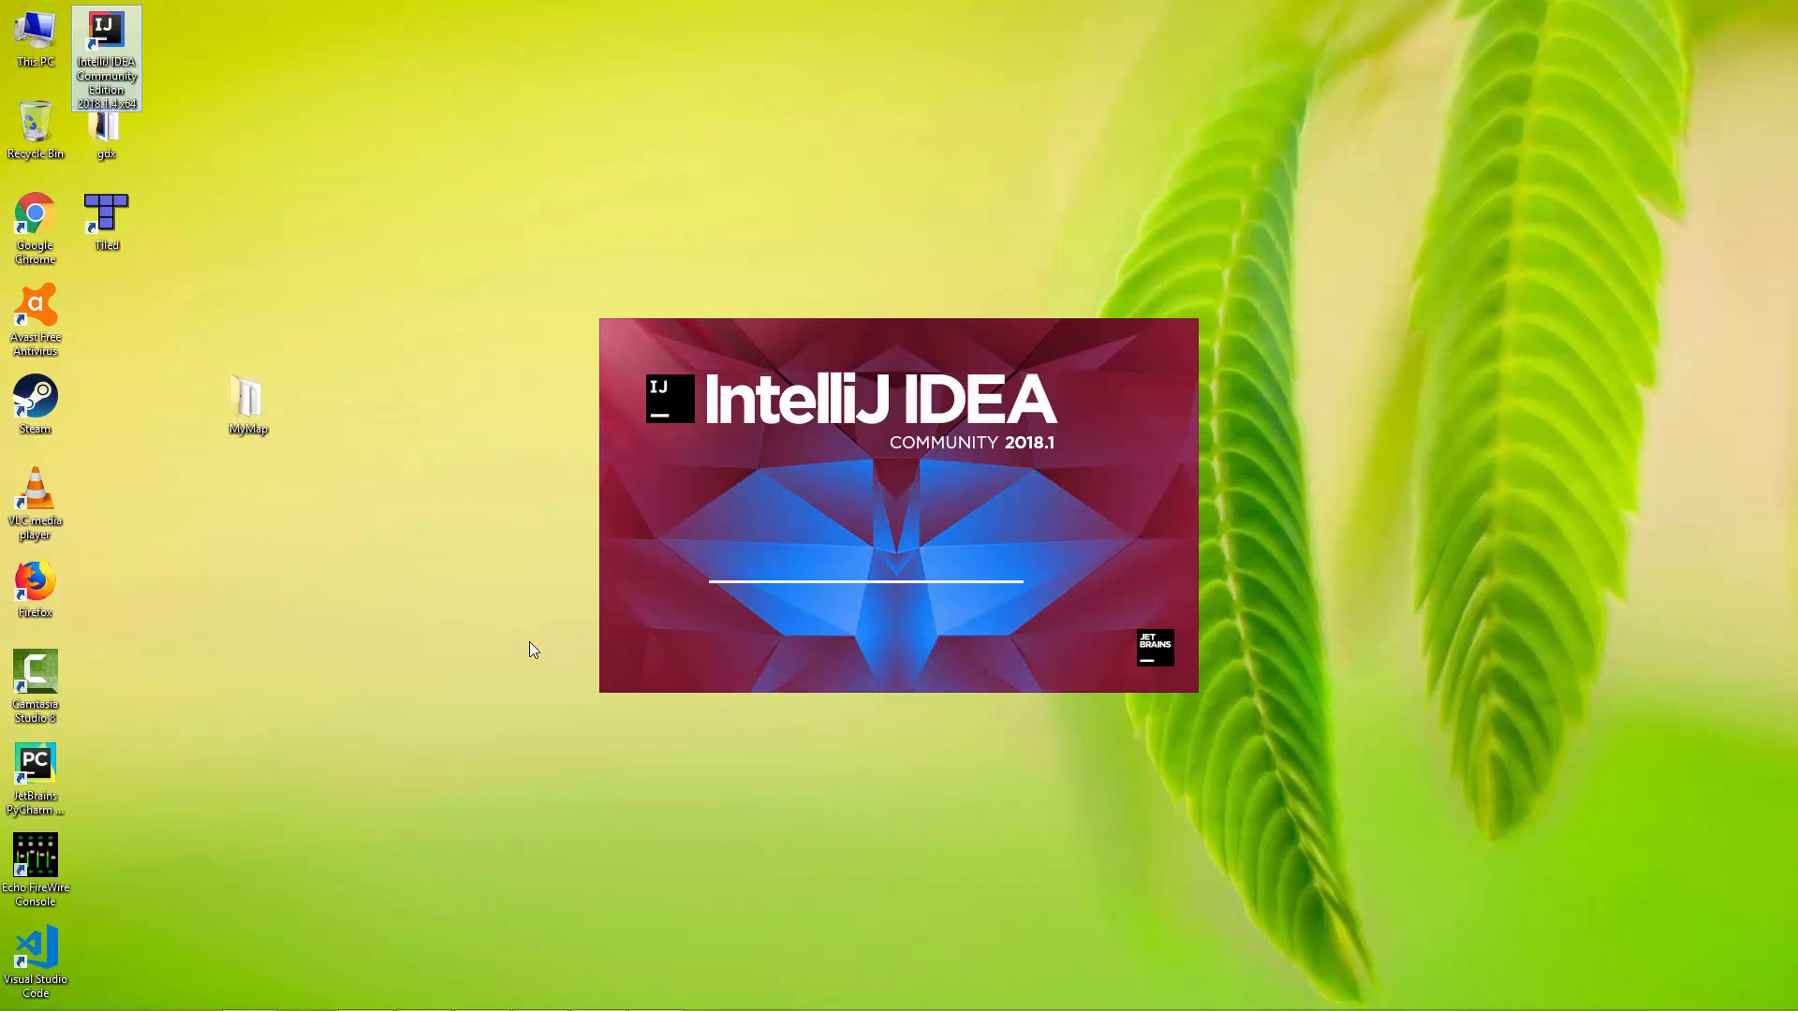
mouse_move(513, 692)
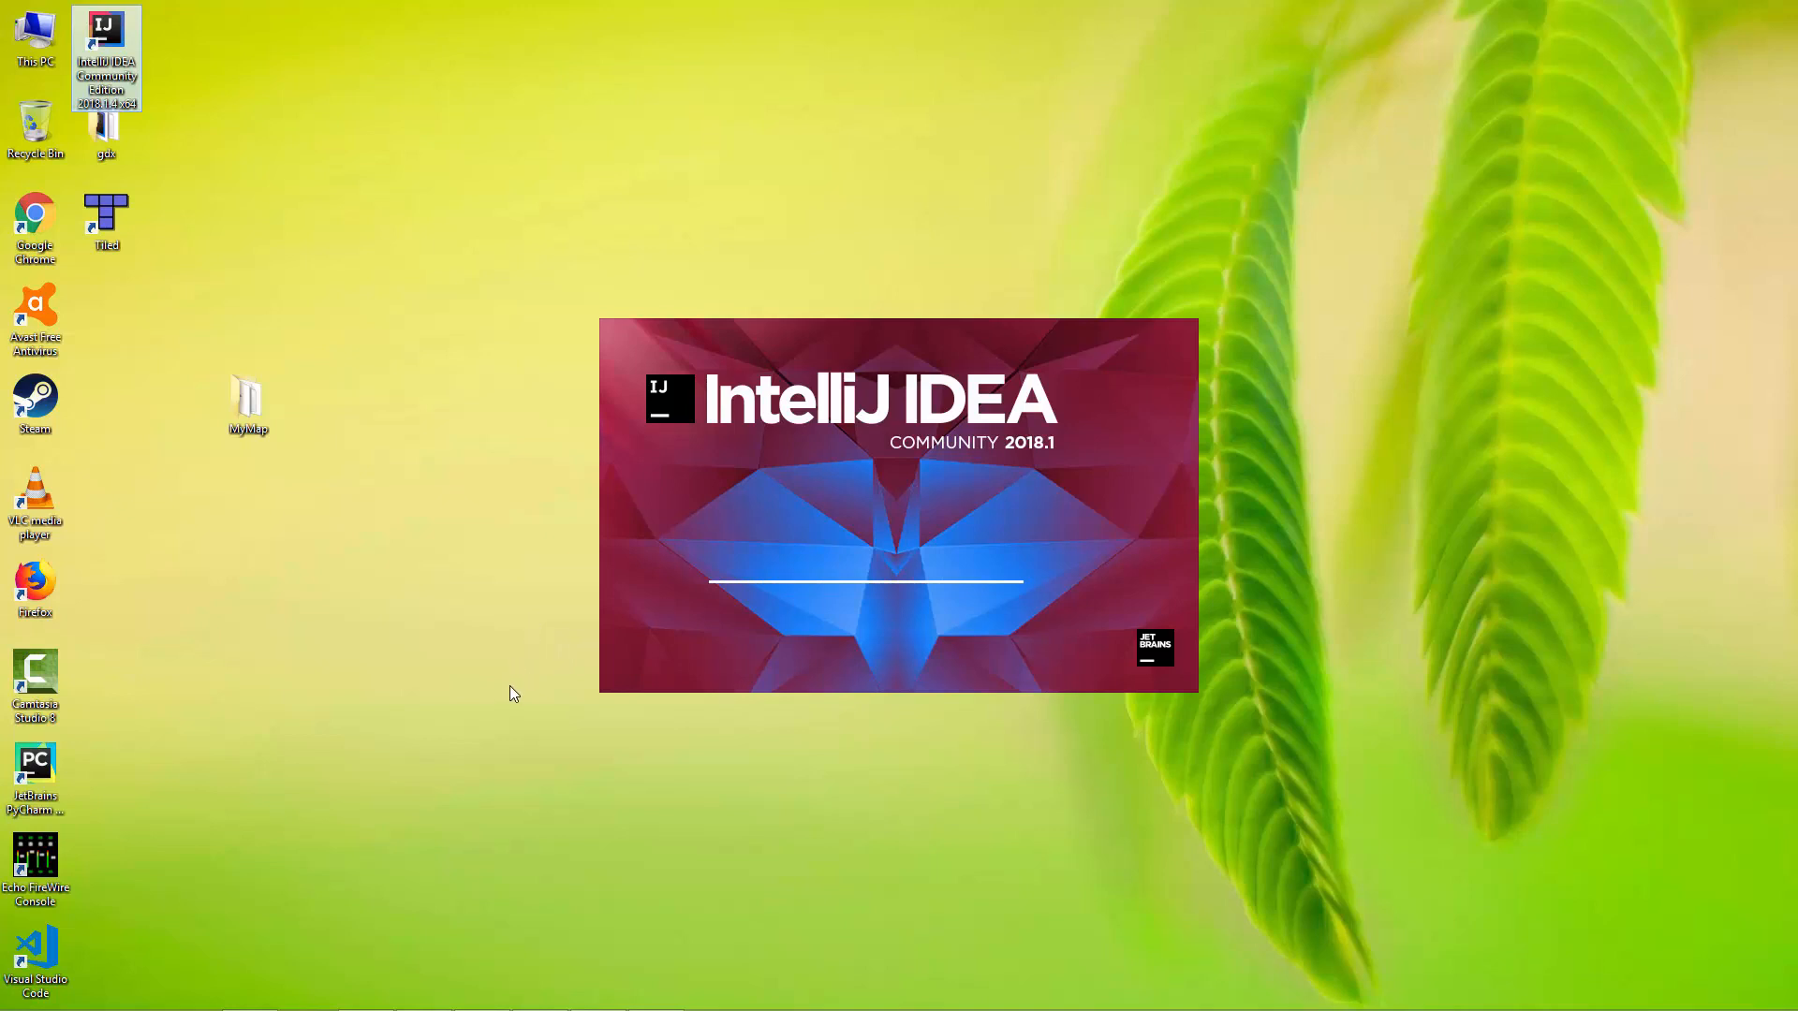
mouse_move(511, 698)
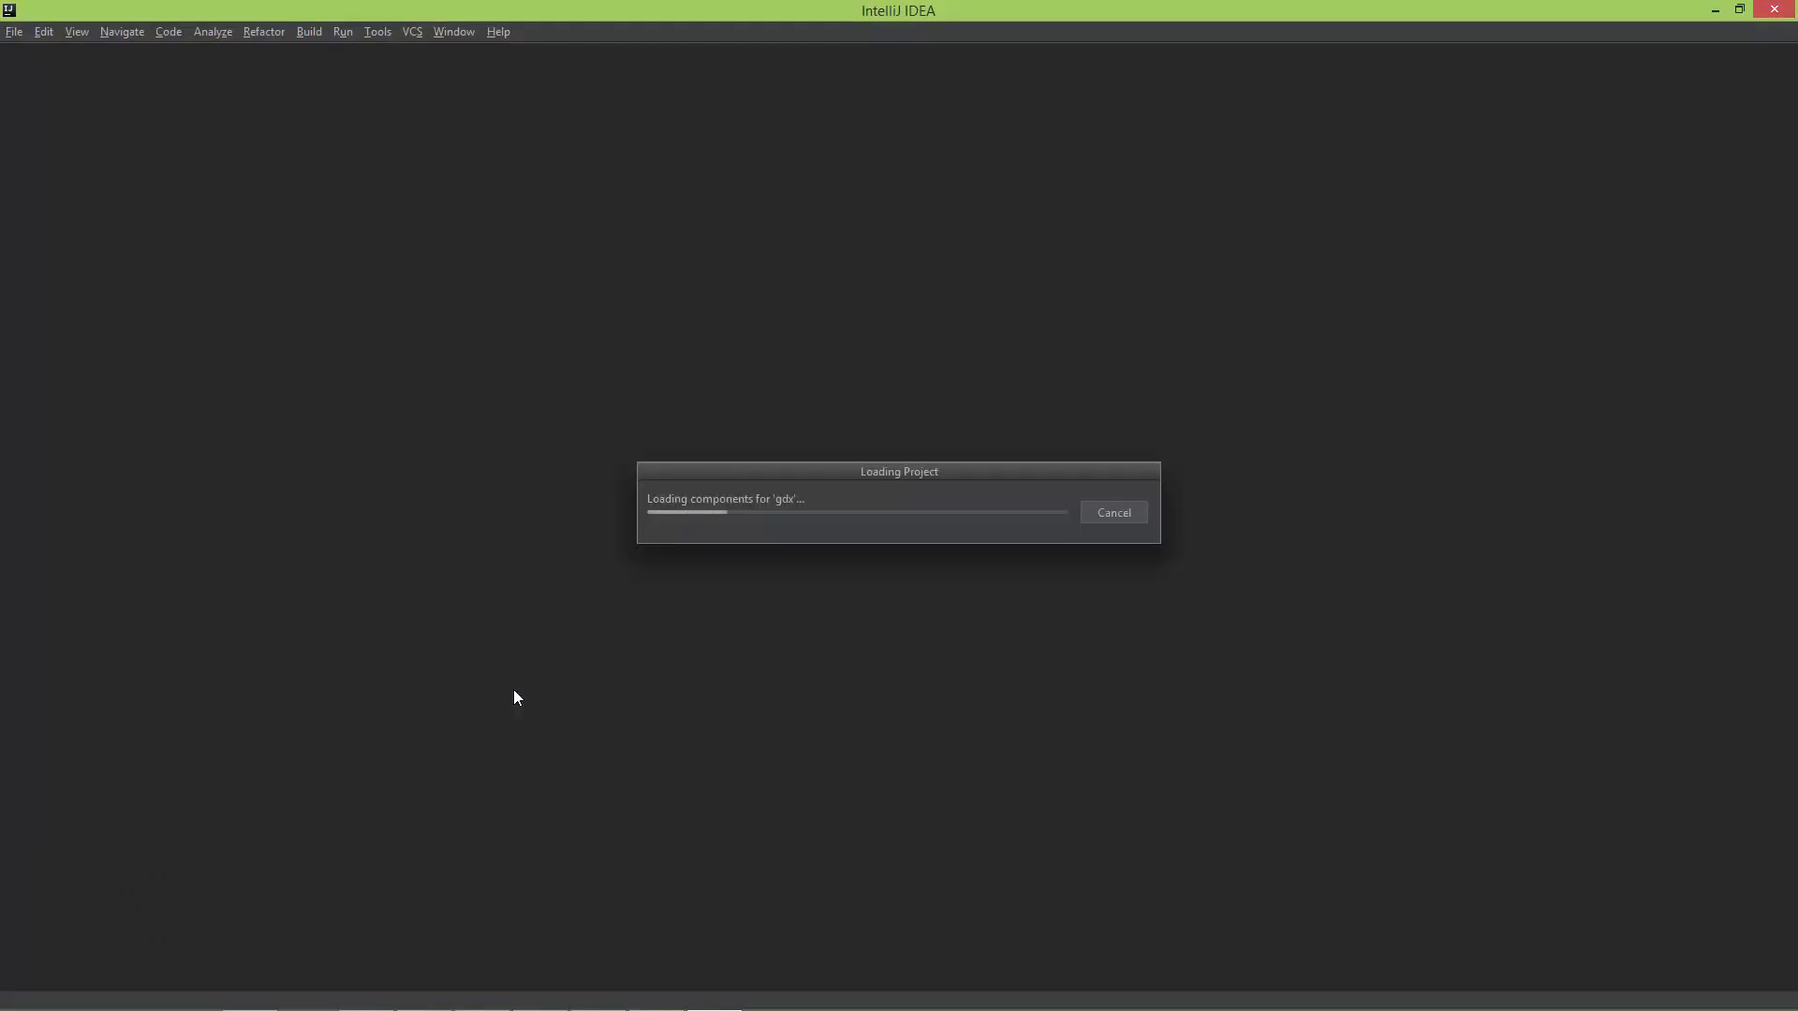
mouse_move(519, 700)
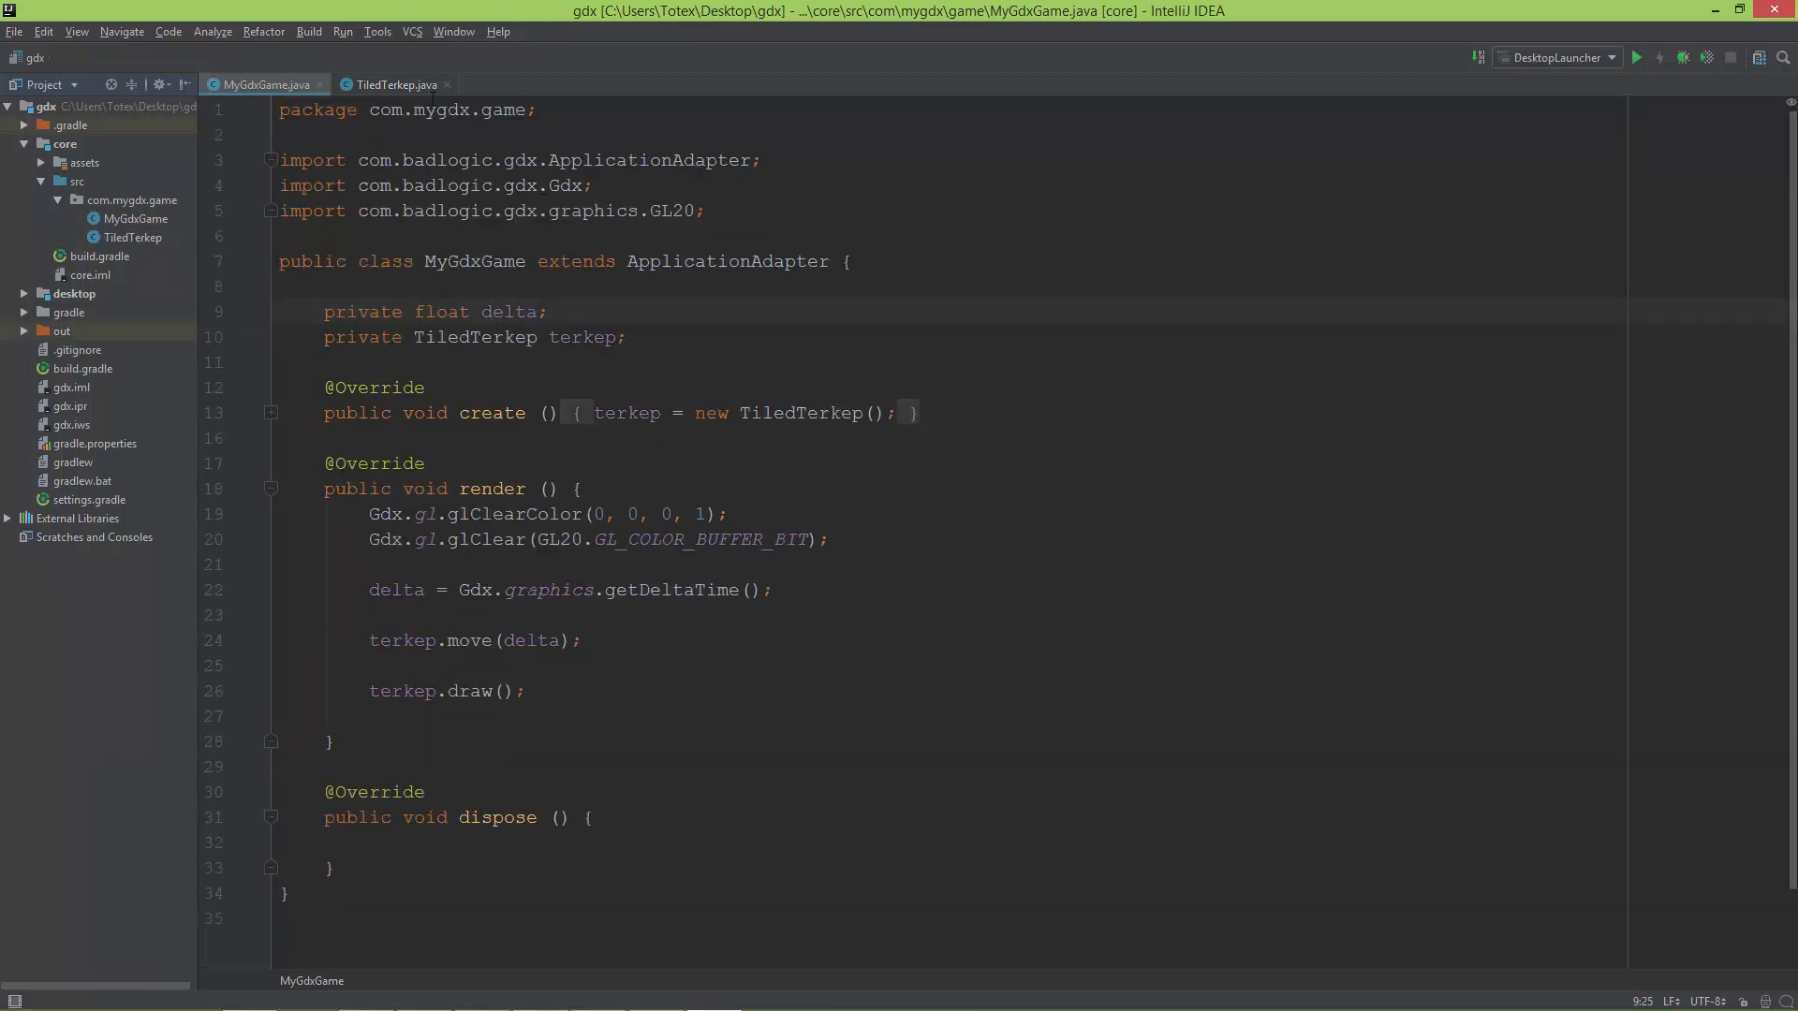
- Show TiledTerkep.java, which loads maps/map_01.tmx with an orthogonal renderer
click(391, 84)
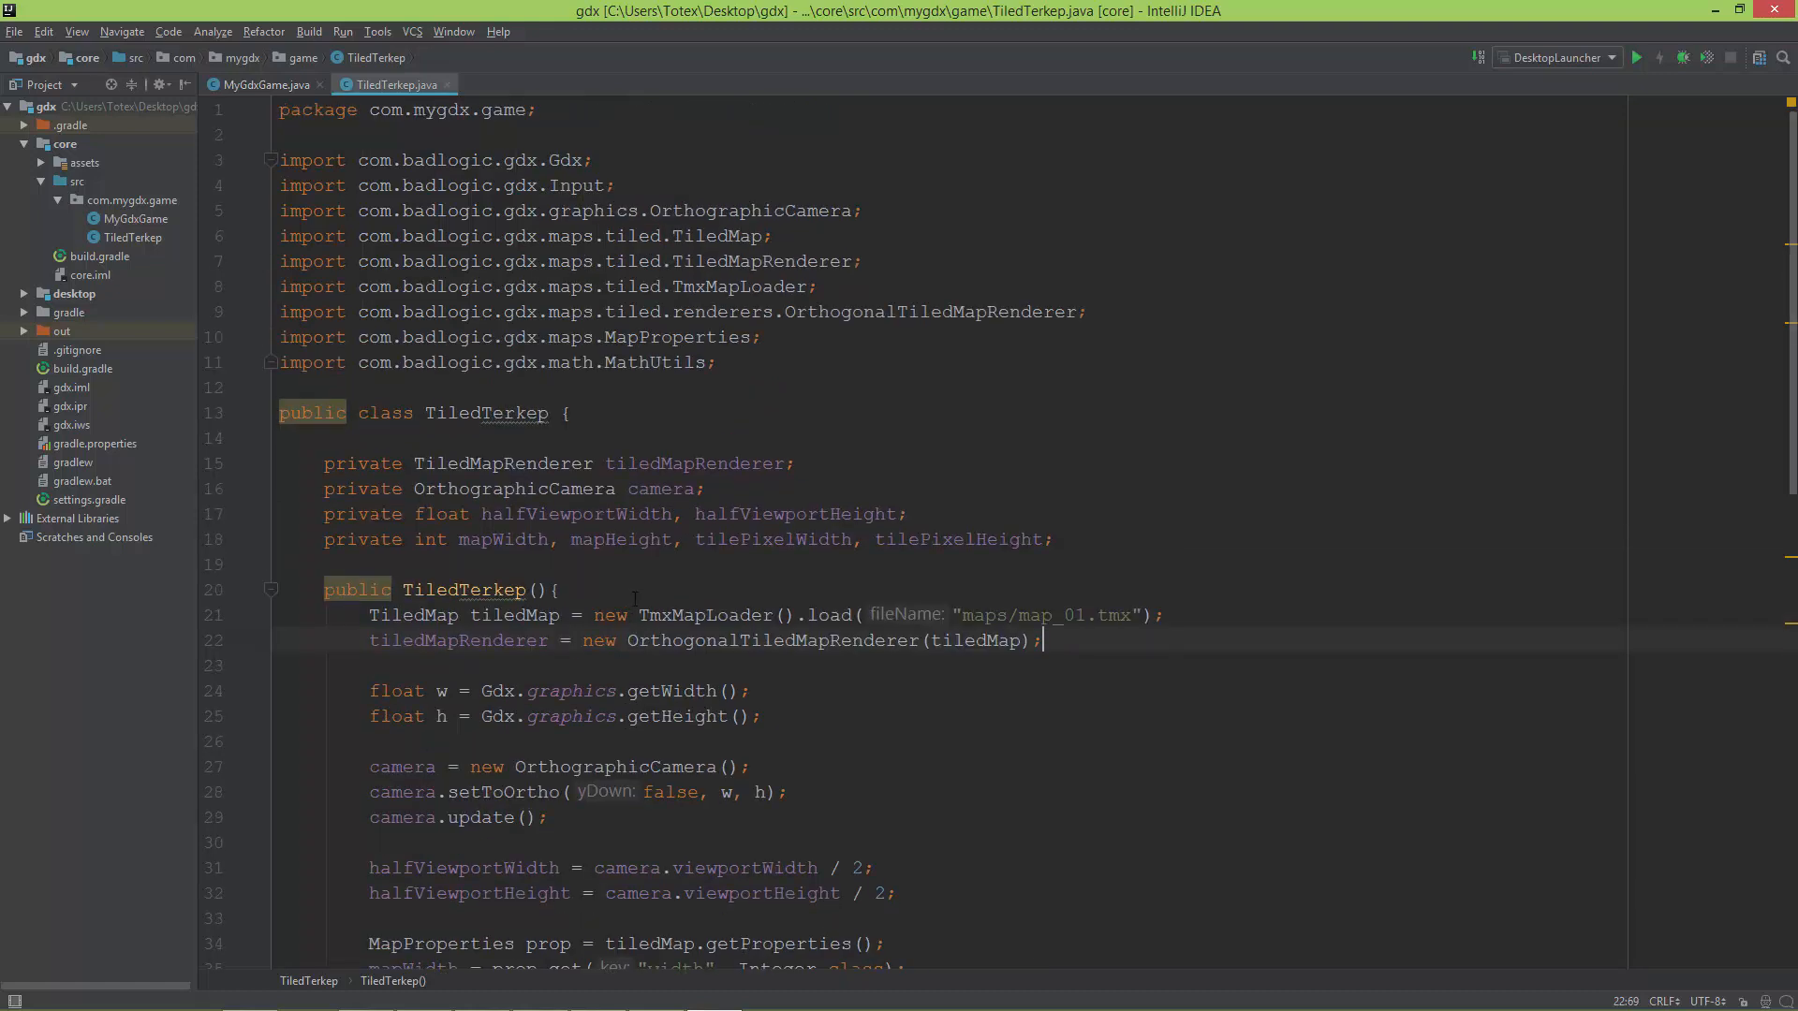
scroll(down, 3)
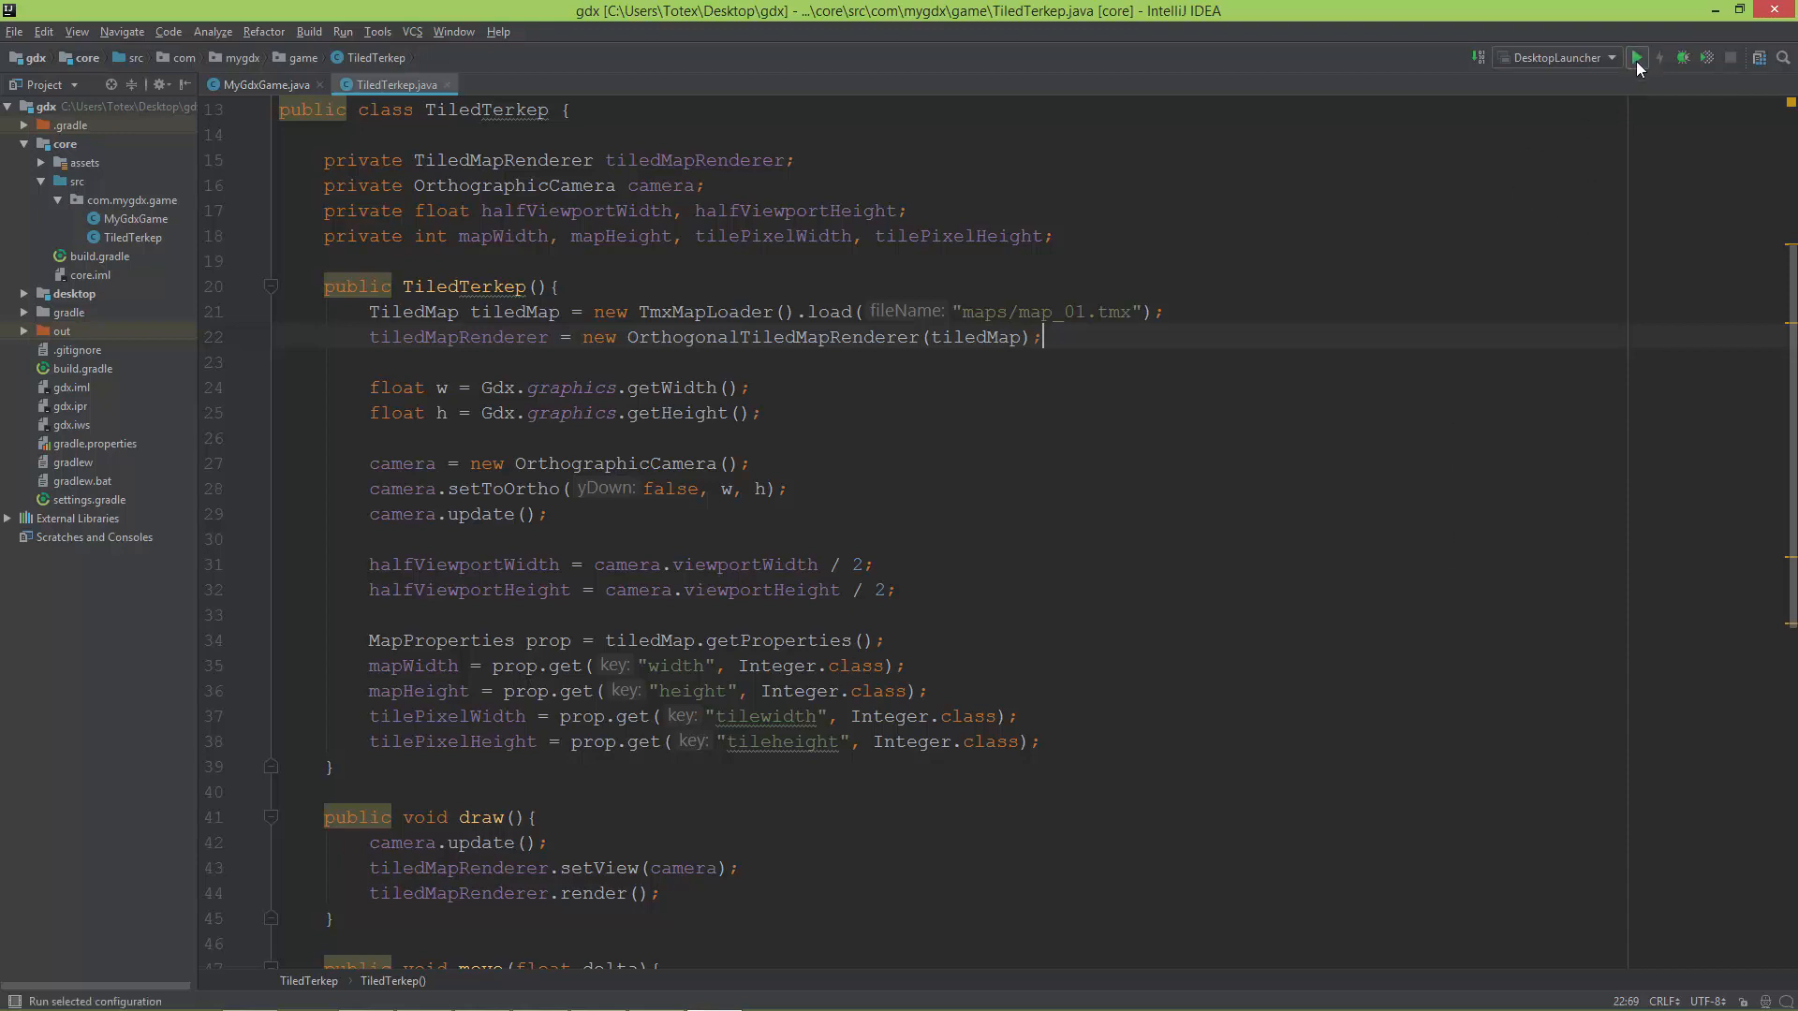
- Run the DesktopLauncher configuration and close the launched game (exit code -1)
click(1637, 58)
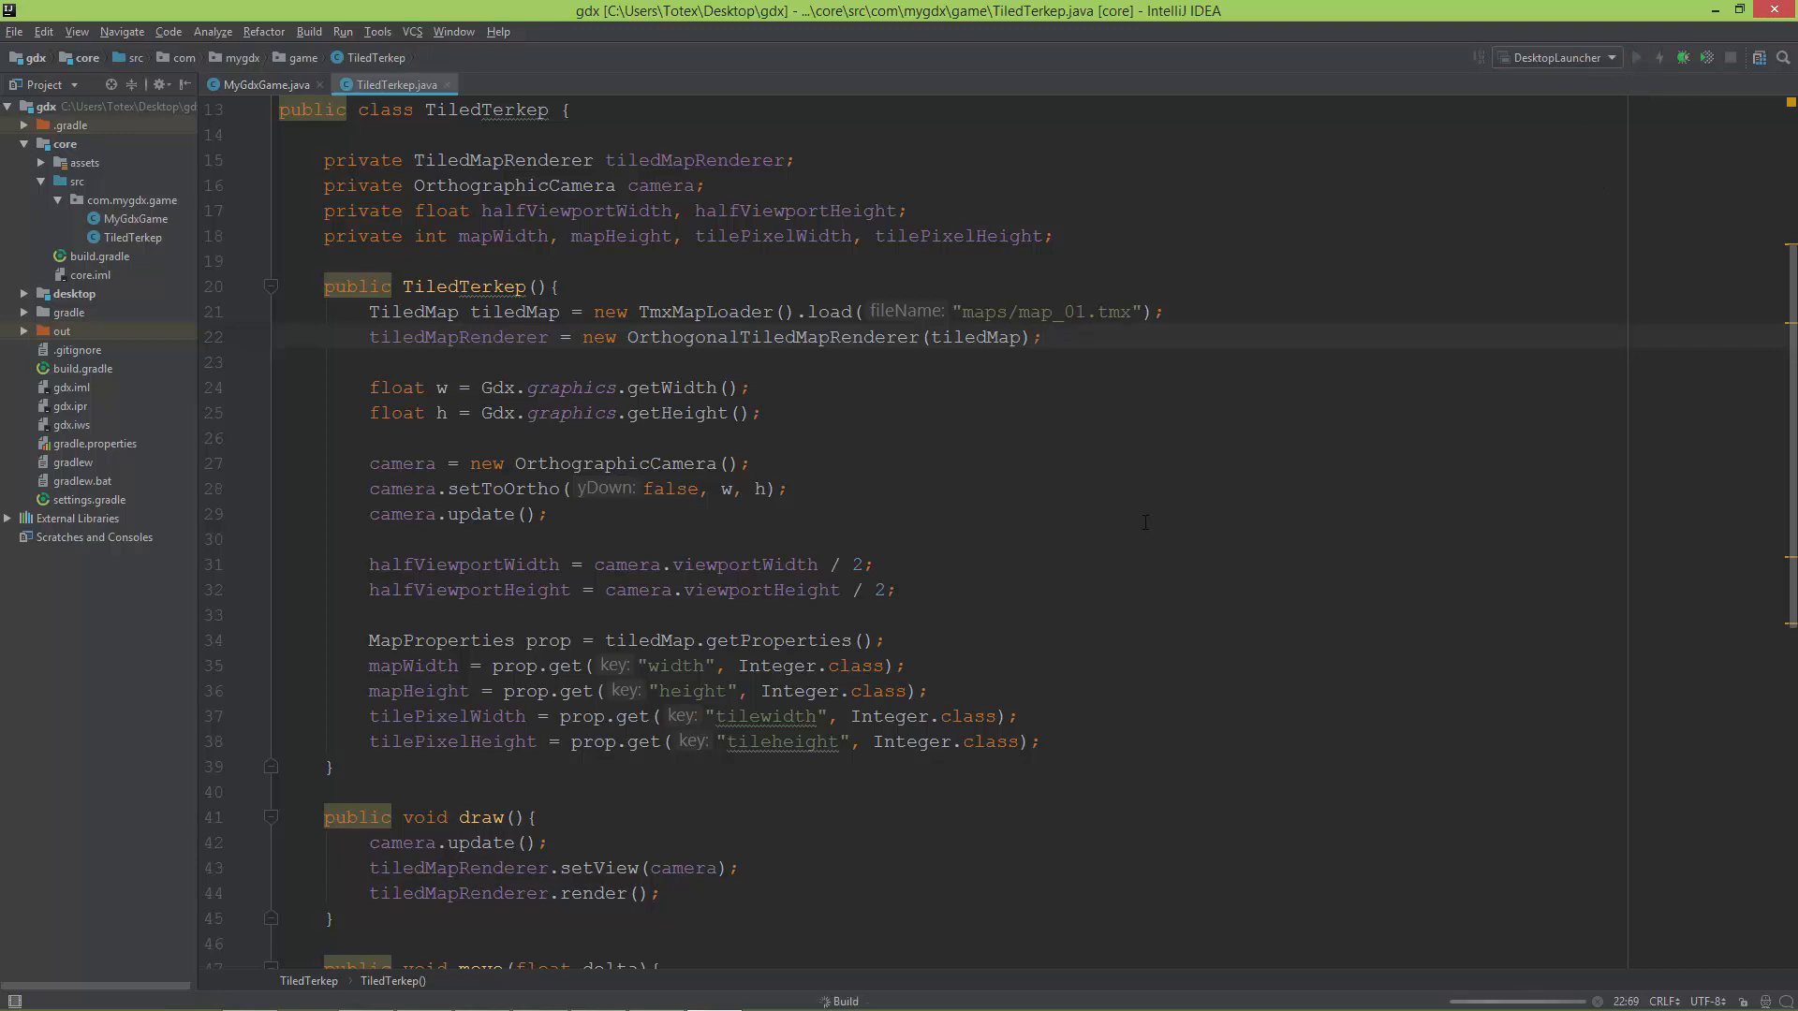
click(1638, 58)
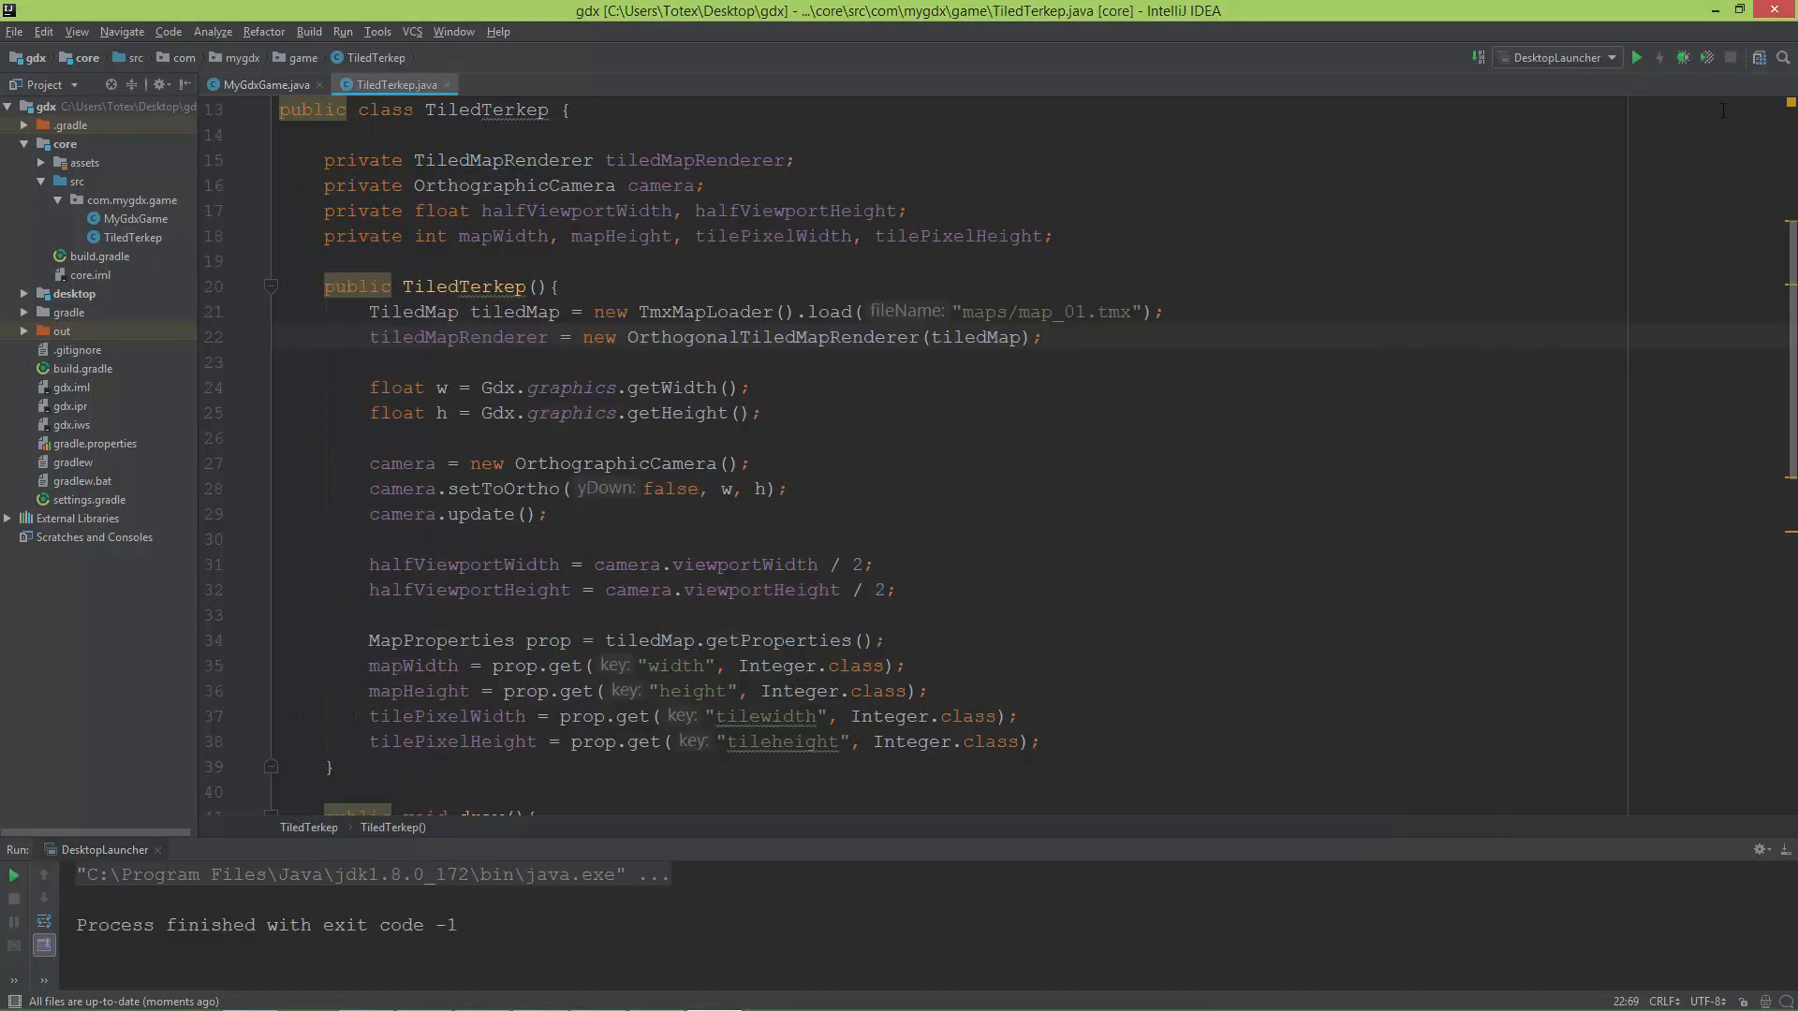
- Return to PyCharm and select "ground" in BackgroundLayer's layer lookup on line 37
click(1741, 11)
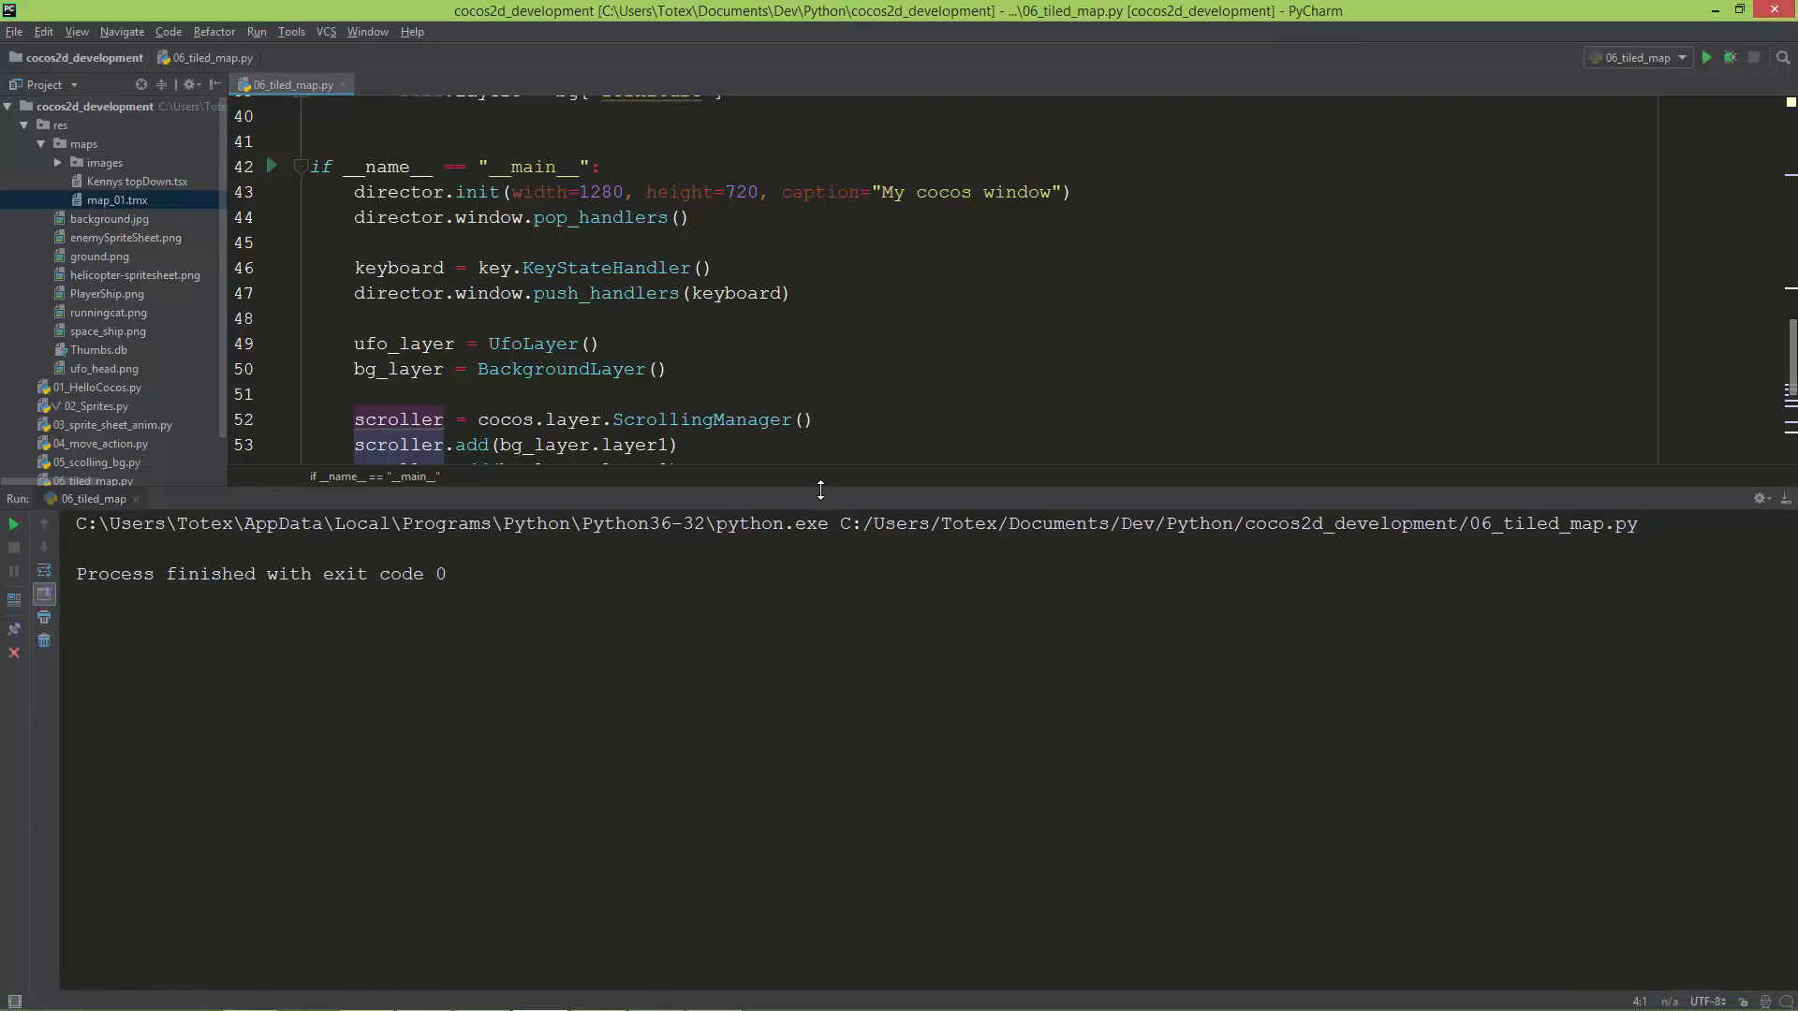
scroll(down, 3)
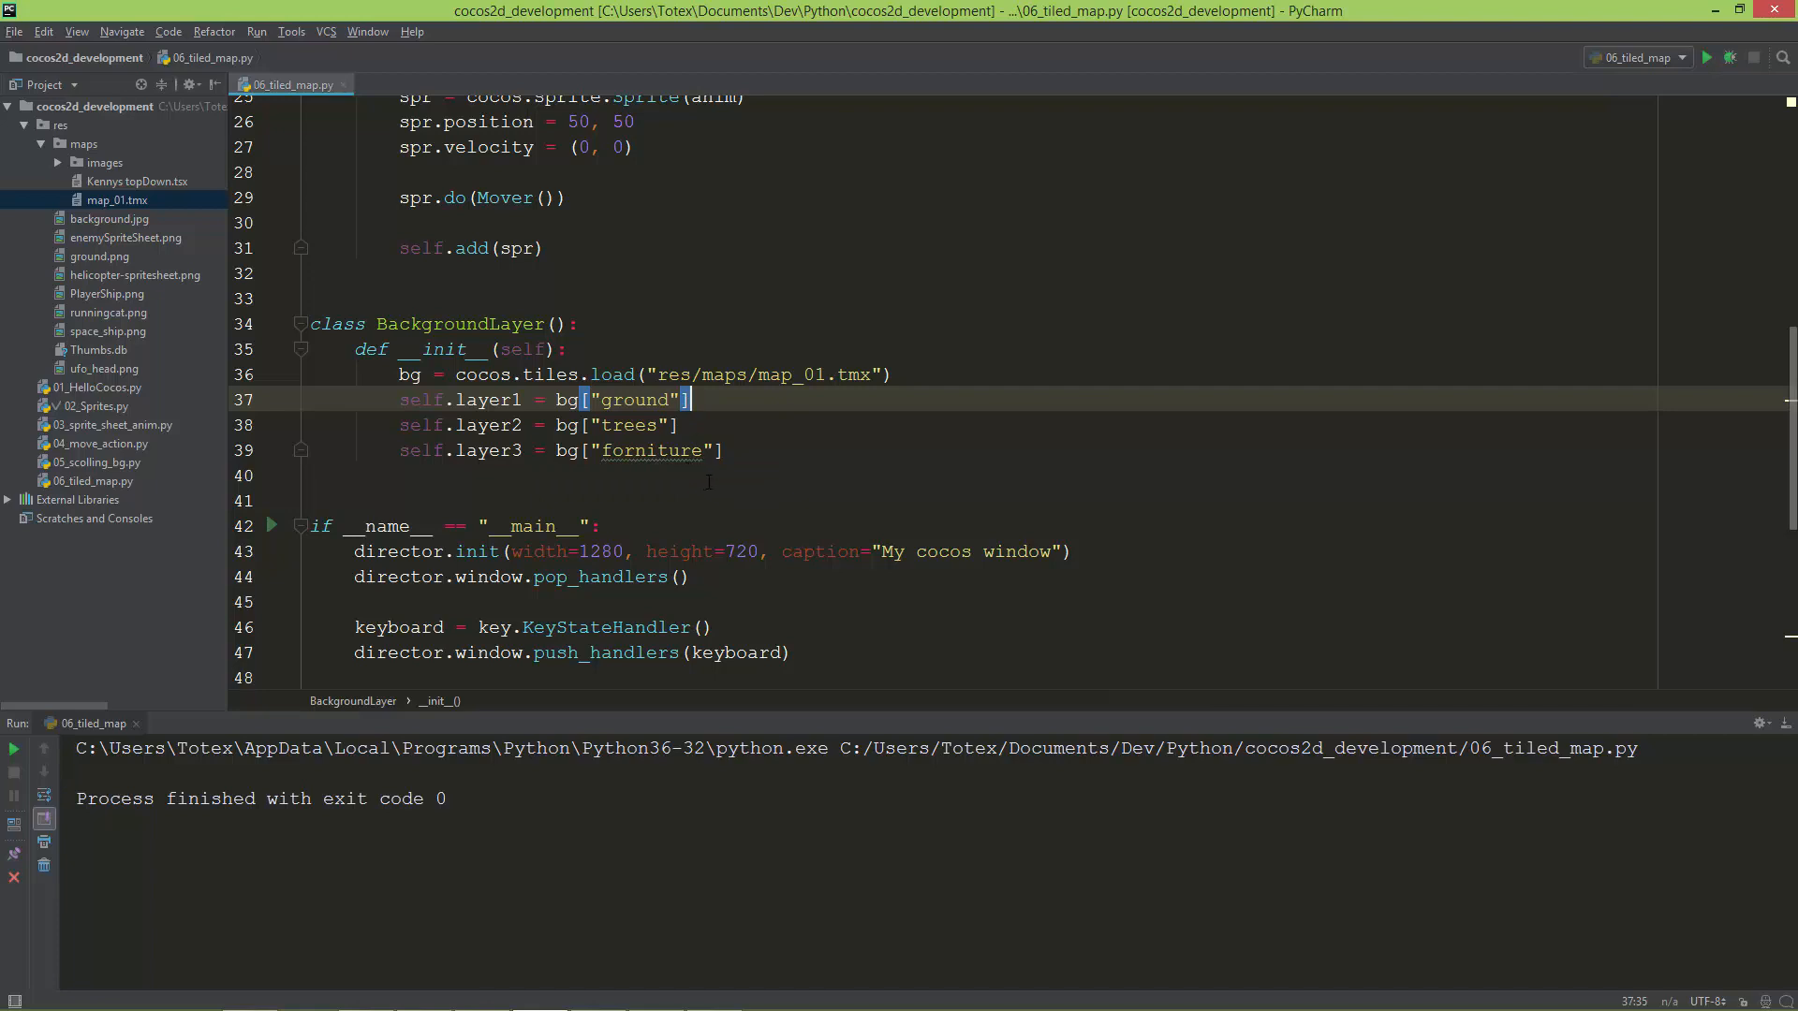
double_click(634, 399)
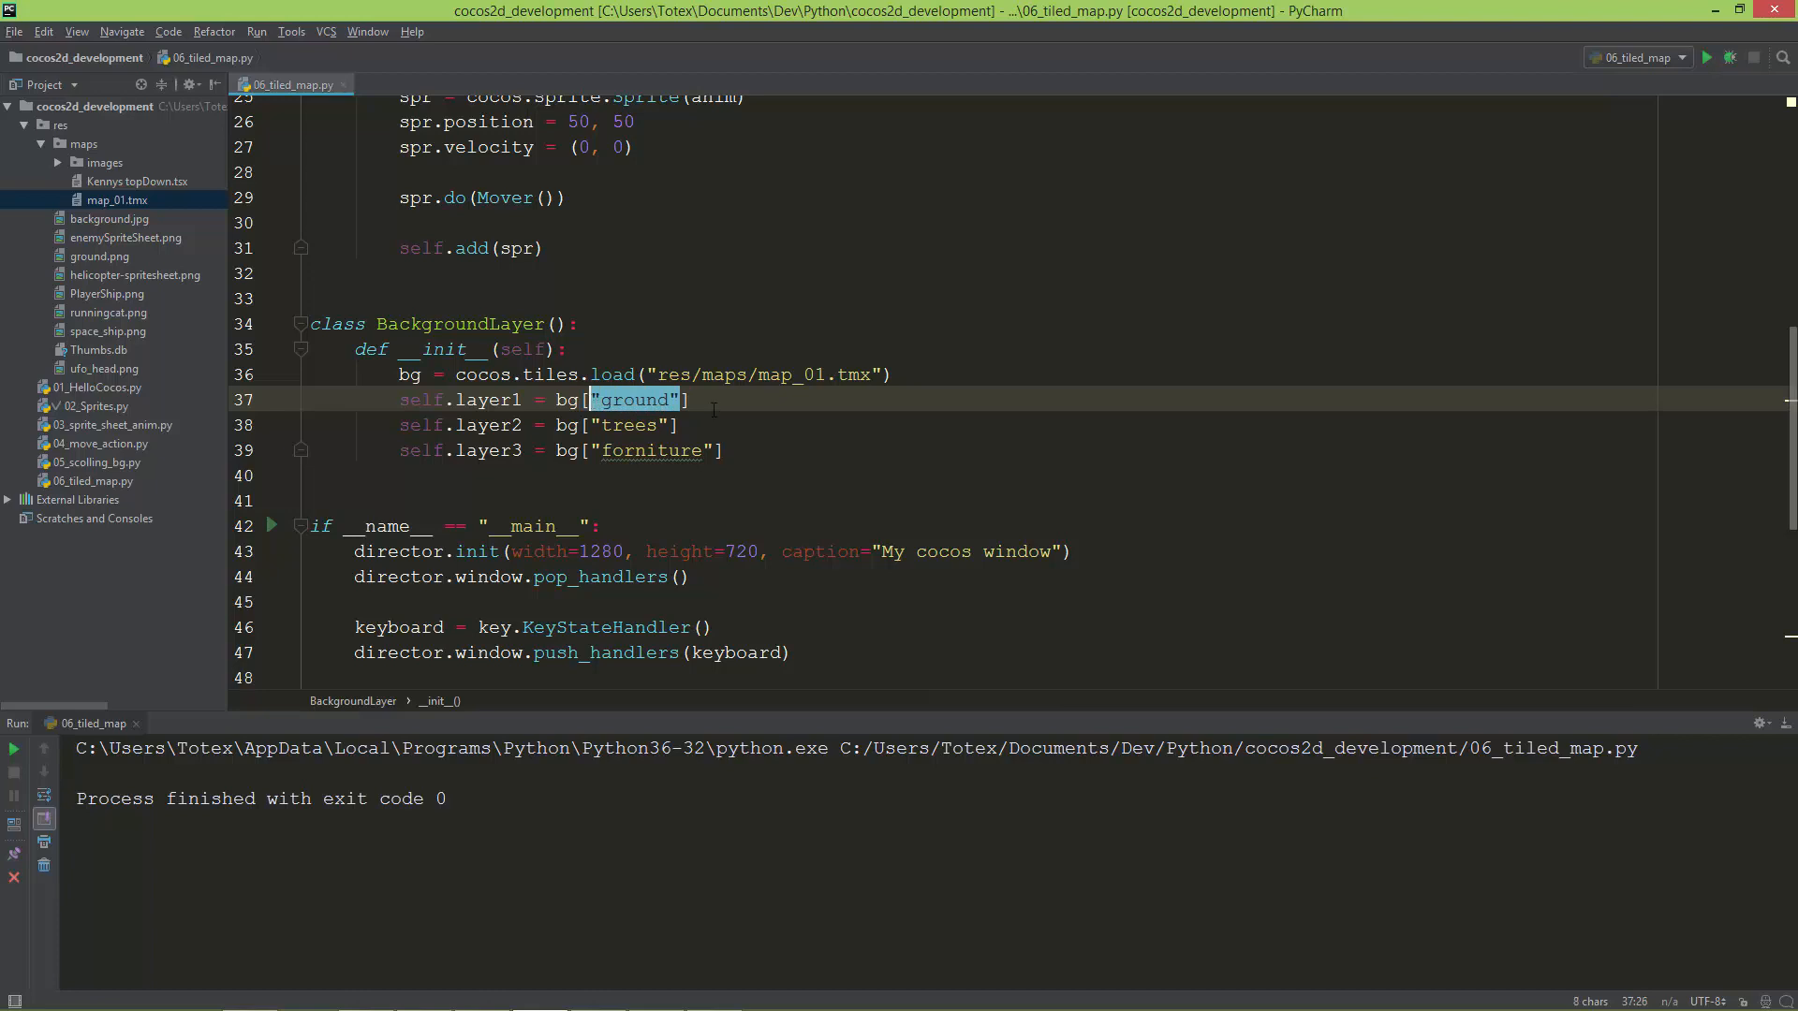